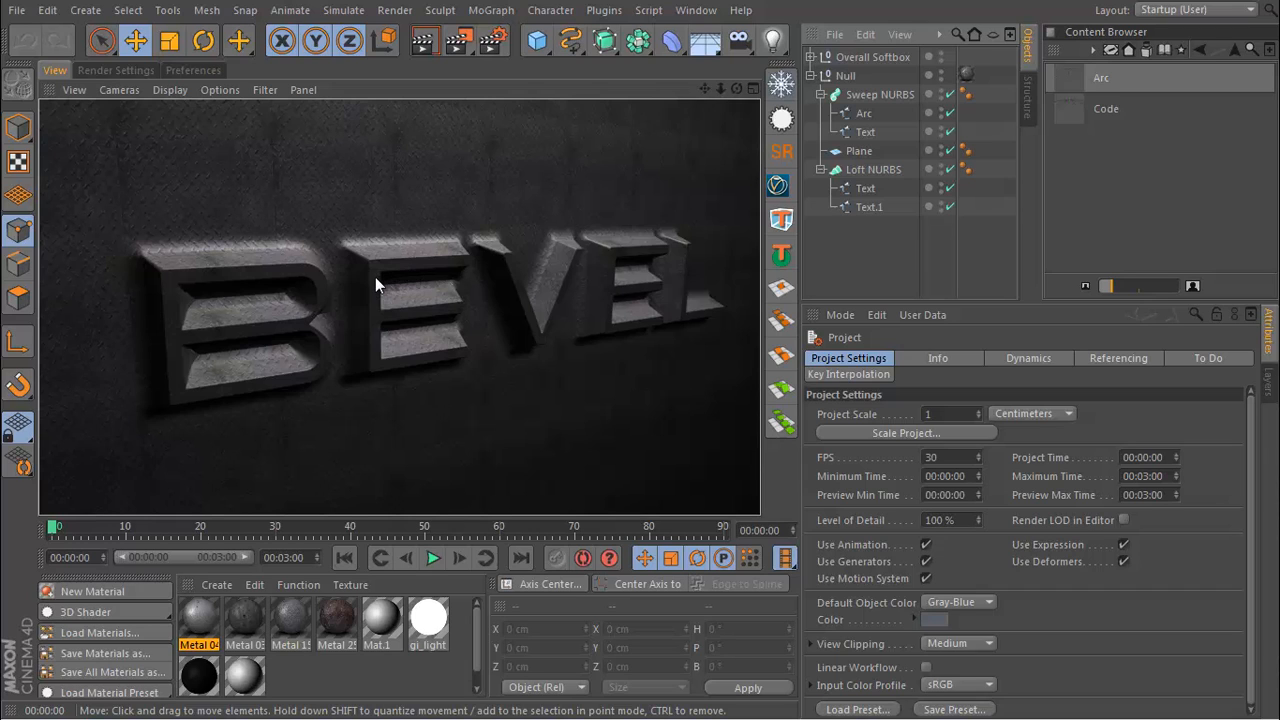
{"action": "mouse_move", "coordinate": [370, 291]}
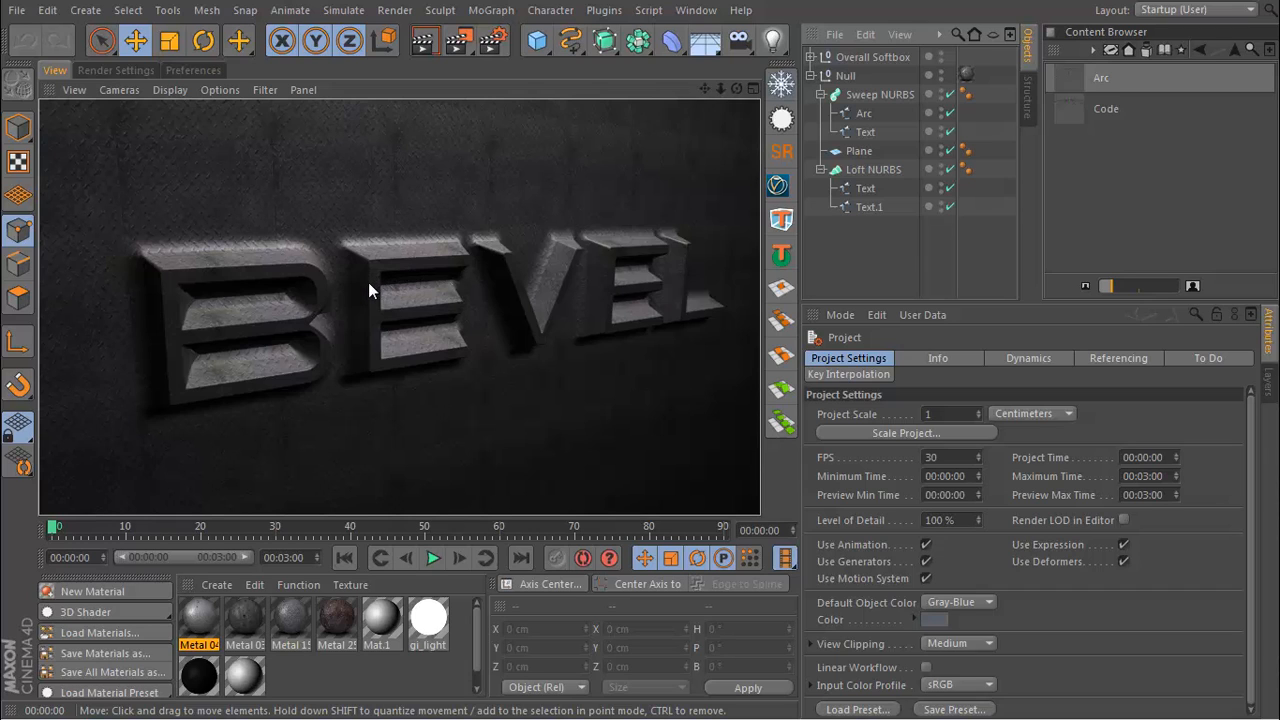
{"action": "mouse_move", "coordinate": [285, 280]}
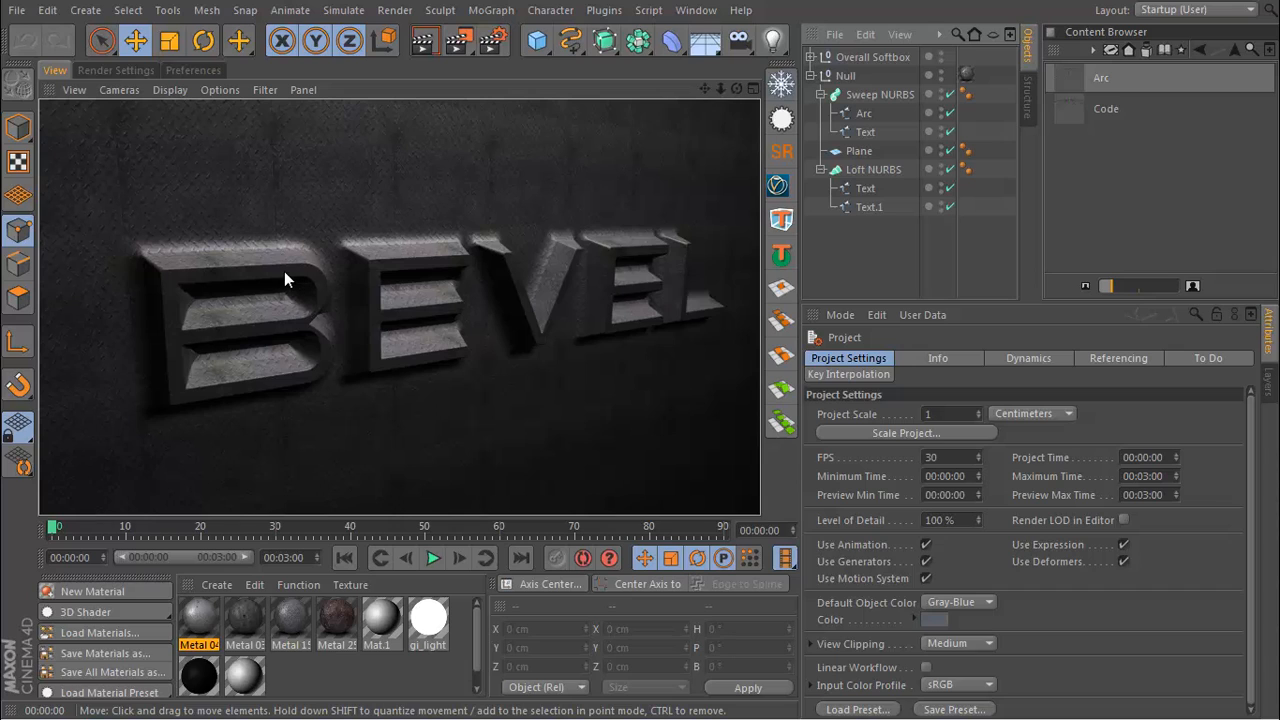
{"action": "mouse_move", "coordinate": [305, 318]}
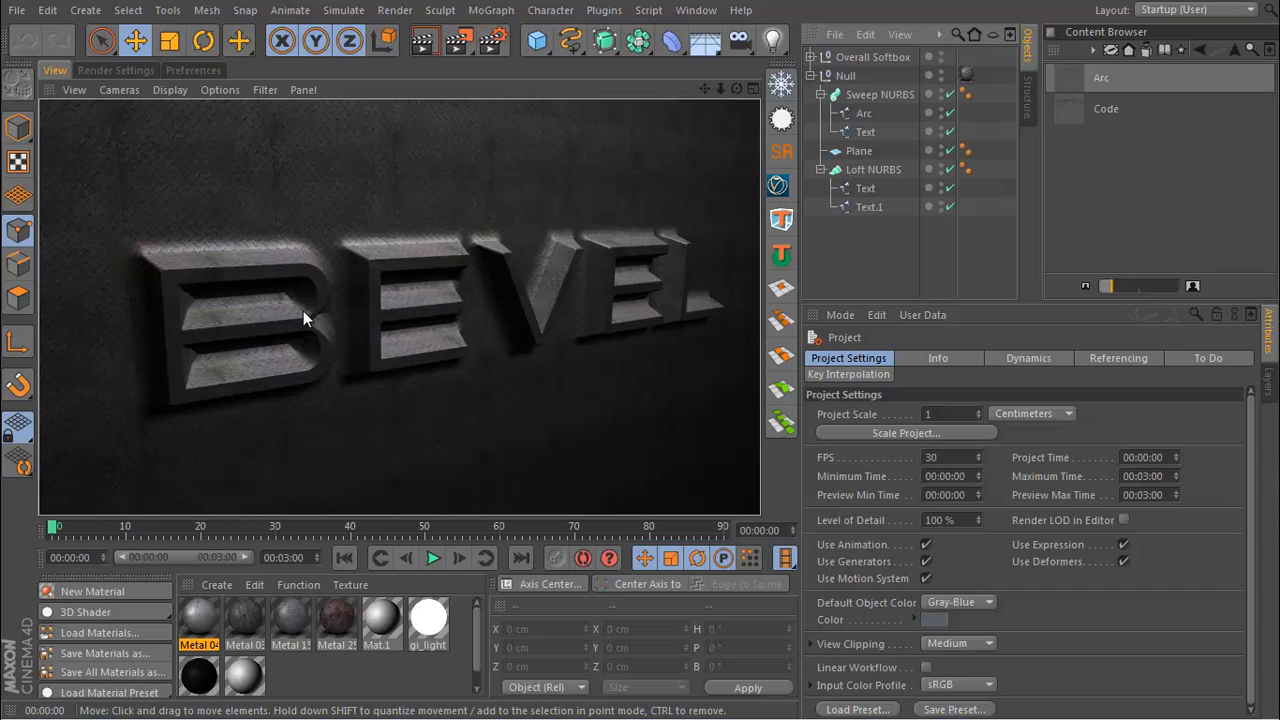
{"action": "mouse_move", "coordinate": [248, 265]}
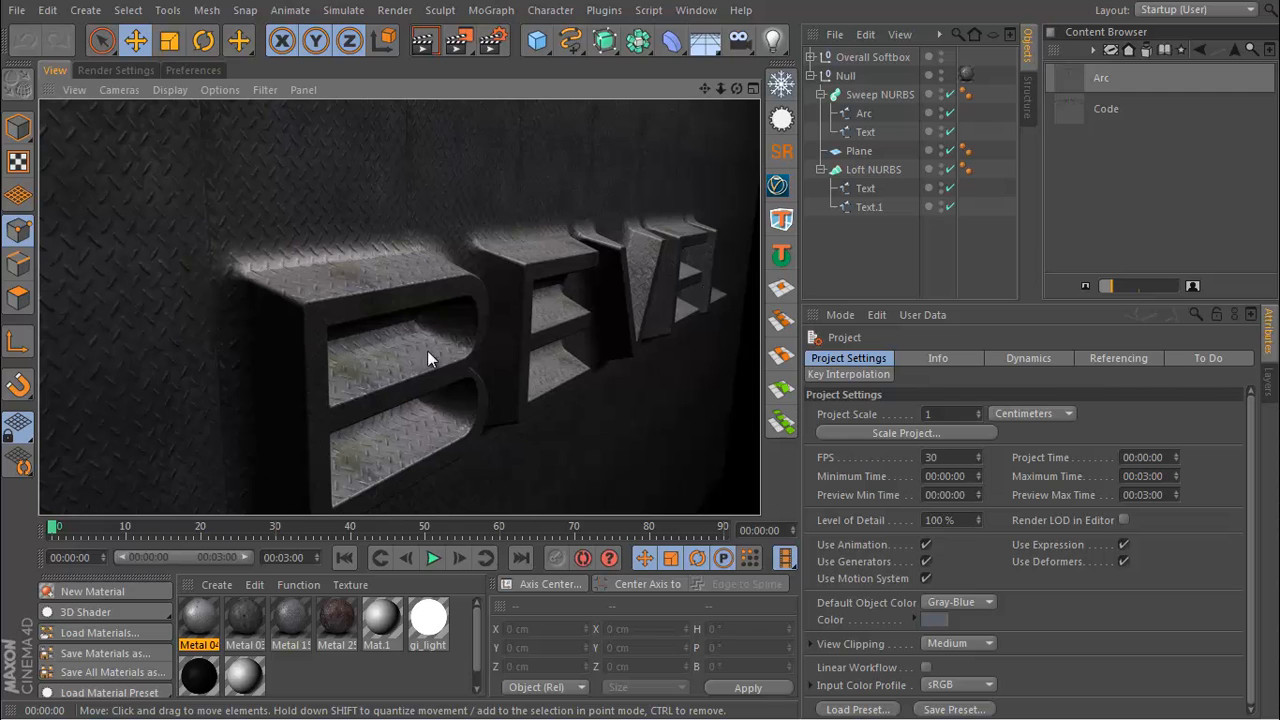
{"action": "mouse_move", "coordinate": [333, 293]}
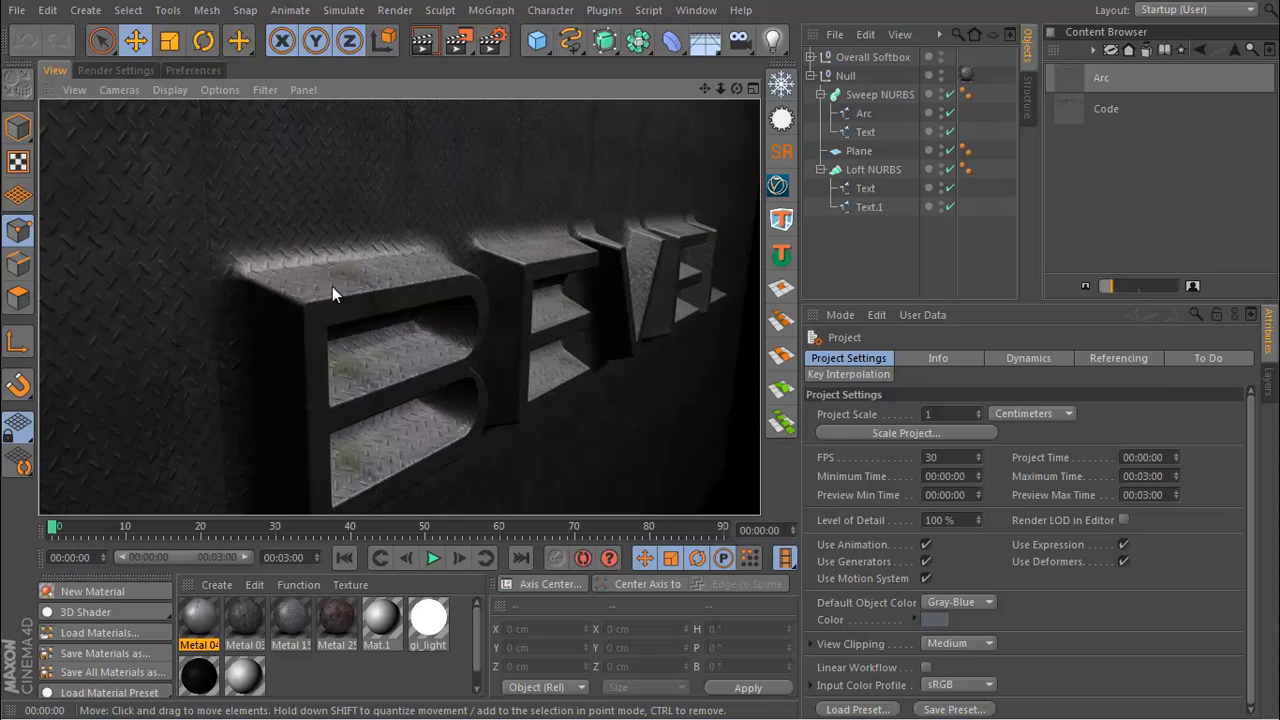
- Start a new scene and add a Text spline reading 'bevel'
{"action": "left_click_drag", "start_coordinate": [335, 295], "coordinate": [407, 247]}
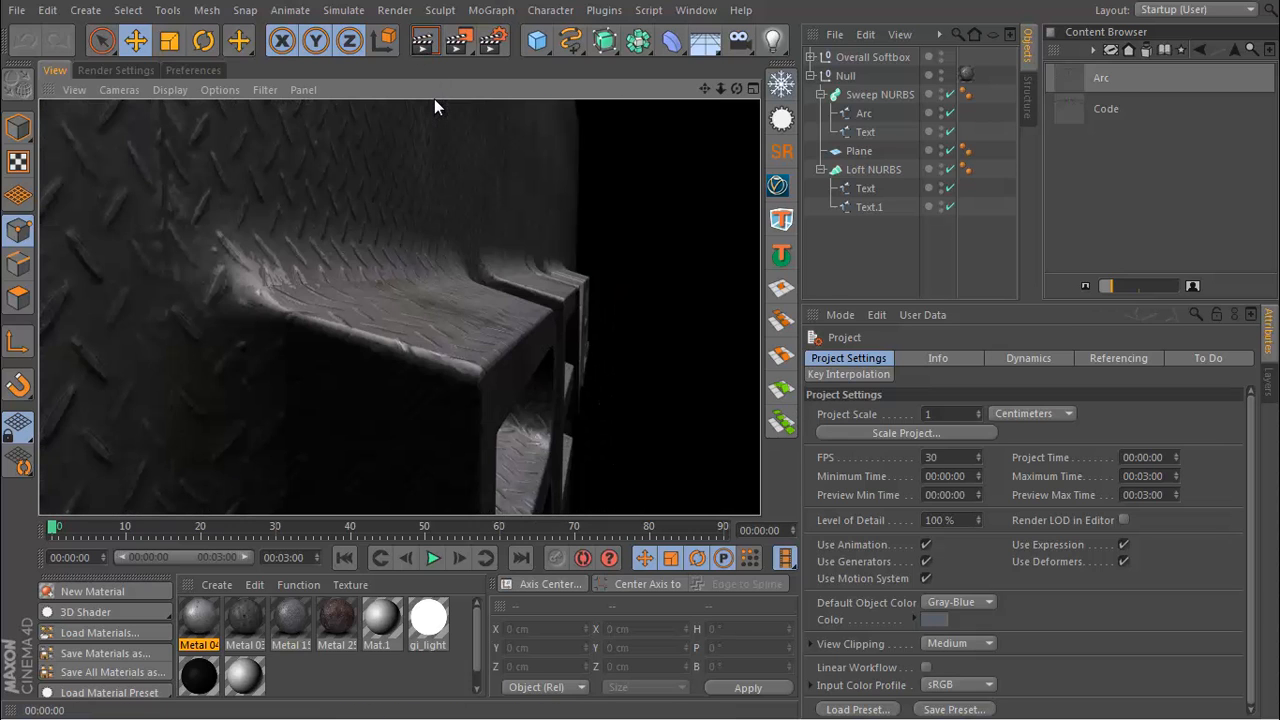
{"action": "mouse_move", "coordinate": [290, 196]}
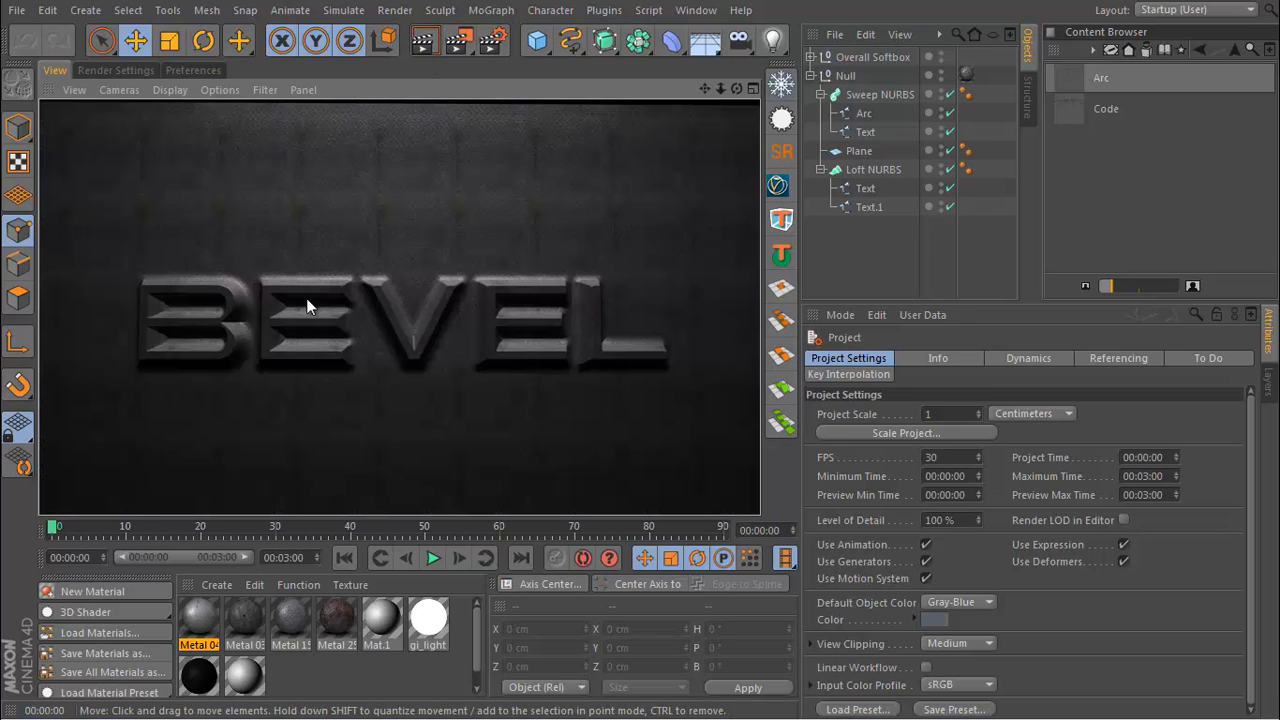
{"action": "mouse_move", "coordinate": [398, 313]}
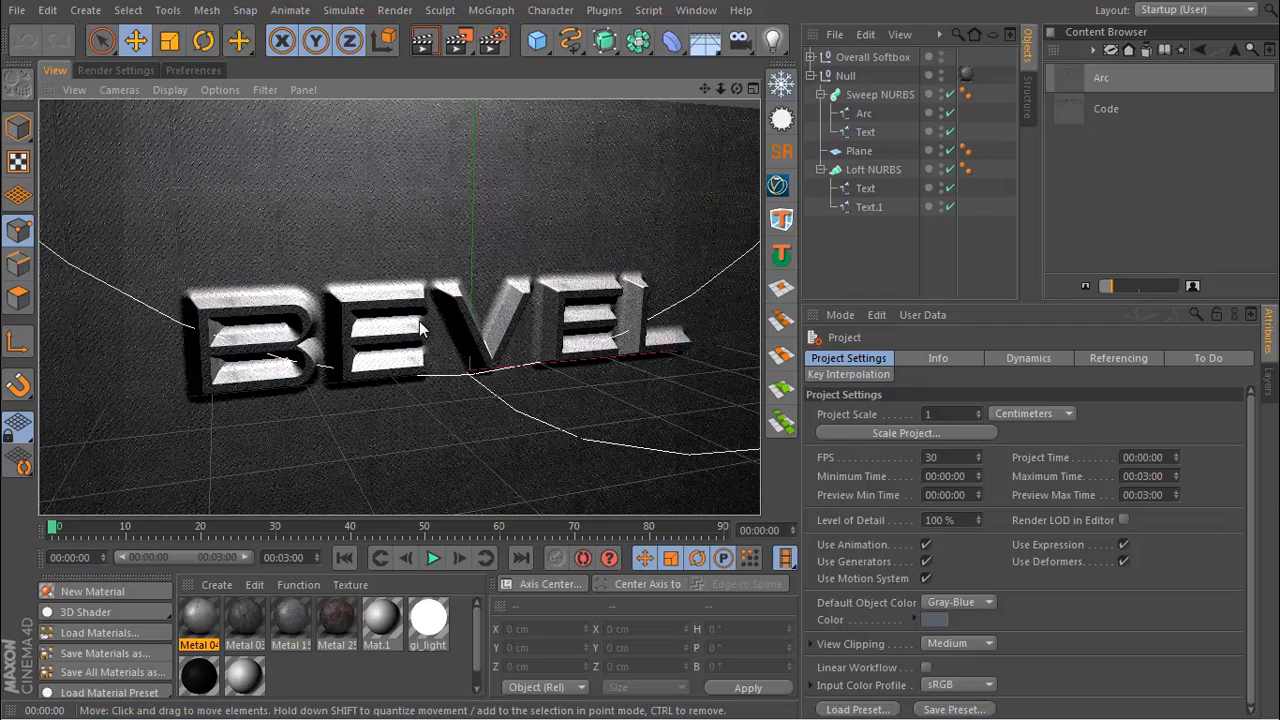
{"action": "mouse_move", "coordinate": [515, 184]}
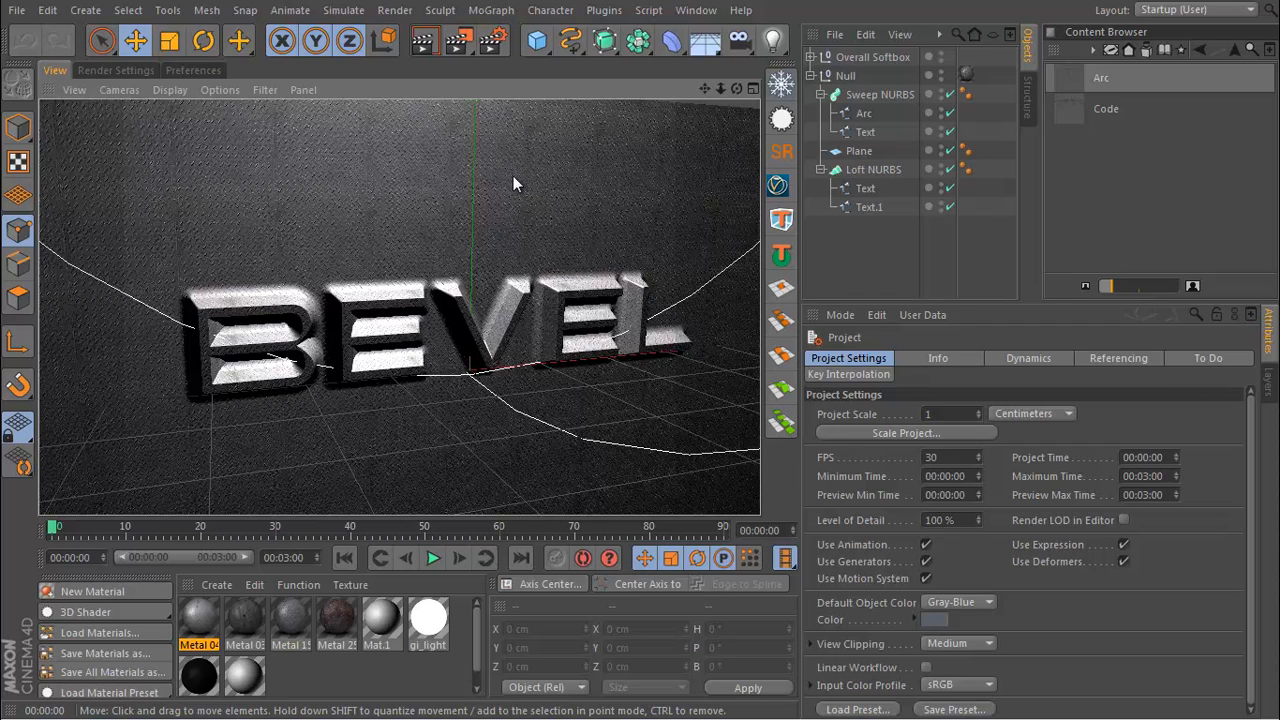
{"action": "mouse_move", "coordinate": [358, 236]}
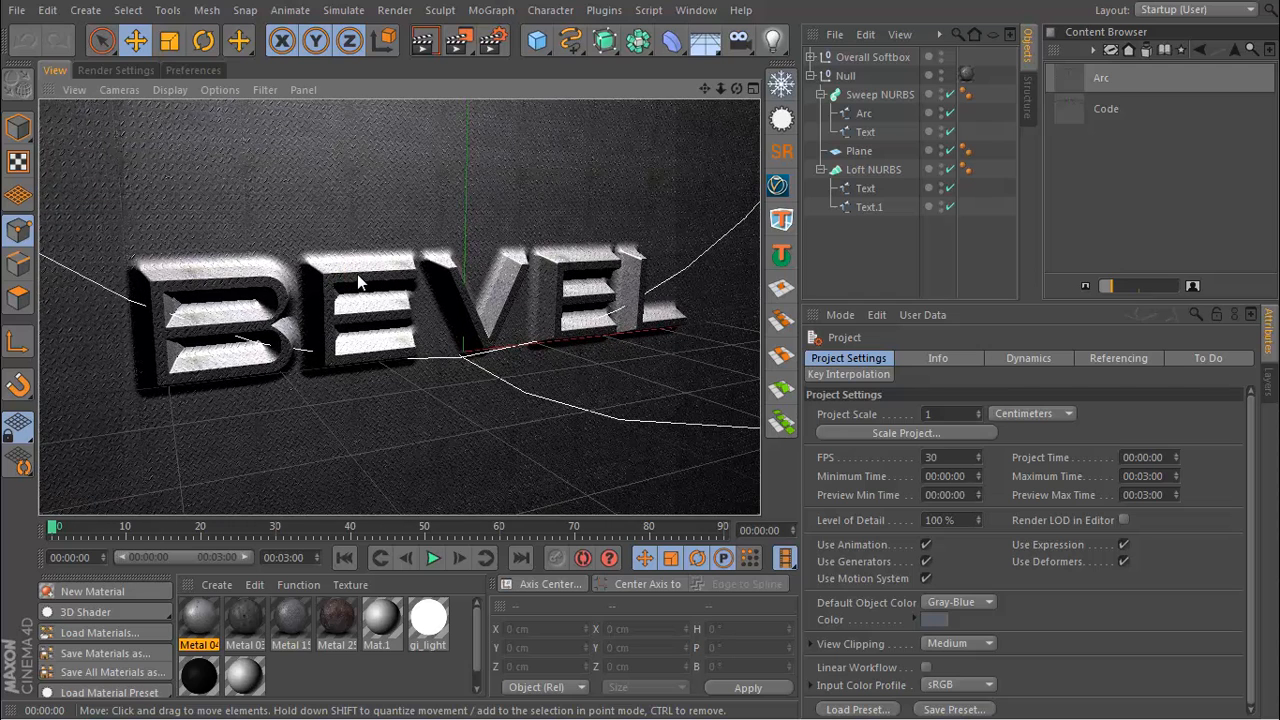
{"action": "mouse_move", "coordinate": [103, 40]}
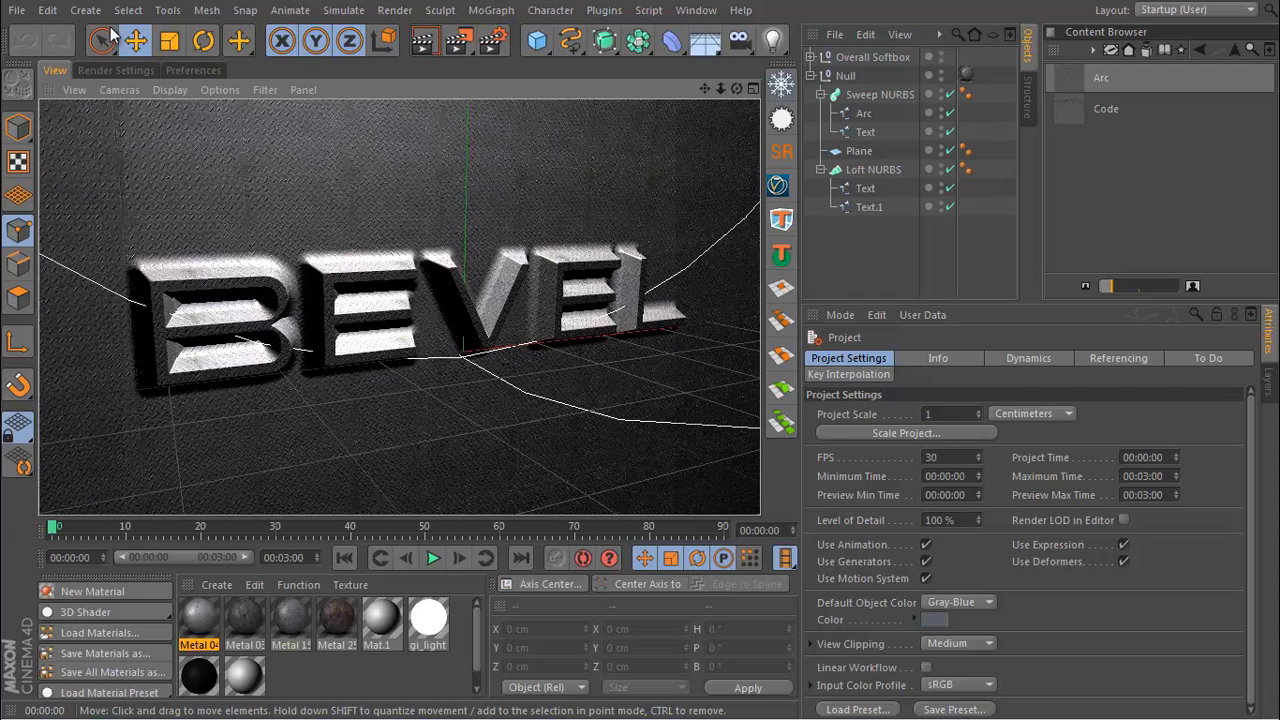
{"action": "left_click", "coordinate": [16, 10]}
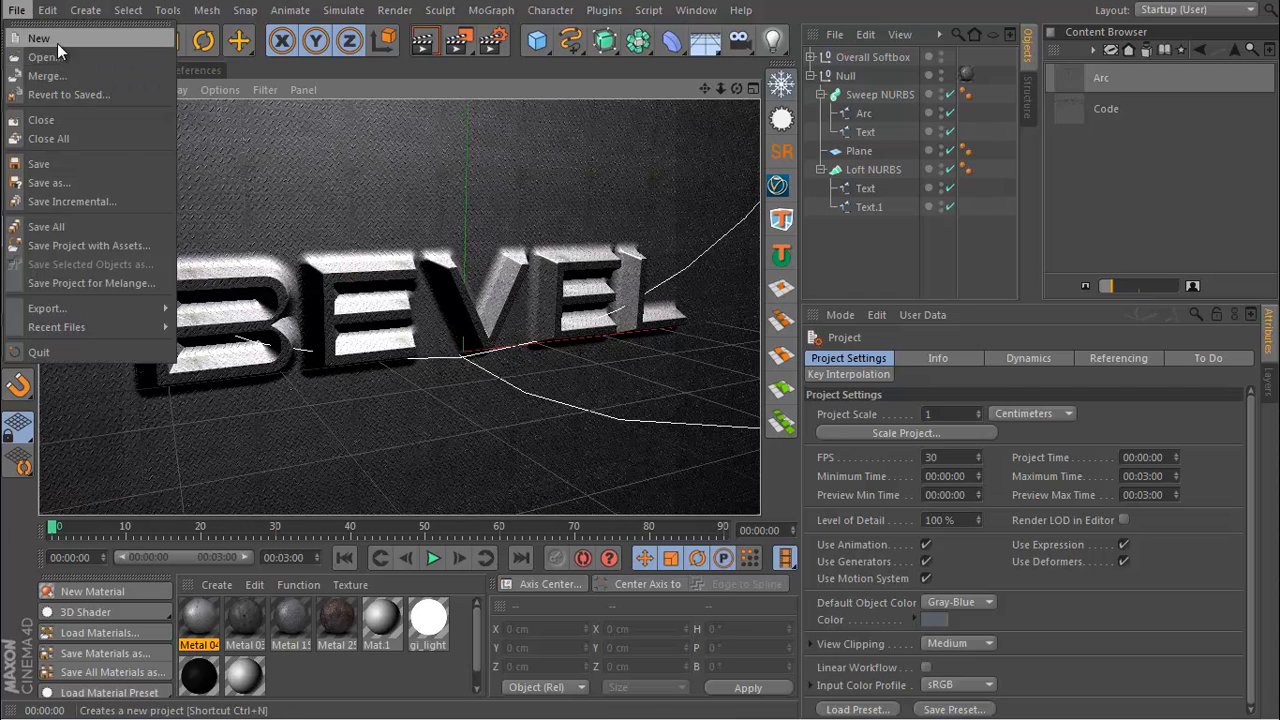
{"action": "left_click", "coordinate": [39, 37]}
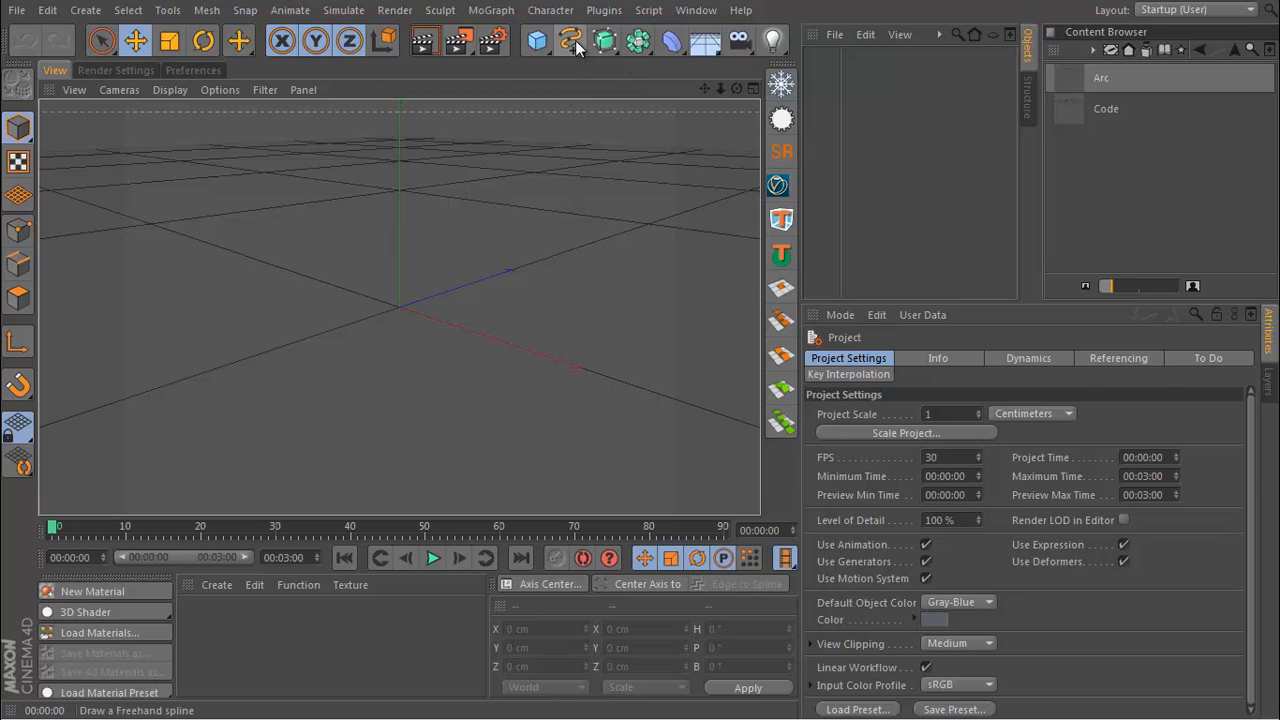
{"action": "left_click", "coordinate": [570, 40]}
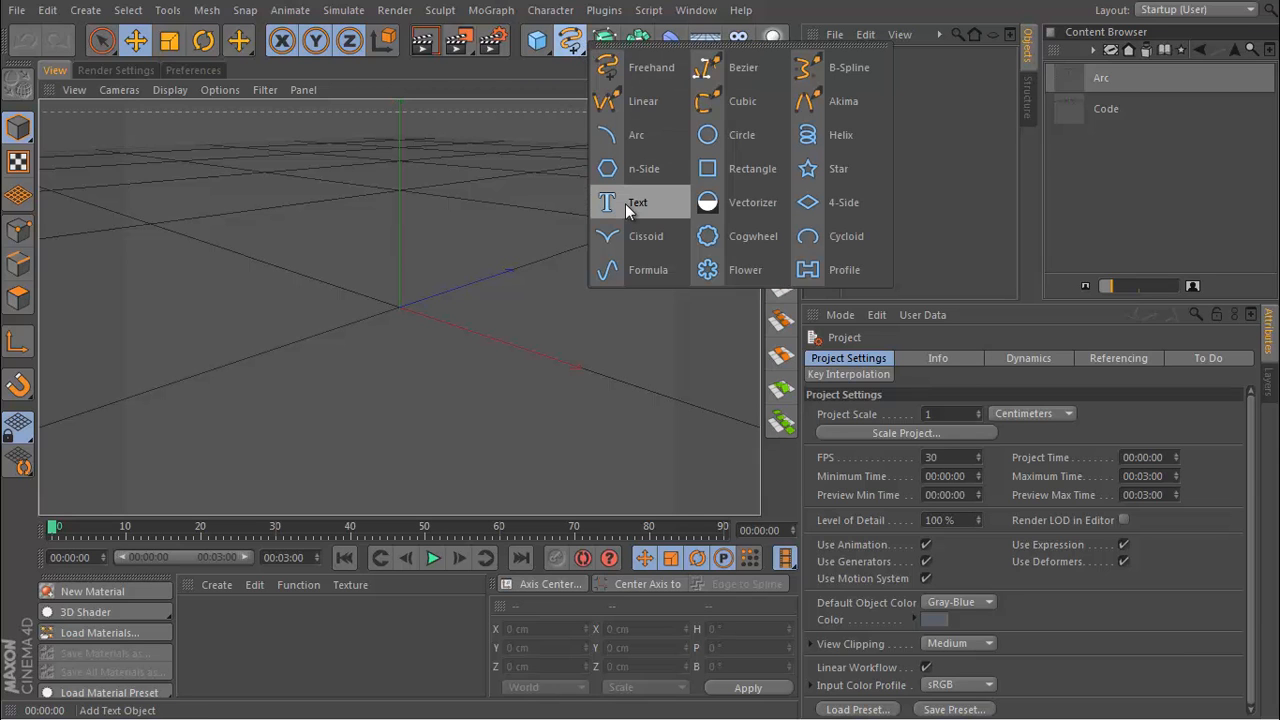
{"action": "left_click", "coordinate": [637, 202]}
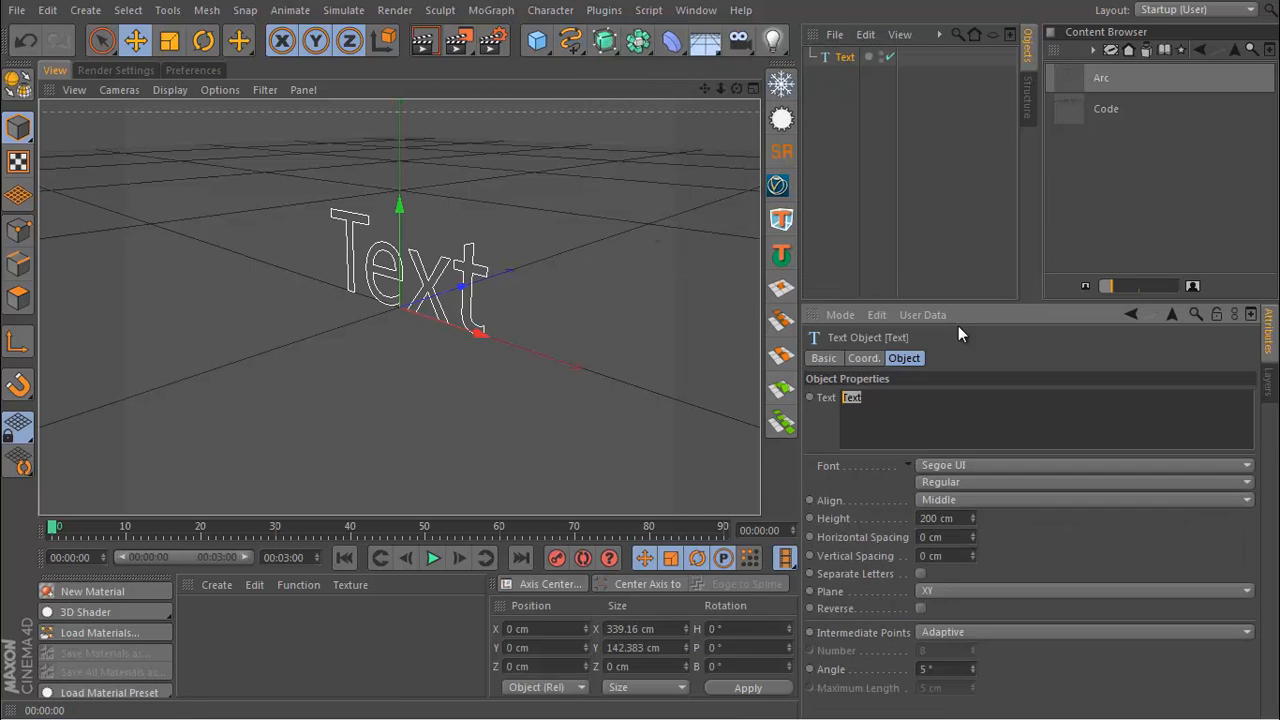
{"action": "type", "text": "b"}
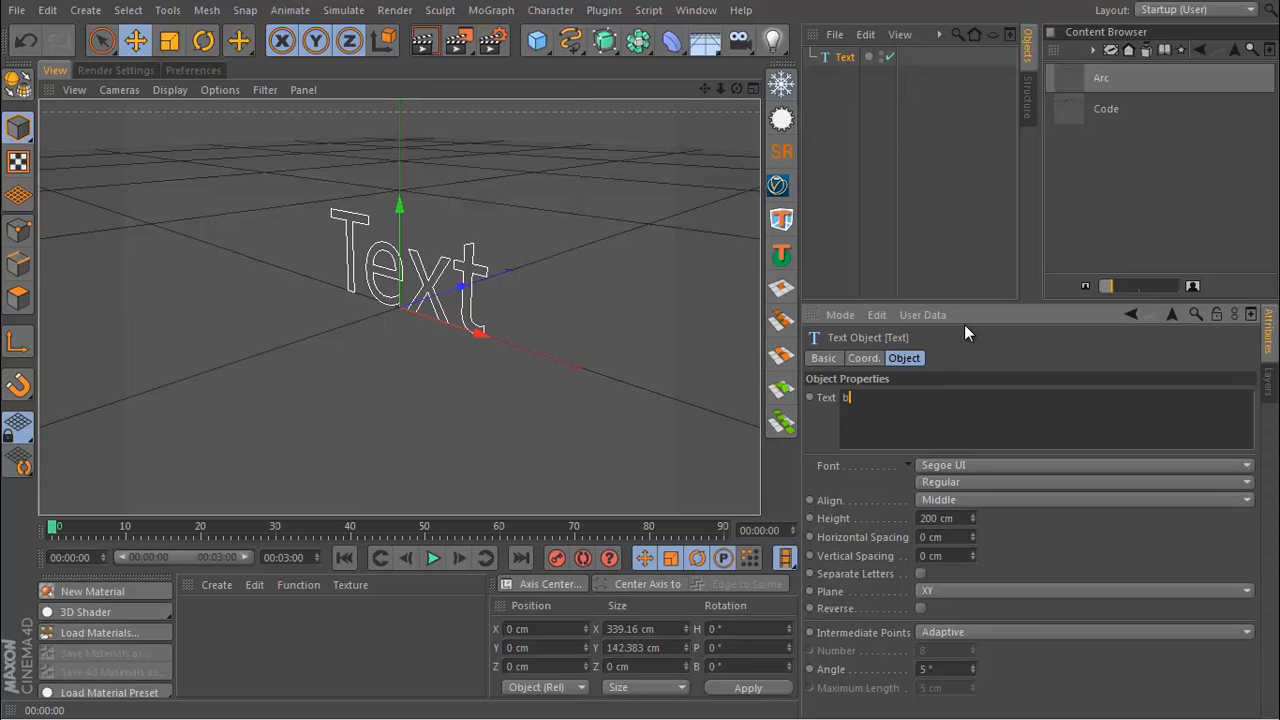
{"action": "type", "text": "evel"}
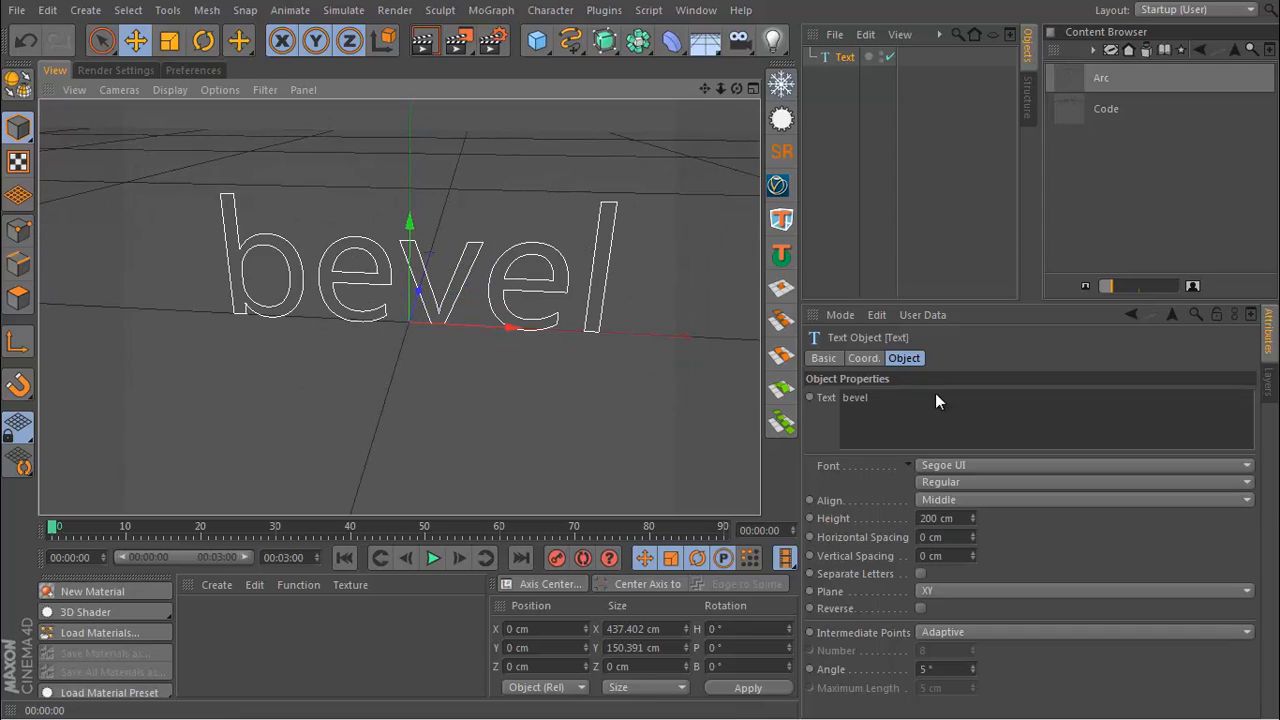
- Browse the font list to choose the Bitsumishi font for the text
{"action": "left_click", "coordinate": [1083, 465]}
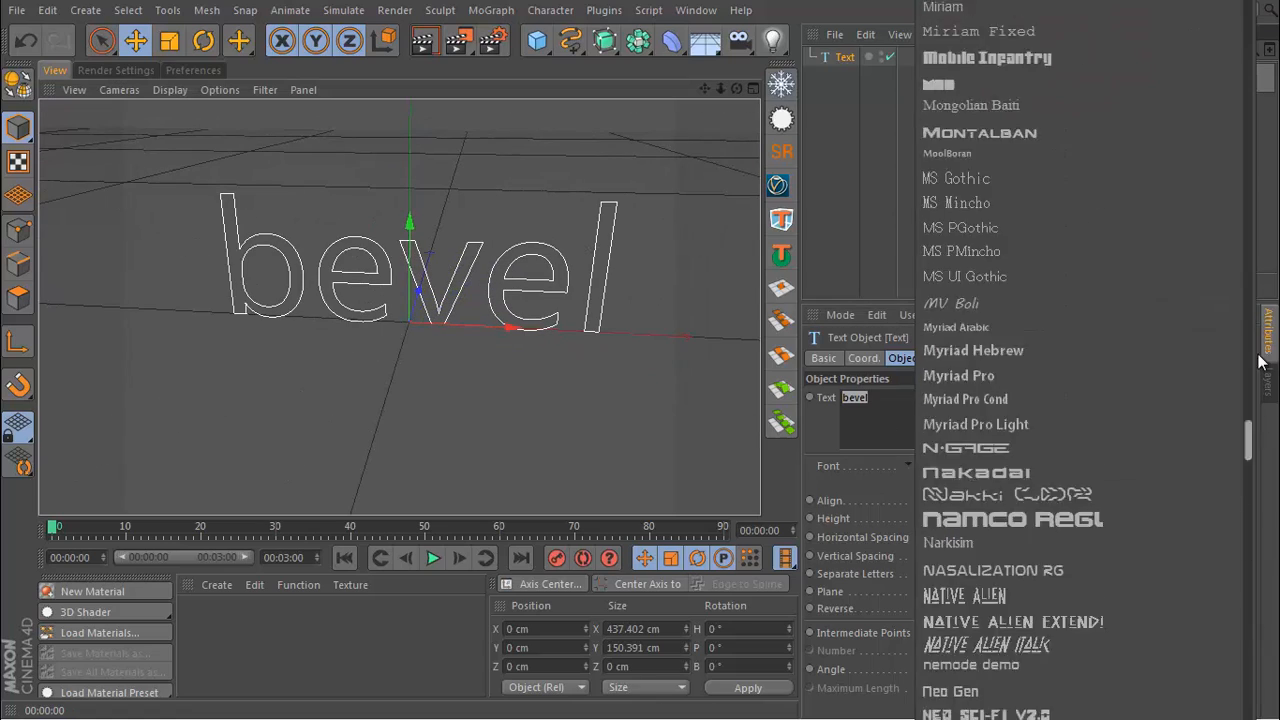
{"action": "scroll", "scroll_direction": "up", "scroll_amount": 3}
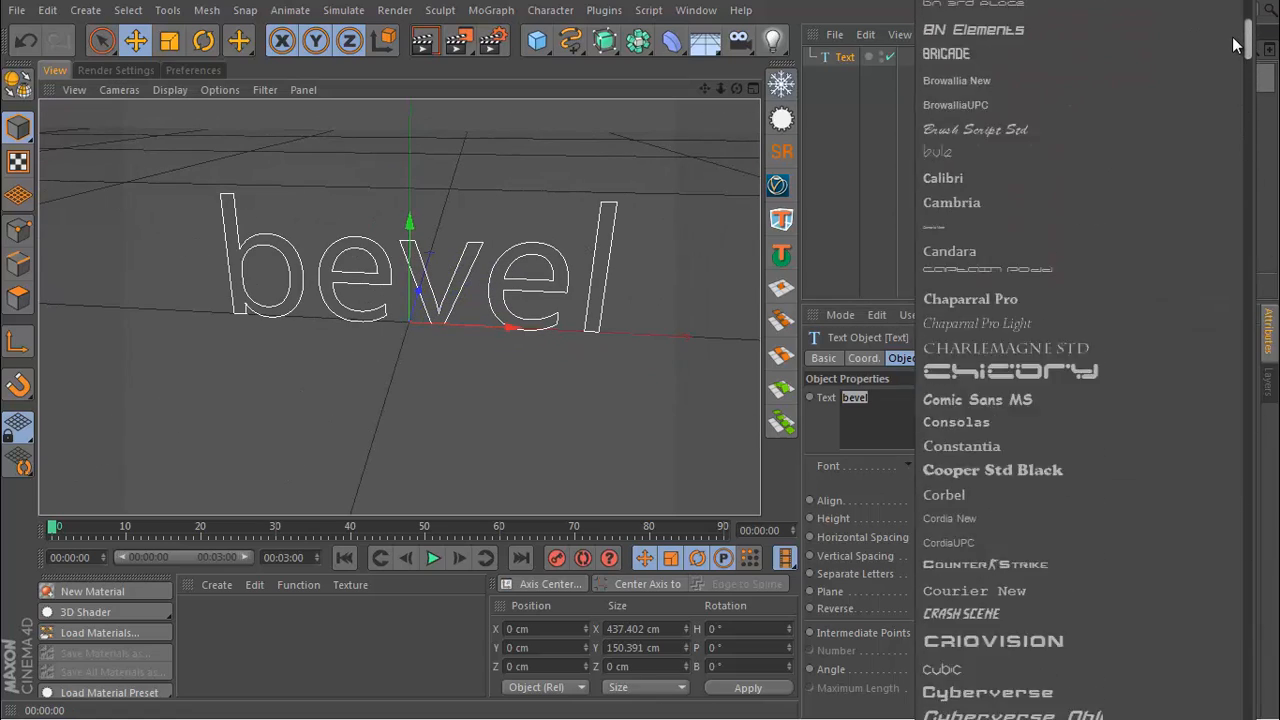
{"action": "scroll", "scroll_direction": "up", "scroll_amount": 3}
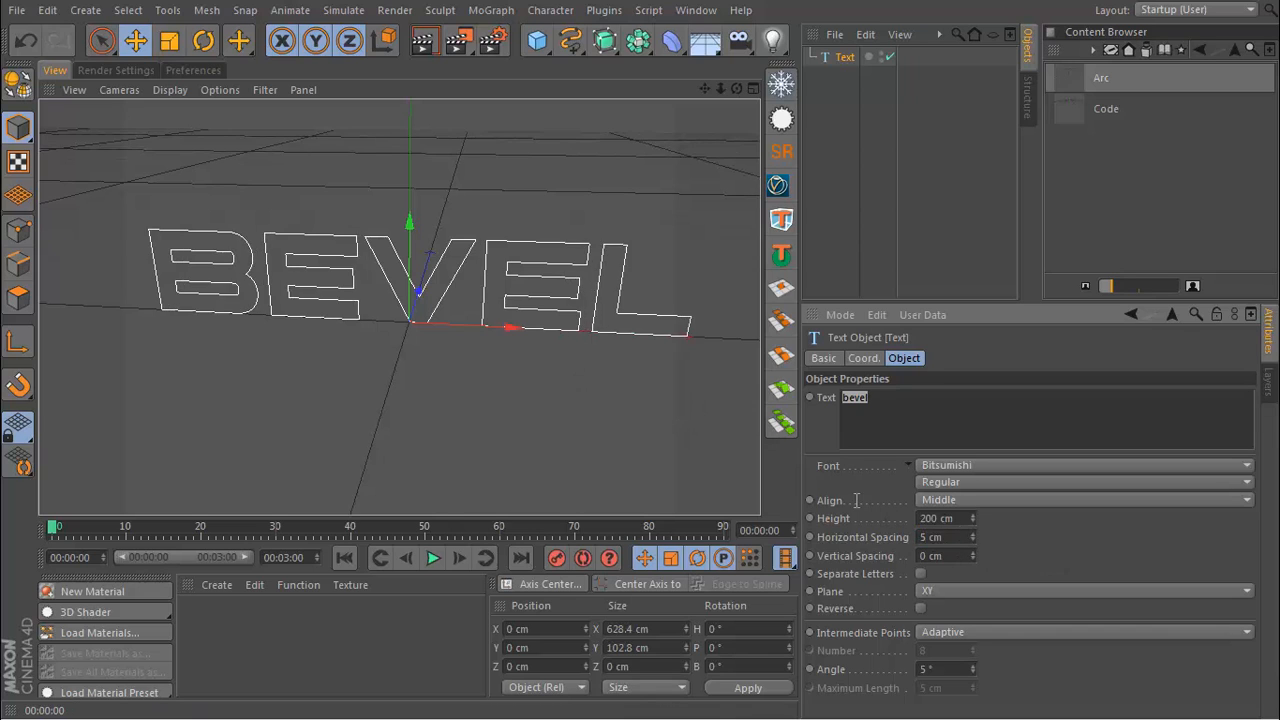
- Orbit and move in closer to the bevel text outline
{"action": "left_click_drag", "start_coordinate": [410, 290], "coordinate": [410, 280]}
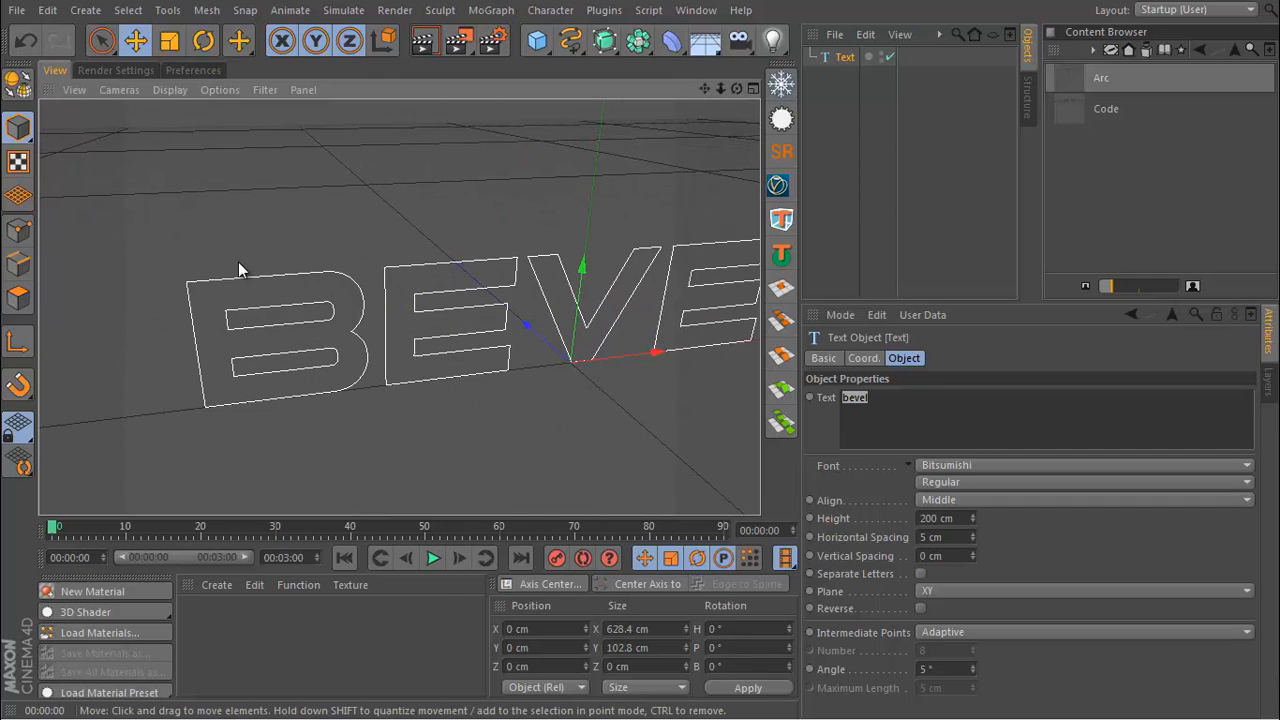
{"action": "left_click_drag", "start_coordinate": [240, 270], "coordinate": [350, 265]}
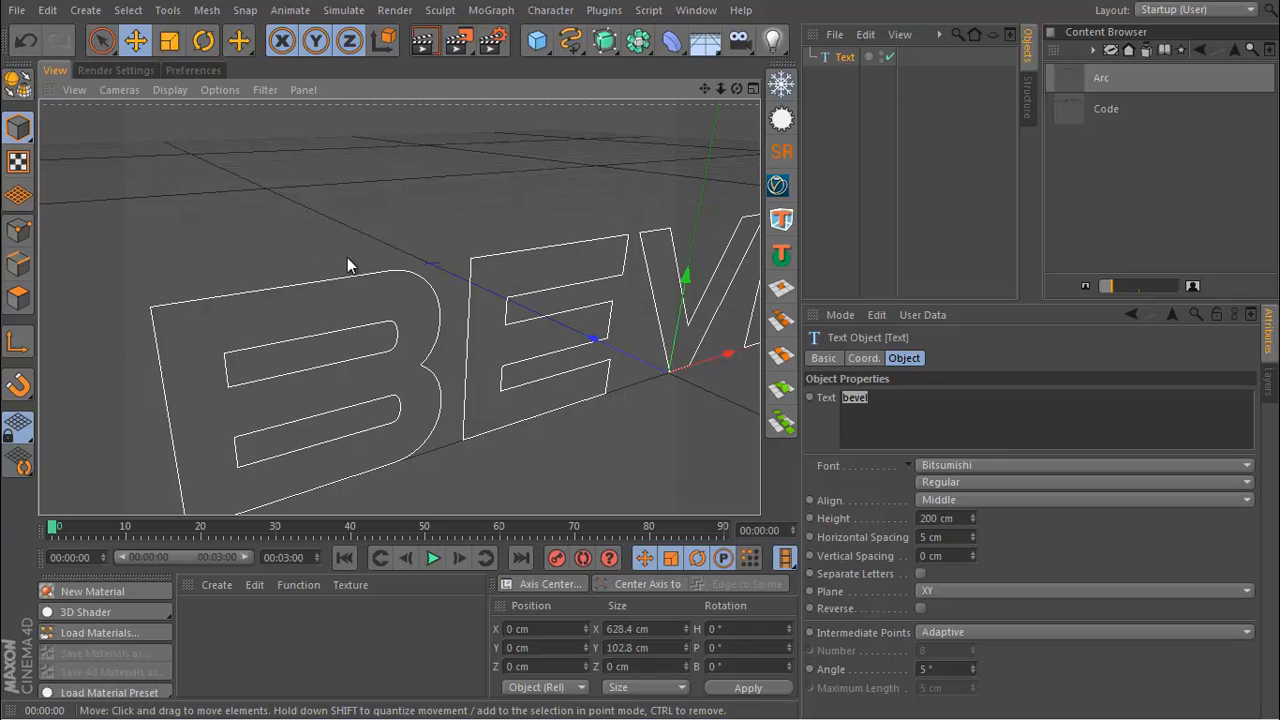
{"action": "mouse_move", "coordinate": [408, 292]}
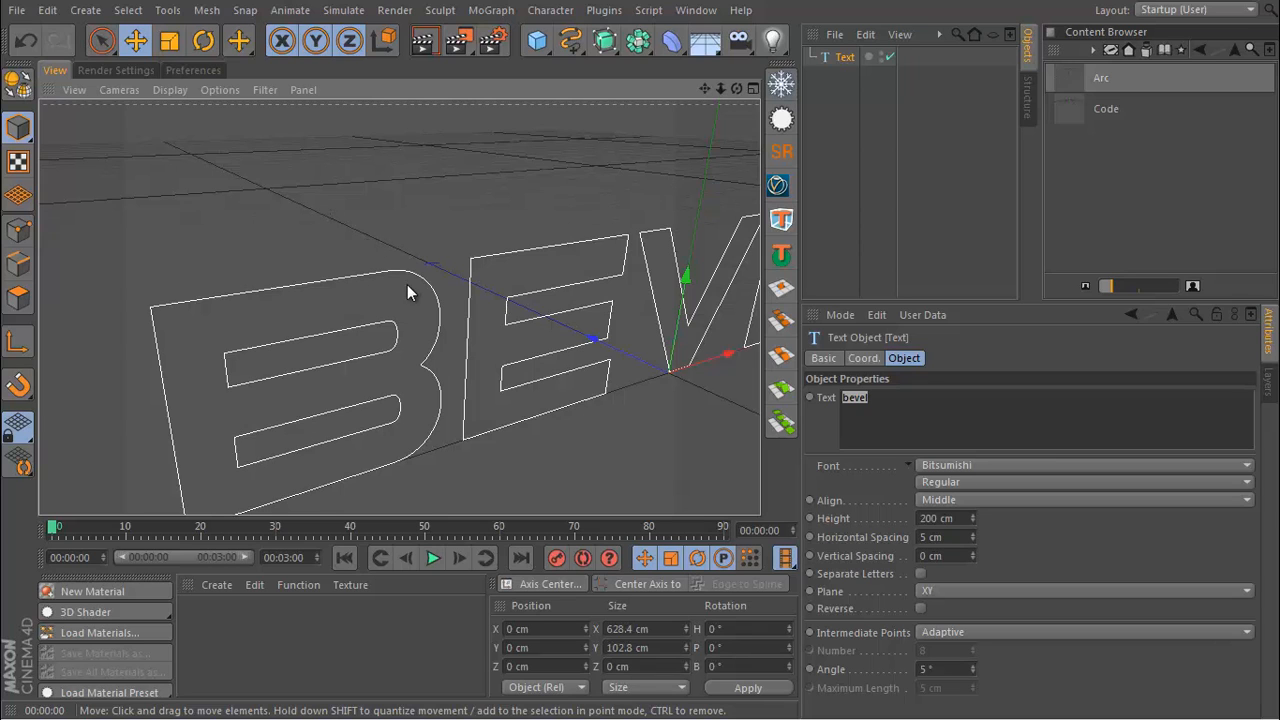
{"action": "mouse_move", "coordinate": [458, 327]}
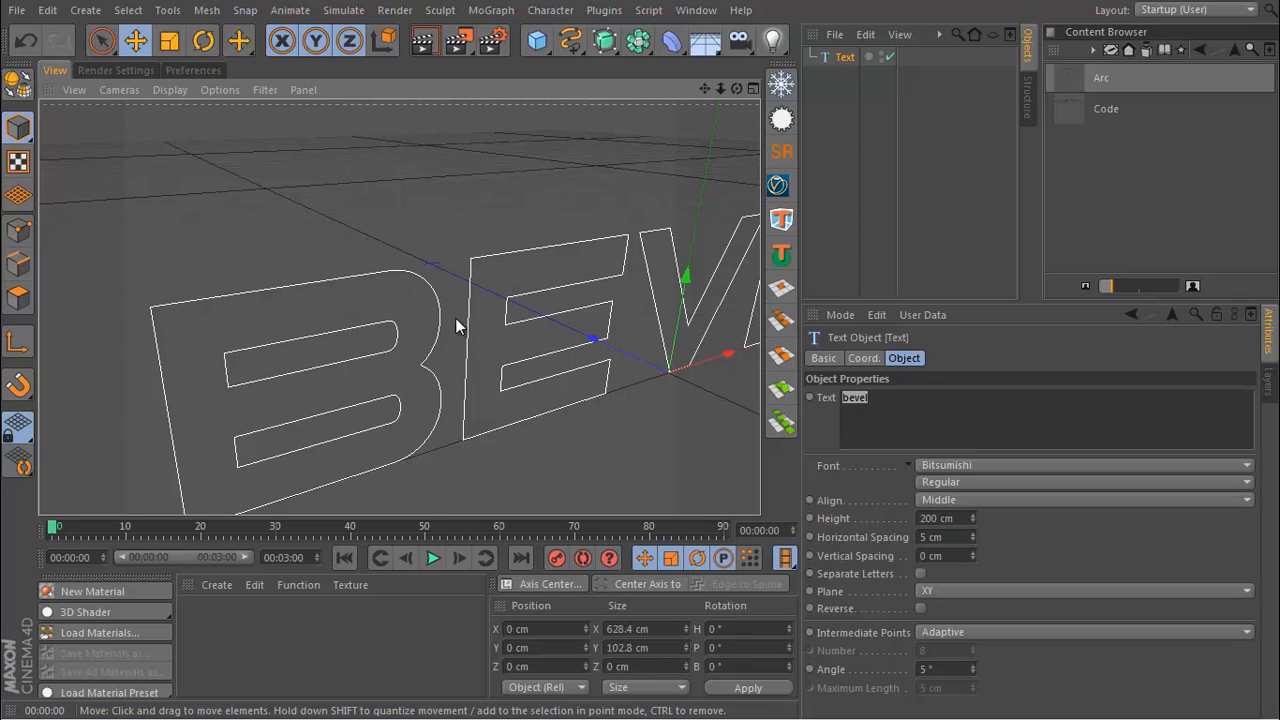
{"action": "mouse_move", "coordinate": [492, 367]}
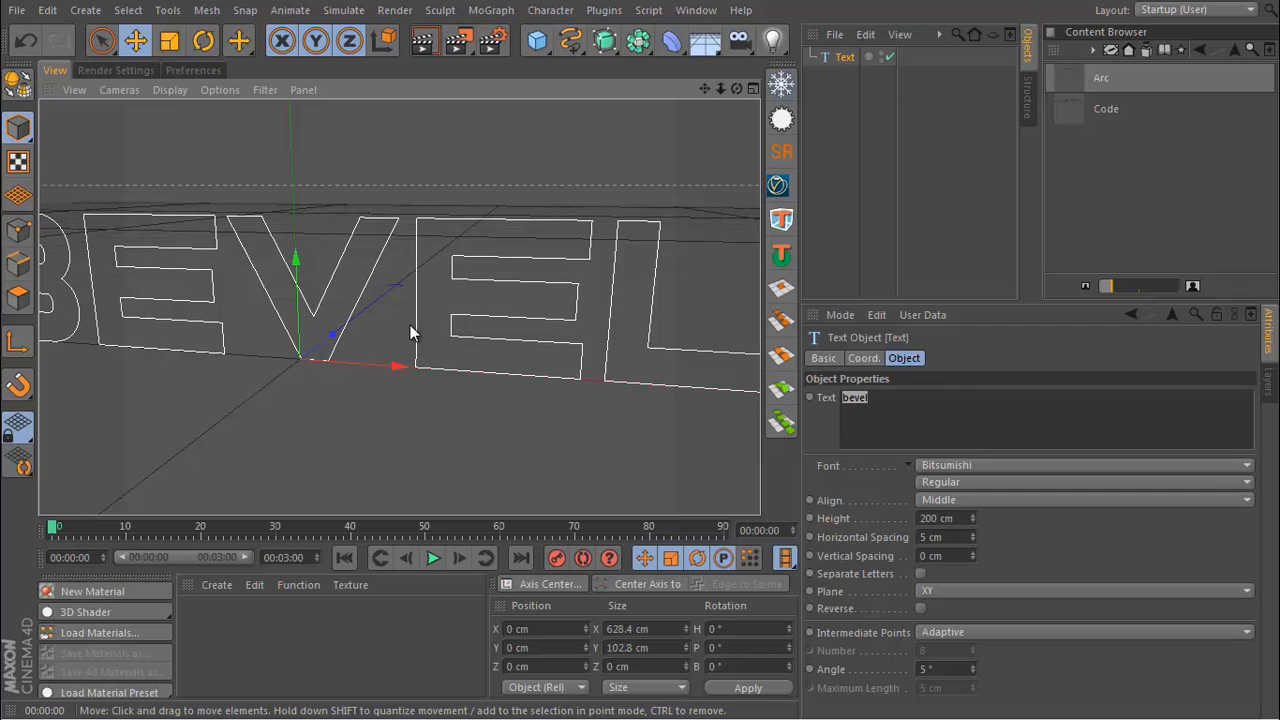
{"action": "mouse_move", "coordinate": [393, 330]}
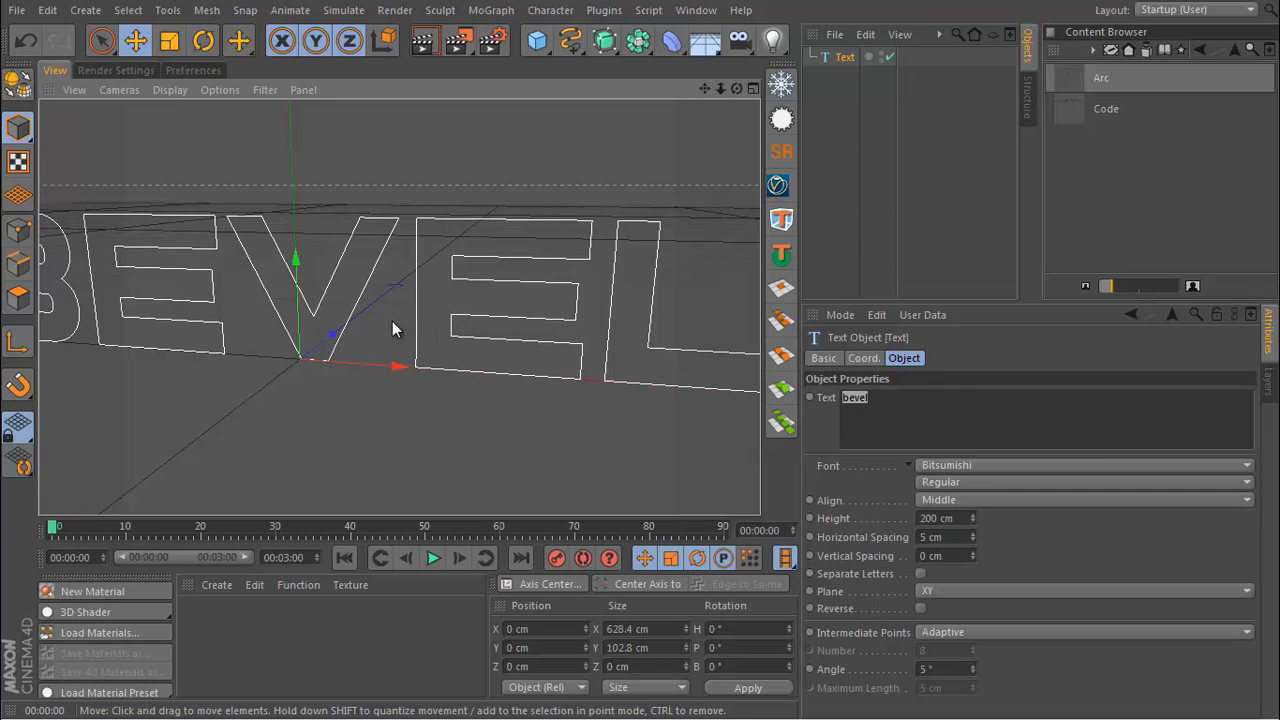
{"action": "mouse_move", "coordinate": [443, 365]}
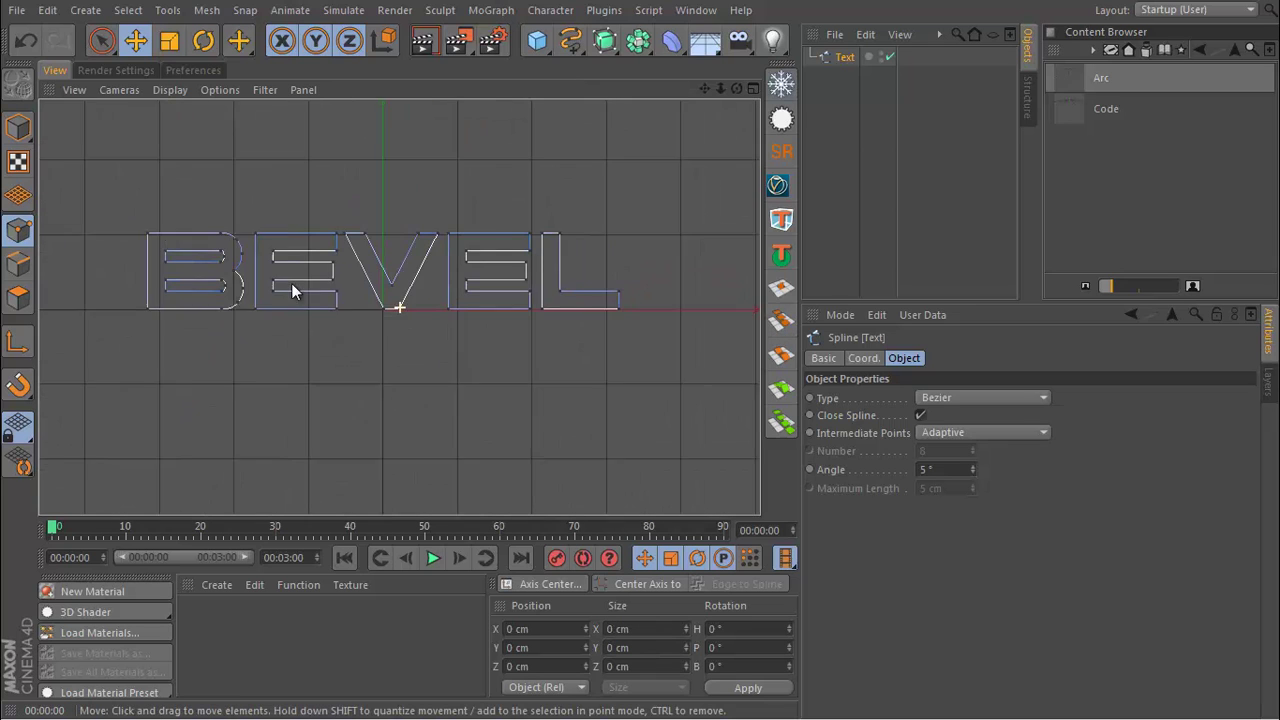
- Switch to the Rectangle Selection tool for box-selecting the spline's points
{"action": "left_click", "coordinate": [101, 41]}
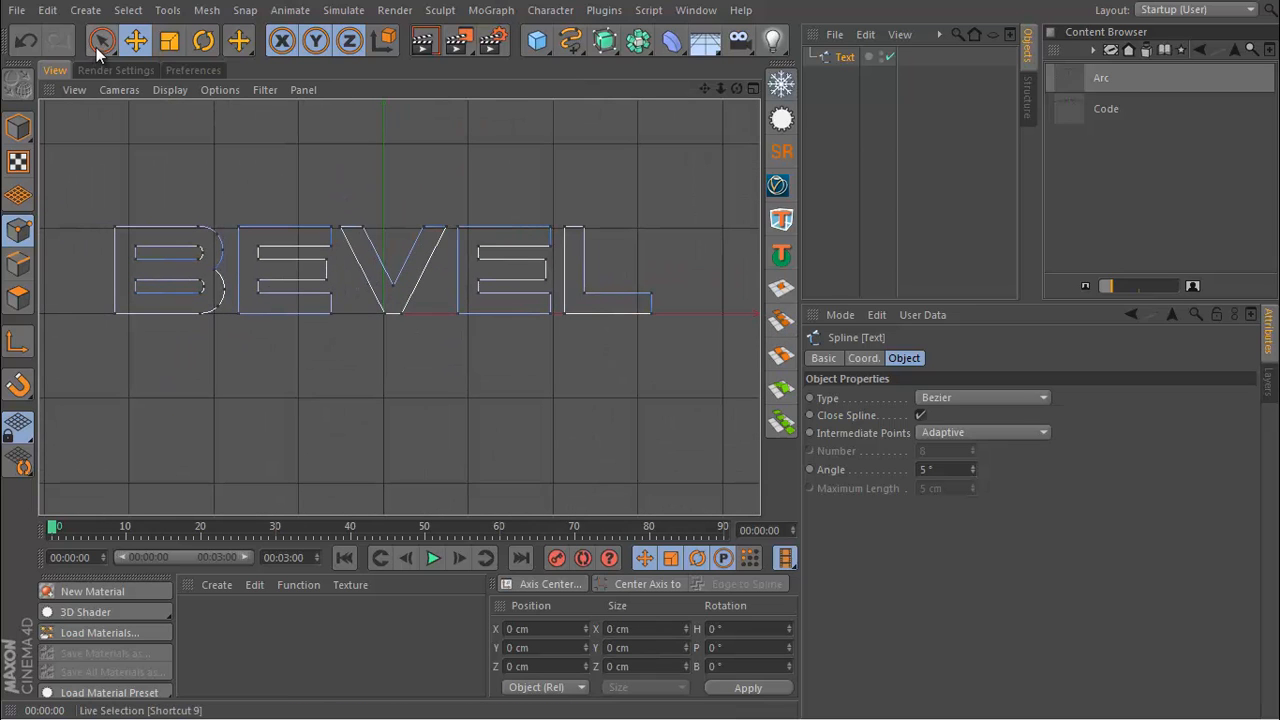
{"action": "left_click", "coordinate": [101, 40]}
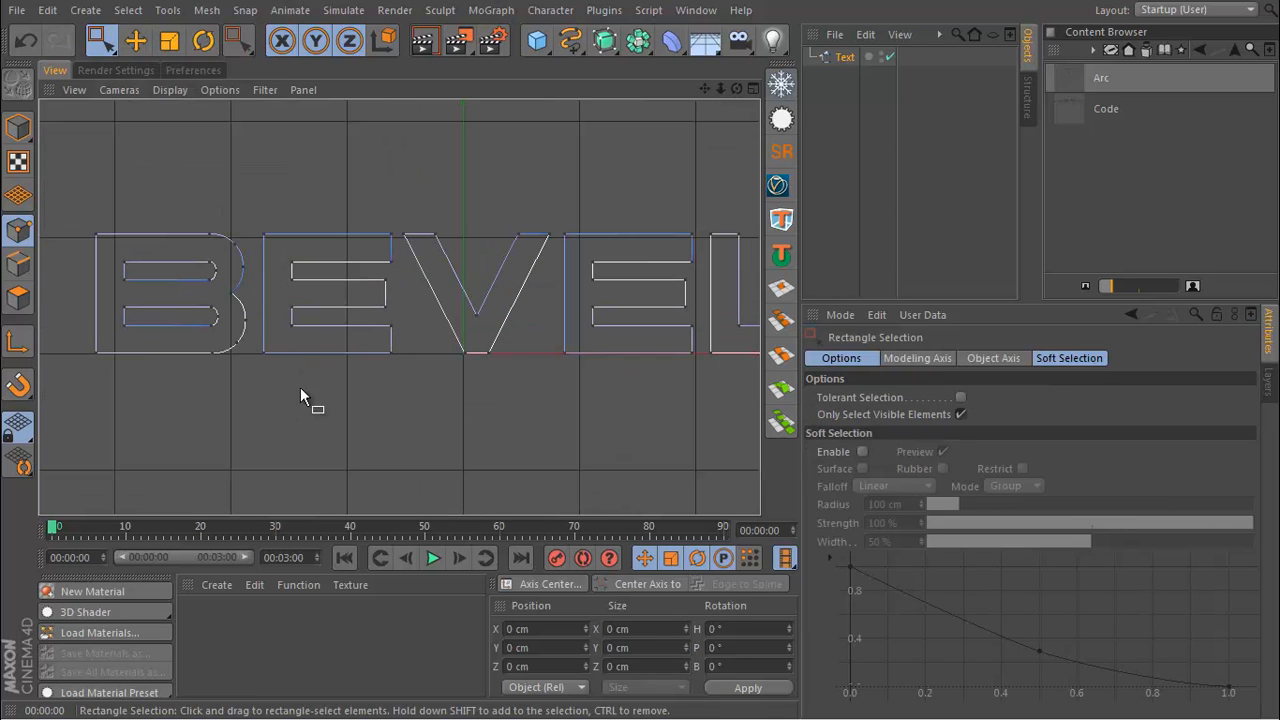
{"action": "mouse_move", "coordinate": [355, 300]}
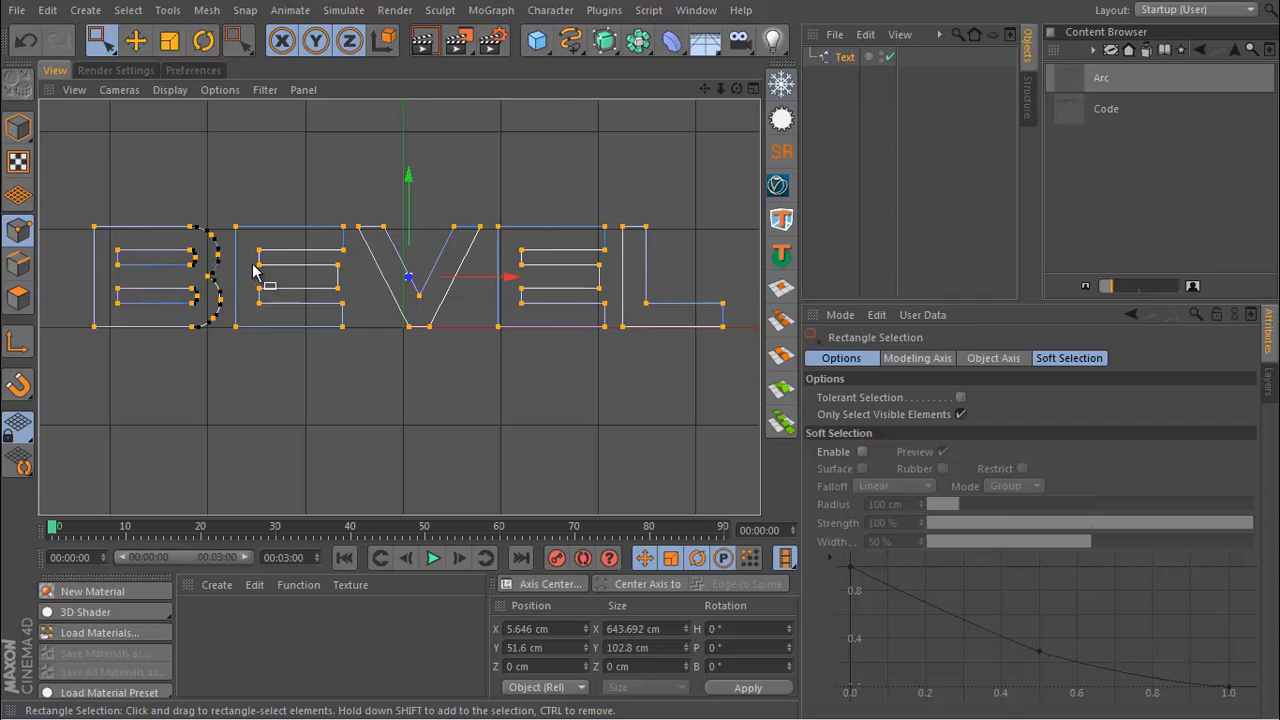
- Run Create Outline with Create New Object enabled, producing Text.1 offset 5 cm
{"action": "right_click", "coordinate": [250, 245]}
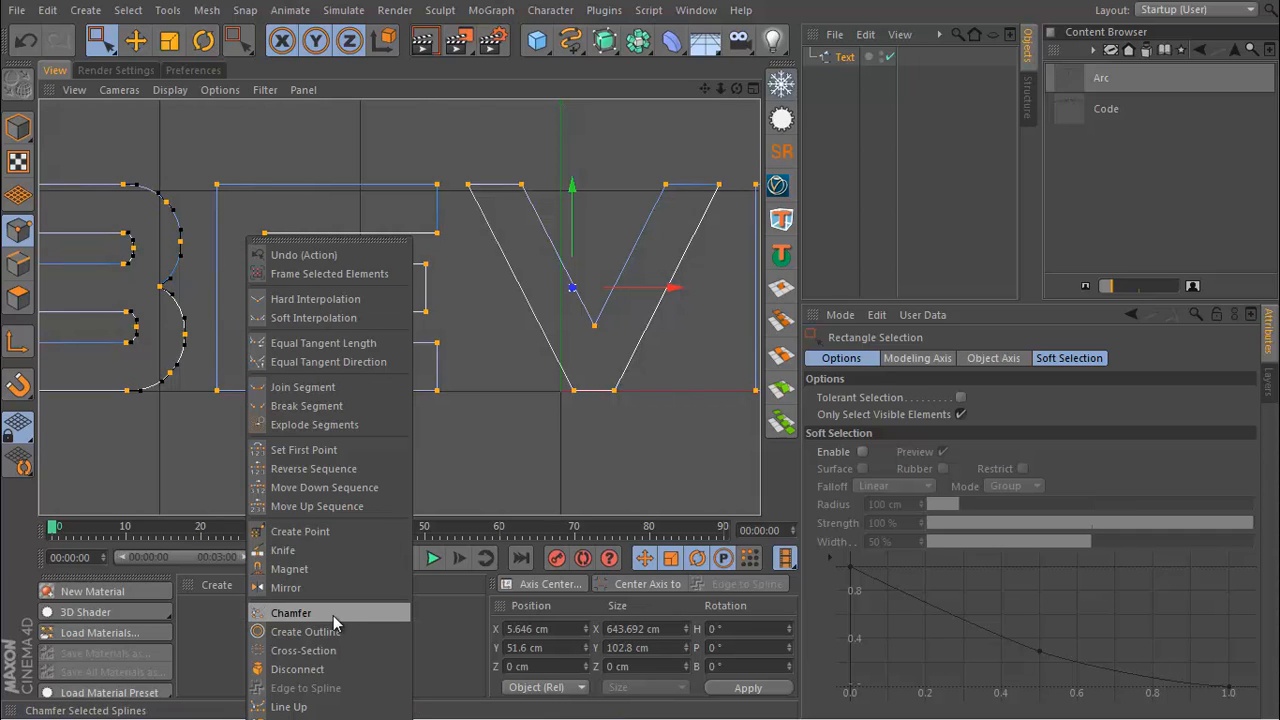
{"action": "left_click", "coordinate": [310, 631]}
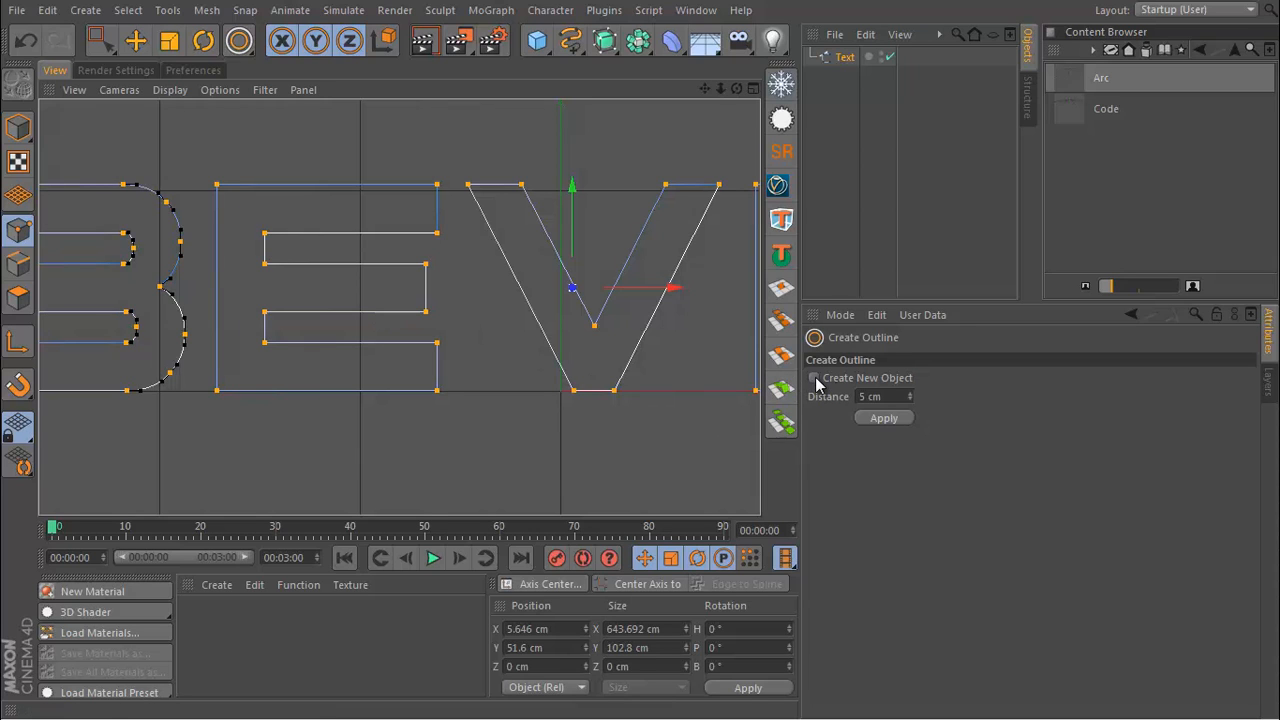
{"action": "left_click", "coordinate": [814, 378]}
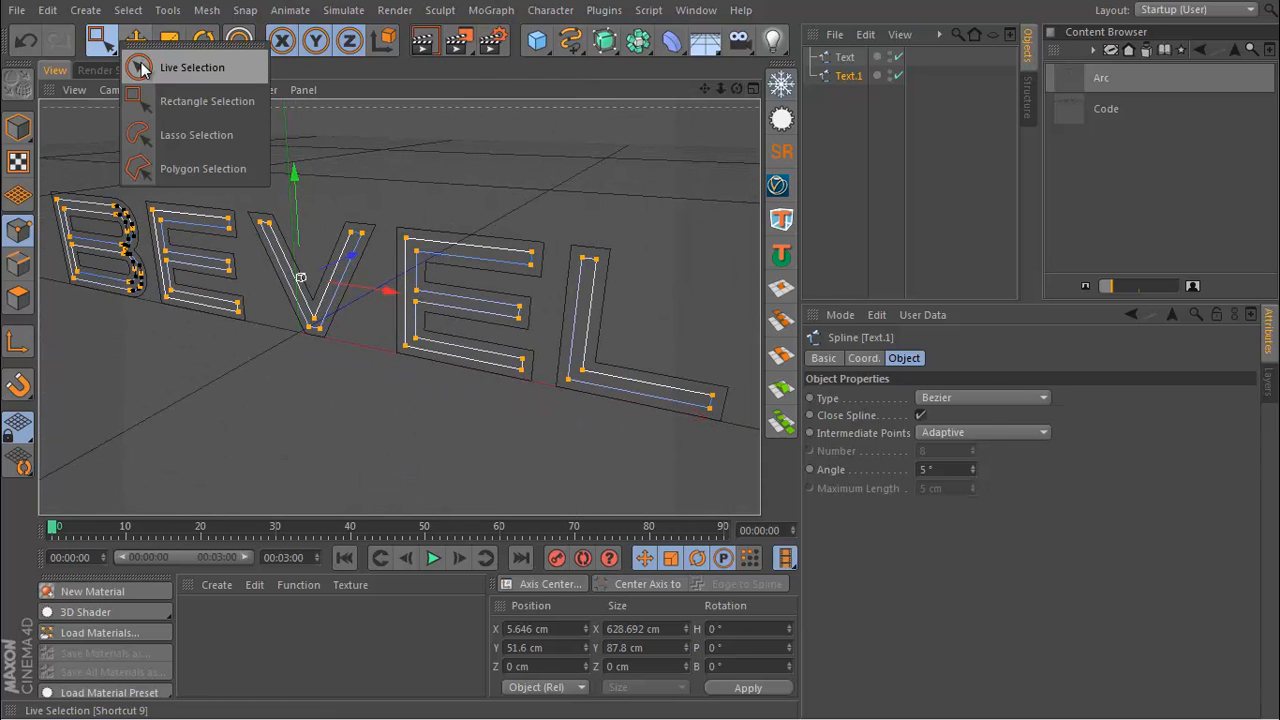
- Switch to Live Selection and orbit to see Text.1 sitting 20 cm behind
{"action": "left_click", "coordinate": [192, 67]}
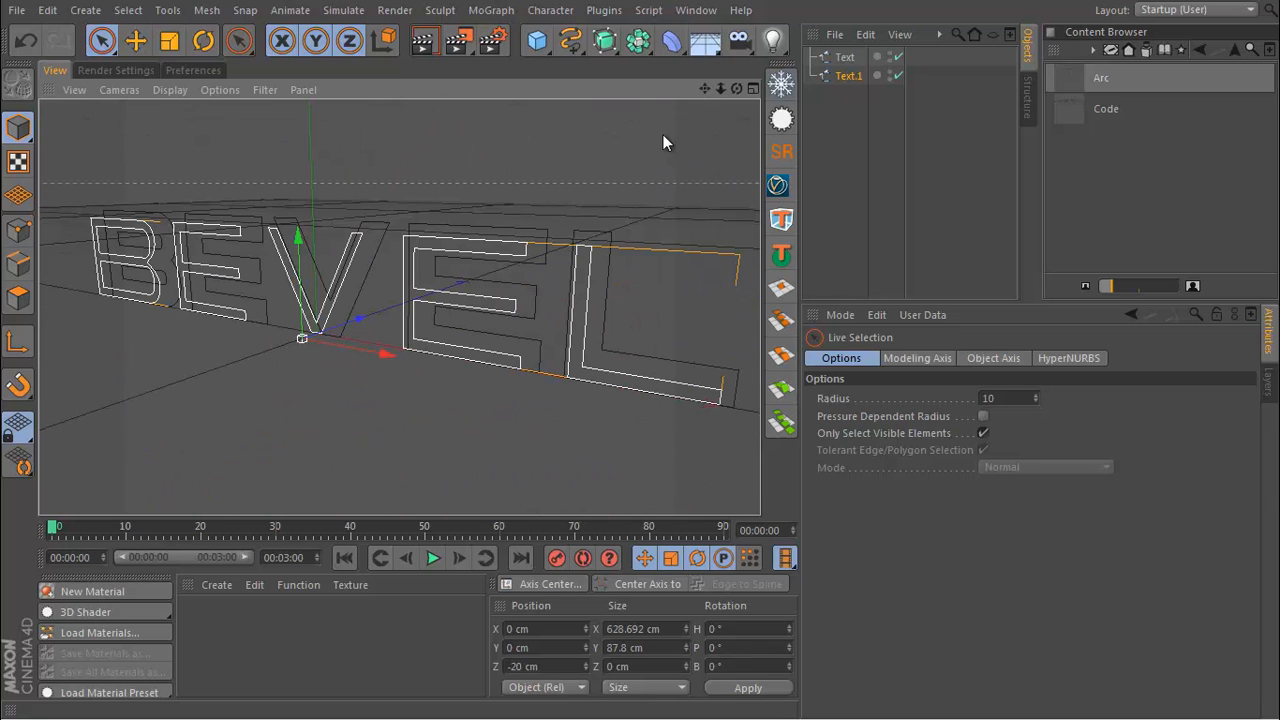
{"action": "mouse_move", "coordinate": [533, 191]}
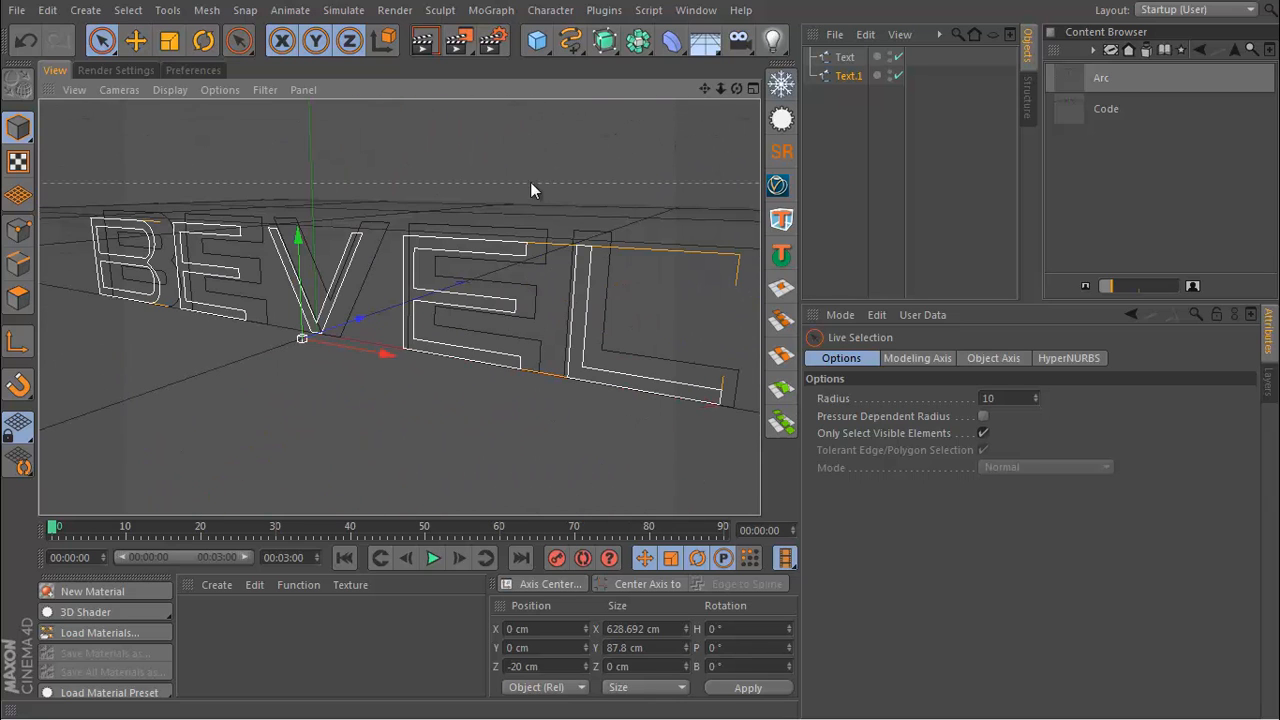
{"action": "left_click_drag", "start_coordinate": [530, 190], "coordinate": [420, 330]}
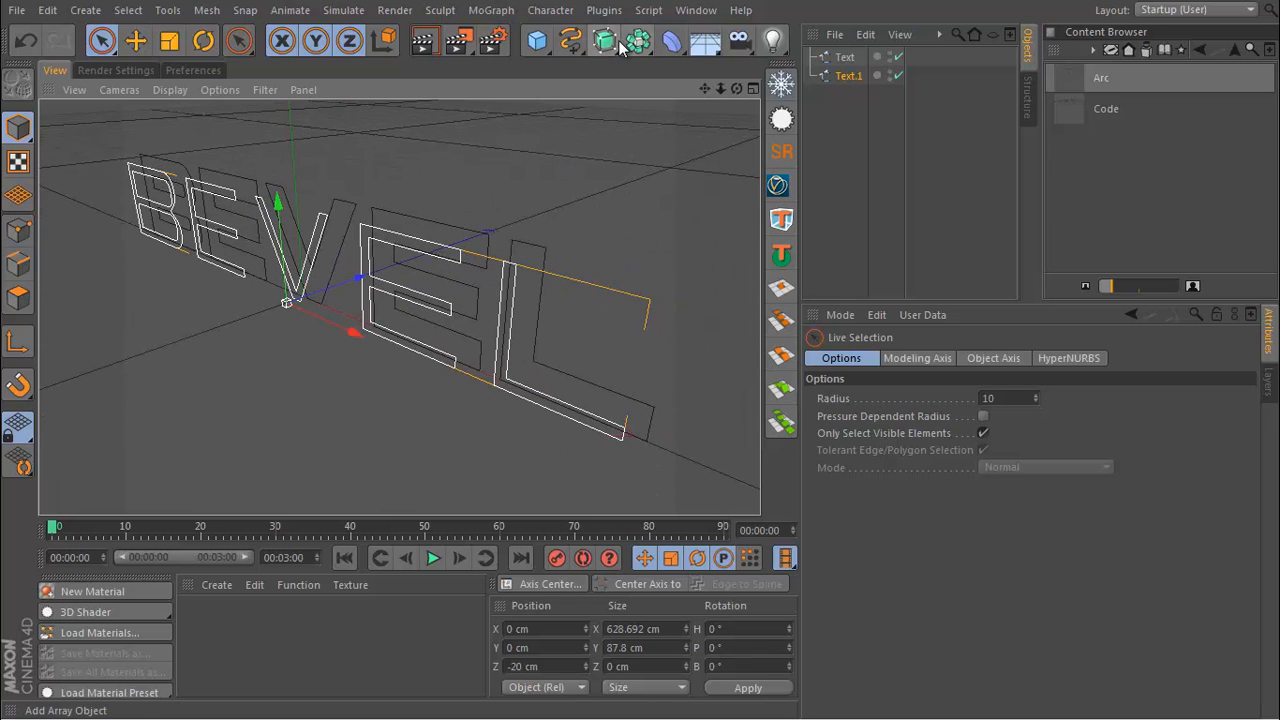
- Add a Loft NURBS holding Text and Text.1, and orbit to inspect the letters
{"action": "left_click", "coordinate": [604, 40]}
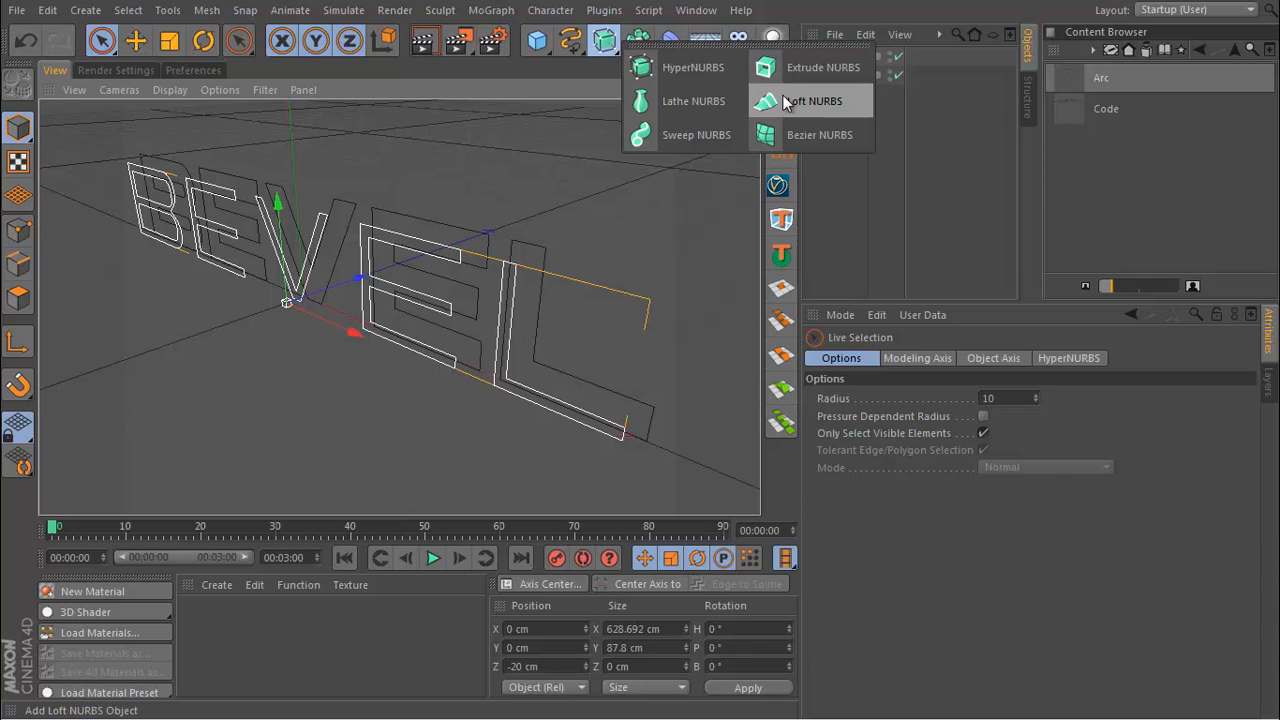
{"action": "left_click", "coordinate": [814, 100]}
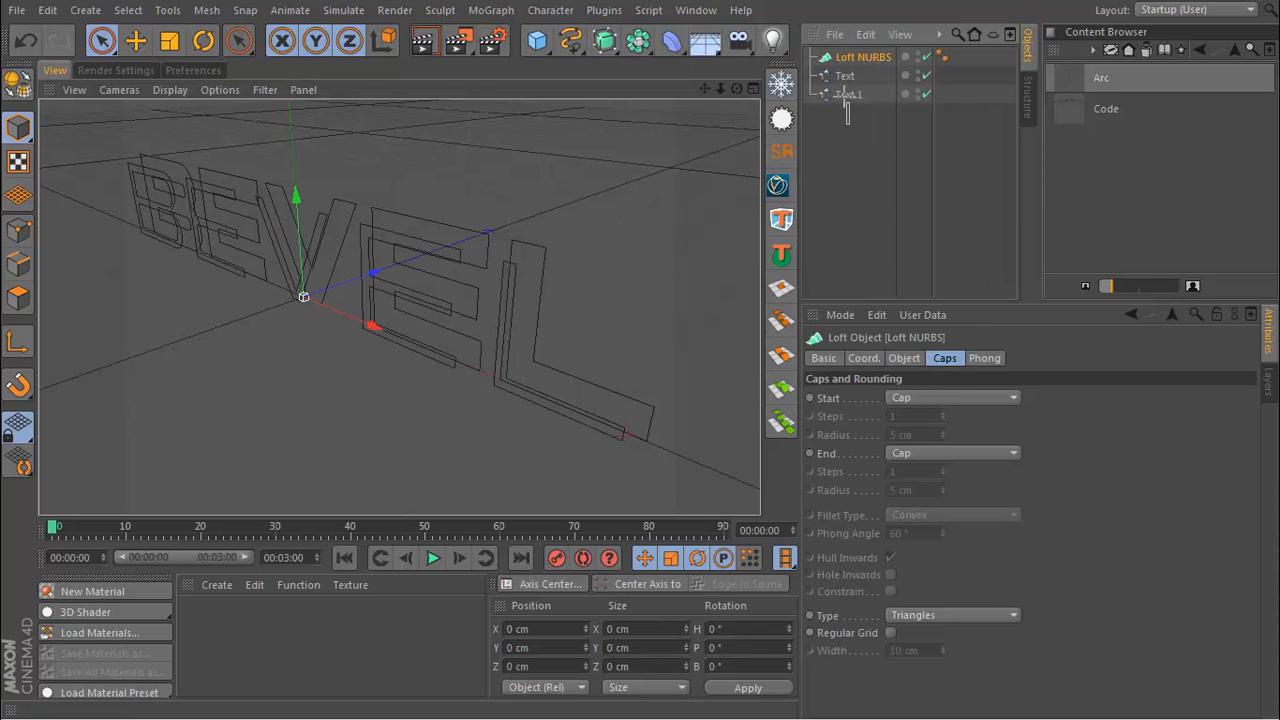
{"action": "left_click", "coordinate": [845, 76]}
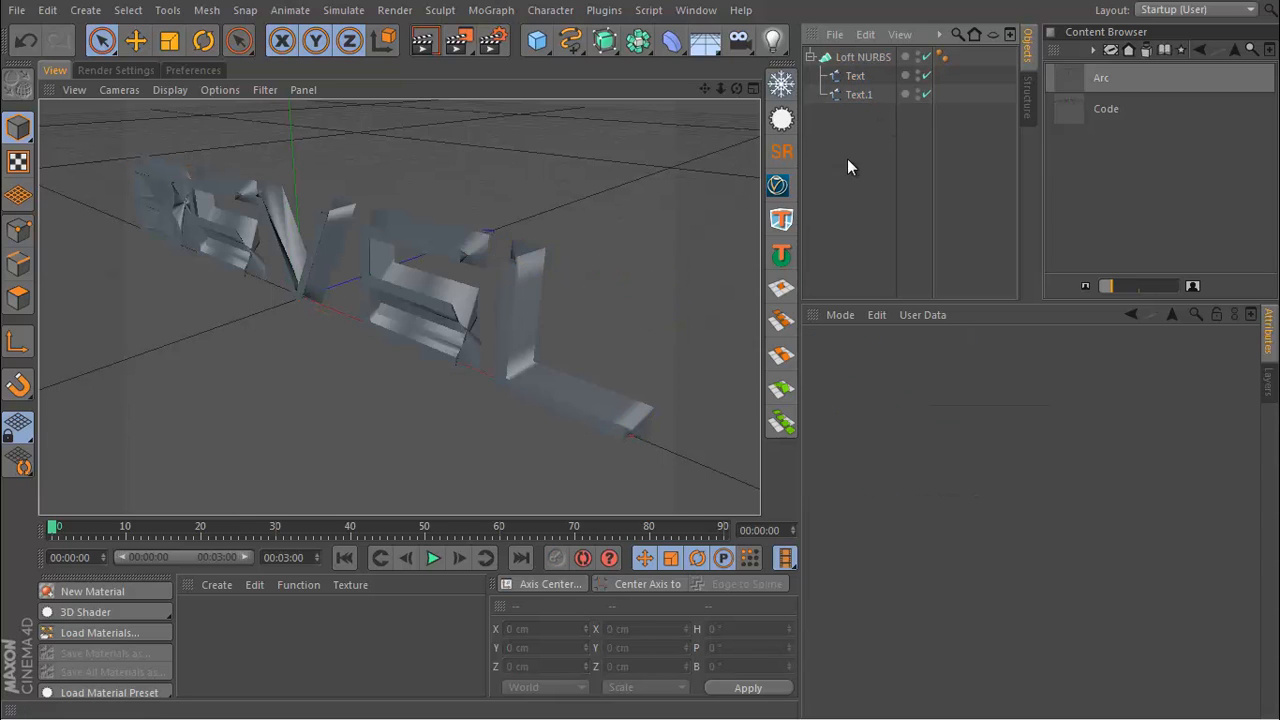
{"action": "left_click_drag", "start_coordinate": [400, 300], "coordinate": [258, 263]}
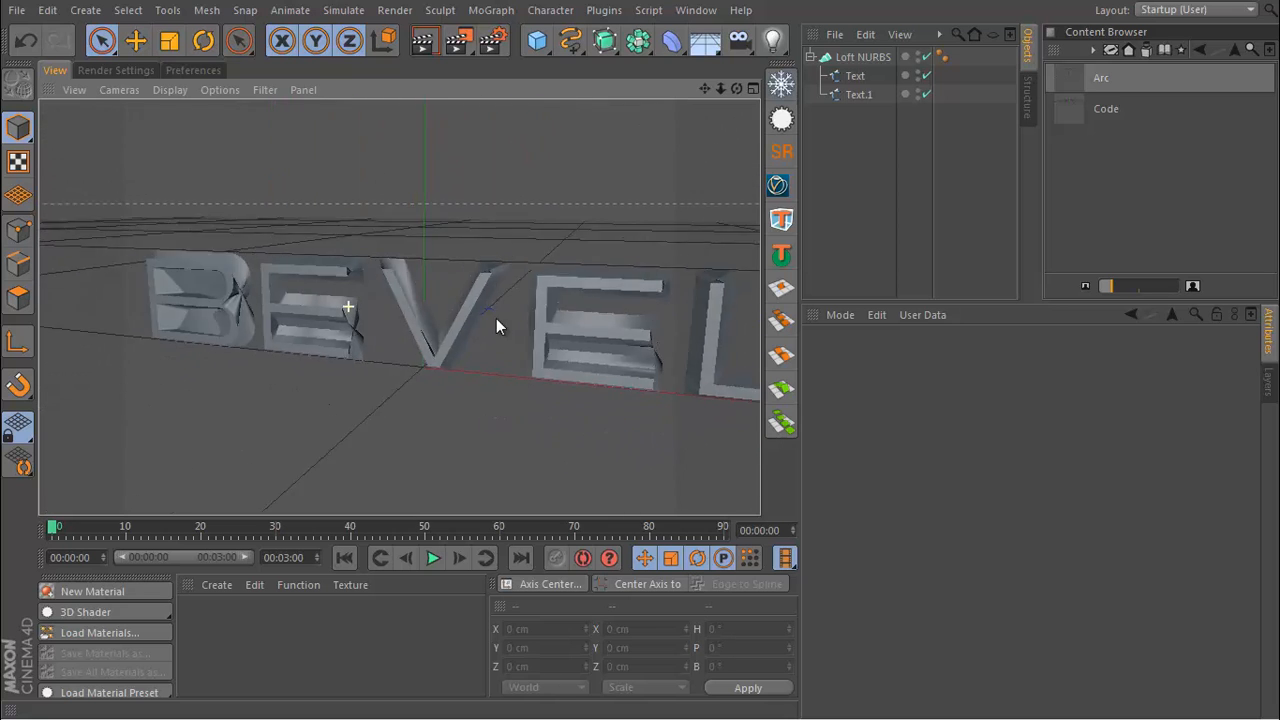
{"action": "left_click_drag", "start_coordinate": [500, 325], "coordinate": [388, 290]}
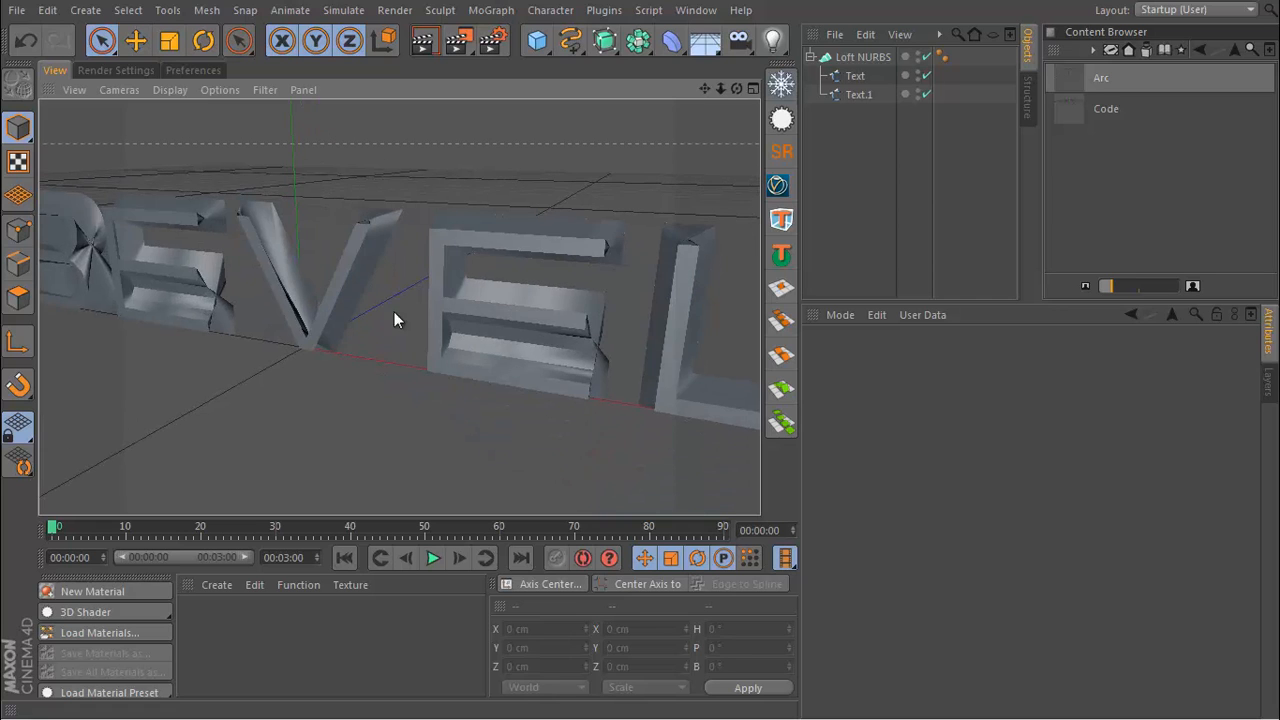
- Select all of Text.1's points and open the point commands to fix twisting
{"action": "left_click", "coordinate": [858, 94]}
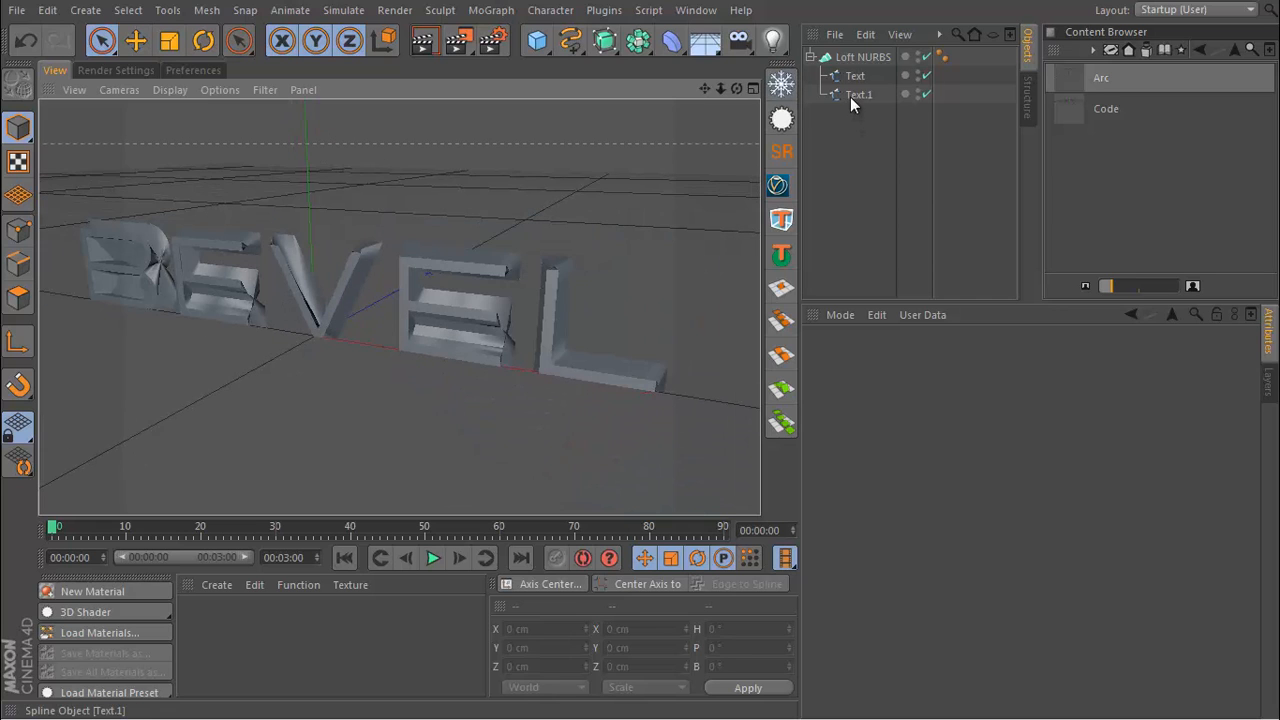
{"action": "left_click", "coordinate": [859, 94]}
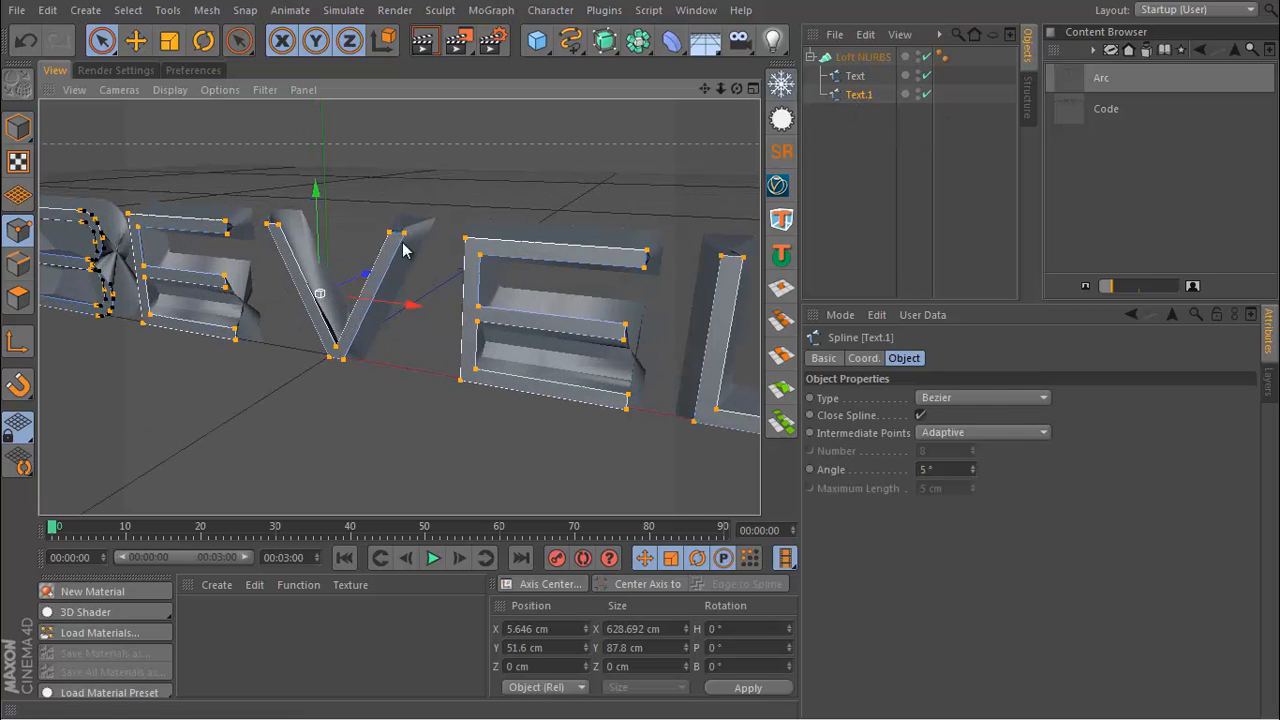
{"action": "left_click_drag", "start_coordinate": [405, 250], "coordinate": [375, 305]}
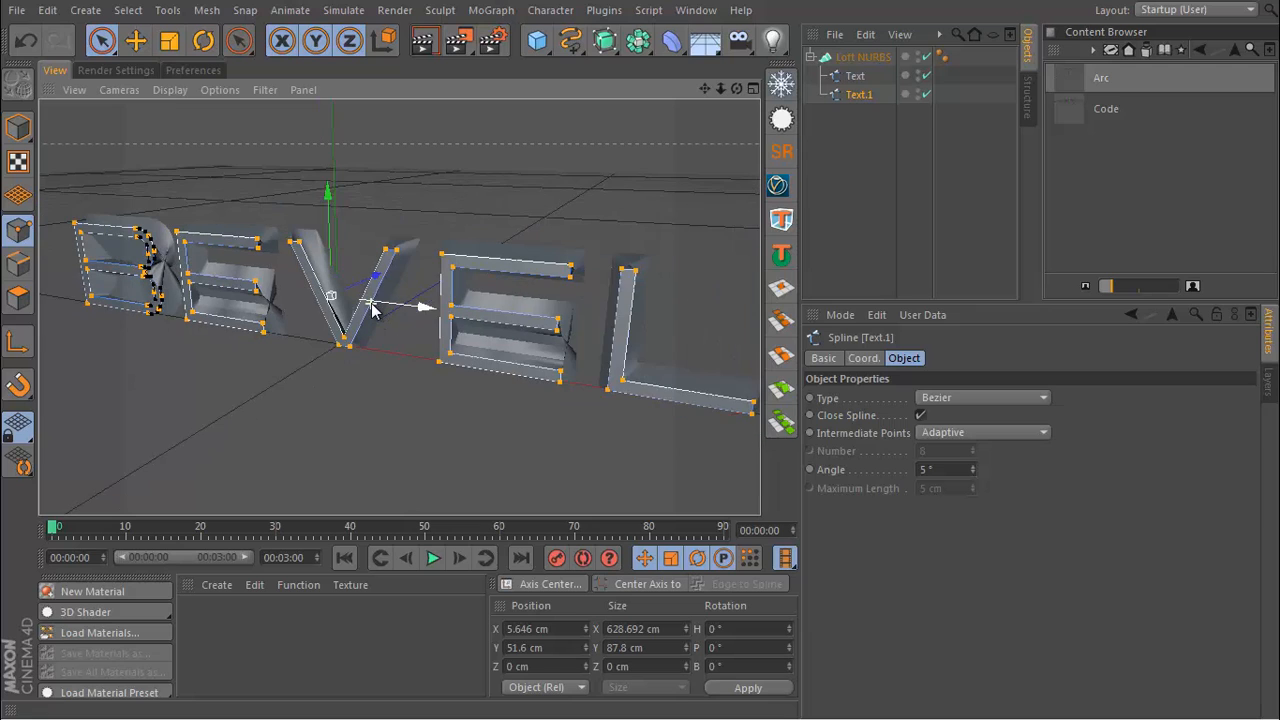
{"action": "right_click", "coordinate": [372, 310]}
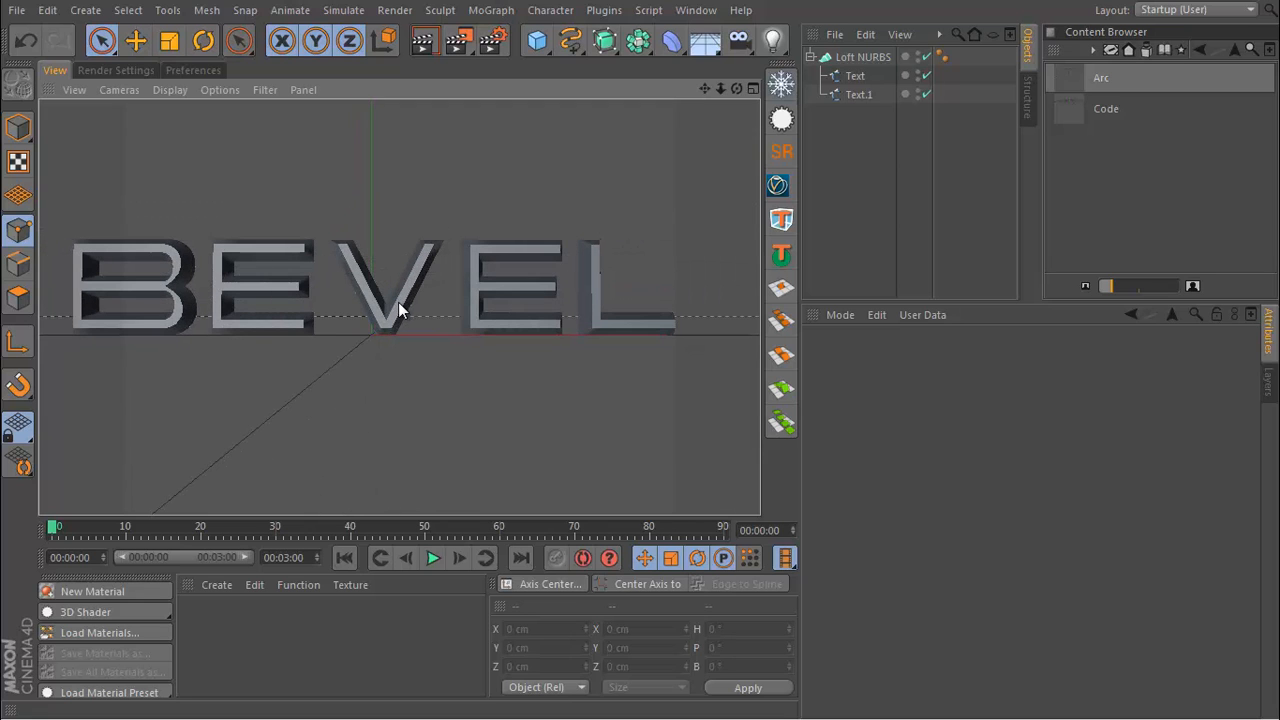
{"action": "left_click_drag", "start_coordinate": [400, 310], "coordinate": [350, 345]}
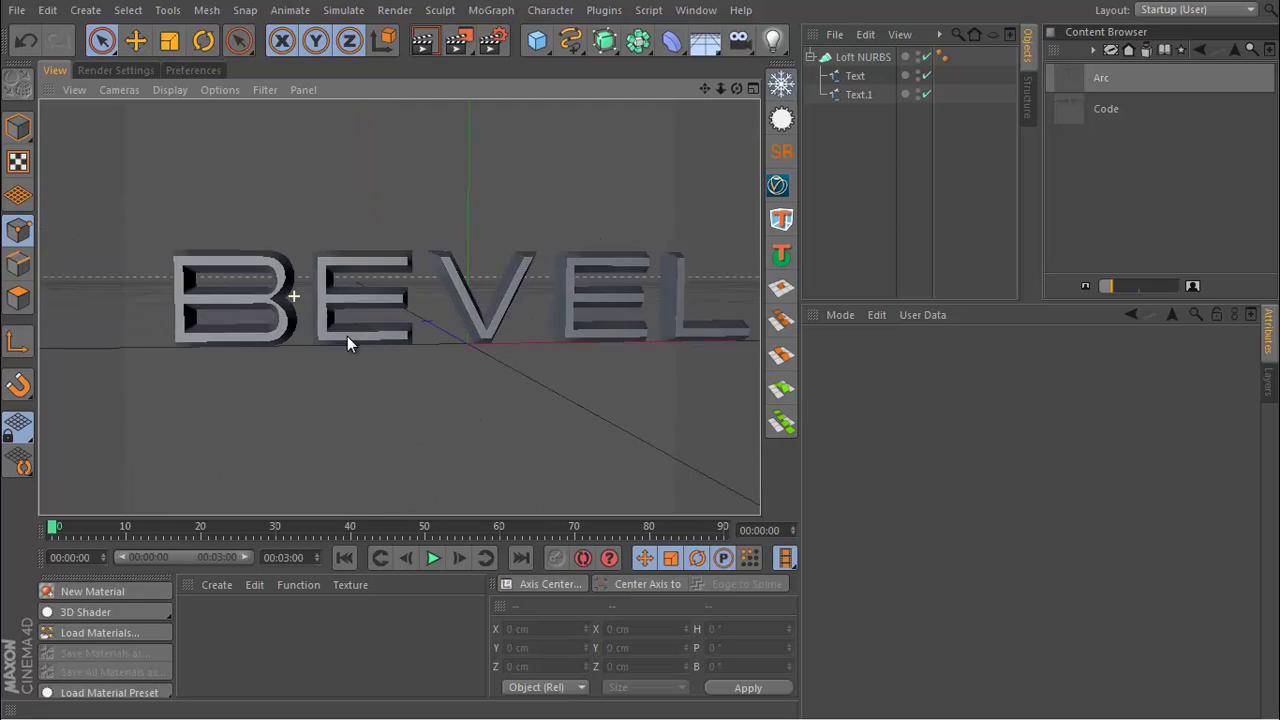
{"action": "left_click_drag", "start_coordinate": [350, 340], "coordinate": [200, 290]}
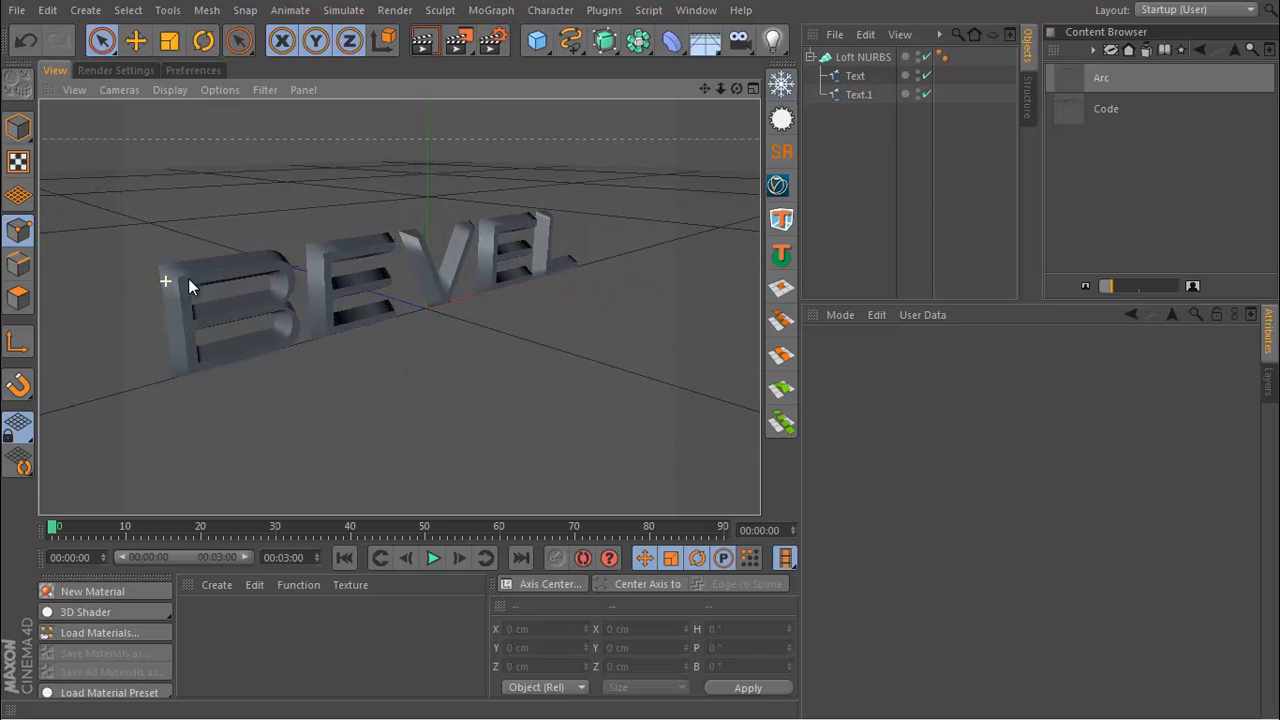
{"action": "left_click", "coordinate": [863, 56]}
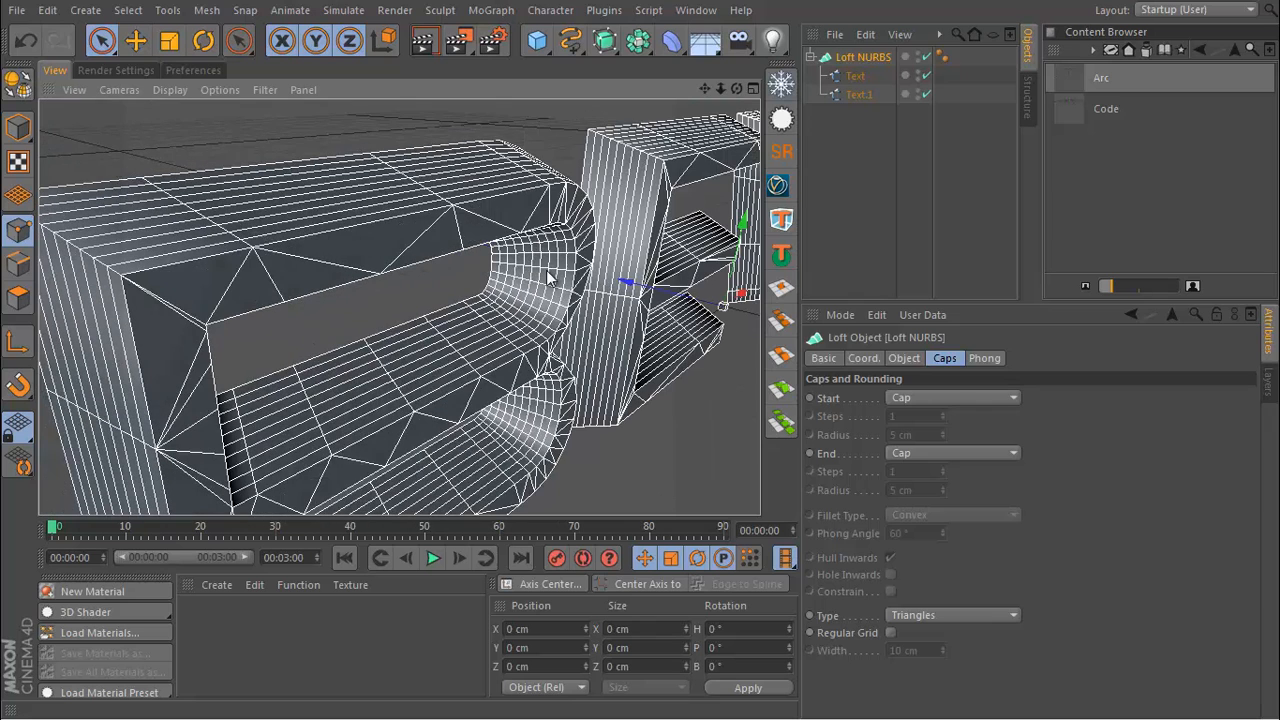
{"action": "mouse_move", "coordinate": [900, 373]}
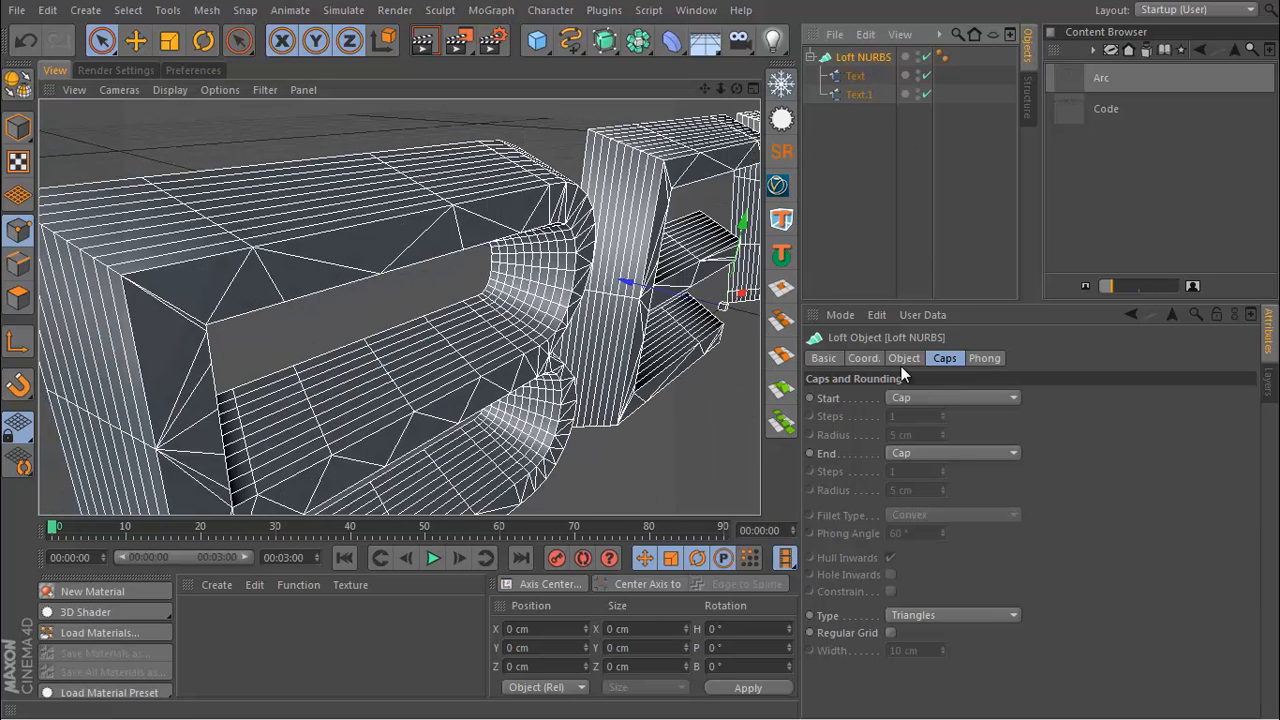
- Set the Loft NURBS Mesh Subdivision U to 200
{"action": "left_click", "coordinate": [903, 357]}
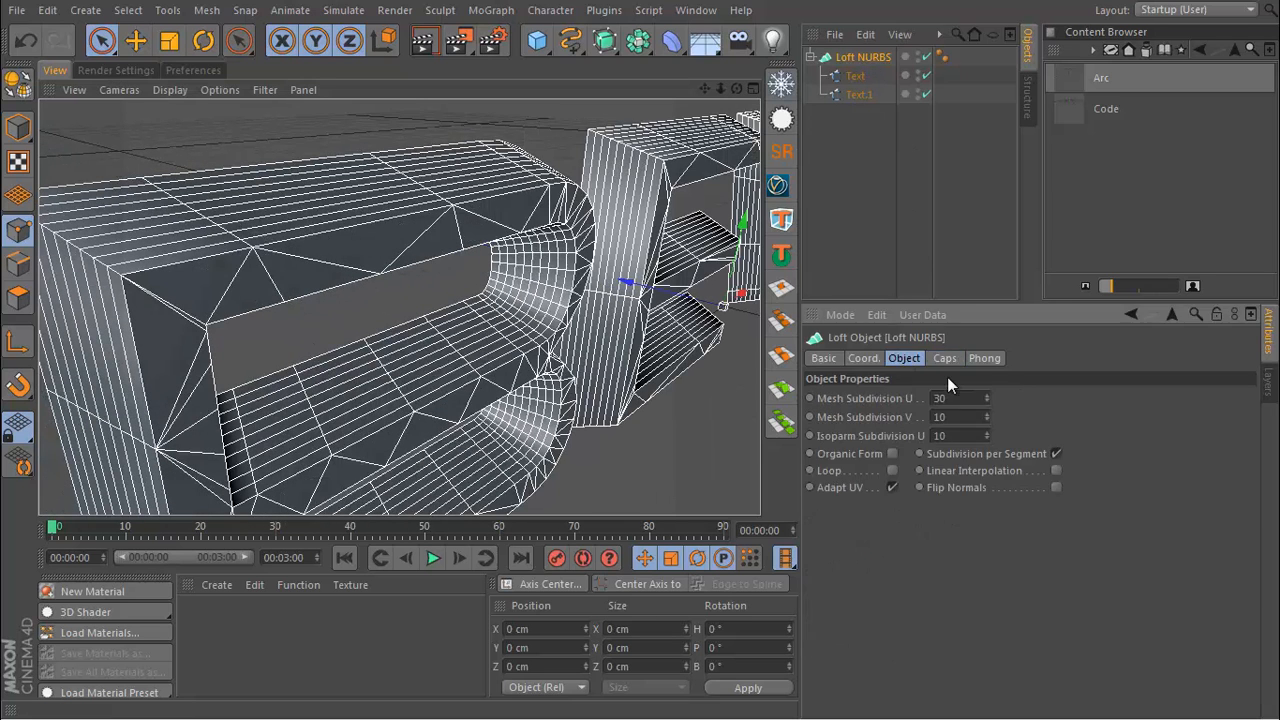
{"action": "triple_click", "coordinate": [938, 398]}
{"action": "type", "text": "200"}
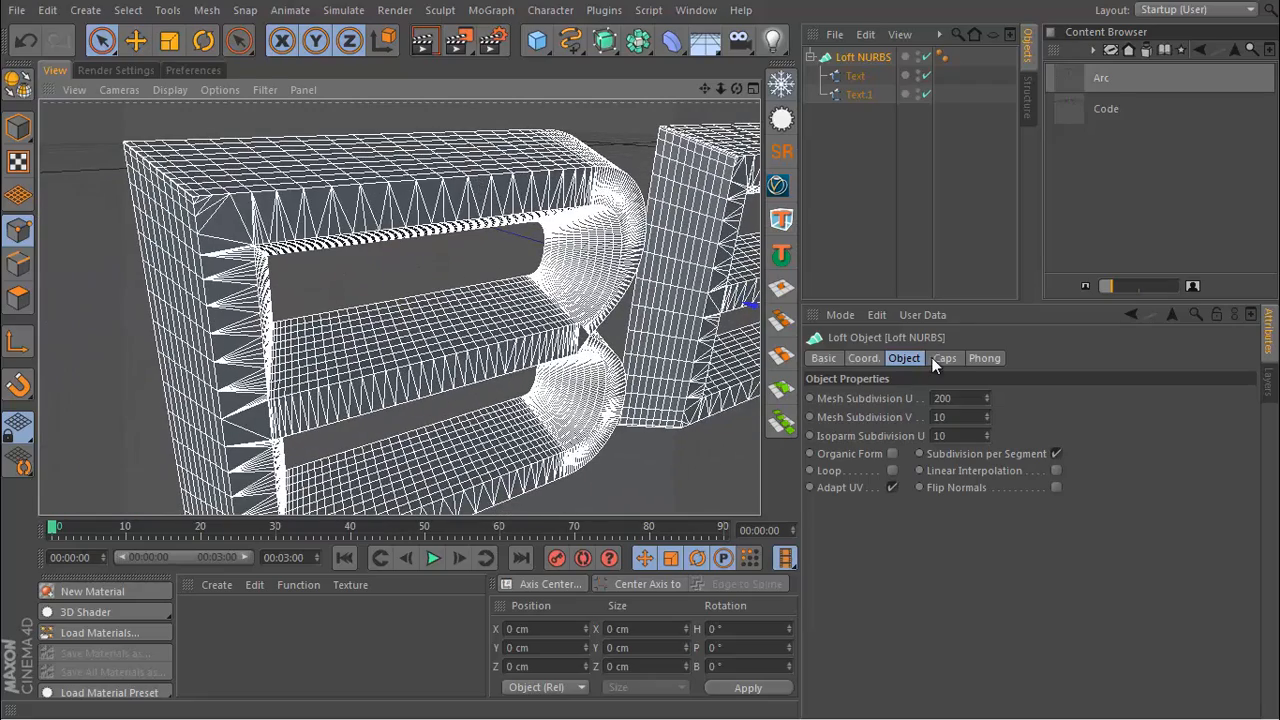
- Set the loft's End cap to Fillet Cap at 5 cm radius, then reselect Text and Loft
{"action": "left_click", "coordinate": [943, 357]}
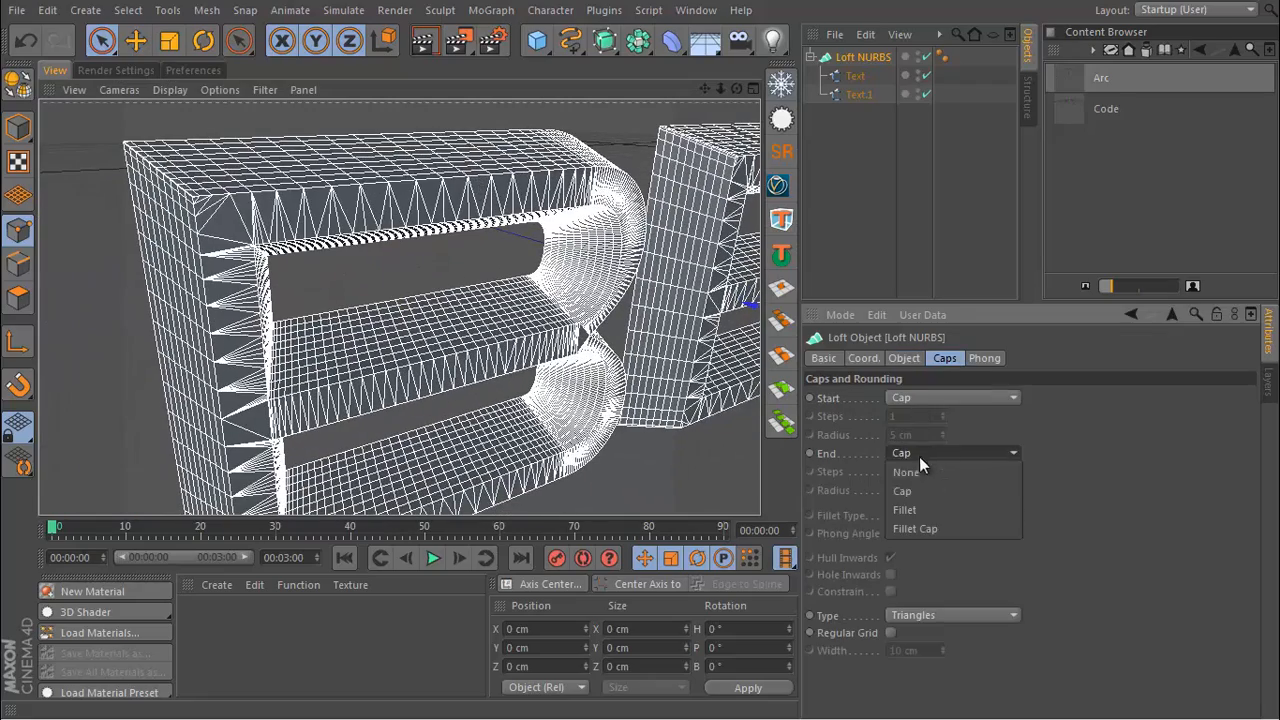
{"action": "left_click", "coordinate": [914, 528]}
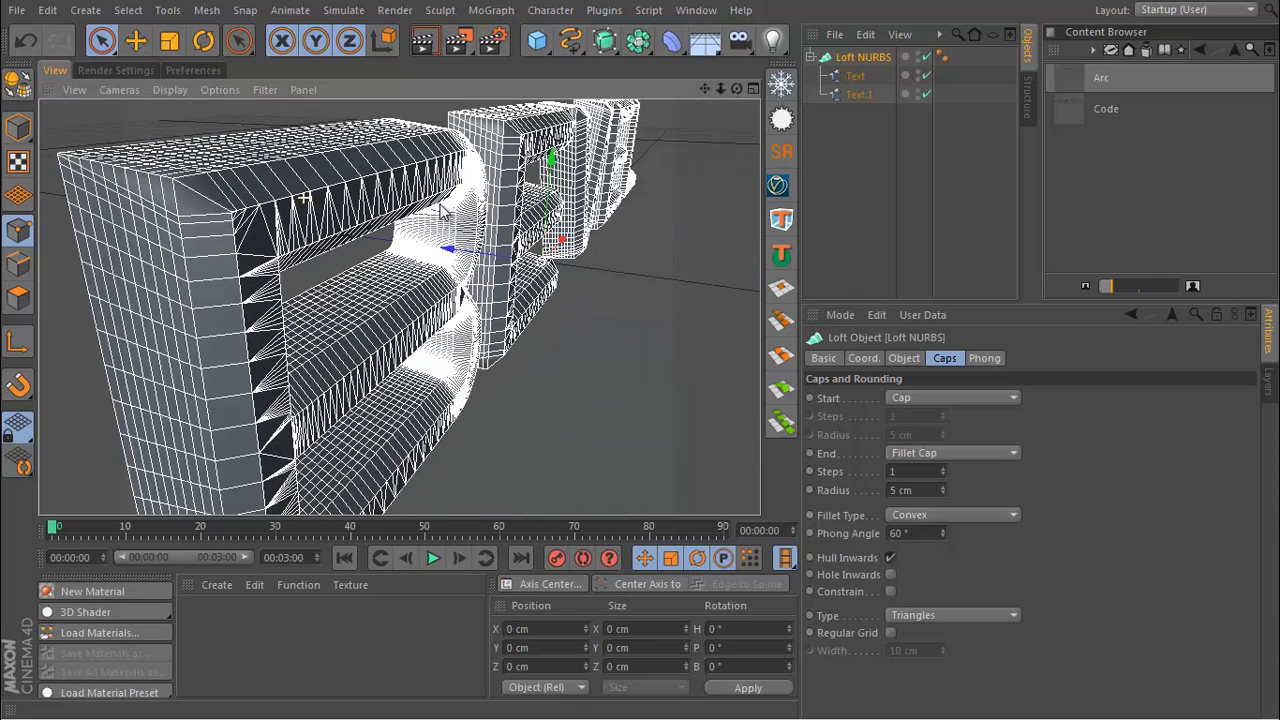
{"action": "mouse_move", "coordinate": [445, 210]}
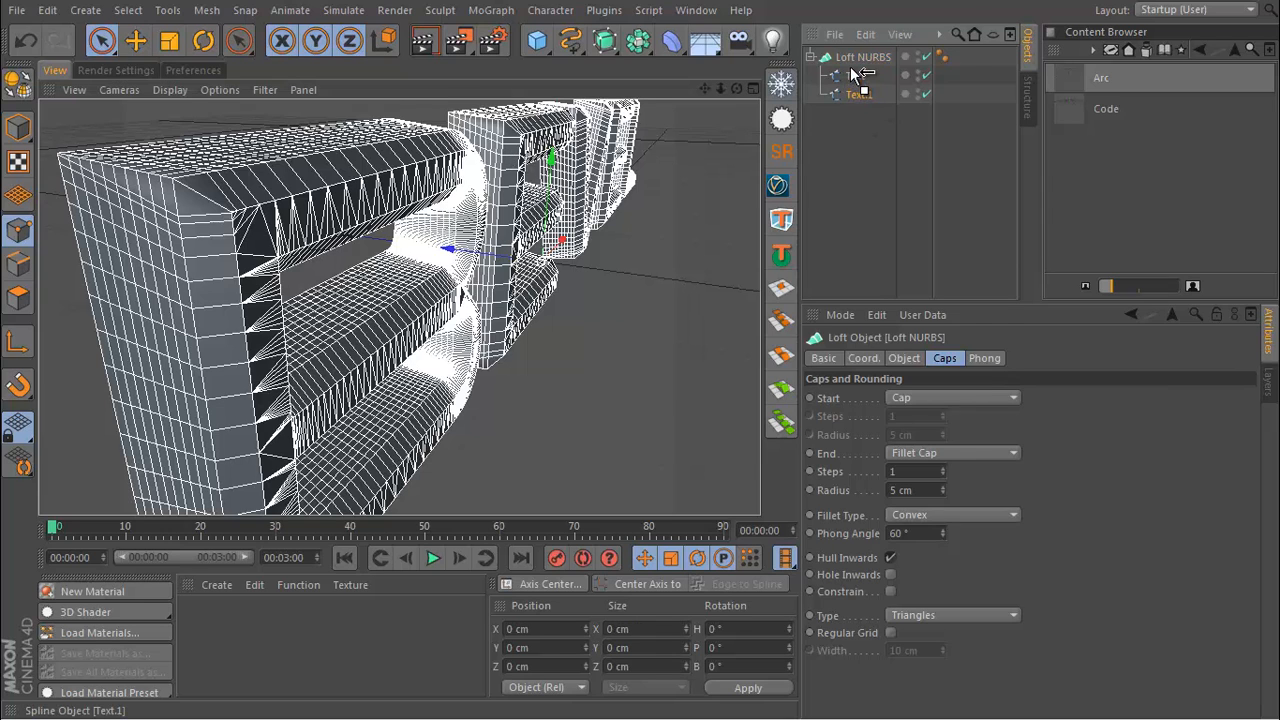
{"action": "left_click", "coordinate": [858, 75]}
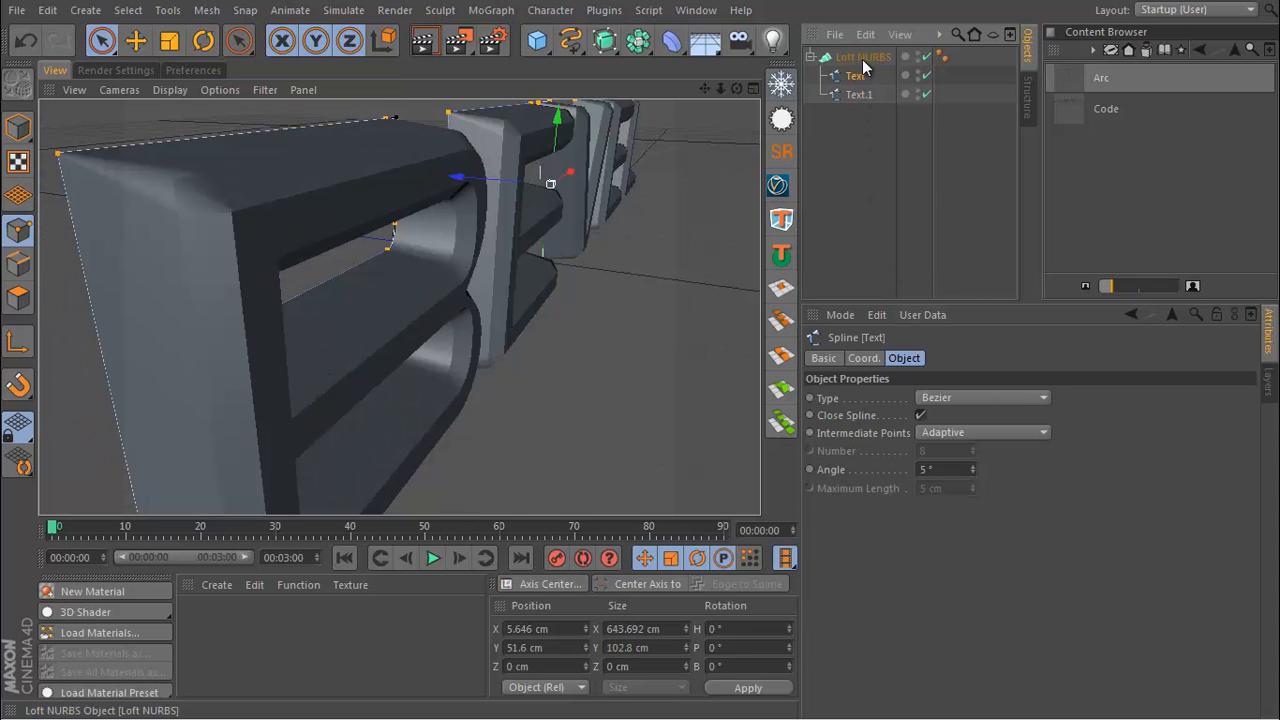
{"action": "left_click", "coordinate": [862, 56]}
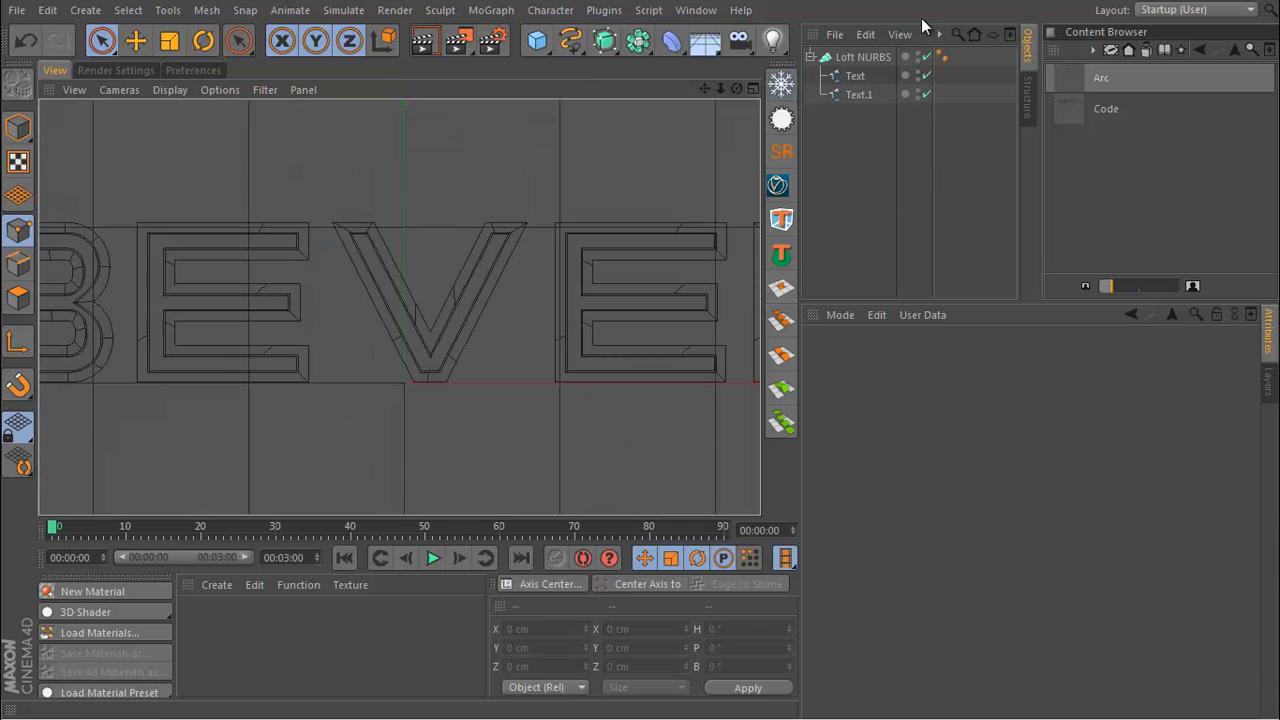
- Select Loft NURBS, Text and Text.1 together in the Object Manager
{"action": "left_click", "coordinate": [855, 76]}
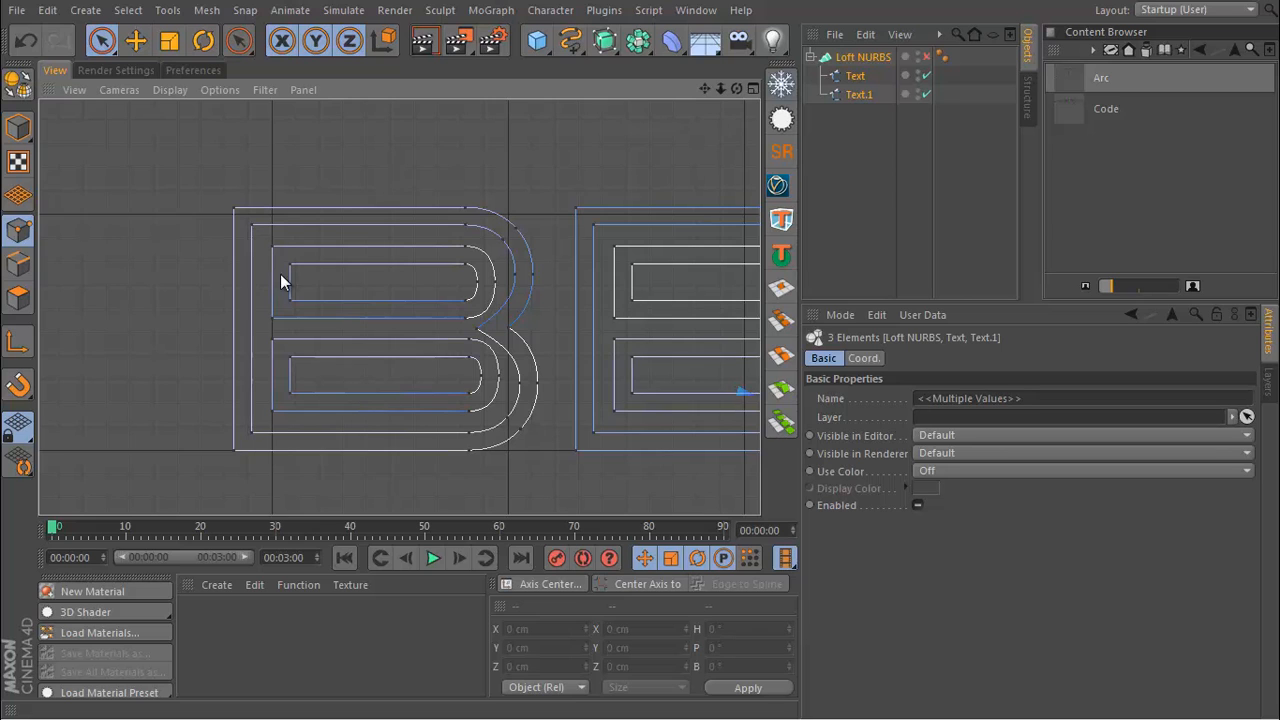
- Choose Rectangle Selection from the selection tool flyout
{"action": "left_click", "coordinate": [101, 40]}
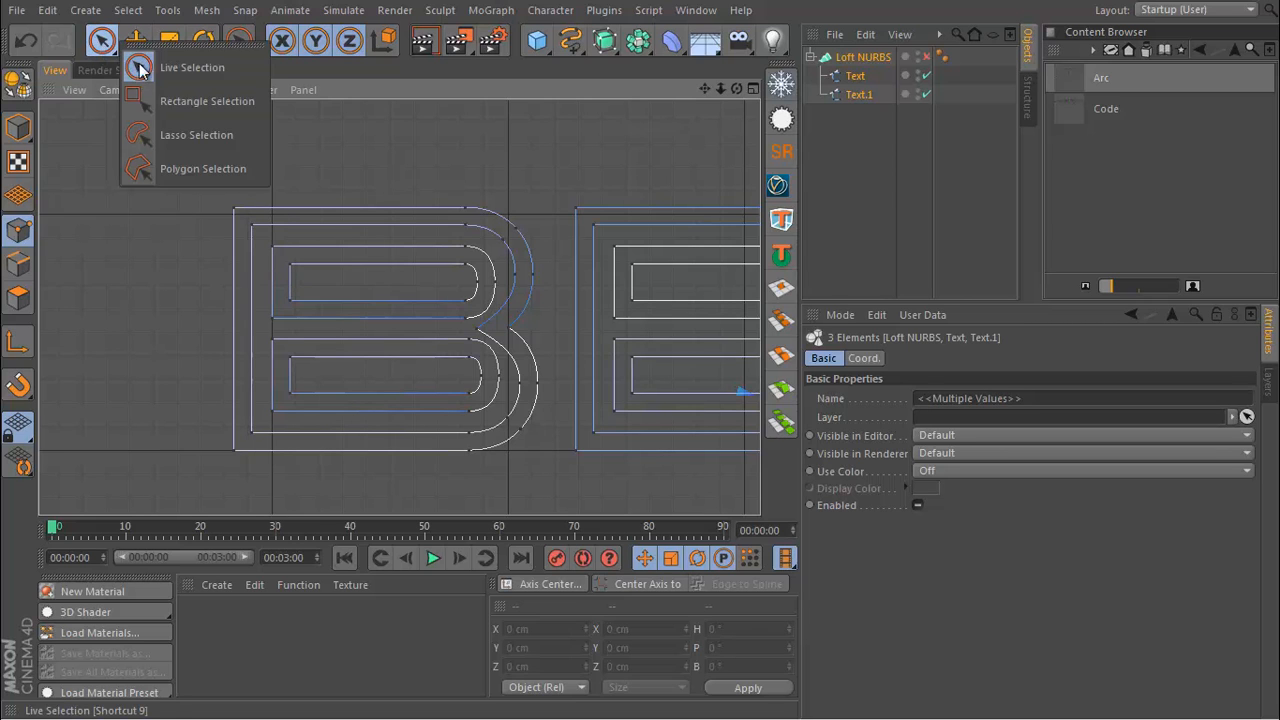
{"action": "left_click", "coordinate": [207, 101]}
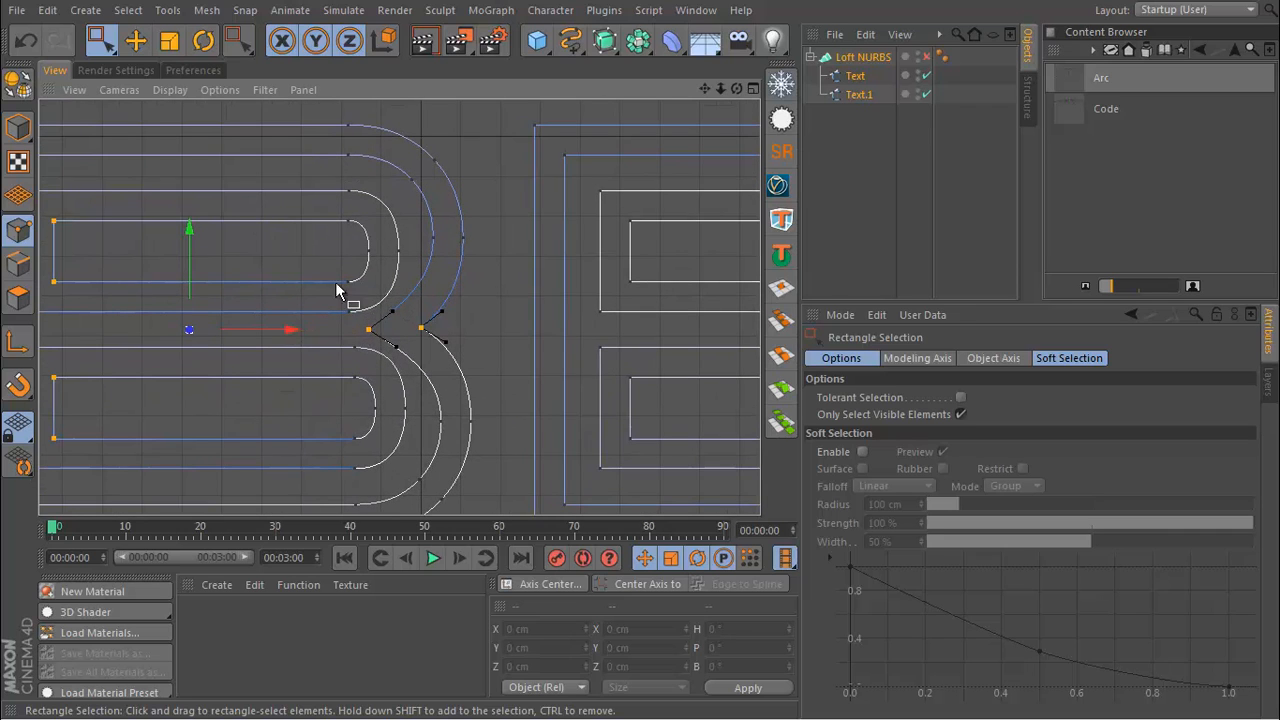
{"action": "mouse_move", "coordinate": [440, 336]}
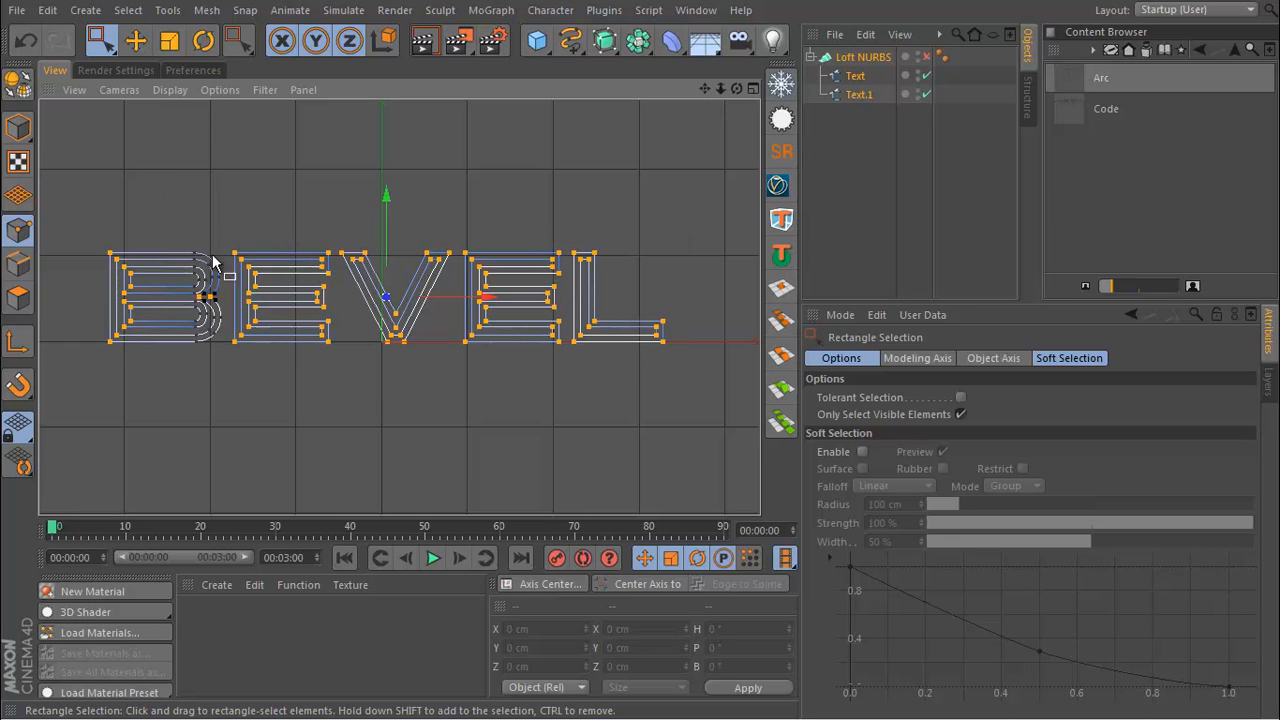
{"action": "mouse_move", "coordinate": [165, 303]}
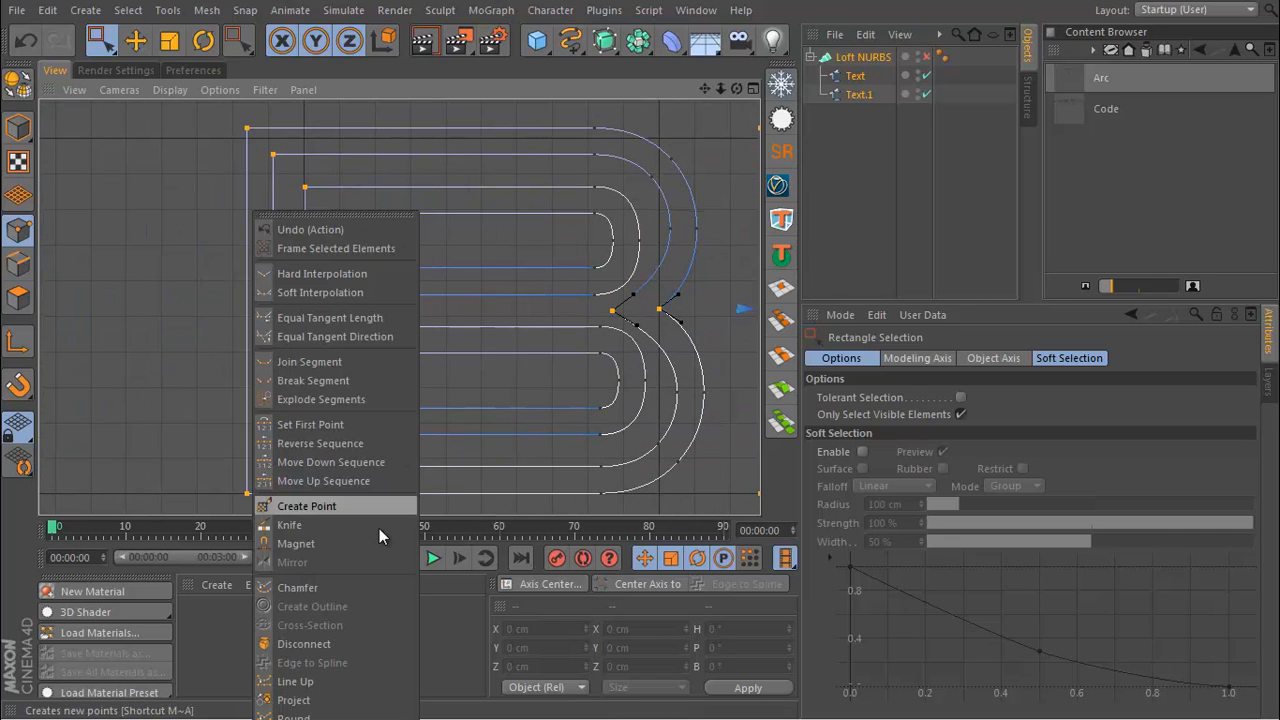
- Chamfer the selected BEVEL outline corners with a 1.5 cm radius
{"action": "left_click", "coordinate": [297, 587]}
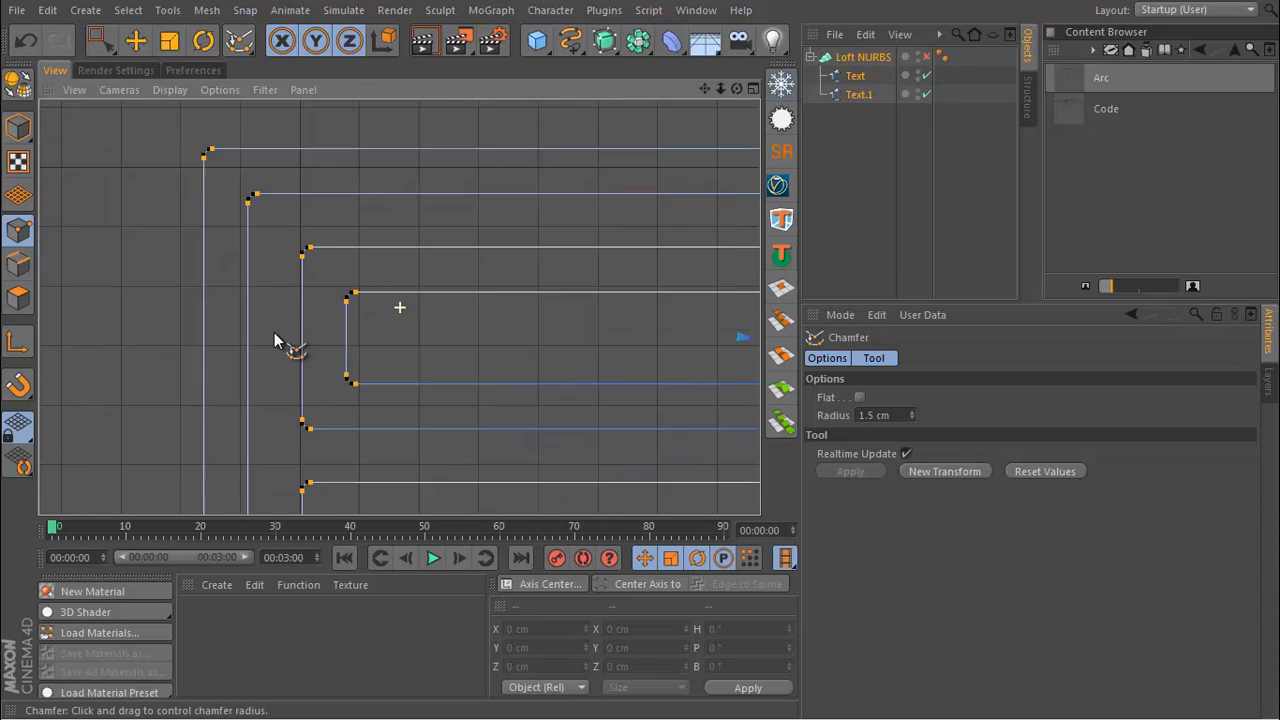
{"action": "left_click_drag", "start_coordinate": [290, 345], "coordinate": [480, 335]}
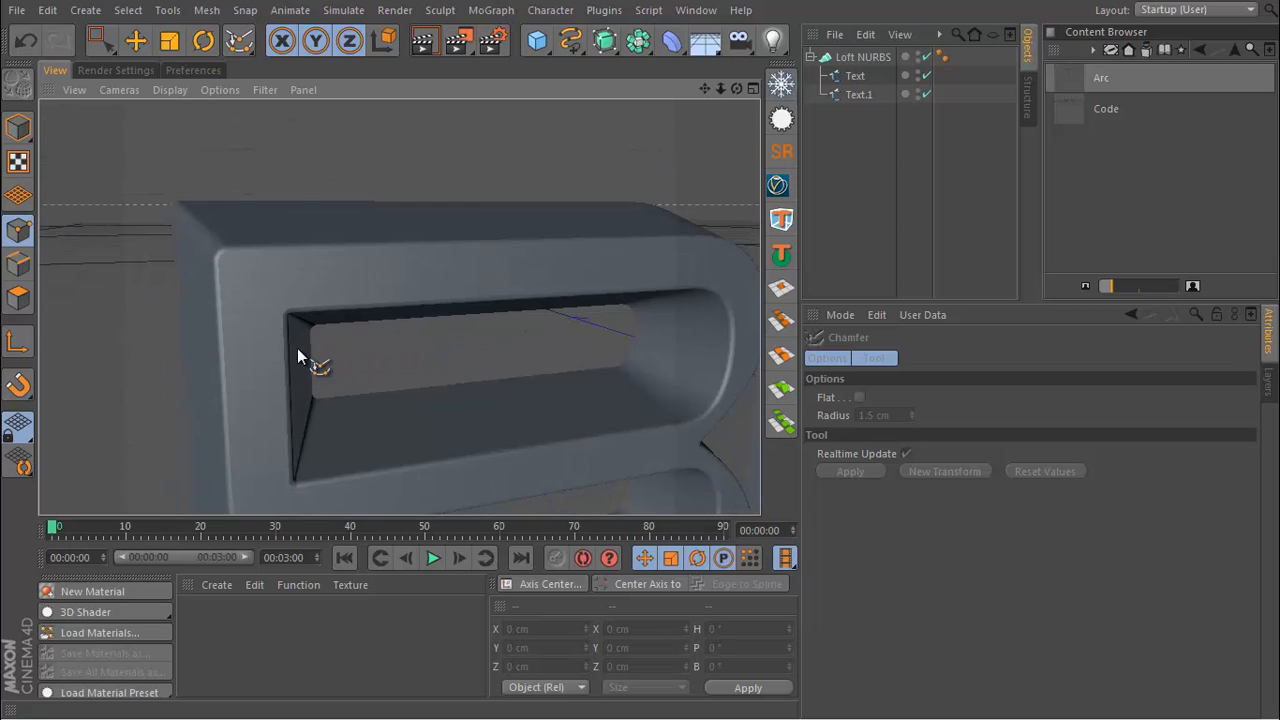
{"action": "left_click_drag", "start_coordinate": [305, 360], "coordinate": [275, 265]}
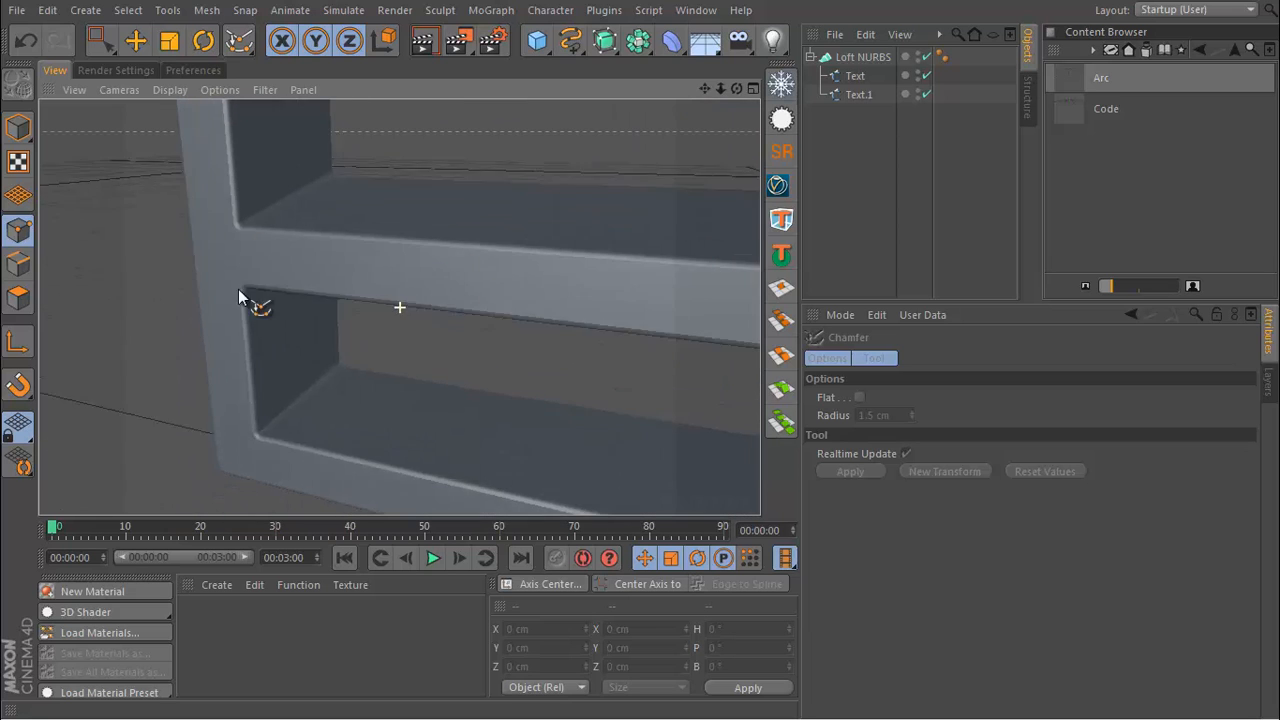
{"action": "left_click_drag", "start_coordinate": [240, 300], "coordinate": [360, 365]}
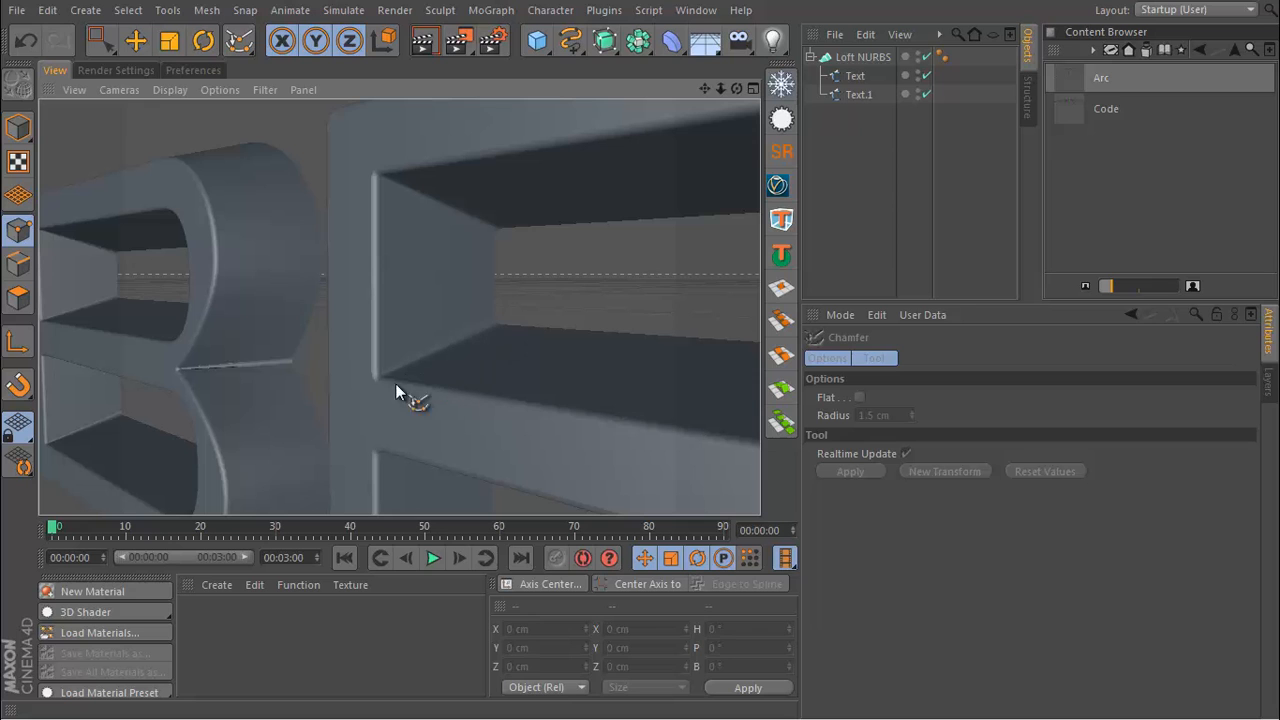
{"action": "left_click_drag", "start_coordinate": [400, 390], "coordinate": [250, 360]}
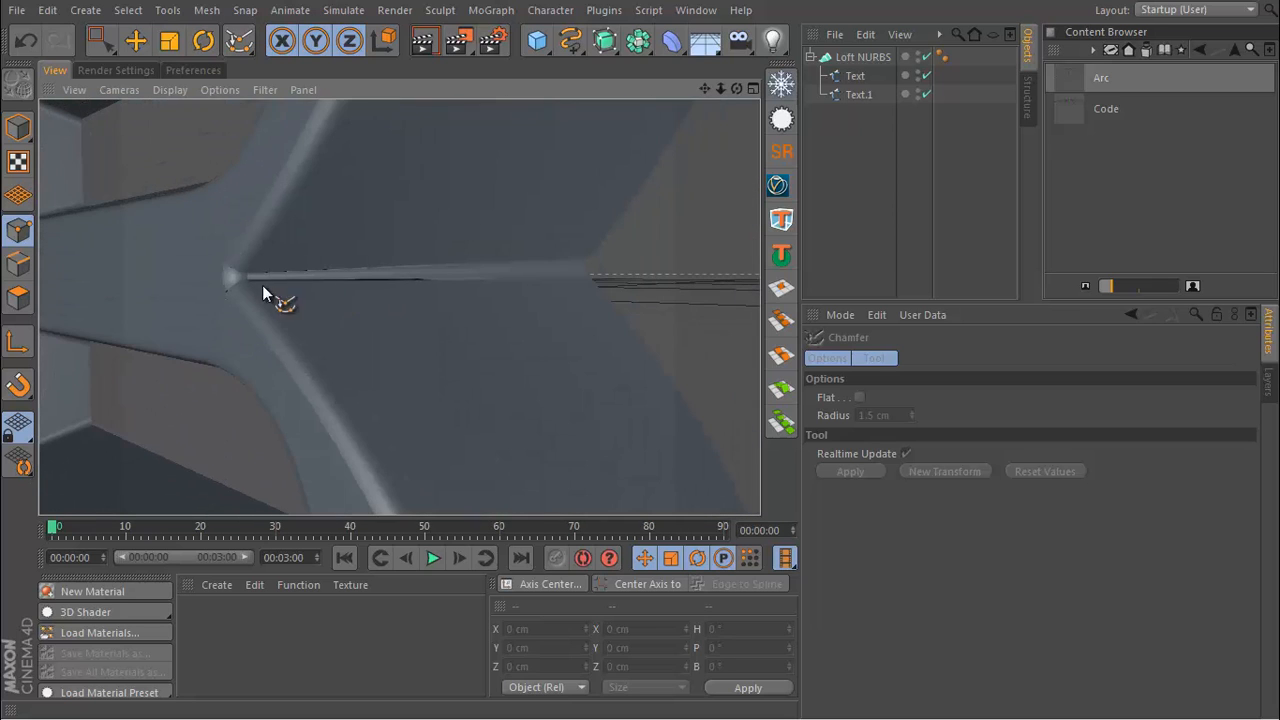
{"action": "mouse_move", "coordinate": [315, 293]}
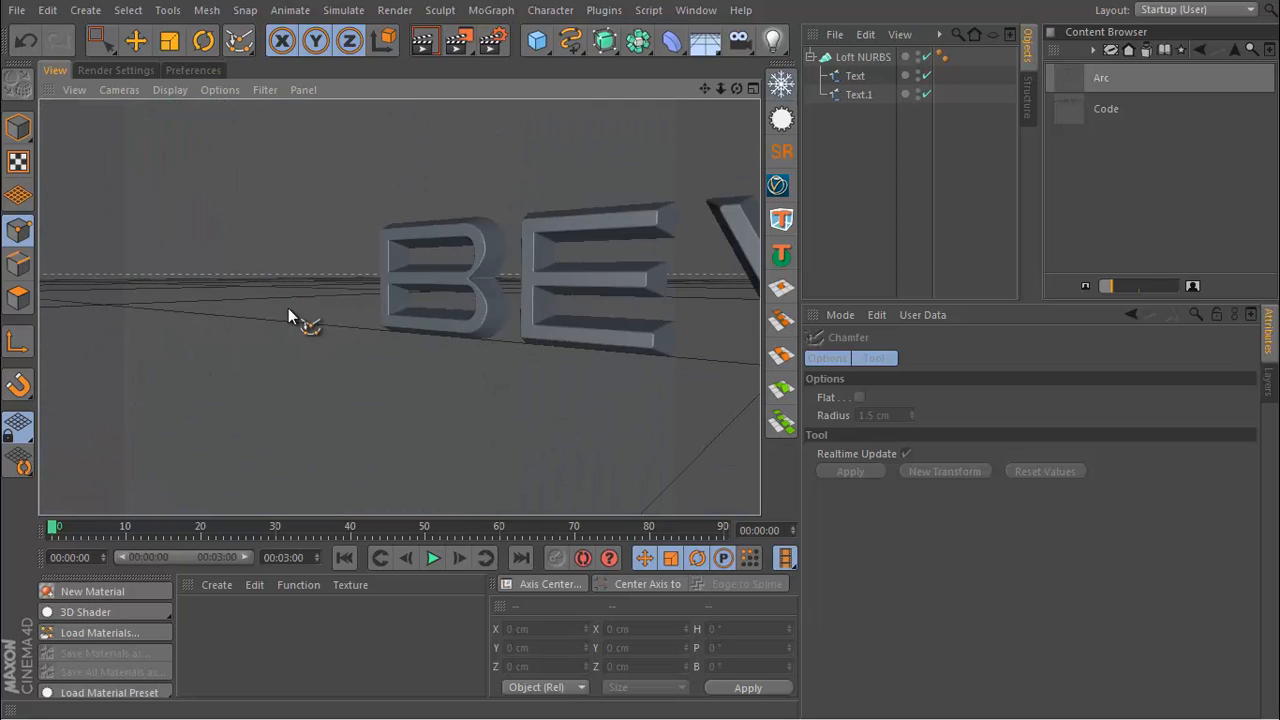
{"action": "left_click_drag", "start_coordinate": [290, 320], "coordinate": [695, 345]}
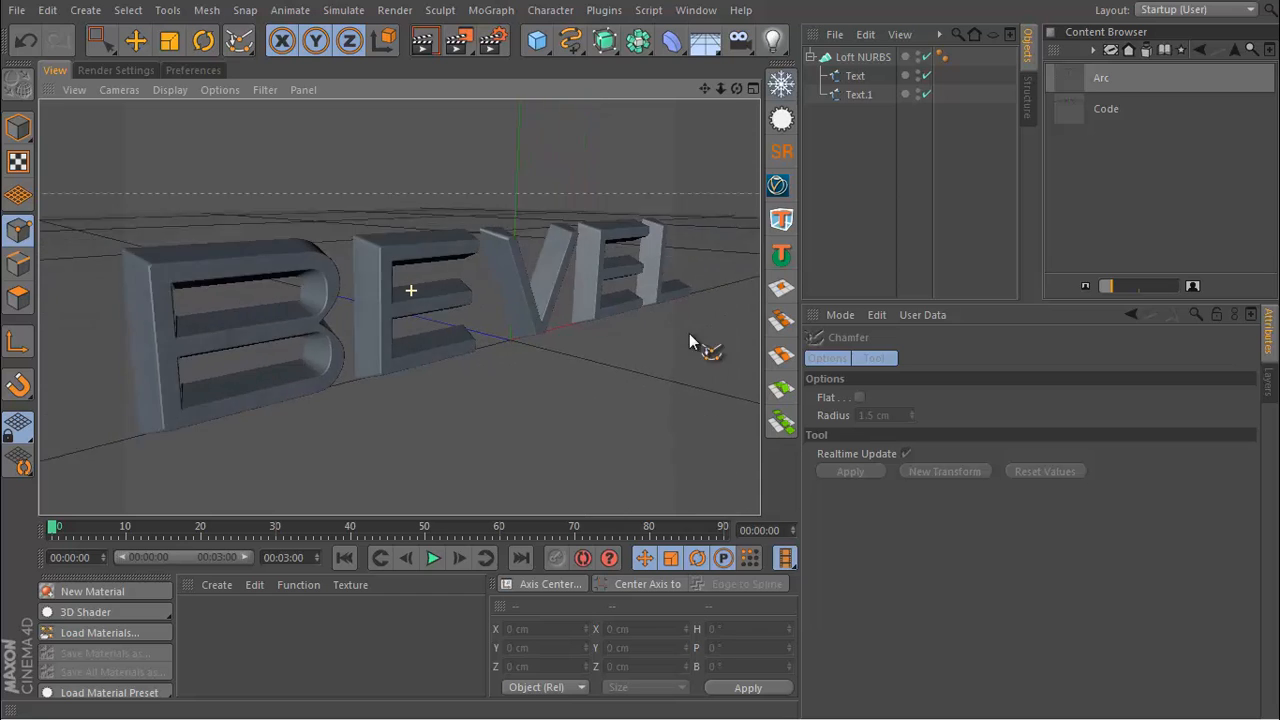
{"action": "left_click_drag", "start_coordinate": [695, 340], "coordinate": [270, 305]}
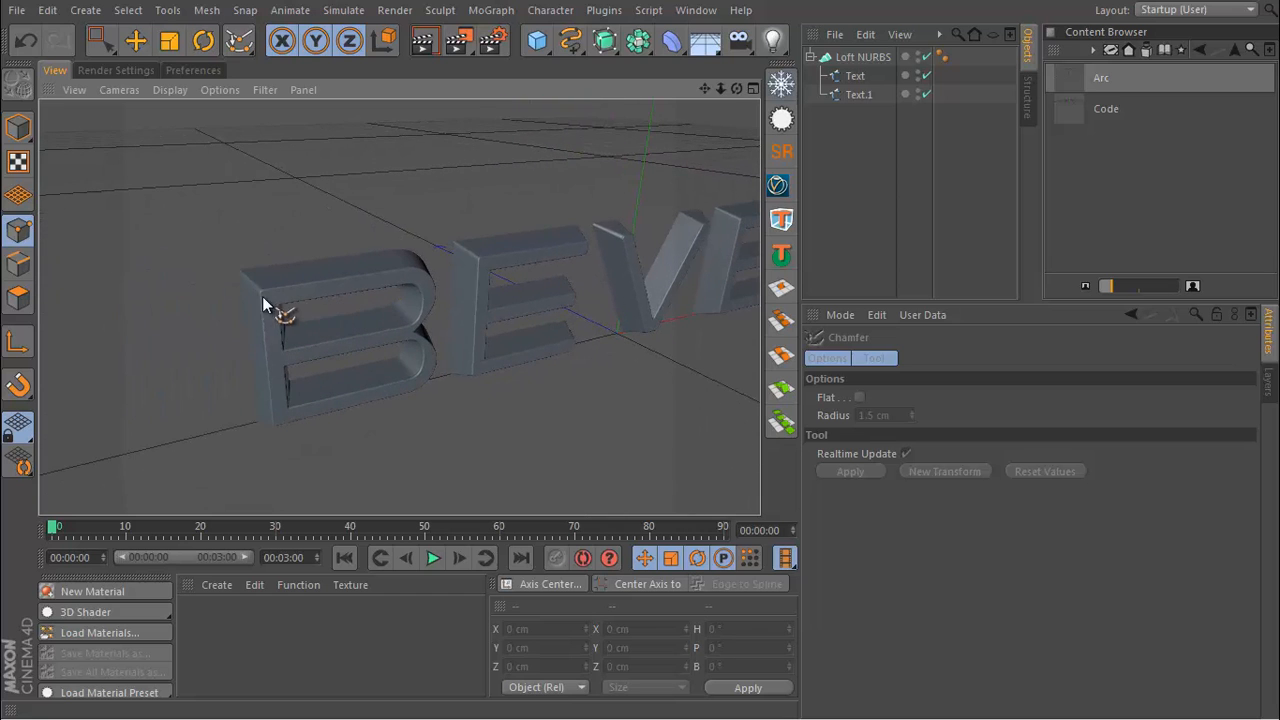
{"action": "left_click_drag", "start_coordinate": [265, 305], "coordinate": [445, 340]}
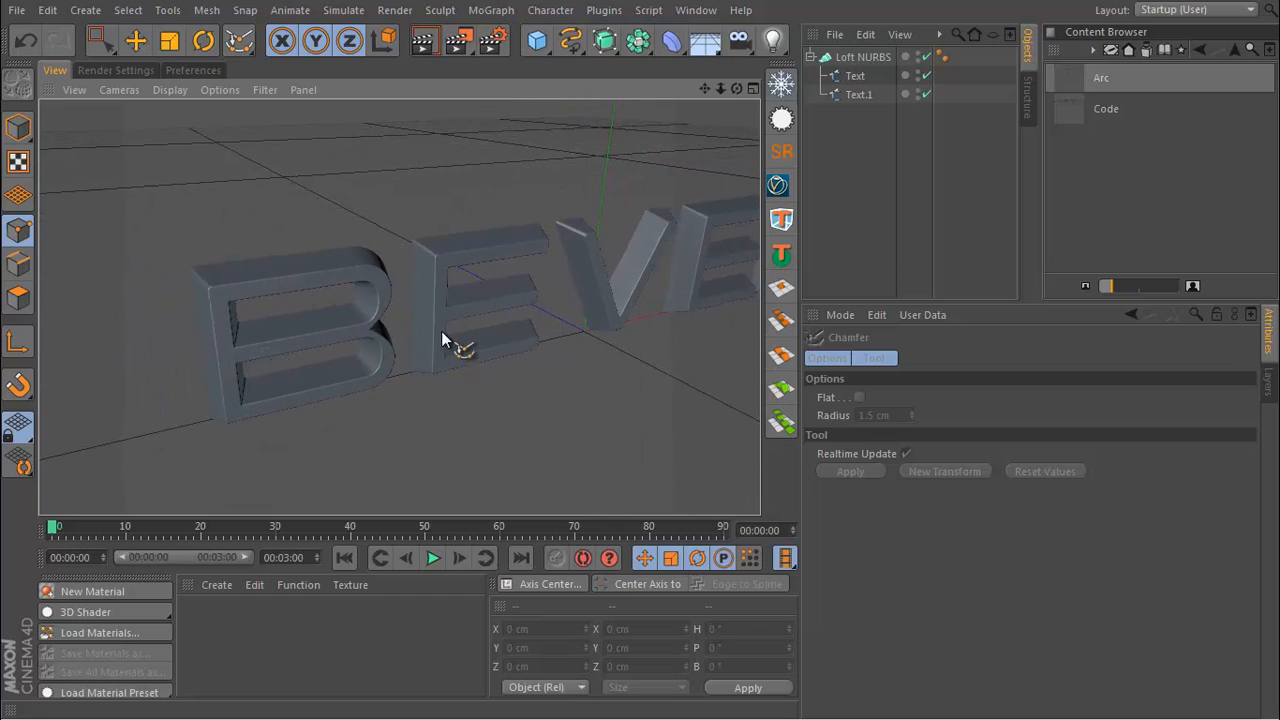
{"action": "left_click_drag", "start_coordinate": [445, 340], "coordinate": [290, 280]}
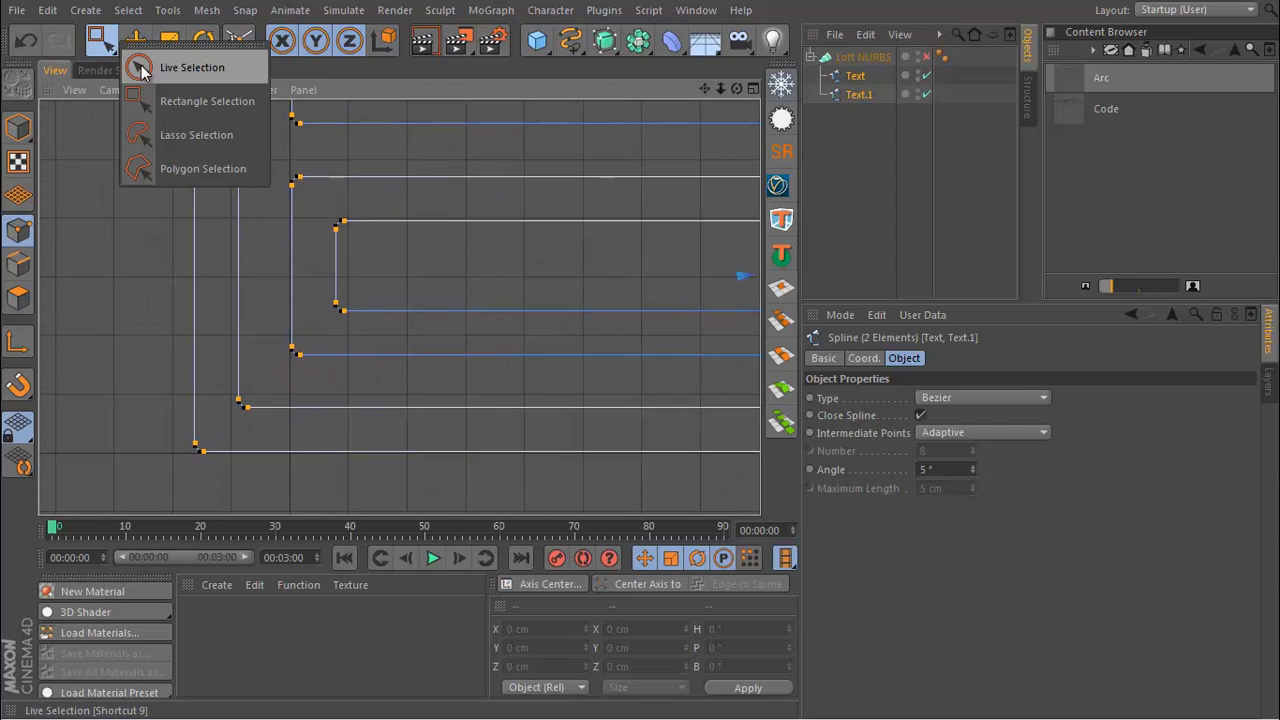
- Make the bottom-left corner point the first point of the Text.1 outline
{"action": "left_click", "coordinate": [192, 67]}
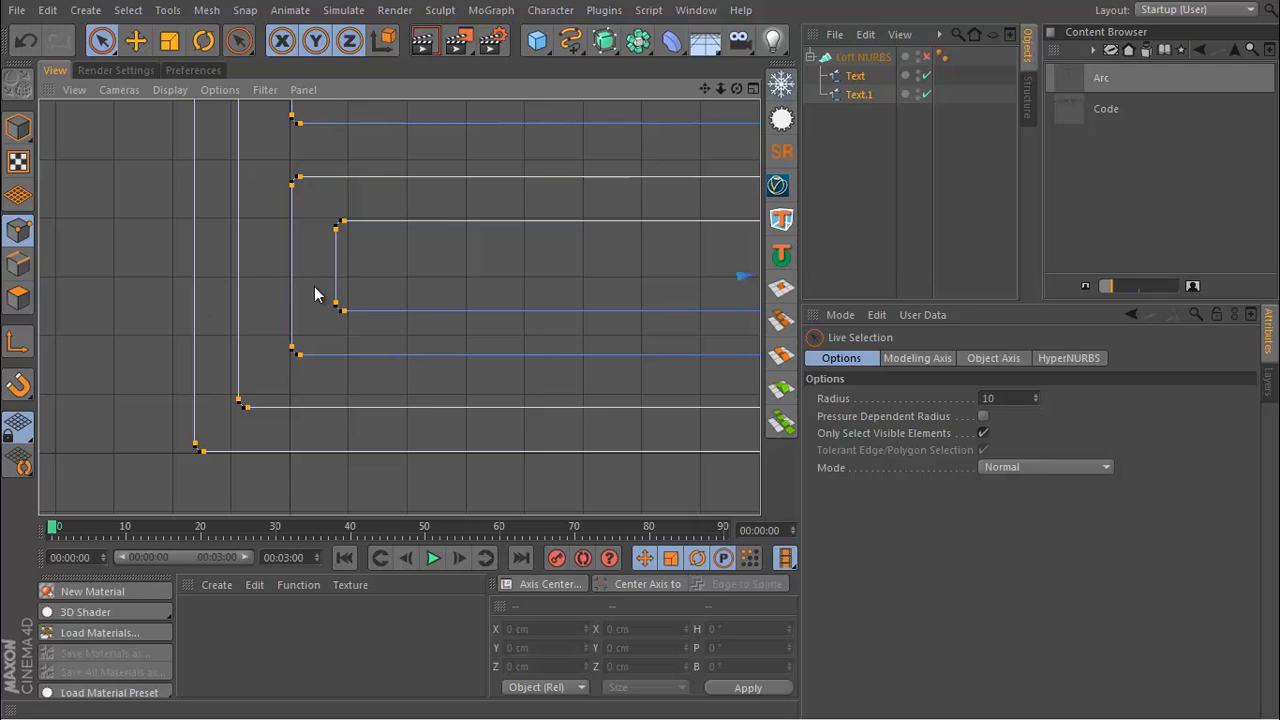
{"action": "left_click", "coordinate": [862, 93]}
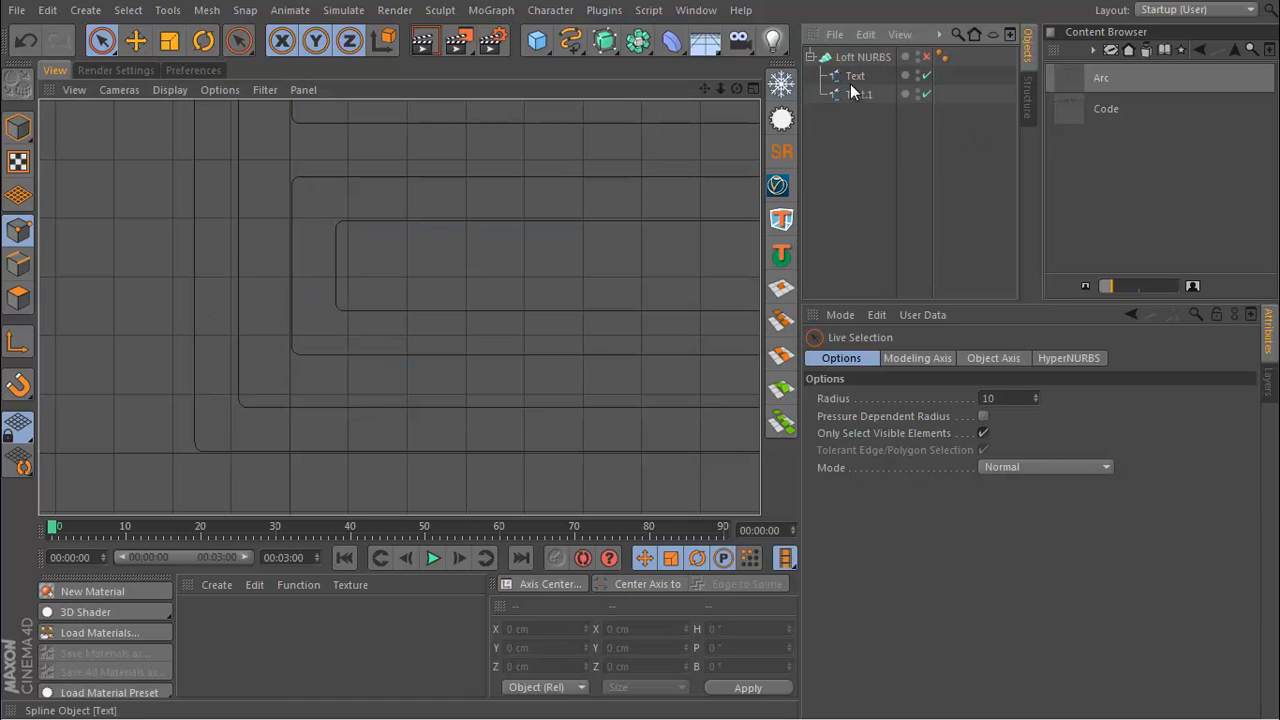
{"action": "left_click", "coordinate": [859, 93]}
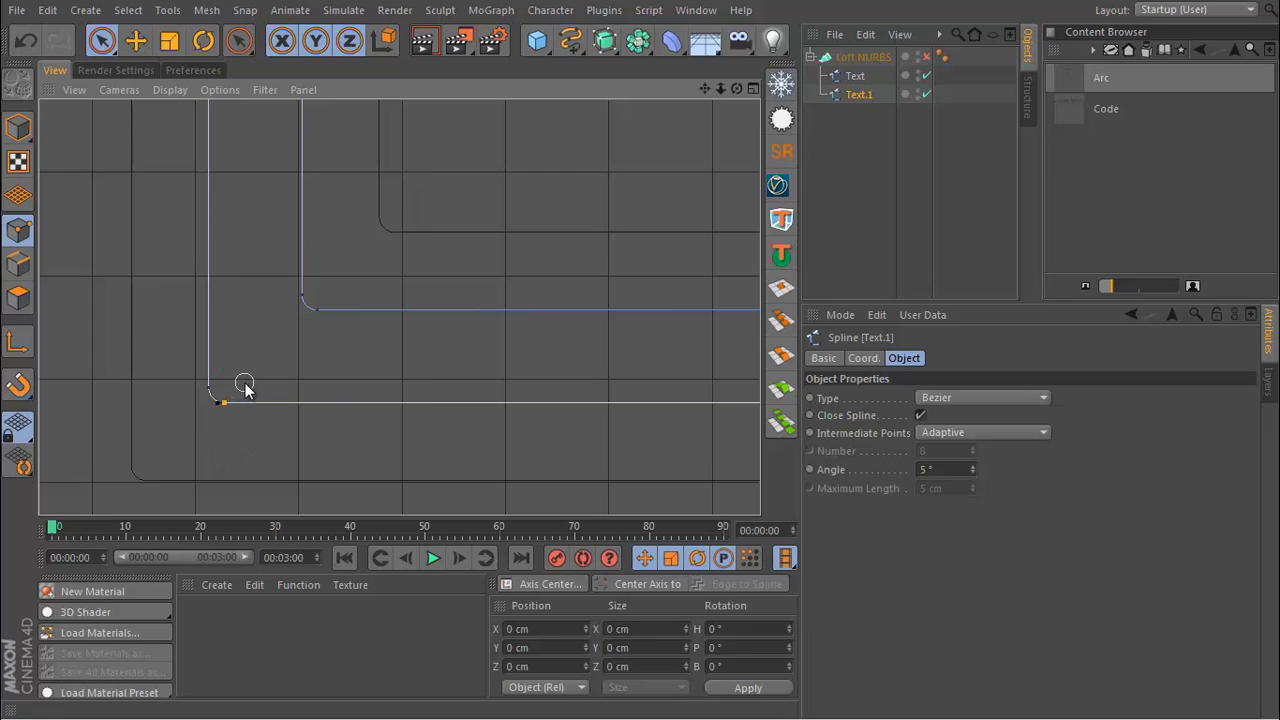
{"action": "left_click", "coordinate": [245, 385]}
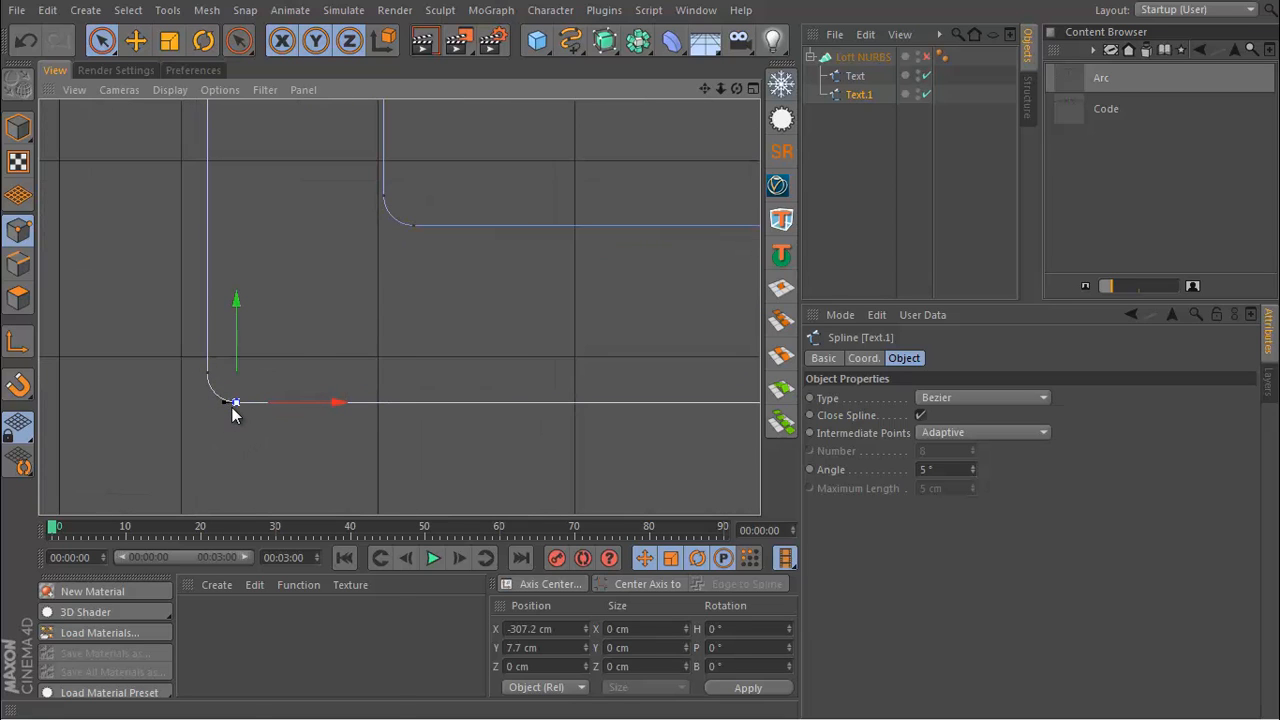
{"action": "right_click", "coordinate": [235, 403]}
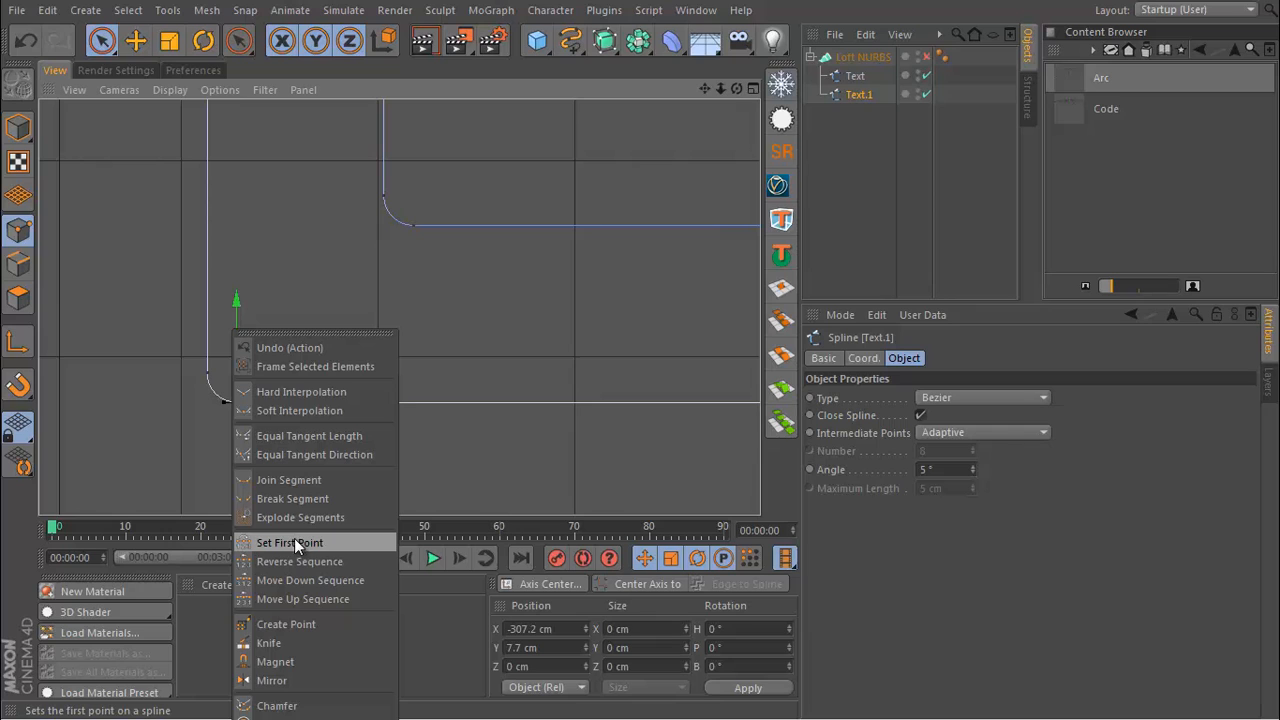
{"action": "left_click", "coordinate": [289, 542]}
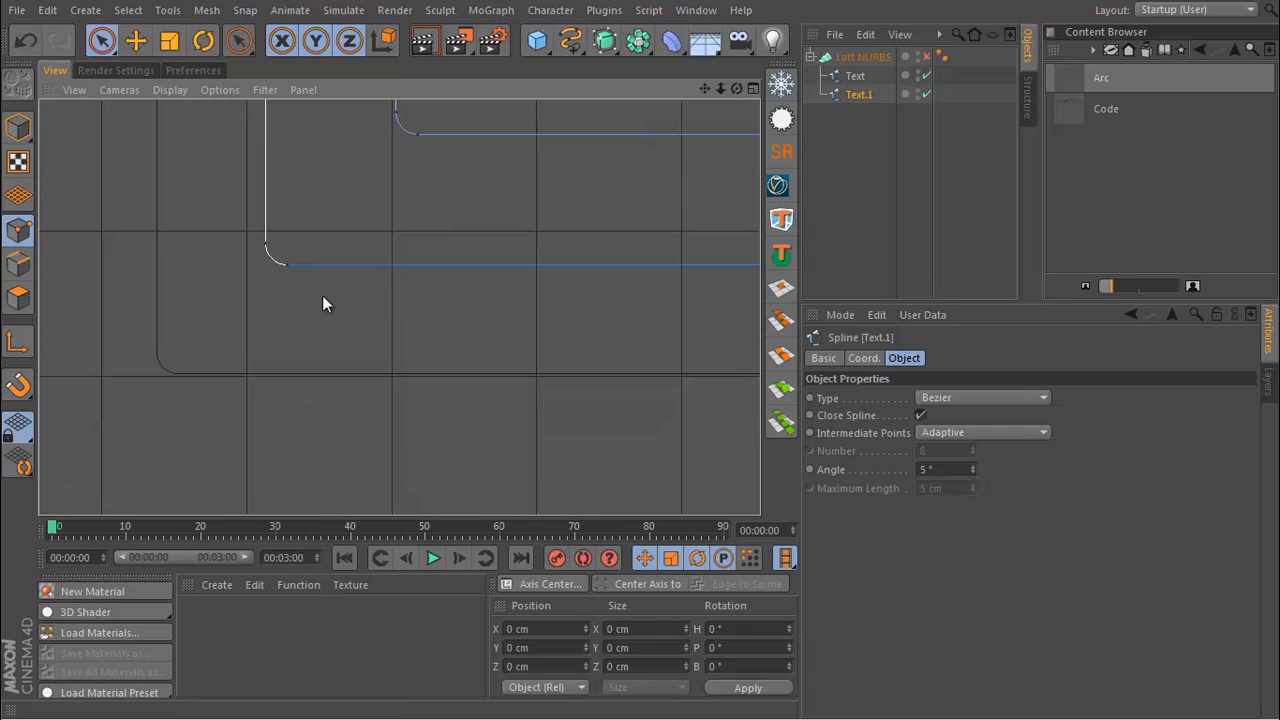
{"action": "mouse_move", "coordinate": [340, 216]}
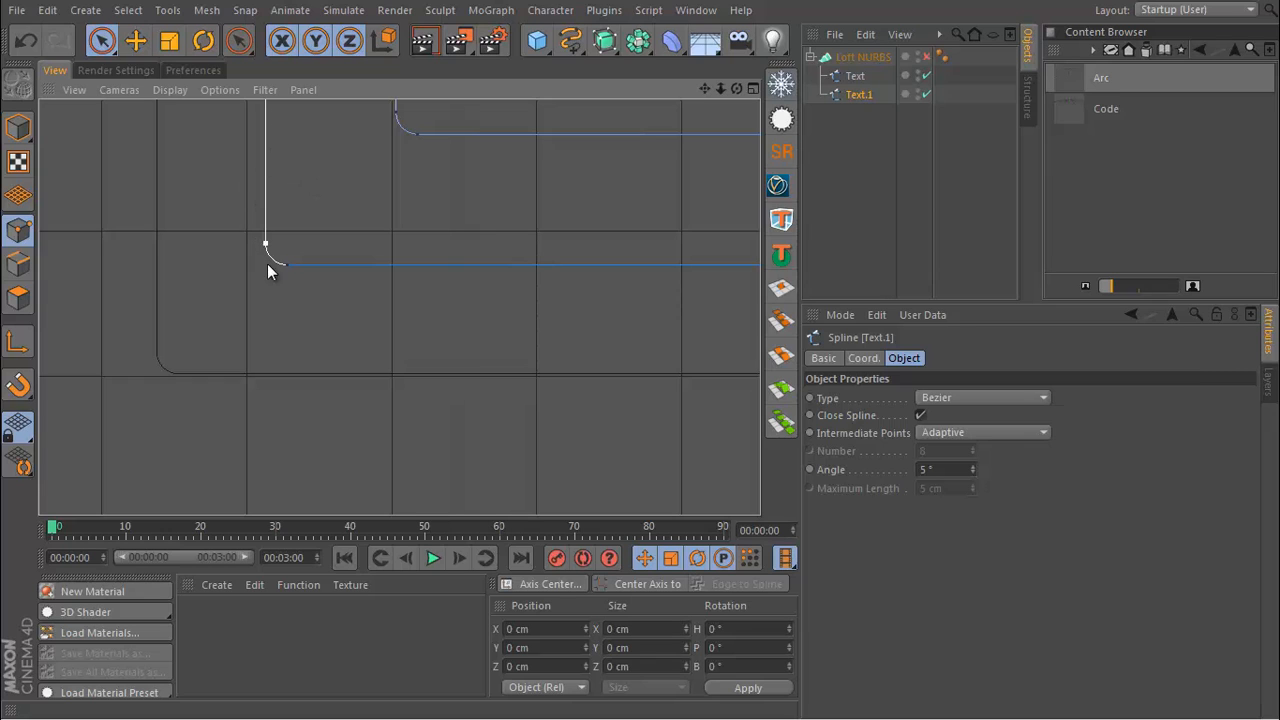
{"action": "mouse_move", "coordinate": [847, 80]}
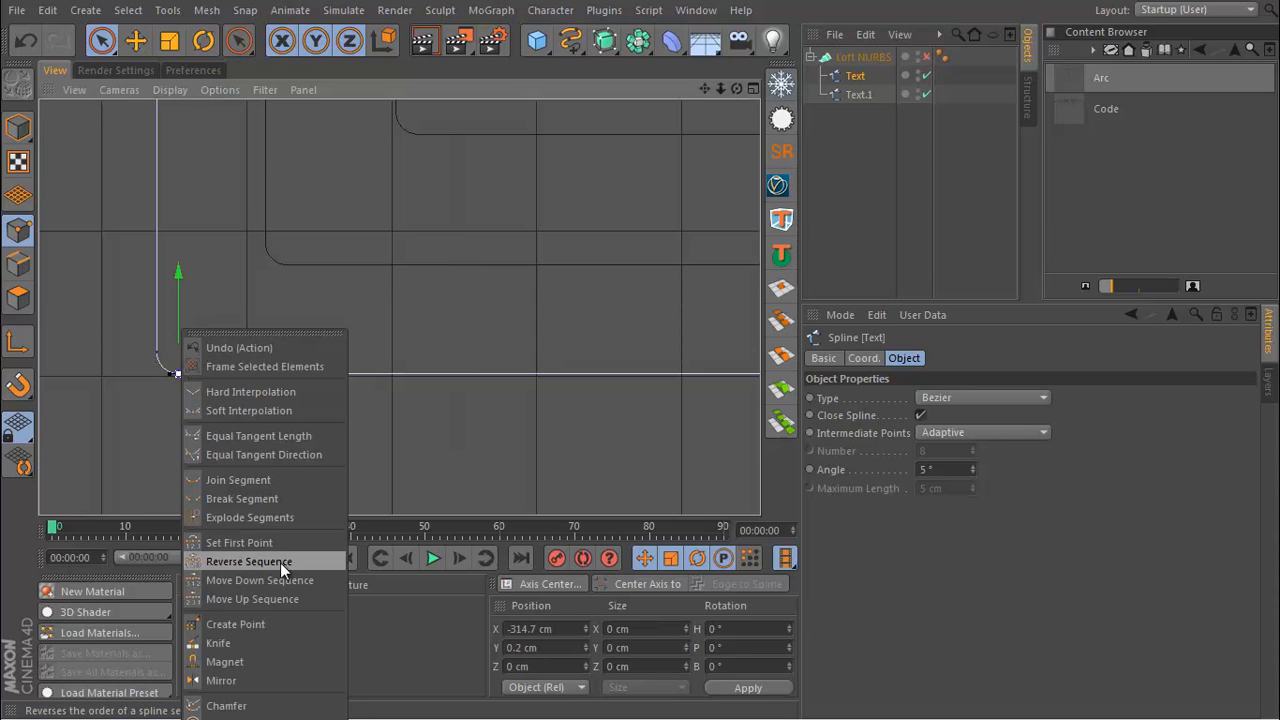
- Reverse the Text outline's point order and leave point editing to view the lofted letters
{"action": "left_click", "coordinate": [249, 561]}
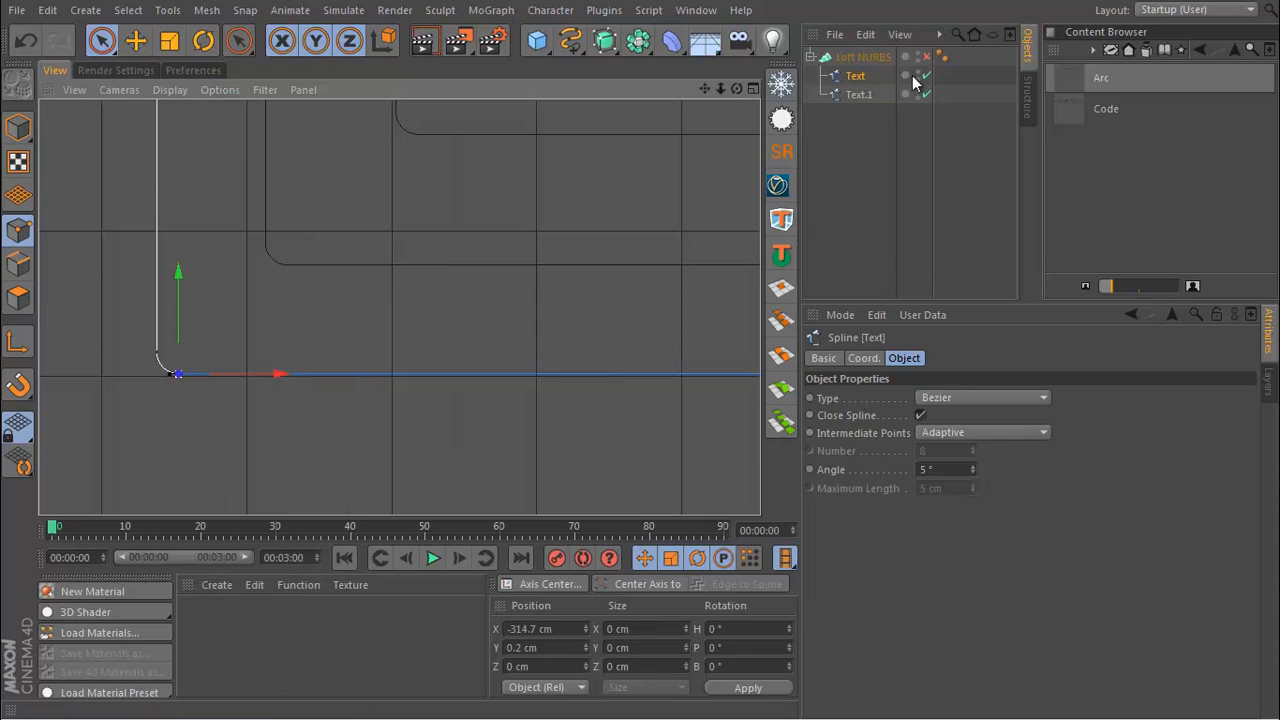
{"action": "left_click", "coordinate": [859, 94]}
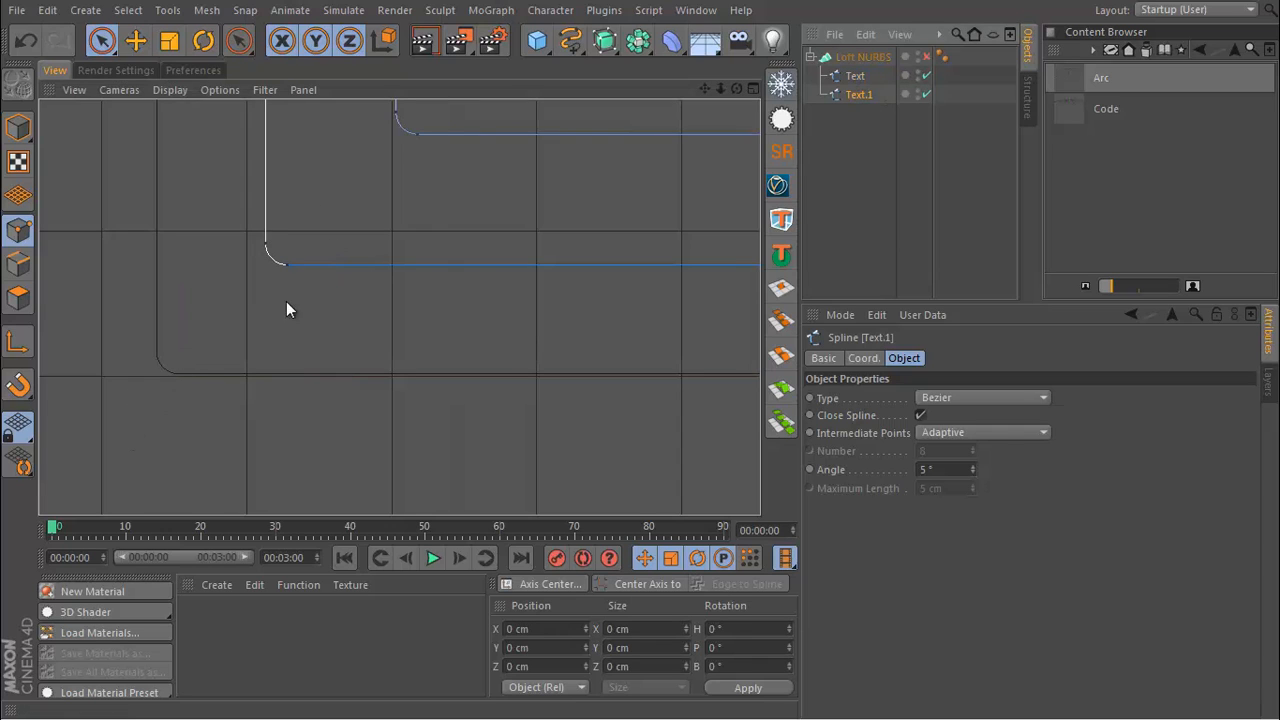
{"action": "mouse_move", "coordinate": [245, 375]}
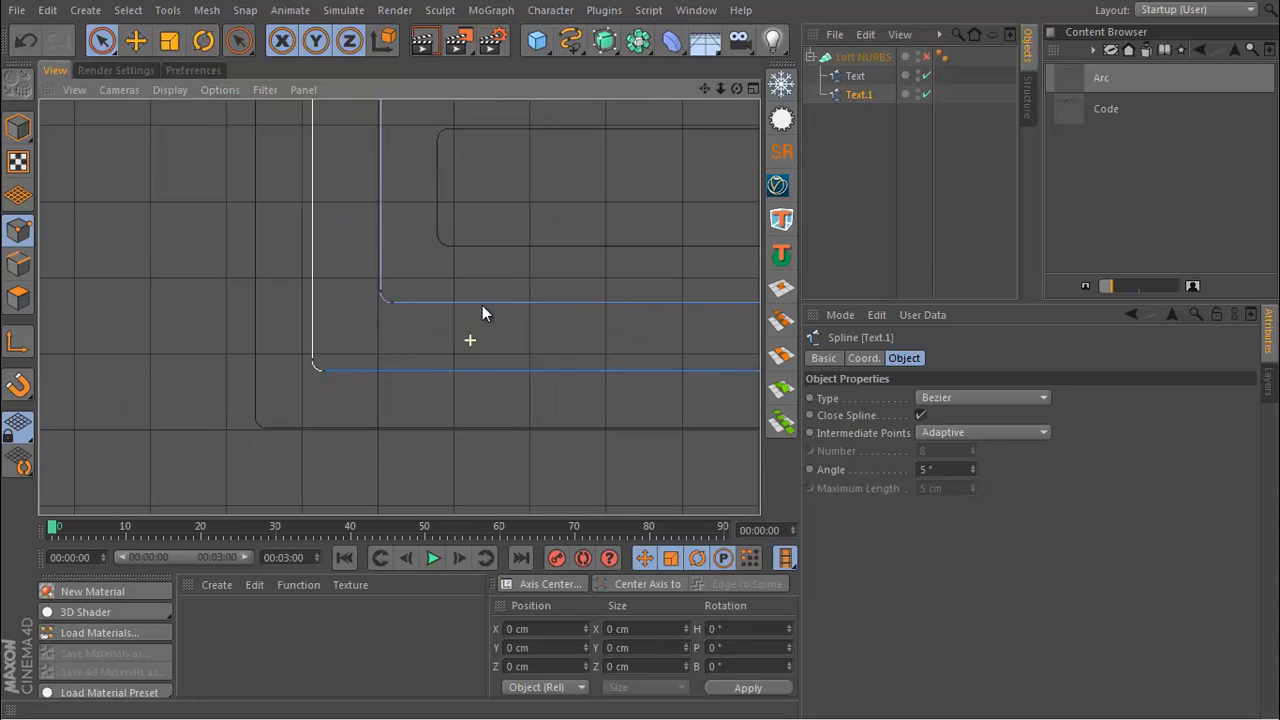
{"action": "left_click", "coordinate": [391, 89]}
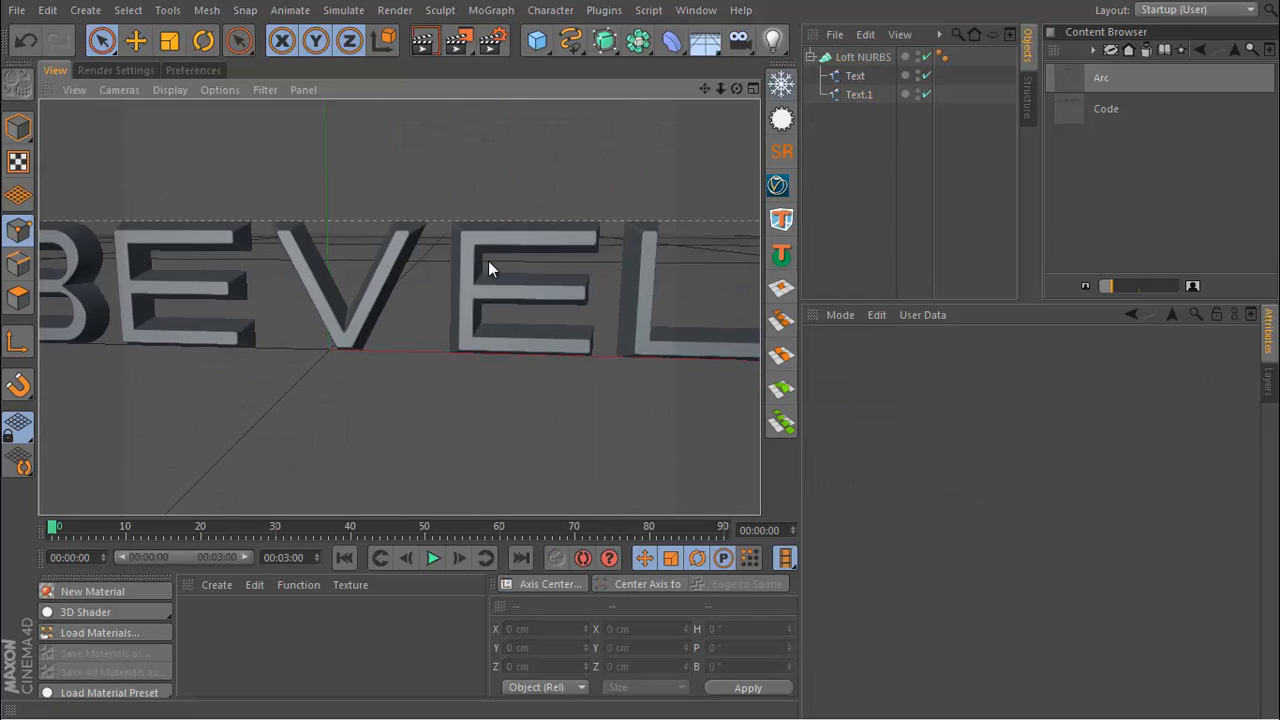
{"action": "left_click", "coordinate": [862, 56]}
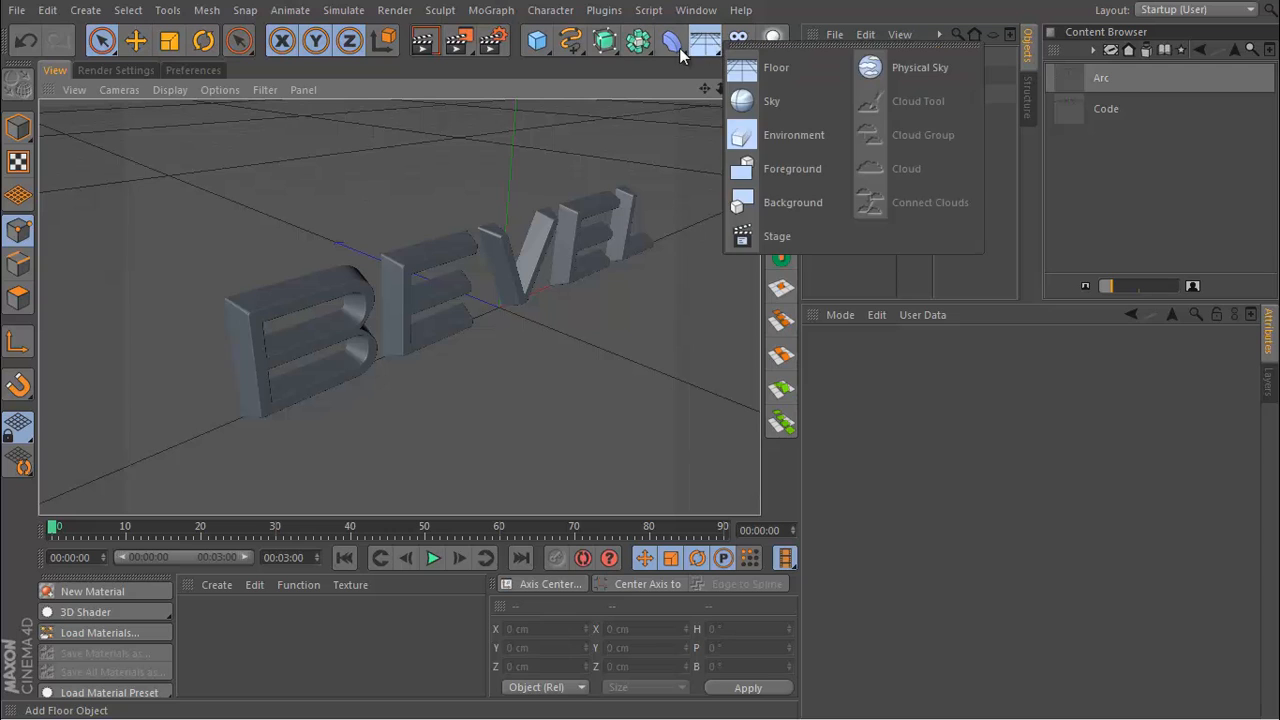
- Add a +Z-facing Plane wall, about 933 by 736 cm, behind the letters
{"action": "left_click", "coordinate": [537, 40]}
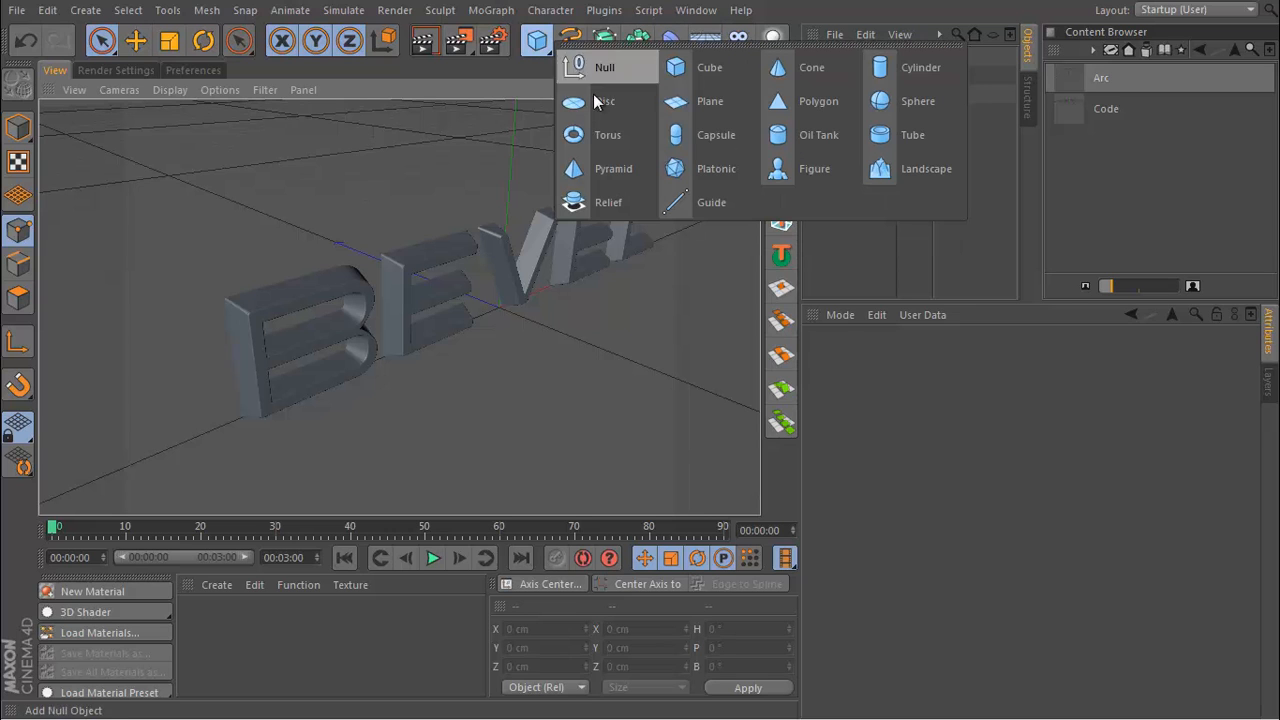
{"action": "left_click", "coordinate": [710, 101]}
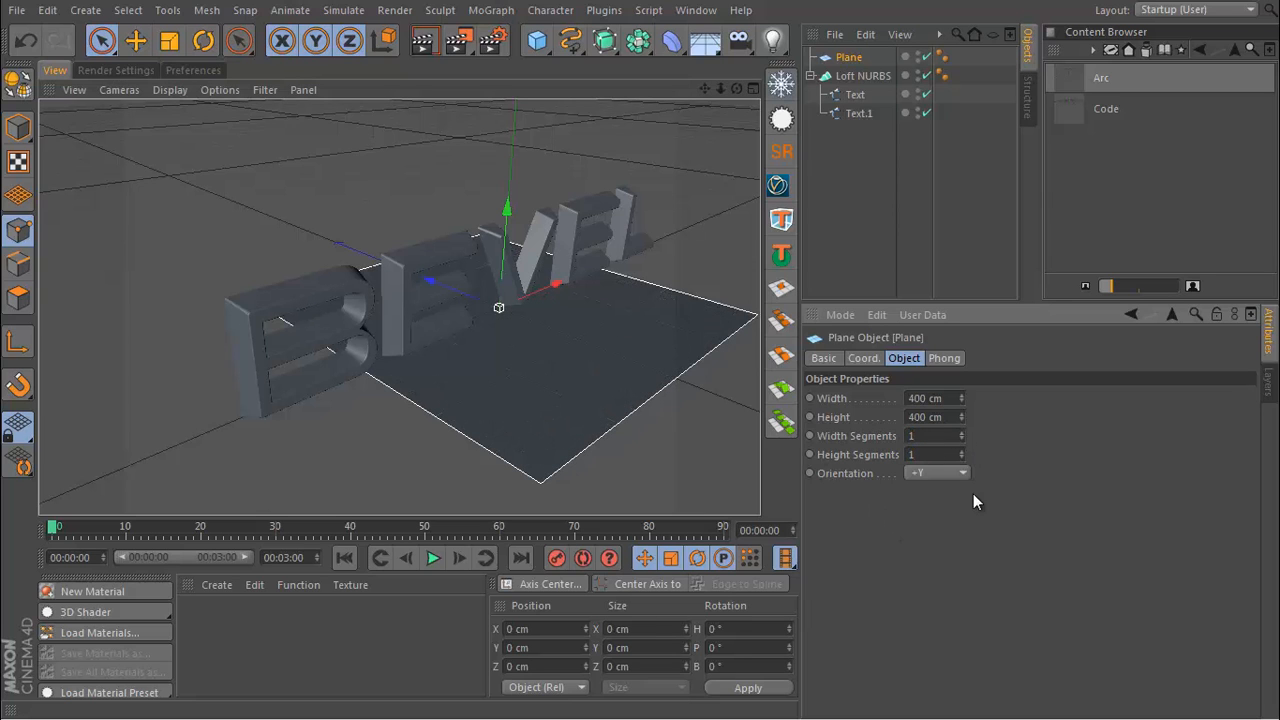
{"action": "left_click", "coordinate": [935, 472]}
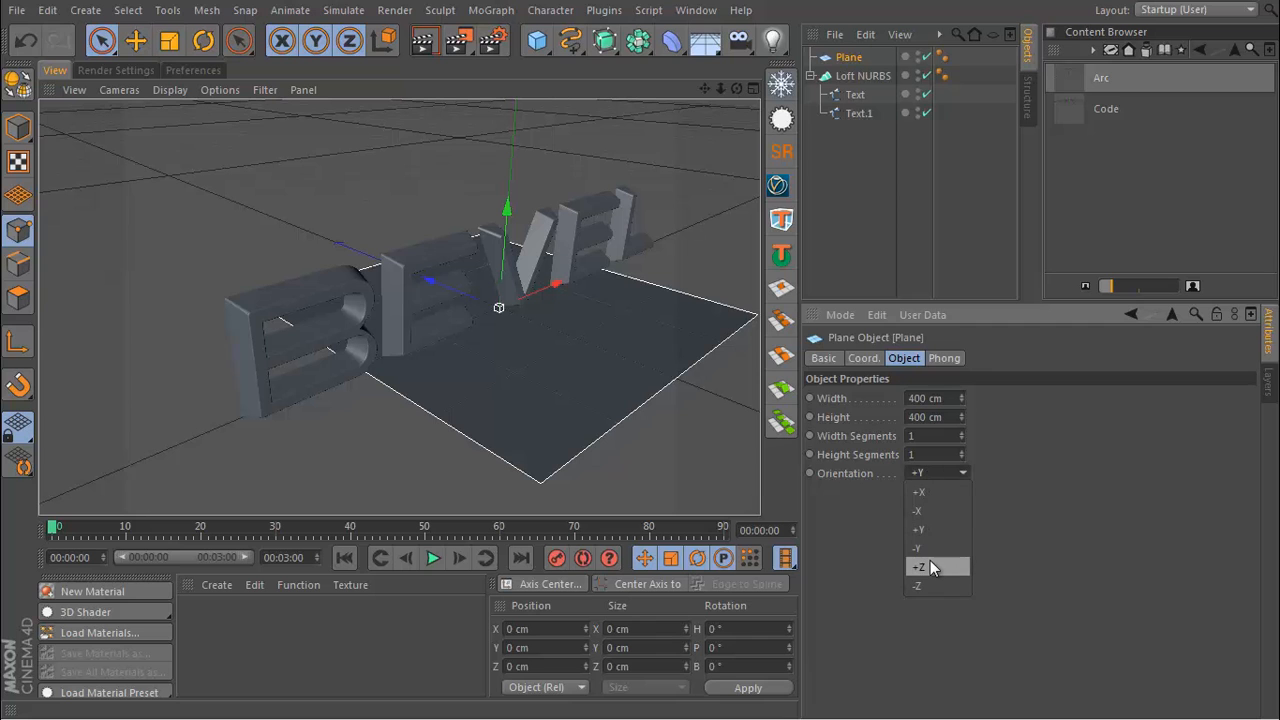
{"action": "left_click", "coordinate": [918, 567]}
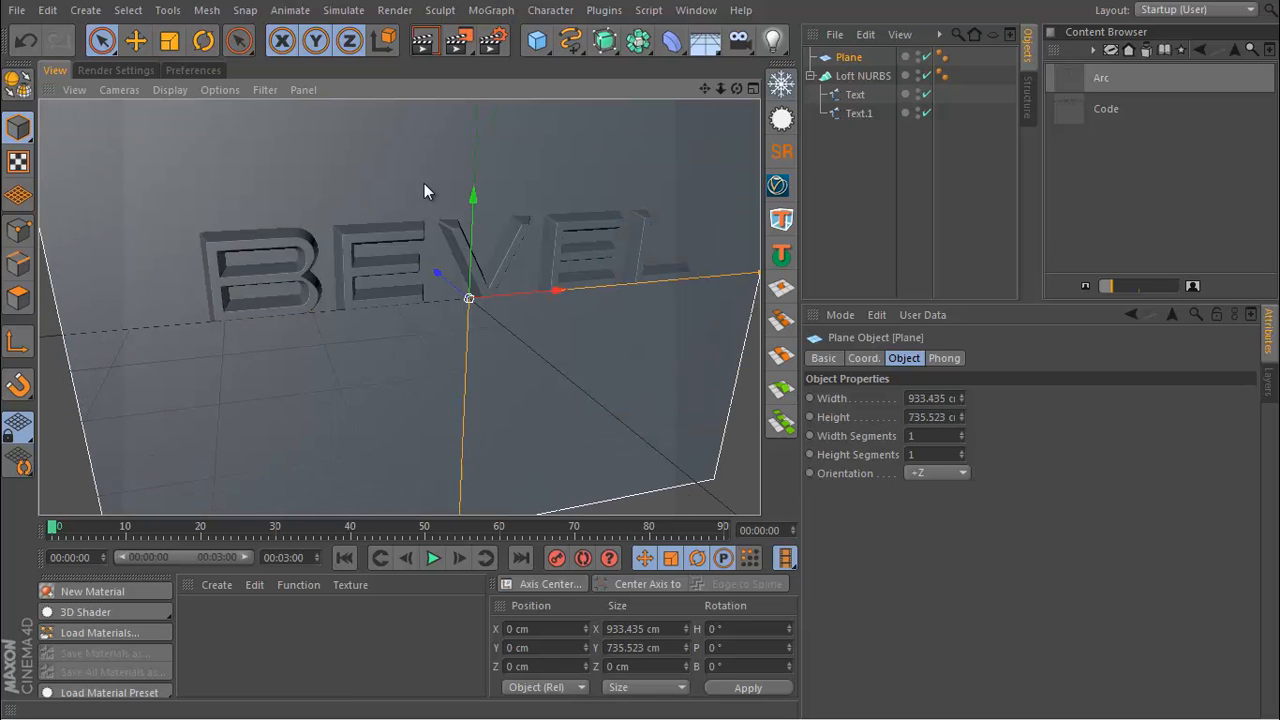
{"action": "left_click_drag", "start_coordinate": [425, 190], "coordinate": [480, 305]}
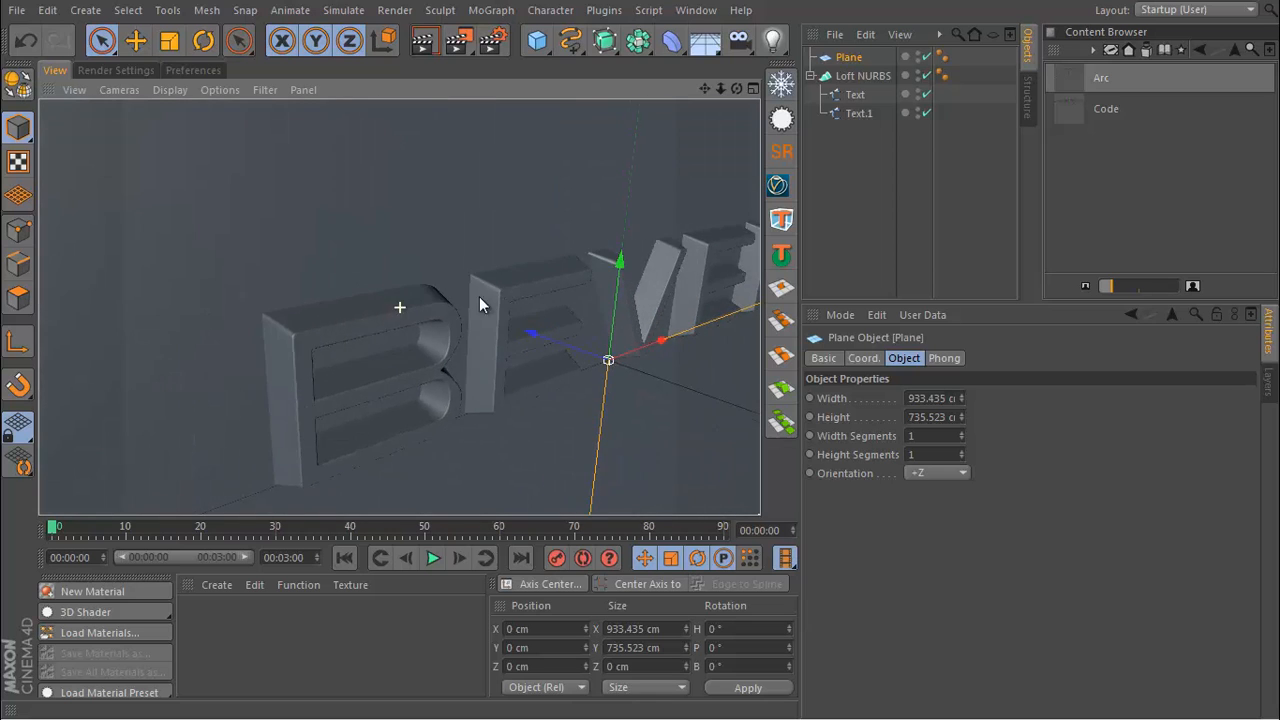
{"action": "left_click_drag", "start_coordinate": [480, 305], "coordinate": [240, 206]}
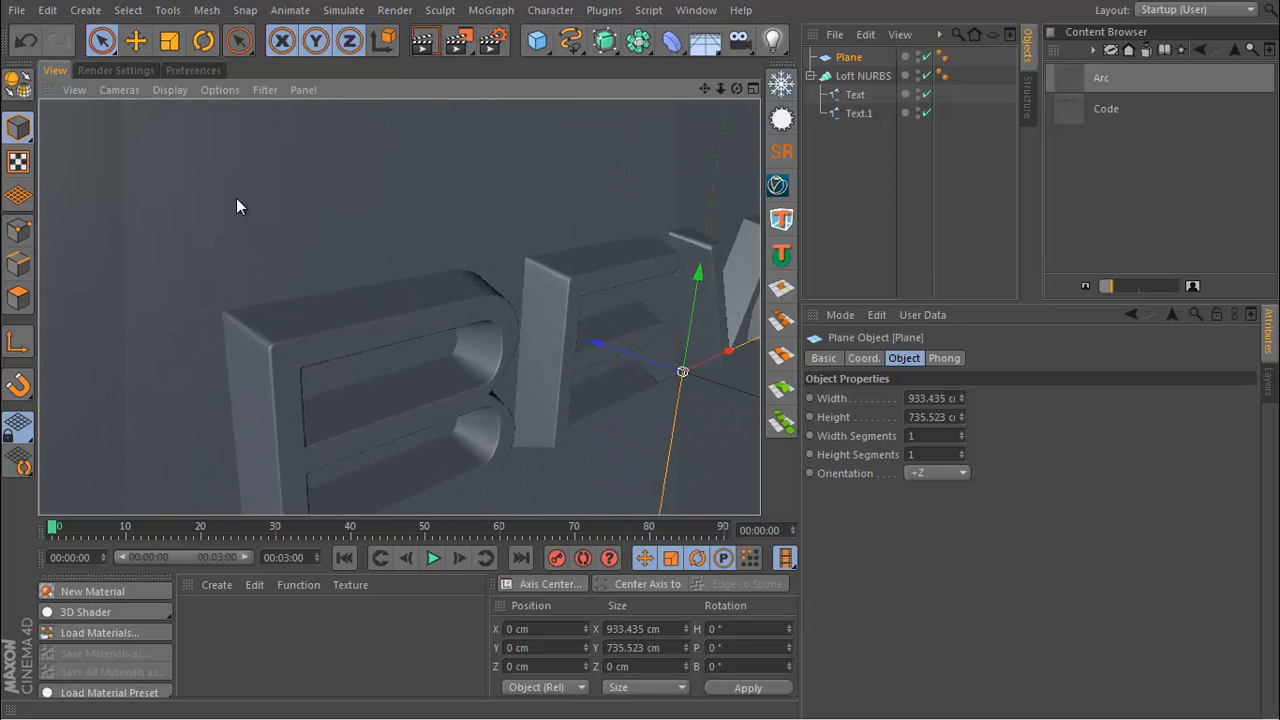
{"action": "left_click_drag", "start_coordinate": [240, 207], "coordinate": [480, 102]}
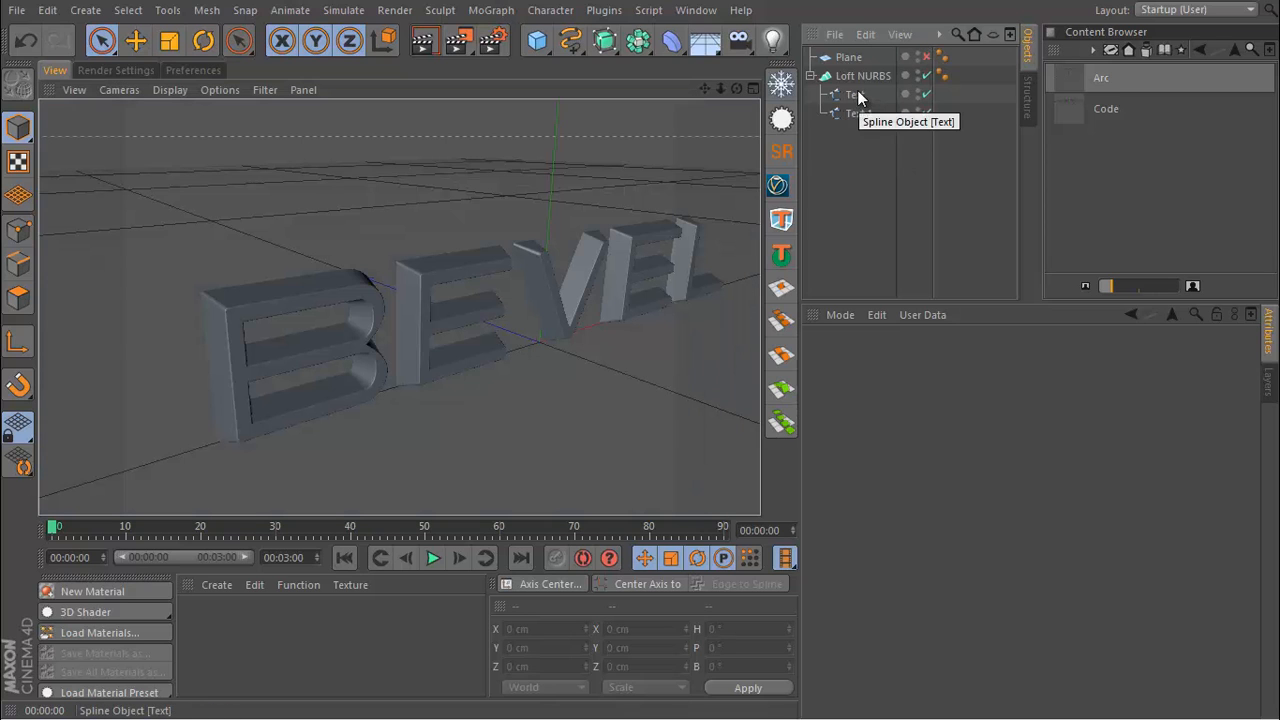
- Rename the loft's text splines to 'outer' and 'inner'
{"action": "left_click", "coordinate": [851, 131]}
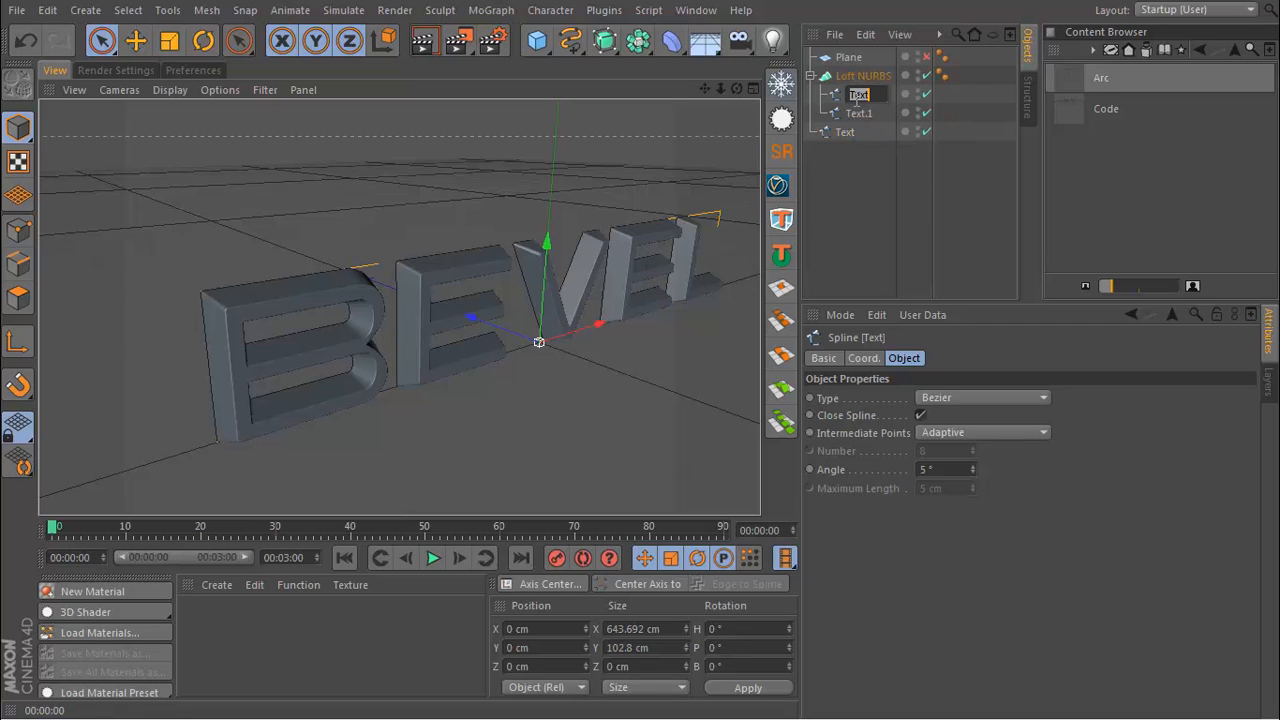
{"action": "type", "text": "outer"}
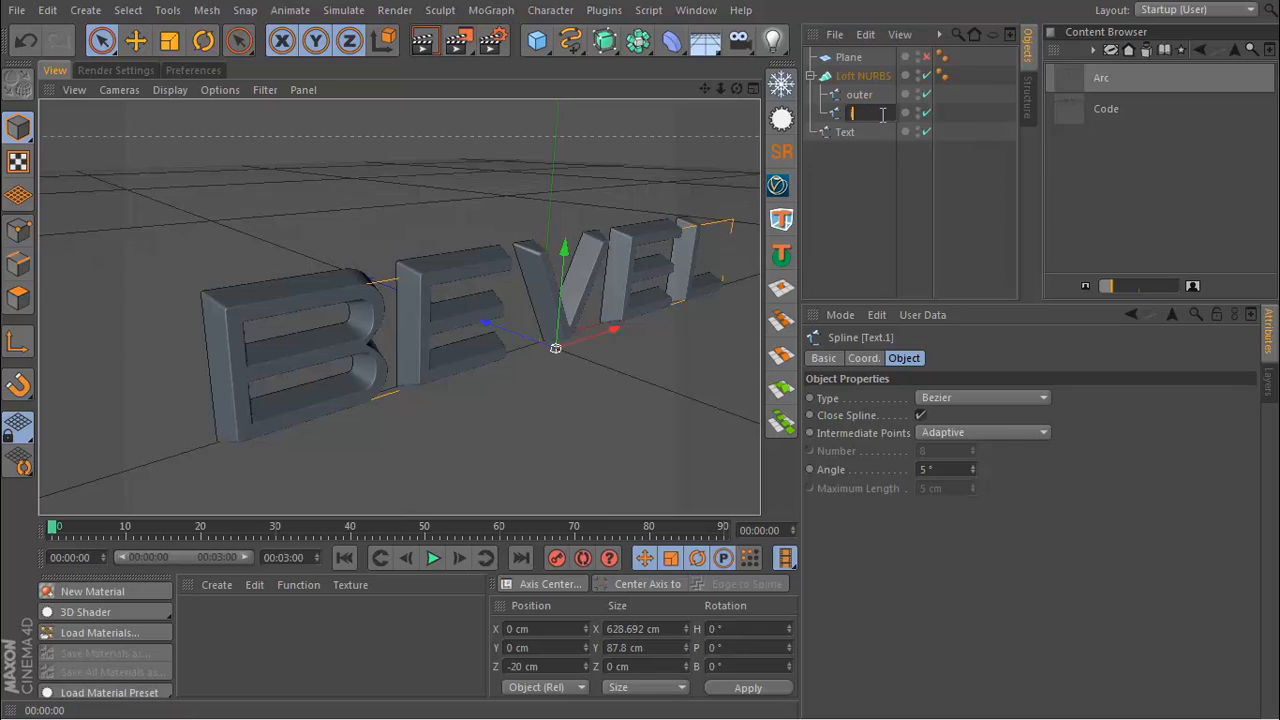
{"action": "type", "text": "inner"}
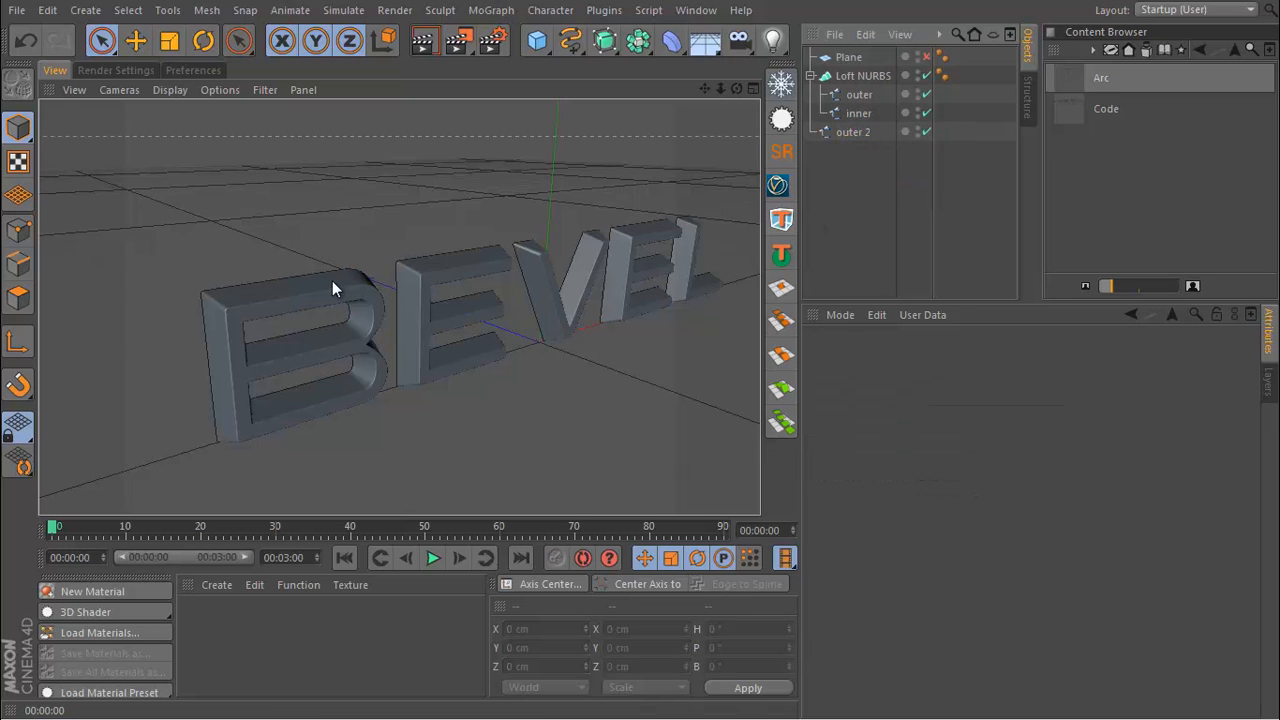
{"action": "left_click_drag", "start_coordinate": [335, 290], "coordinate": [620, 82]}
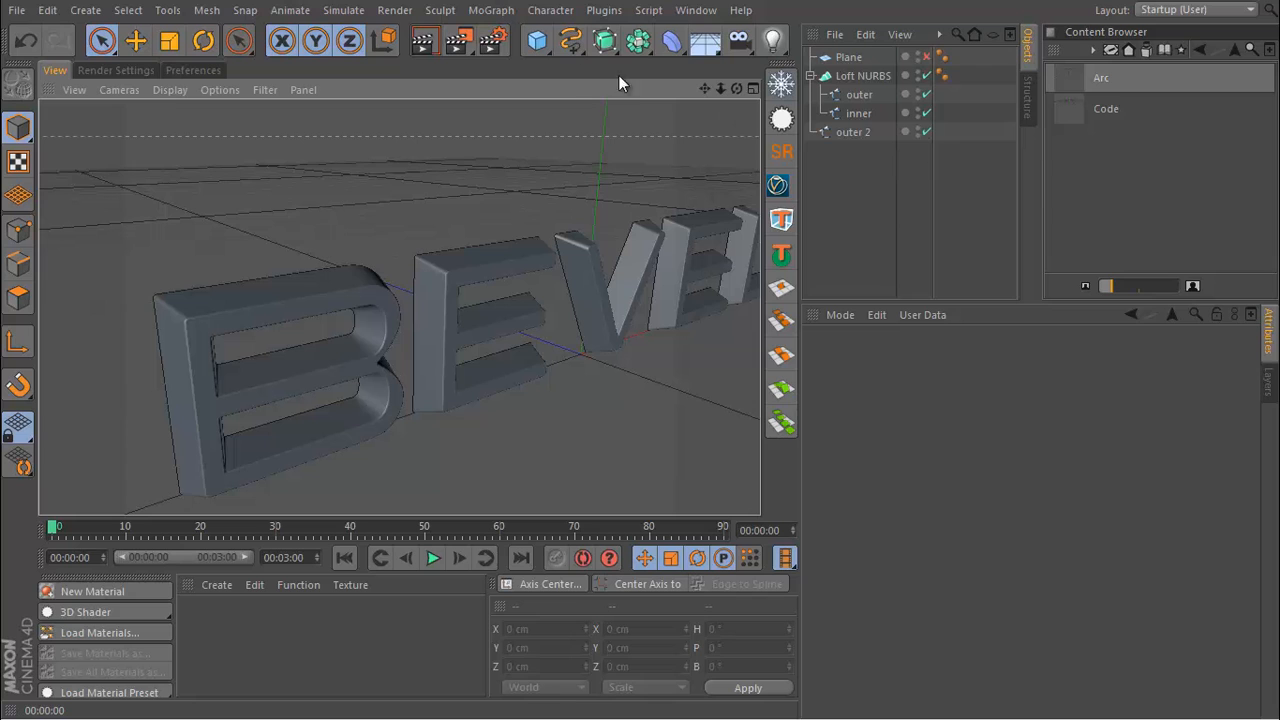
- Sweep a 7.5 cm radius Arc spline along the outer 2 outline
{"action": "left_click", "coordinate": [570, 40]}
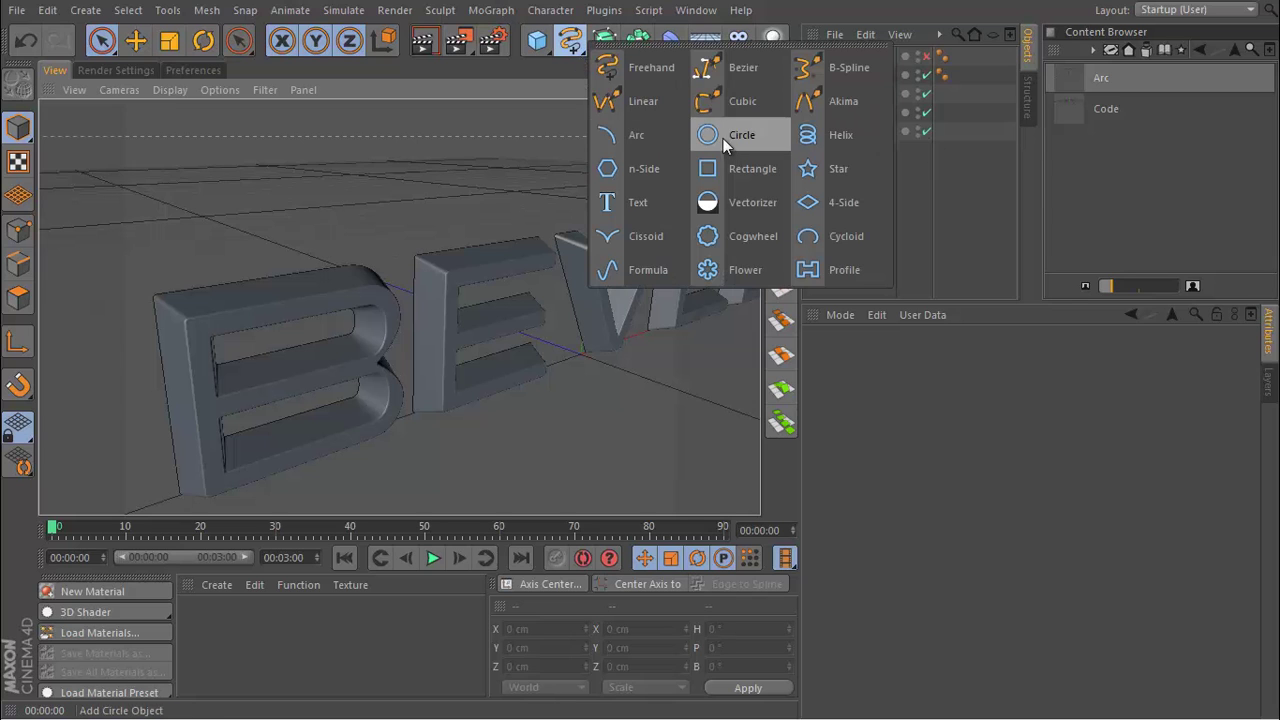
{"action": "left_click", "coordinate": [636, 134]}
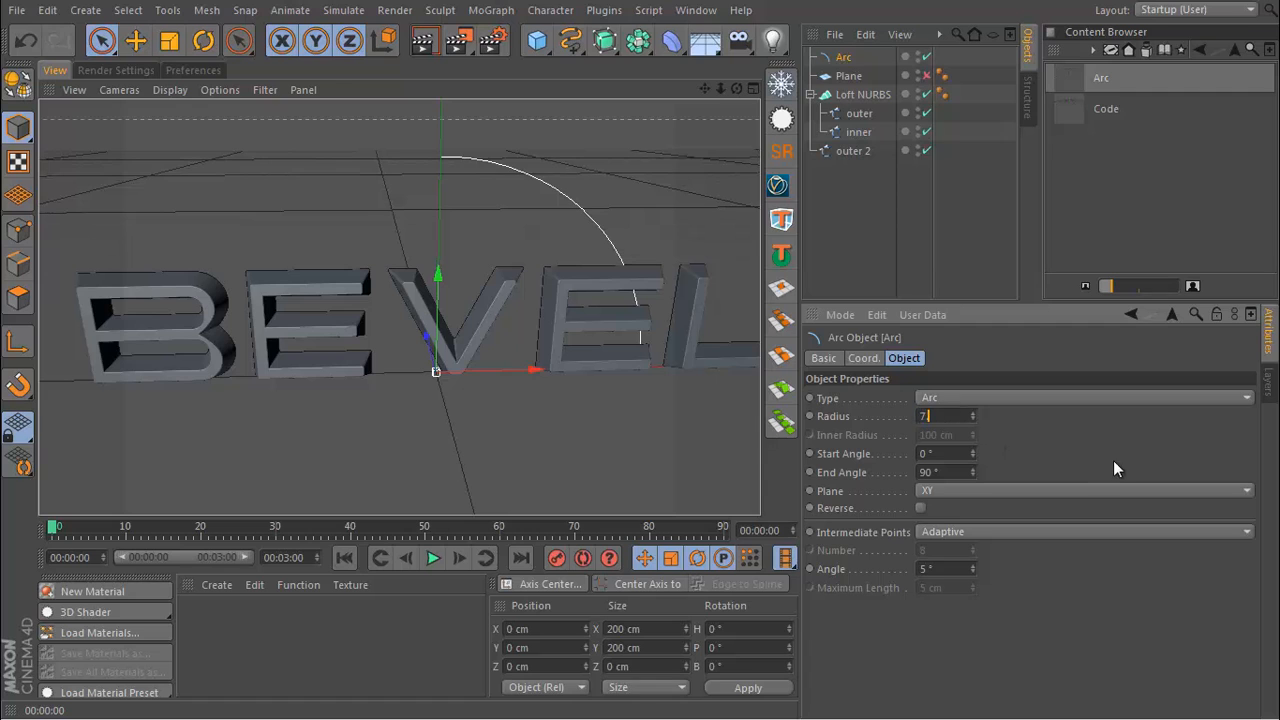
{"action": "type", "text": "7.5 cm"}
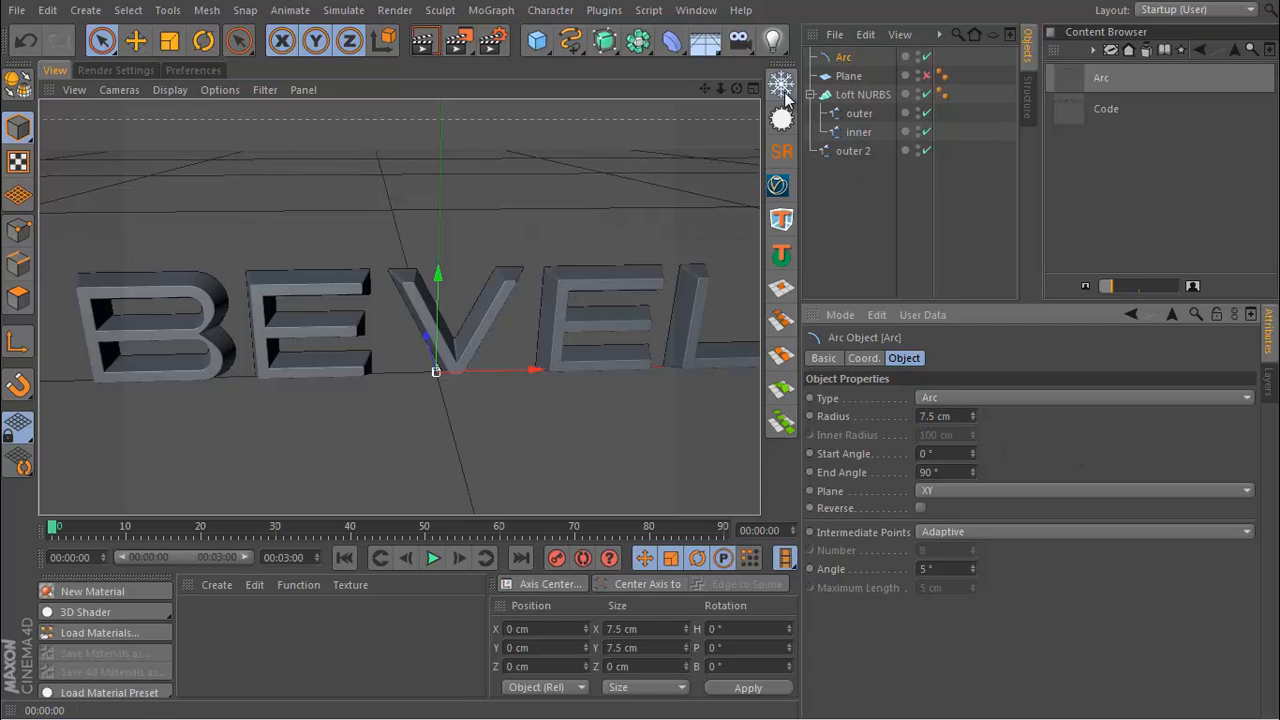
{"action": "left_click", "coordinate": [853, 76]}
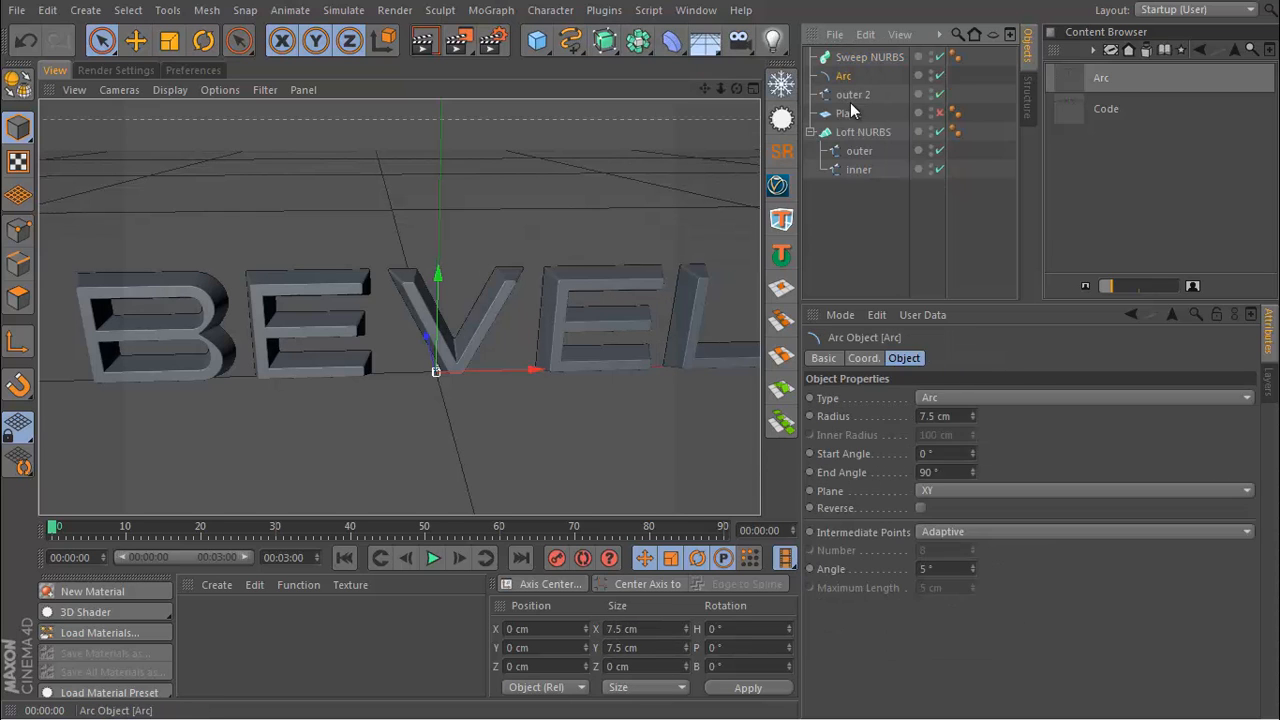
{"action": "left_click", "coordinate": [869, 56]}
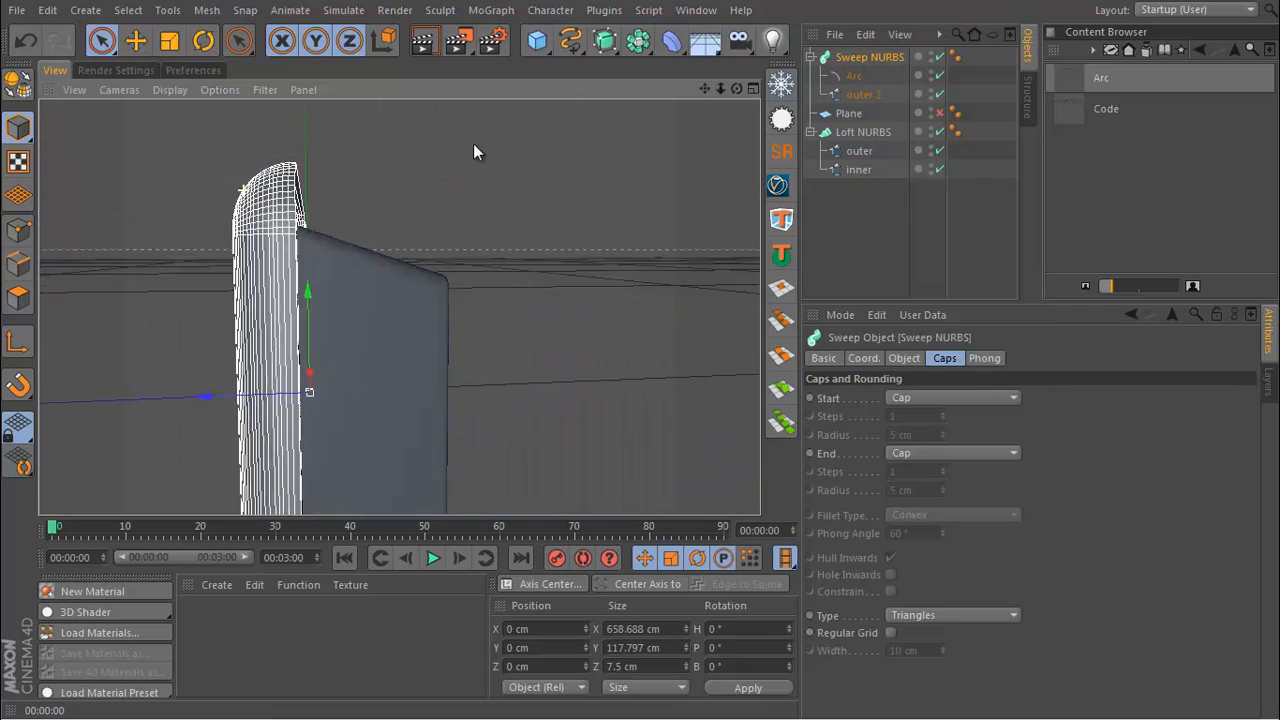
{"action": "left_click", "coordinate": [853, 76]}
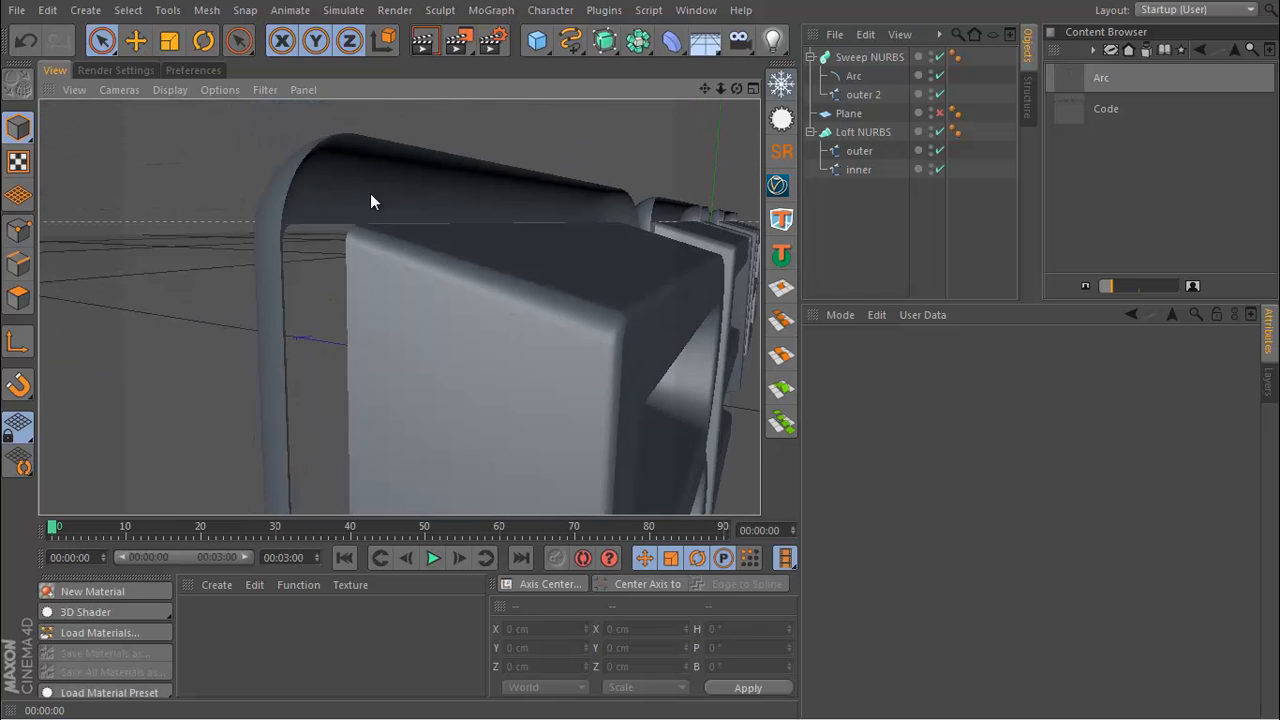
{"action": "left_click_drag", "start_coordinate": [370, 200], "coordinate": [445, 198]}
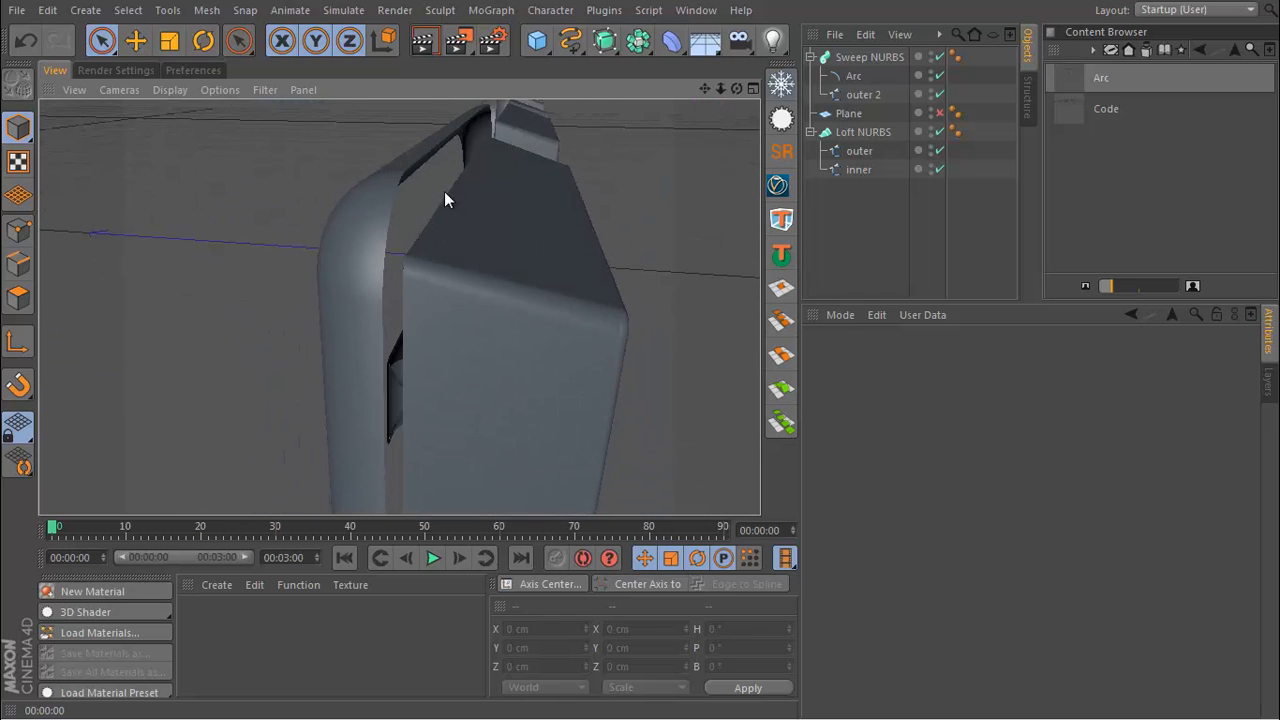
{"action": "left_click_drag", "start_coordinate": [445, 200], "coordinate": [315, 183]}
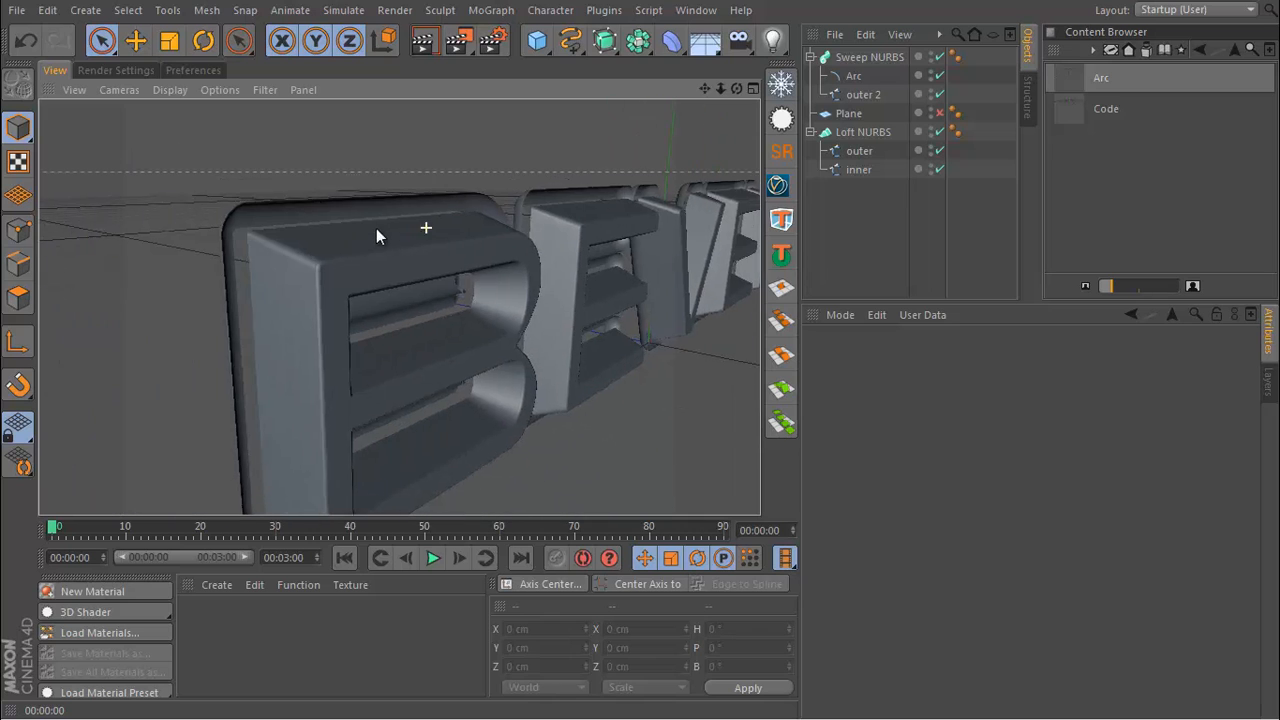
- Make the Arc editable and rotate the profile about 40 degrees
{"action": "left_click", "coordinate": [854, 75]}
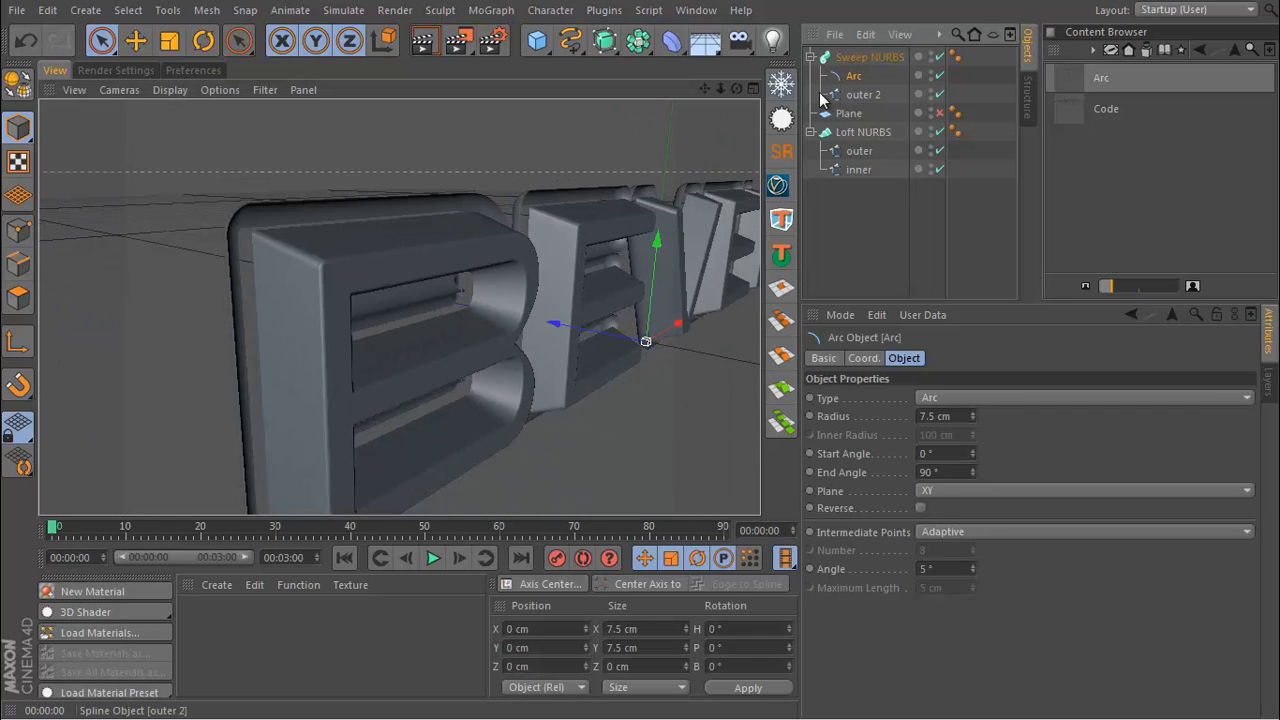
{"action": "left_click", "coordinate": [863, 94]}
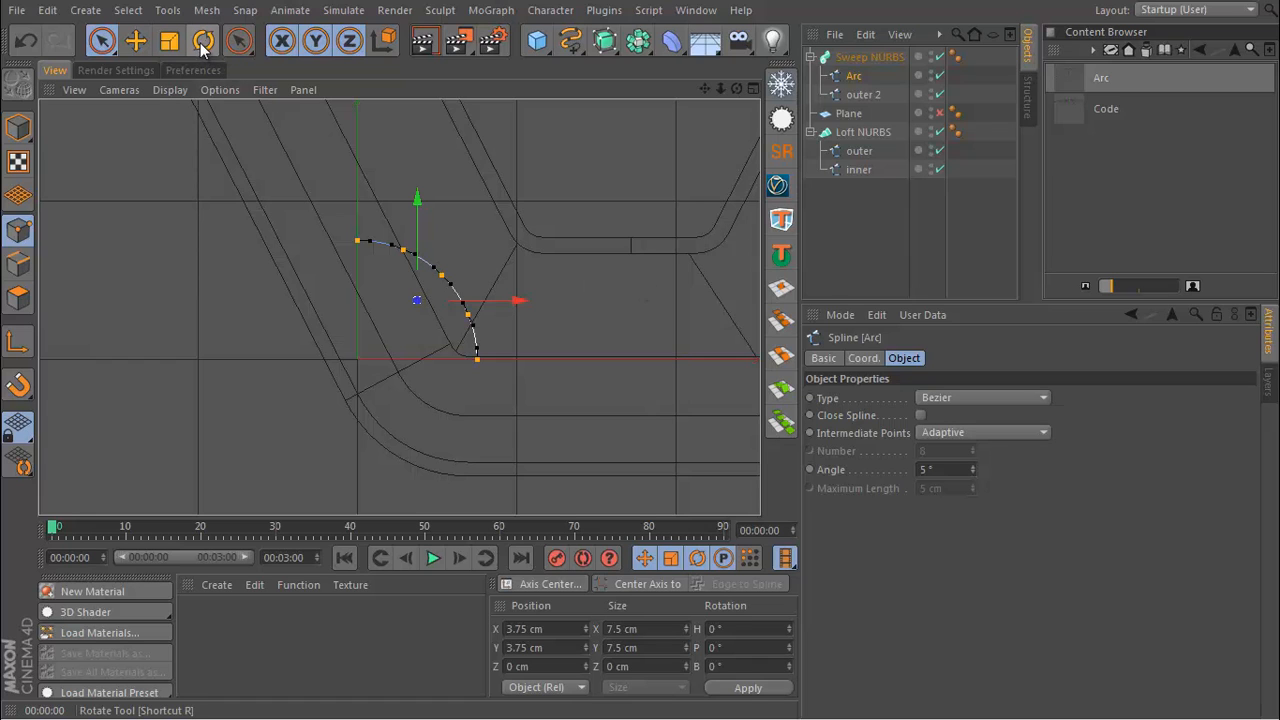
{"action": "left_click", "coordinate": [202, 40]}
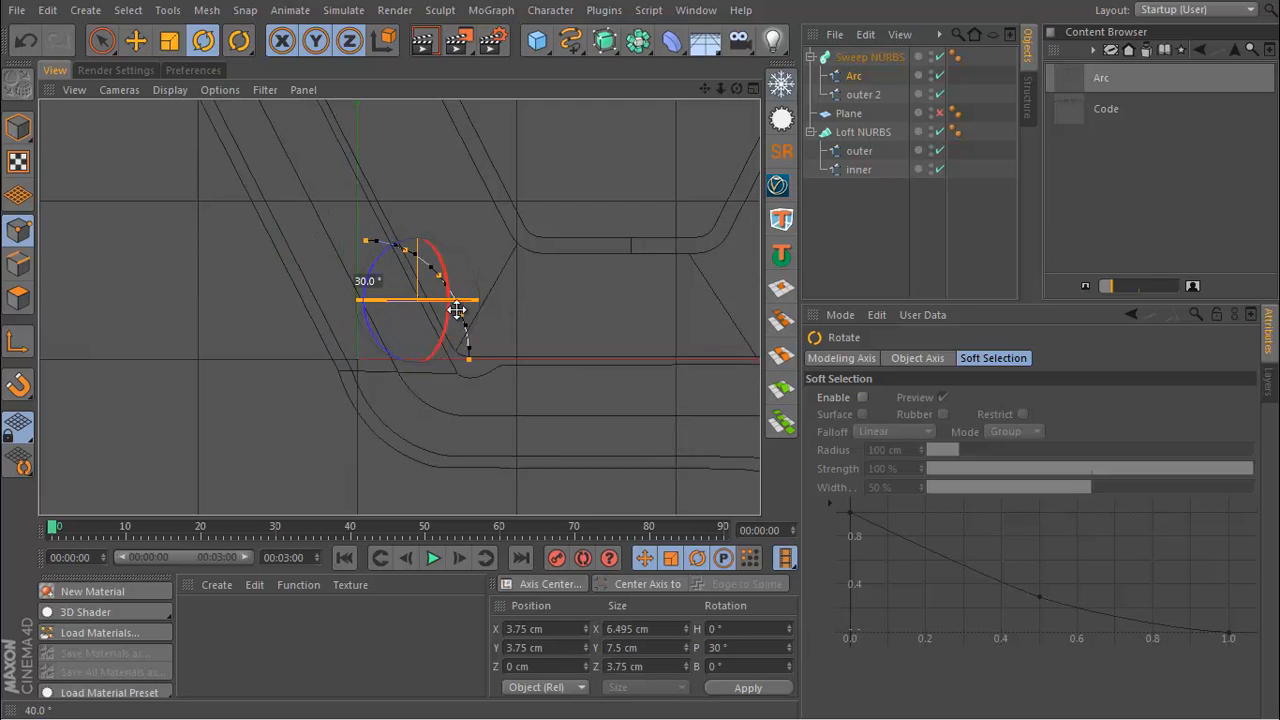
{"action": "left_click_drag", "start_coordinate": [457, 310], "coordinate": [457, 300]}
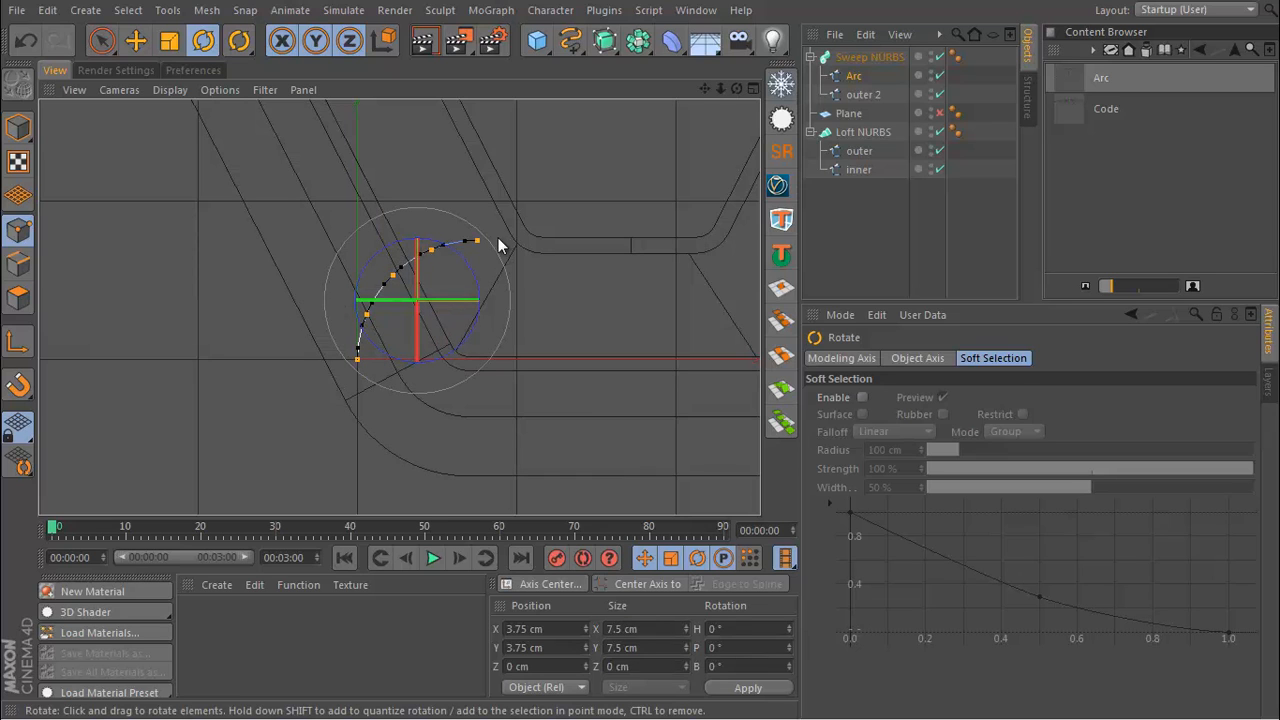
{"action": "left_click", "coordinate": [391, 89]}
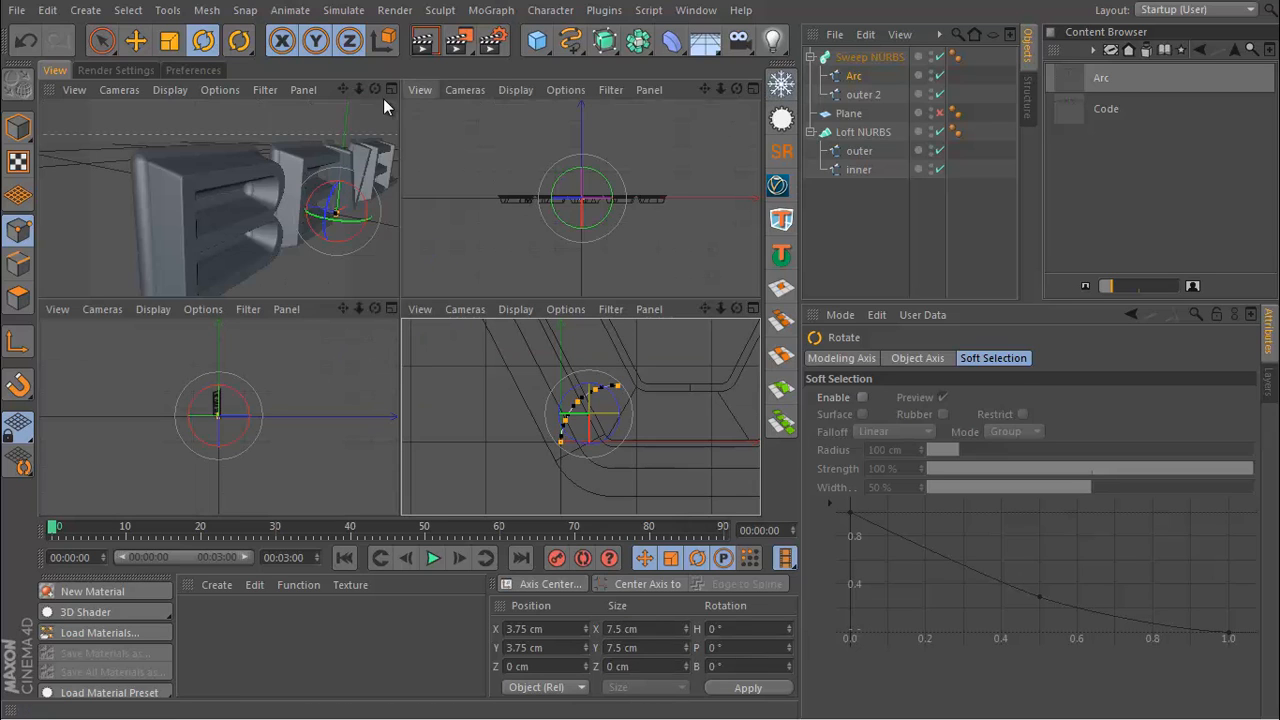
{"action": "left_click", "coordinate": [391, 89]}
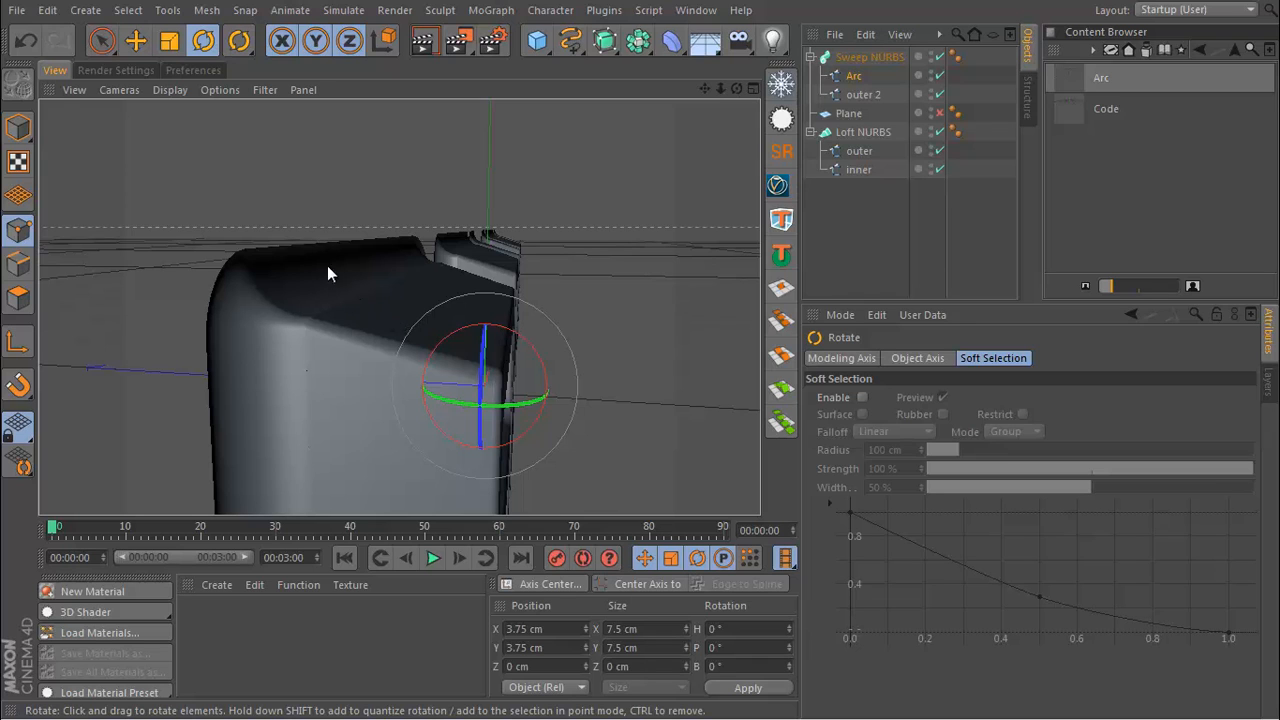
{"action": "mouse_move", "coordinate": [503, 279]}
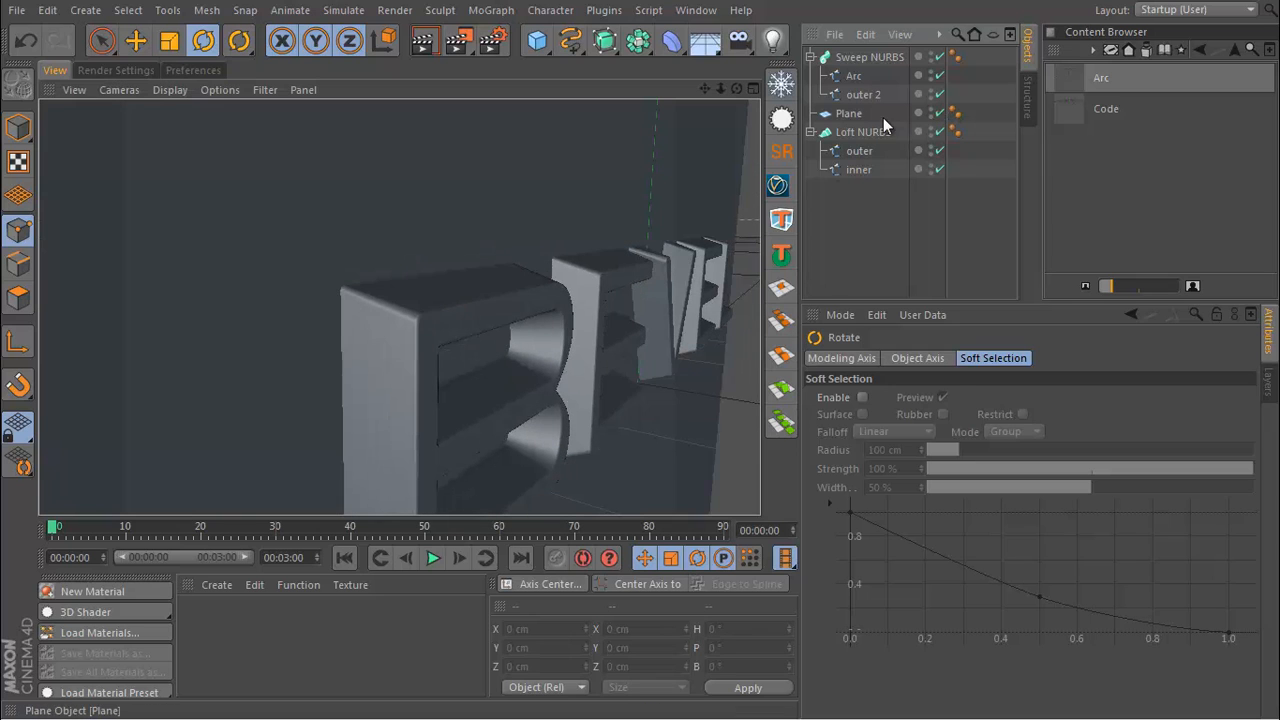
{"action": "left_click", "coordinate": [848, 113]}
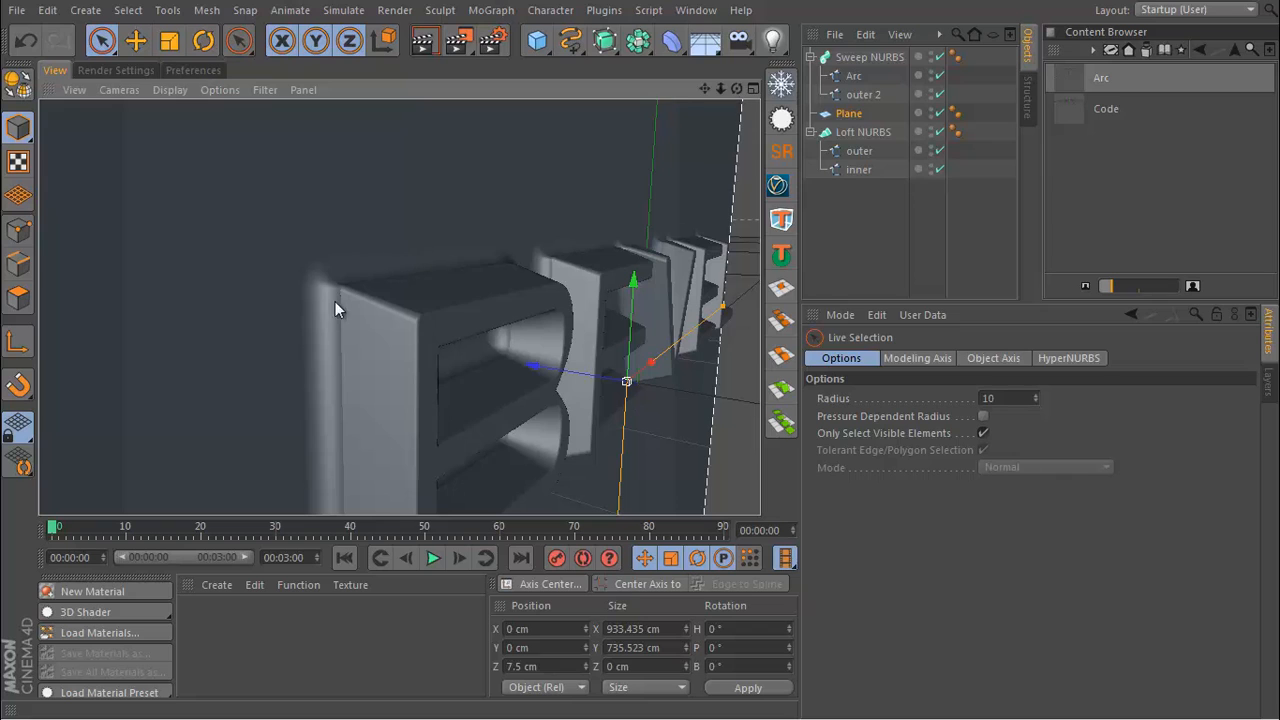
{"action": "left_click_drag", "start_coordinate": [335, 308], "coordinate": [600, 325]}
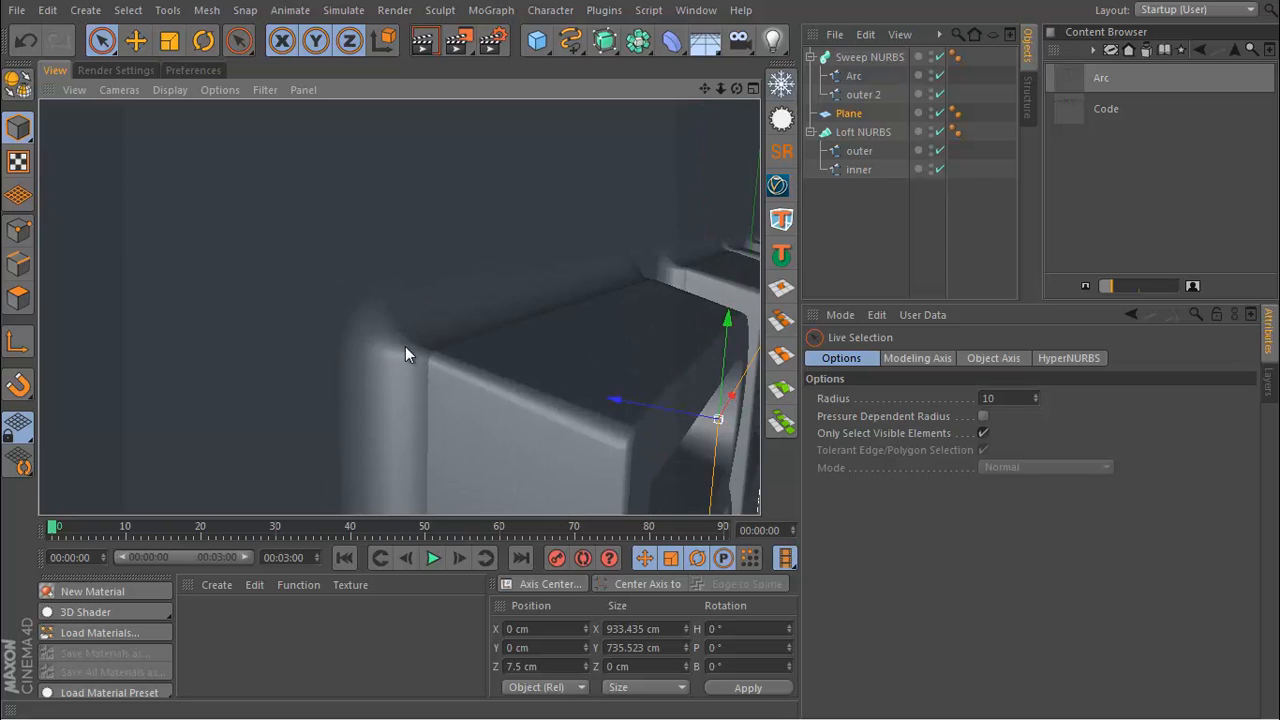
{"action": "left_click_drag", "start_coordinate": [405, 355], "coordinate": [485, 367]}
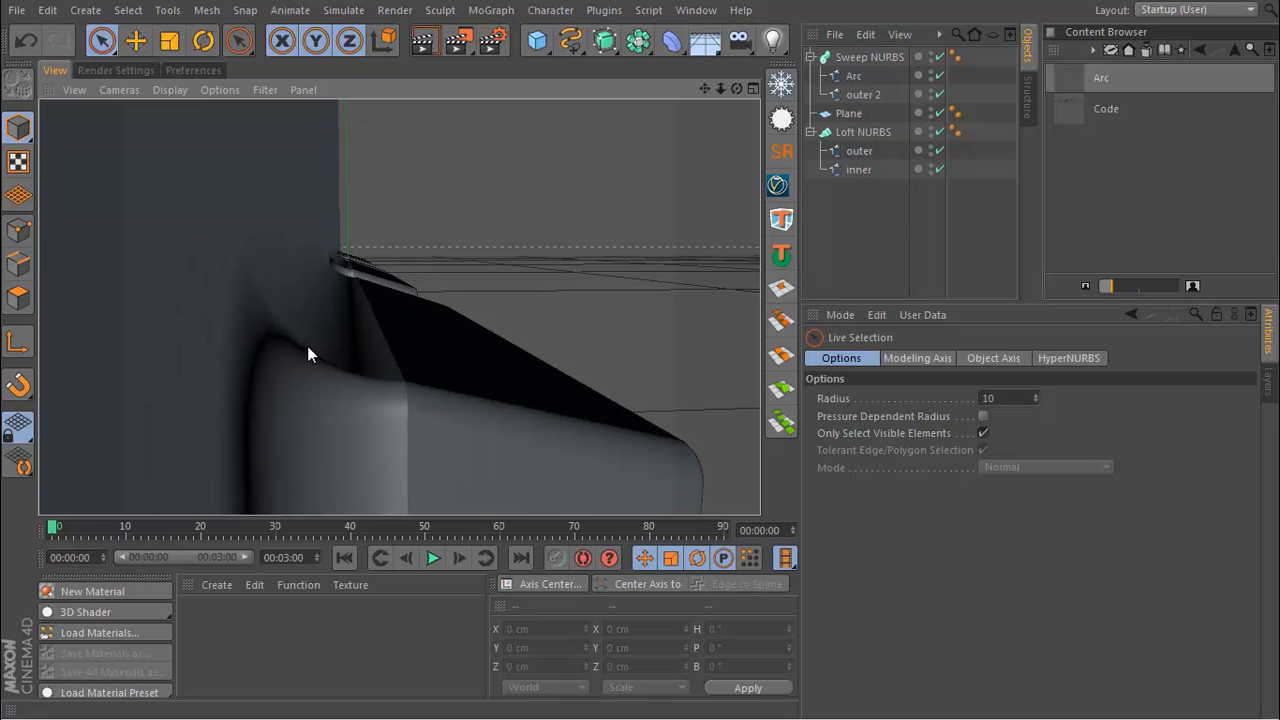
{"action": "left_click_drag", "start_coordinate": [310, 355], "coordinate": [225, 310]}
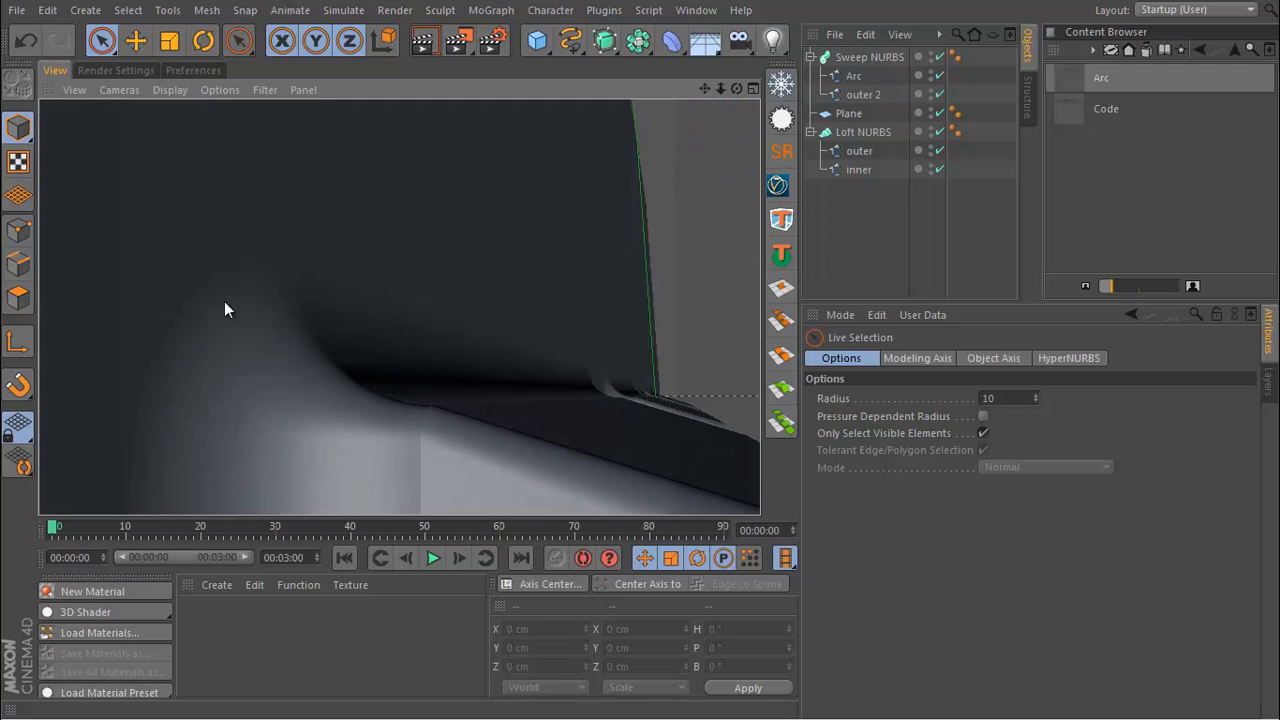
{"action": "mouse_move", "coordinate": [300, 275]}
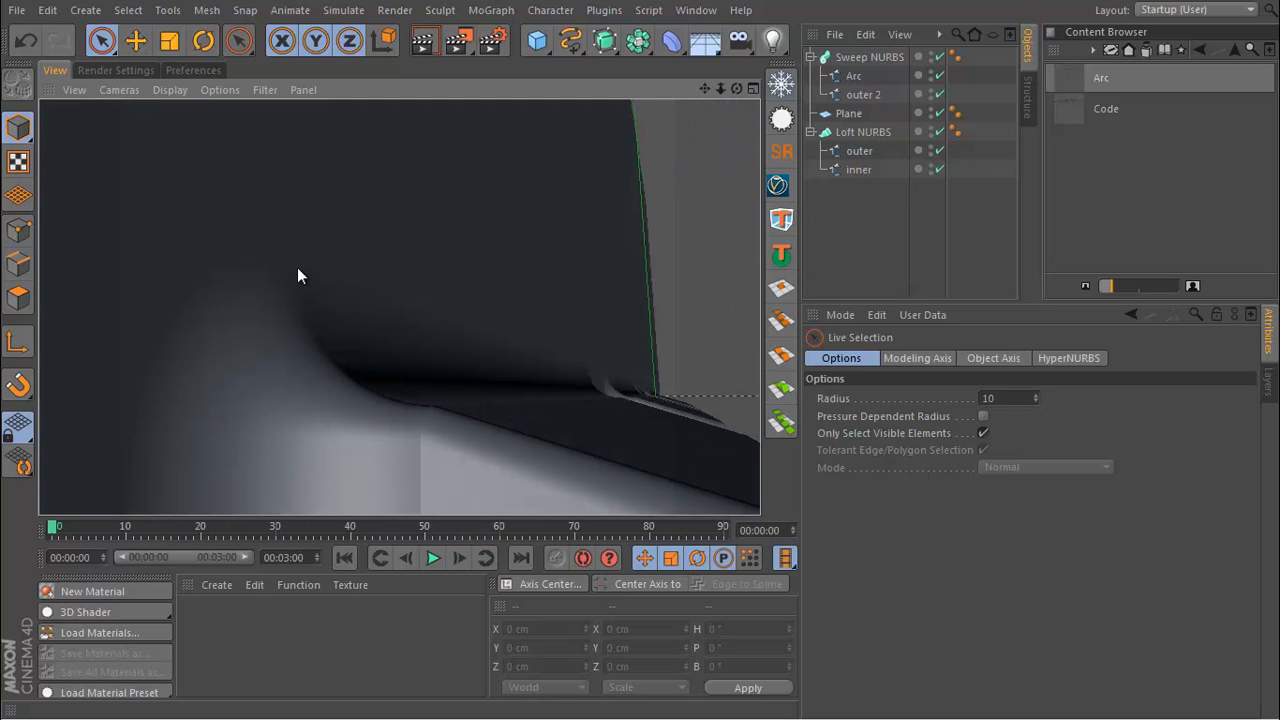
{"action": "mouse_move", "coordinate": [760, 92]}
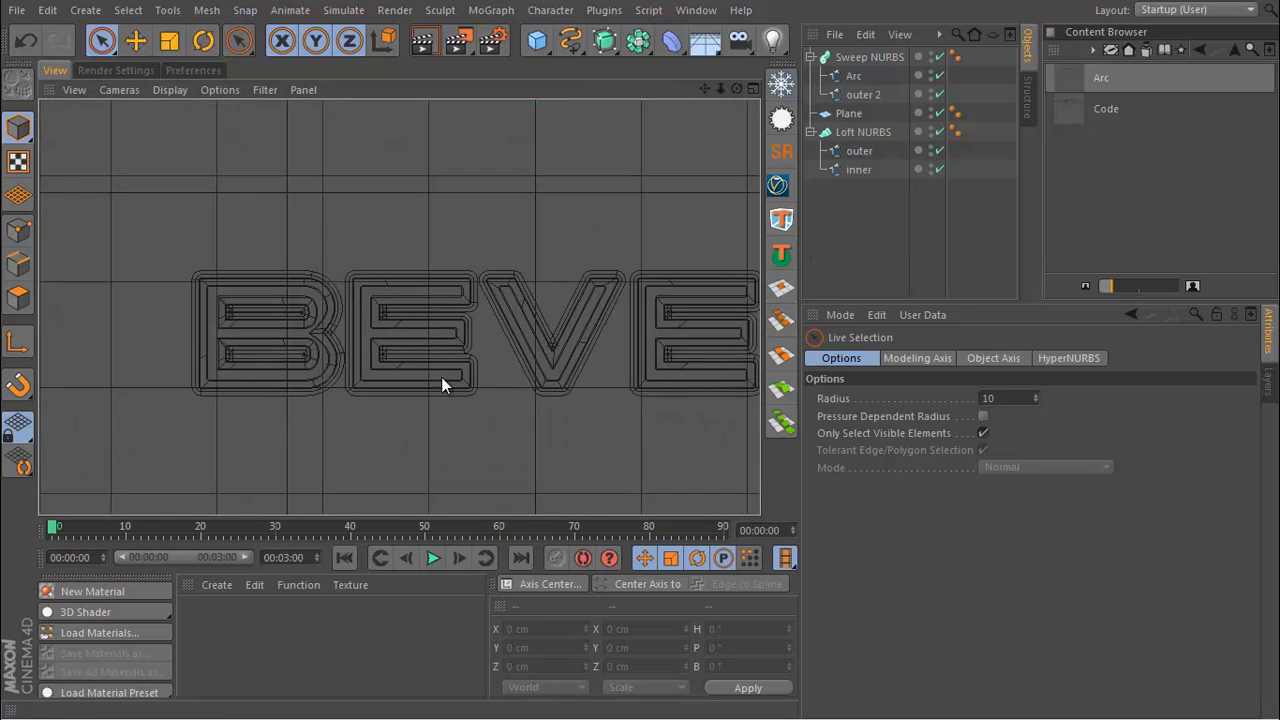
- Drag the Arc profile's upper end point outward to about 10.1 cm in four-view layout
{"action": "left_click", "coordinate": [853, 75]}
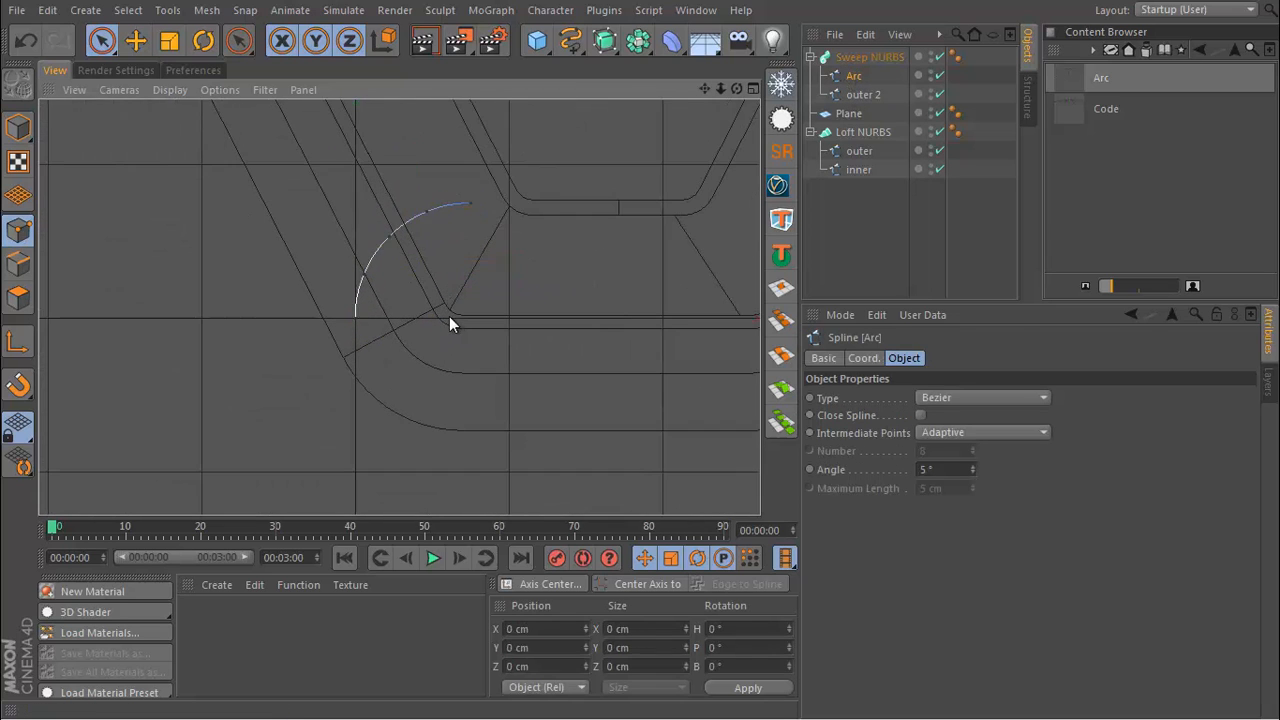
{"action": "left_click", "coordinate": [418, 232]}
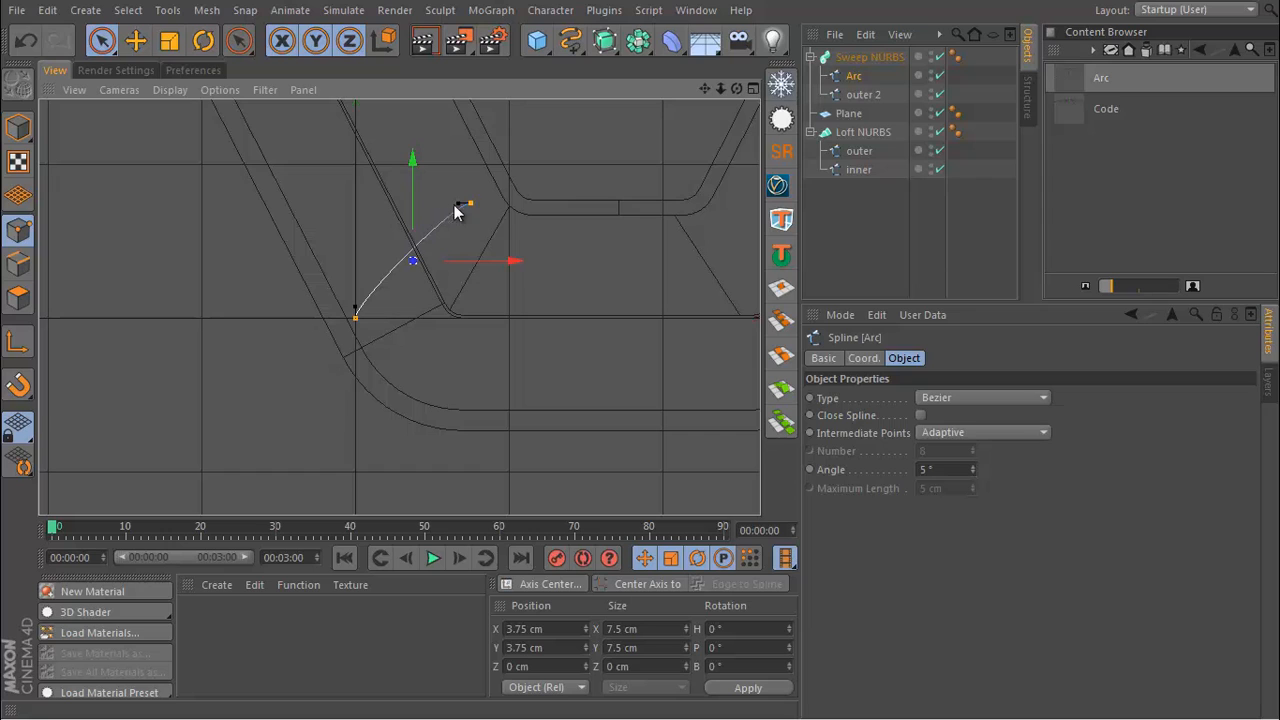
{"action": "mouse_move", "coordinate": [390, 185]}
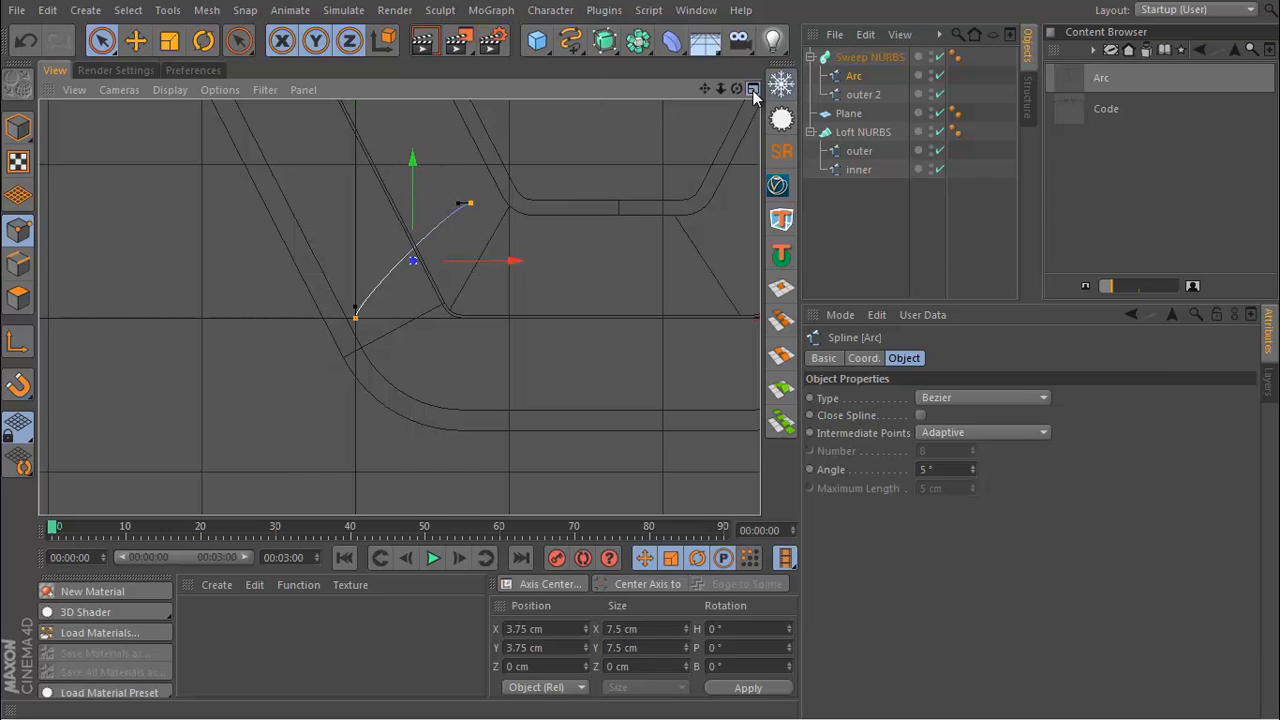
{"action": "left_click", "coordinate": [753, 89]}
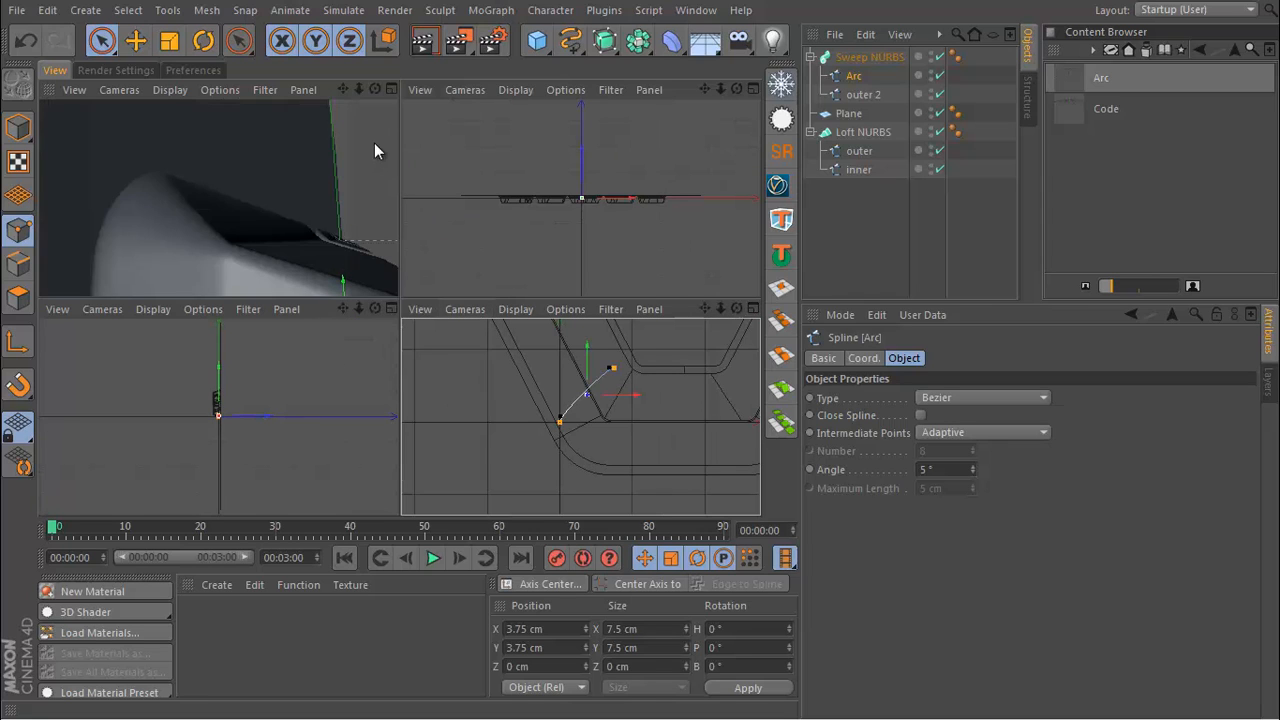
{"action": "mouse_move", "coordinate": [267, 262]}
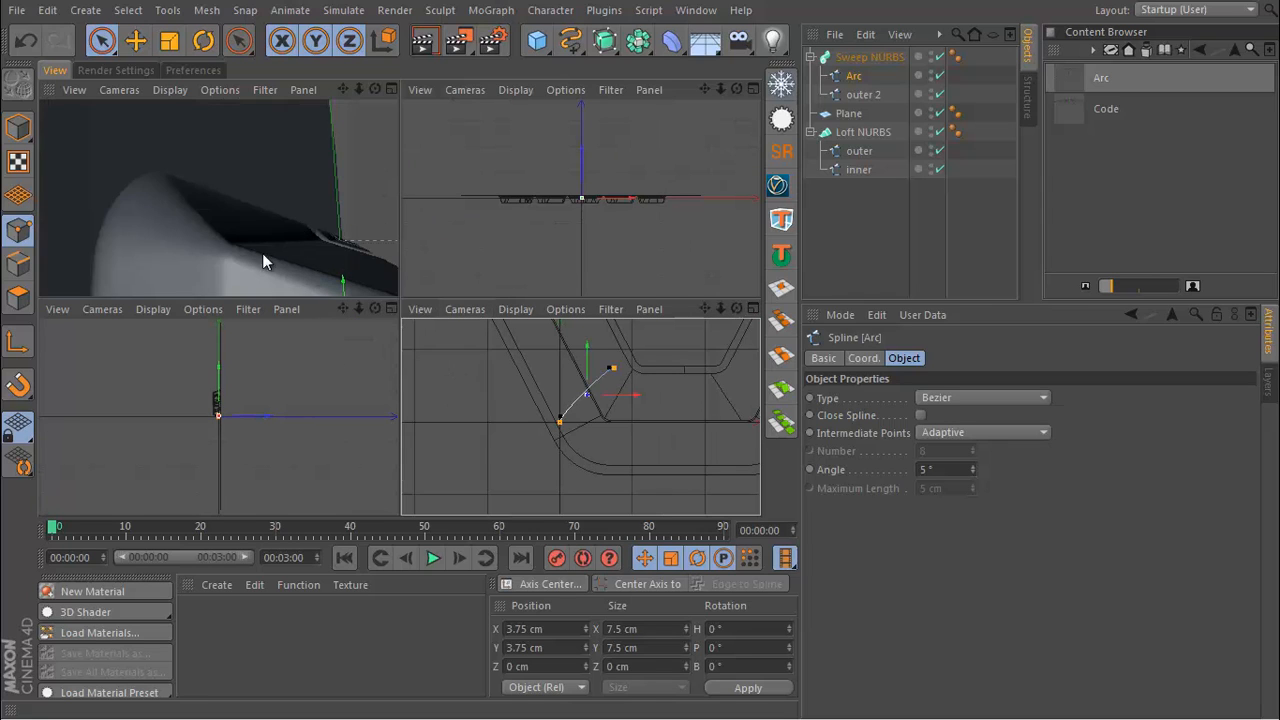
{"action": "mouse_move", "coordinate": [363, 263]}
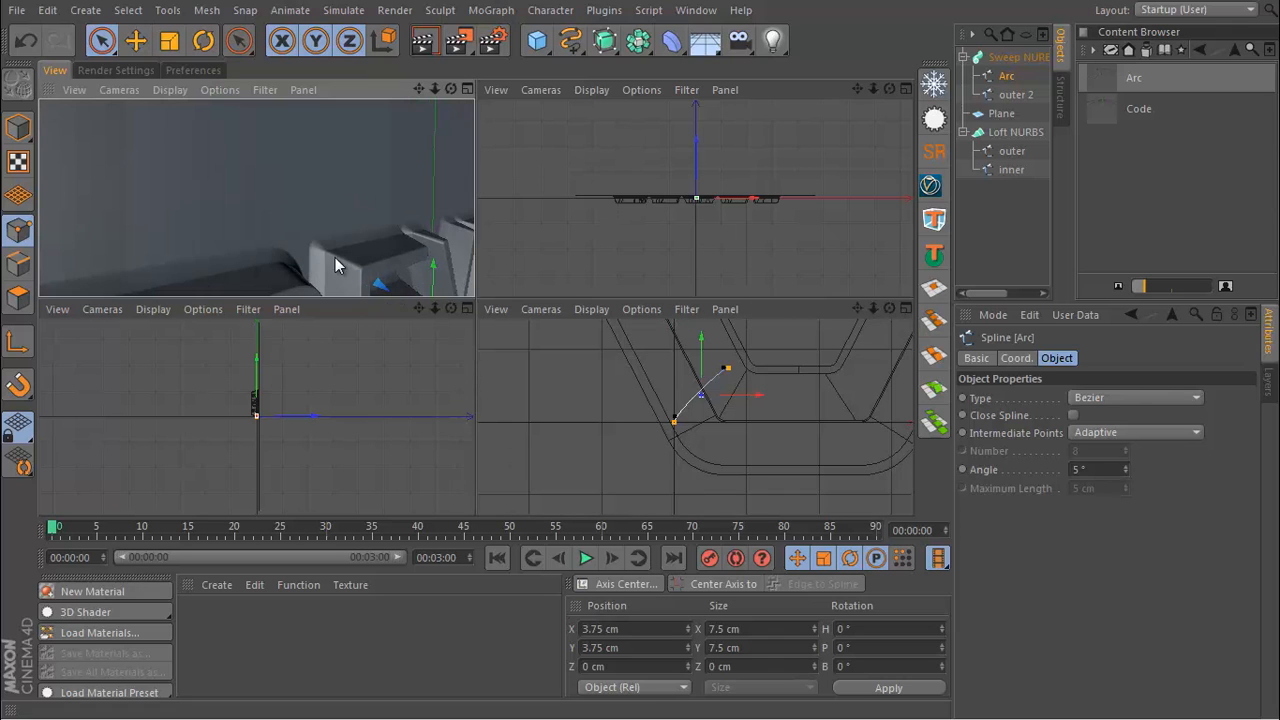
{"action": "left_click_drag", "start_coordinate": [335, 265], "coordinate": [218, 185]}
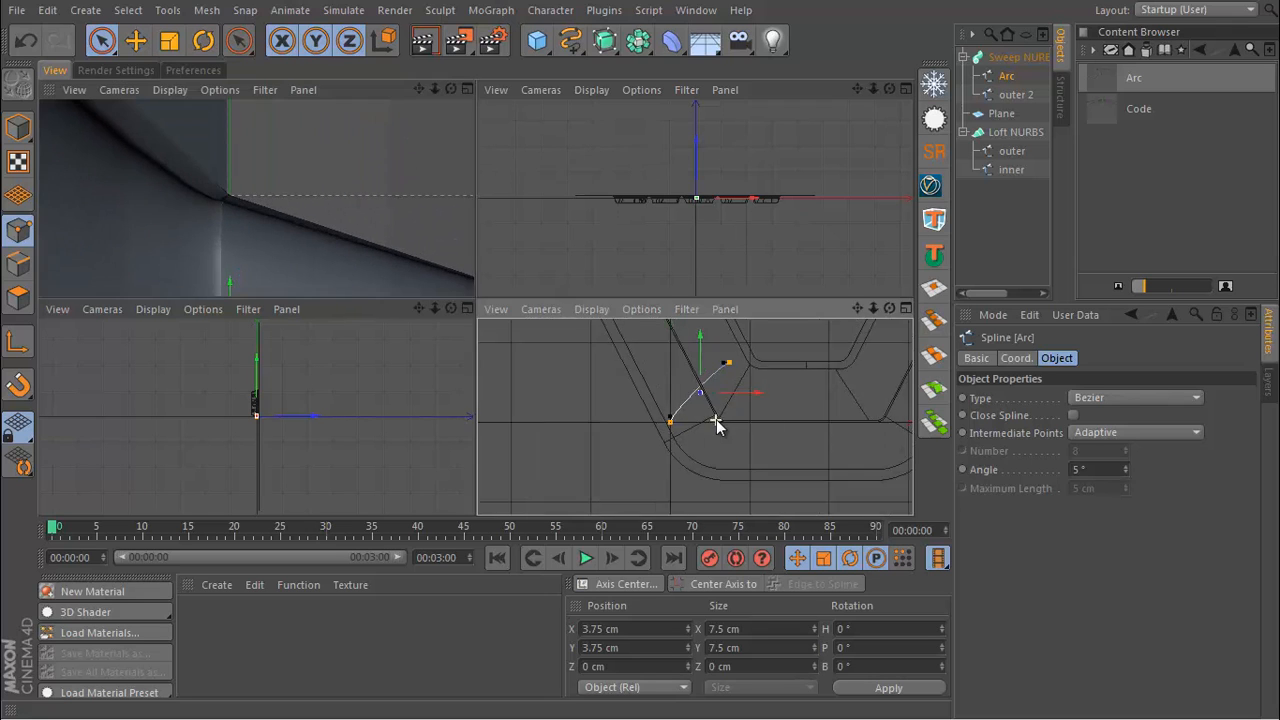
{"action": "left_click_drag", "start_coordinate": [715, 420], "coordinate": [625, 455]}
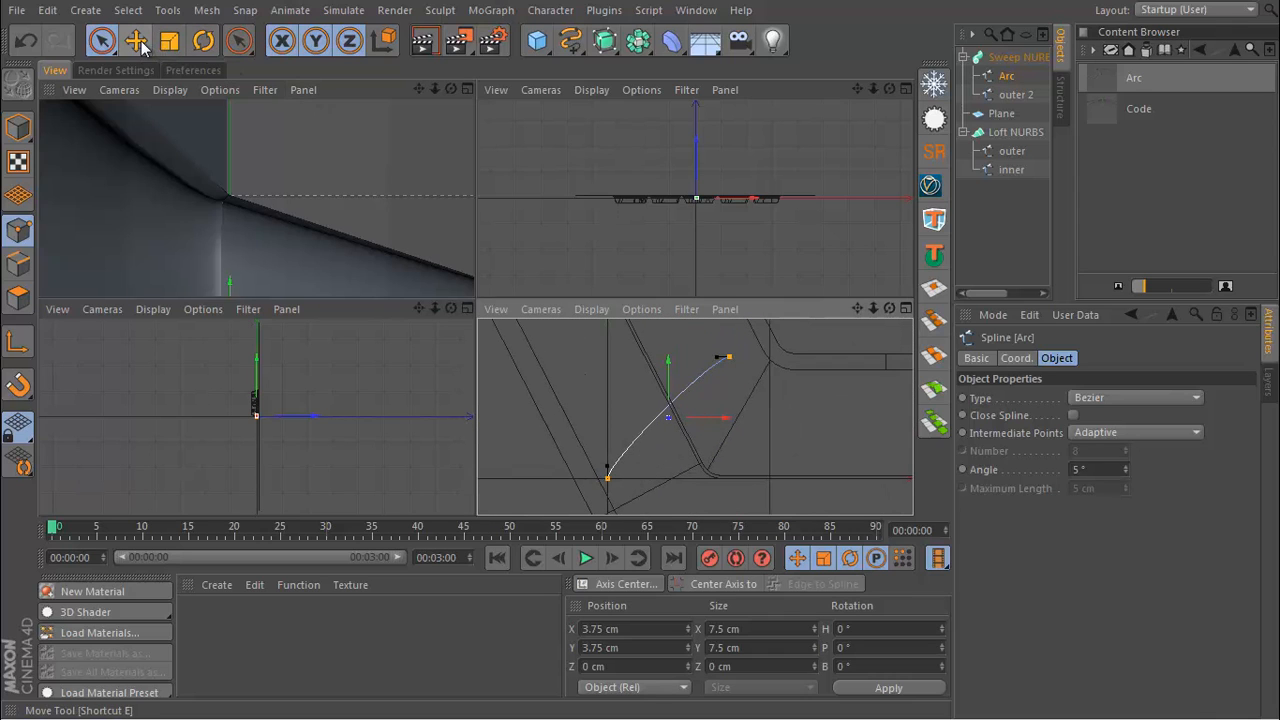
{"action": "left_click", "coordinate": [135, 41]}
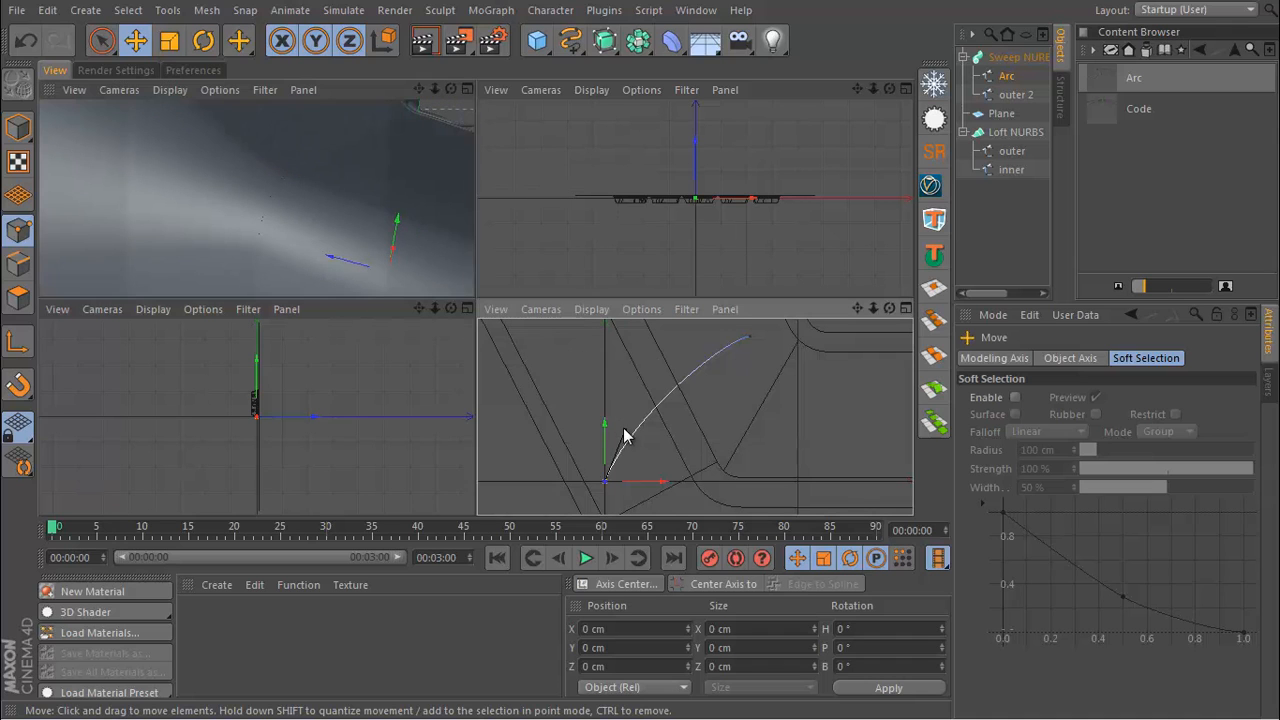
{"action": "mouse_move", "coordinate": [628, 432]}
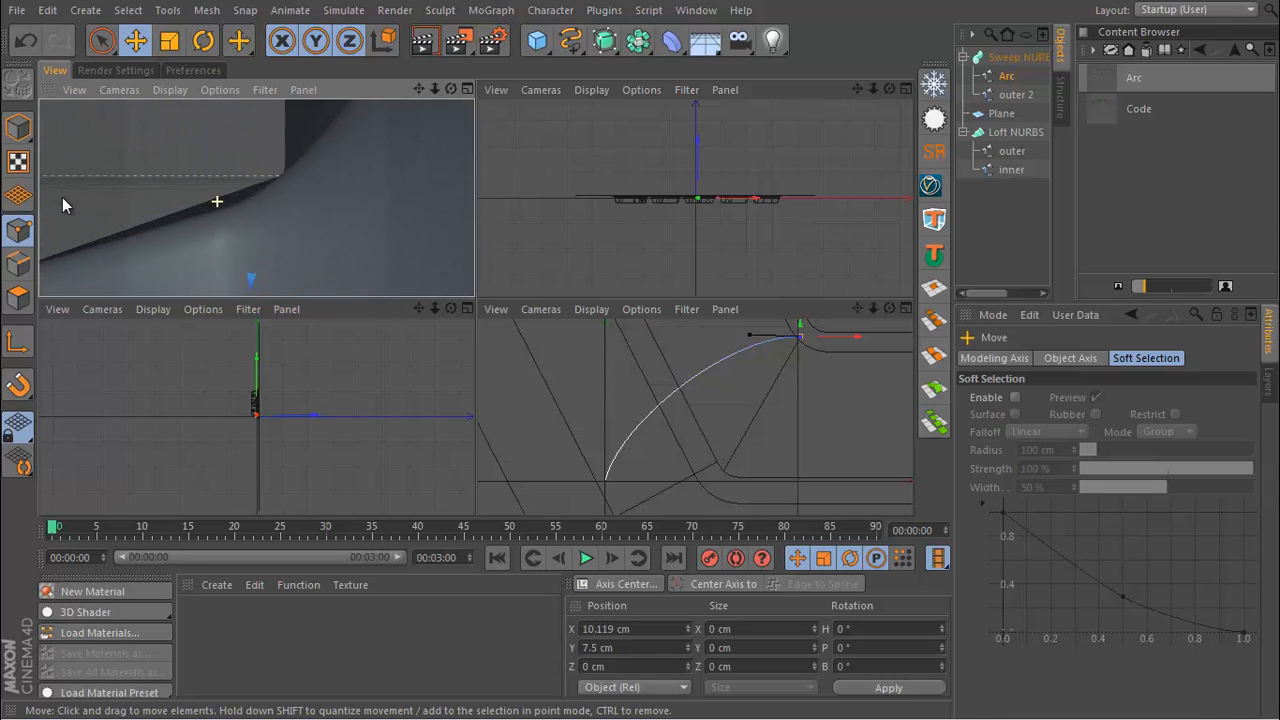
{"action": "left_click", "coordinate": [102, 40]}
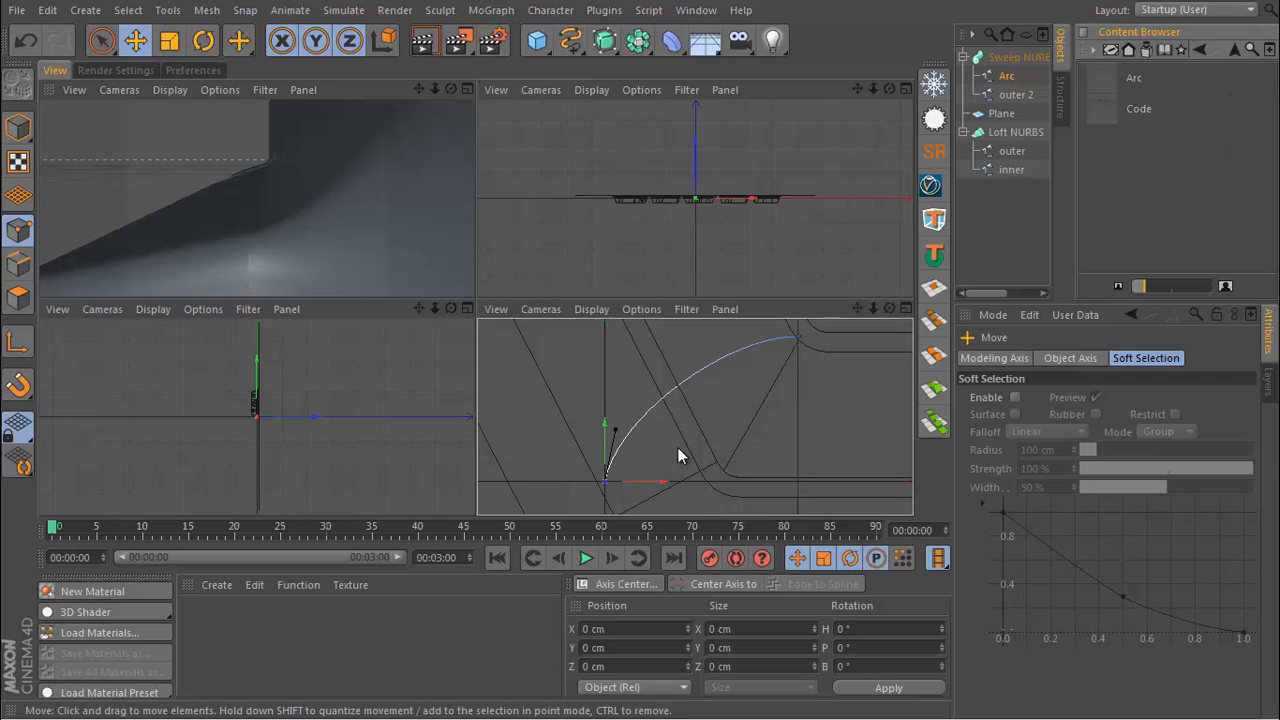
{"action": "mouse_move", "coordinate": [518, 425]}
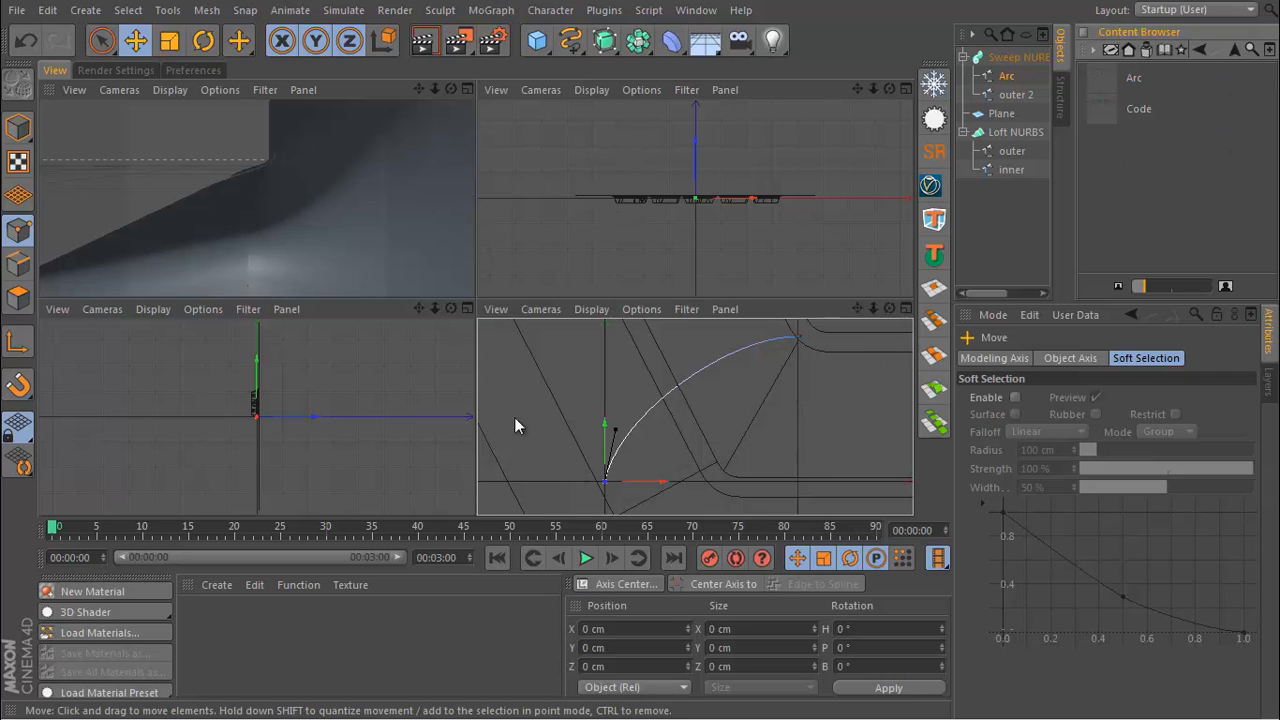
{"action": "mouse_move", "coordinate": [1150, 154]}
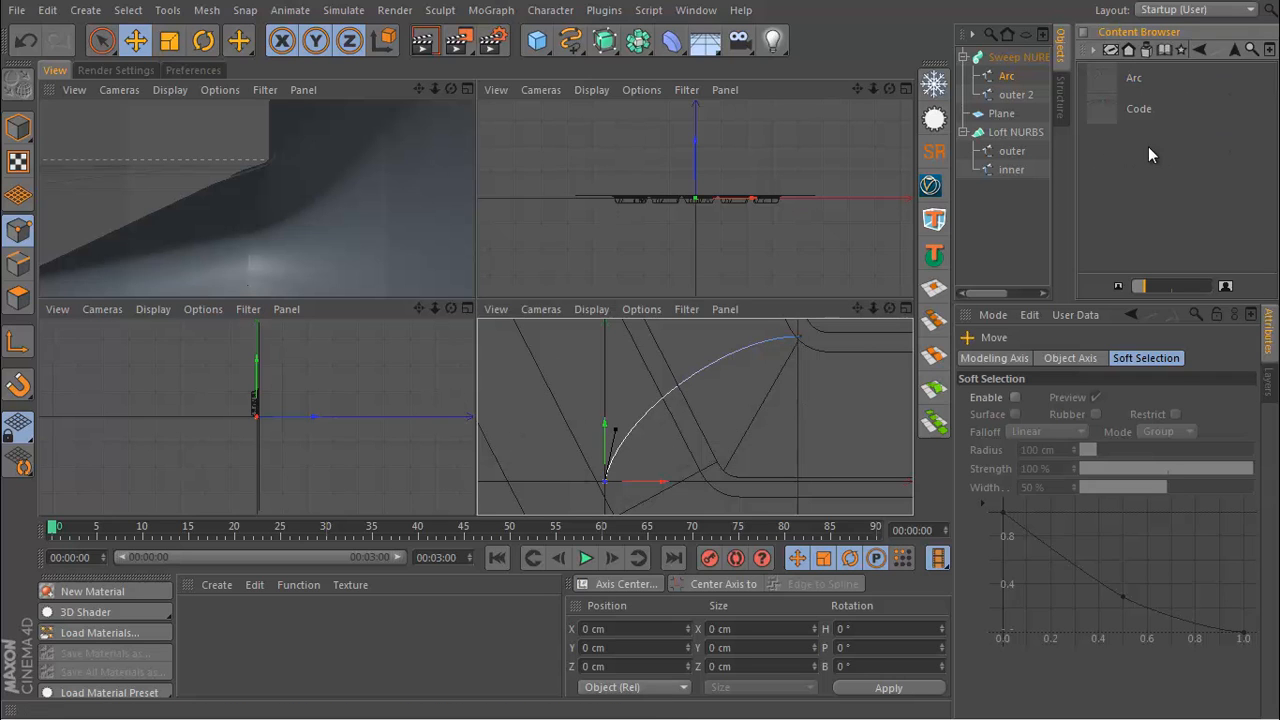
{"action": "mouse_move", "coordinate": [1110, 90]}
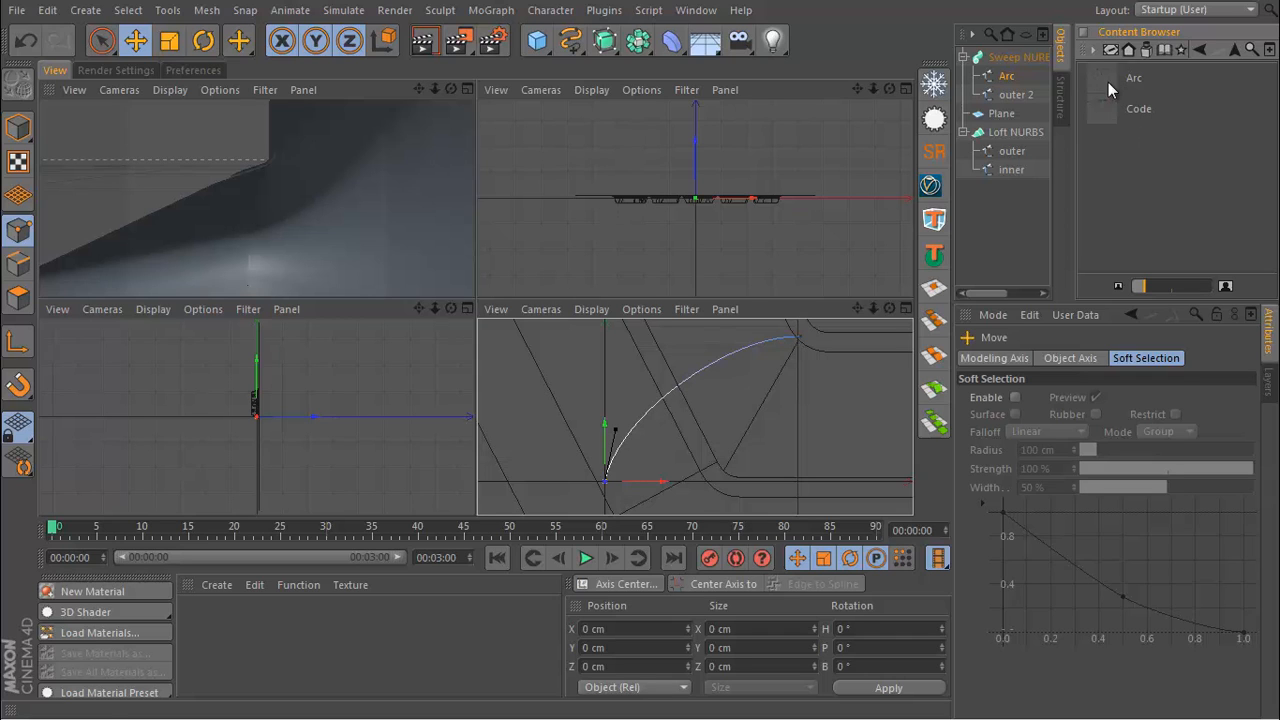
- Orbit the perspective view to review the rimmed BEVEL text blending into the wall
{"action": "left_click", "coordinate": [1006, 76]}
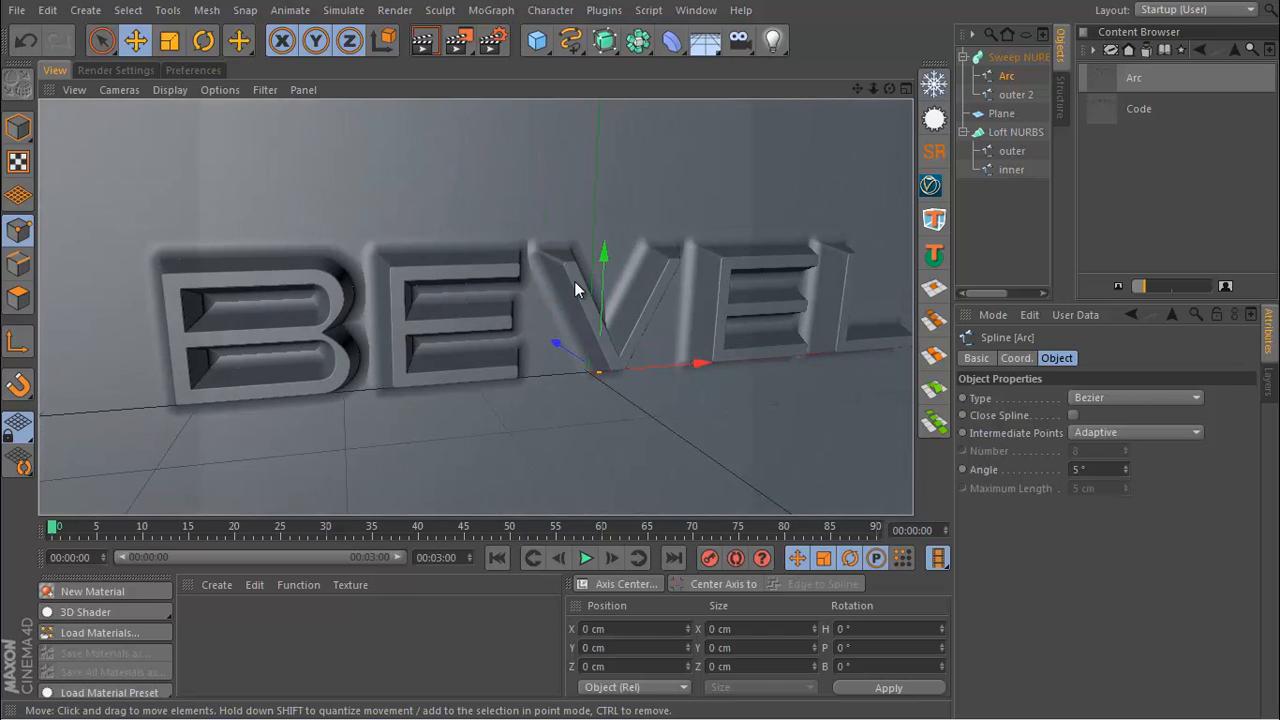
{"action": "mouse_move", "coordinate": [558, 265]}
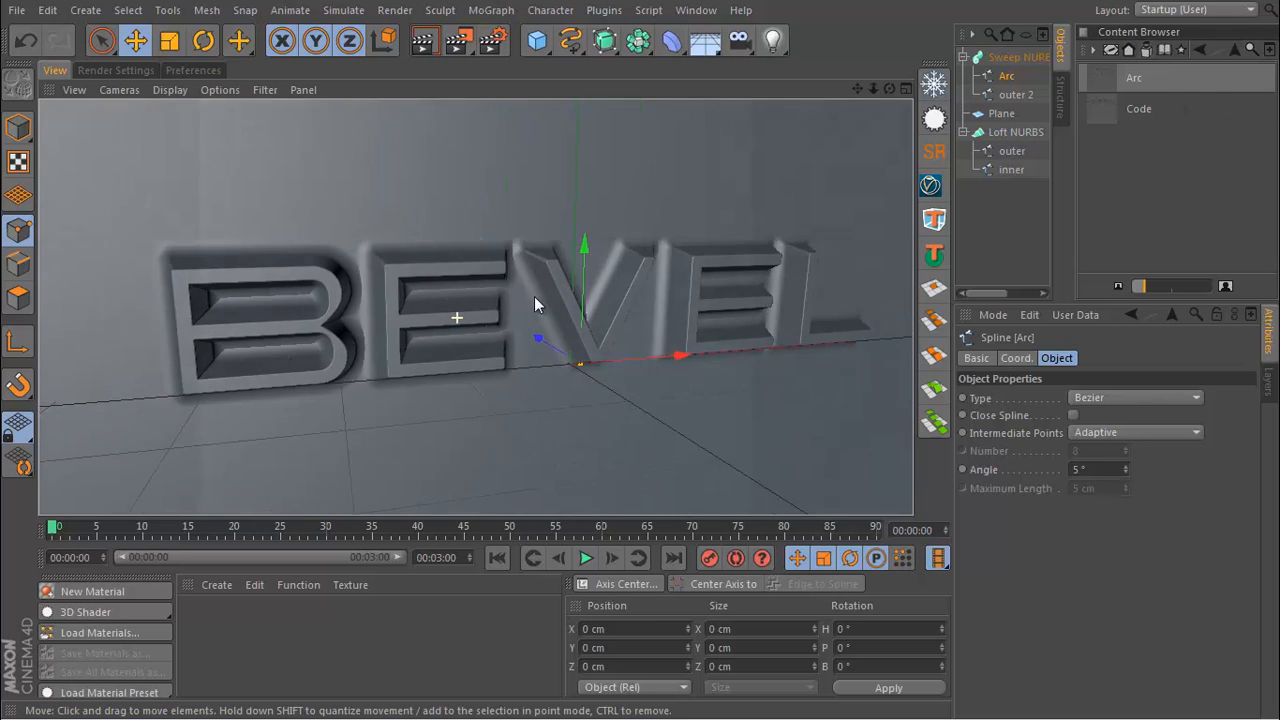
{"action": "left_click_drag", "start_coordinate": [535, 304], "coordinate": [570, 162]}
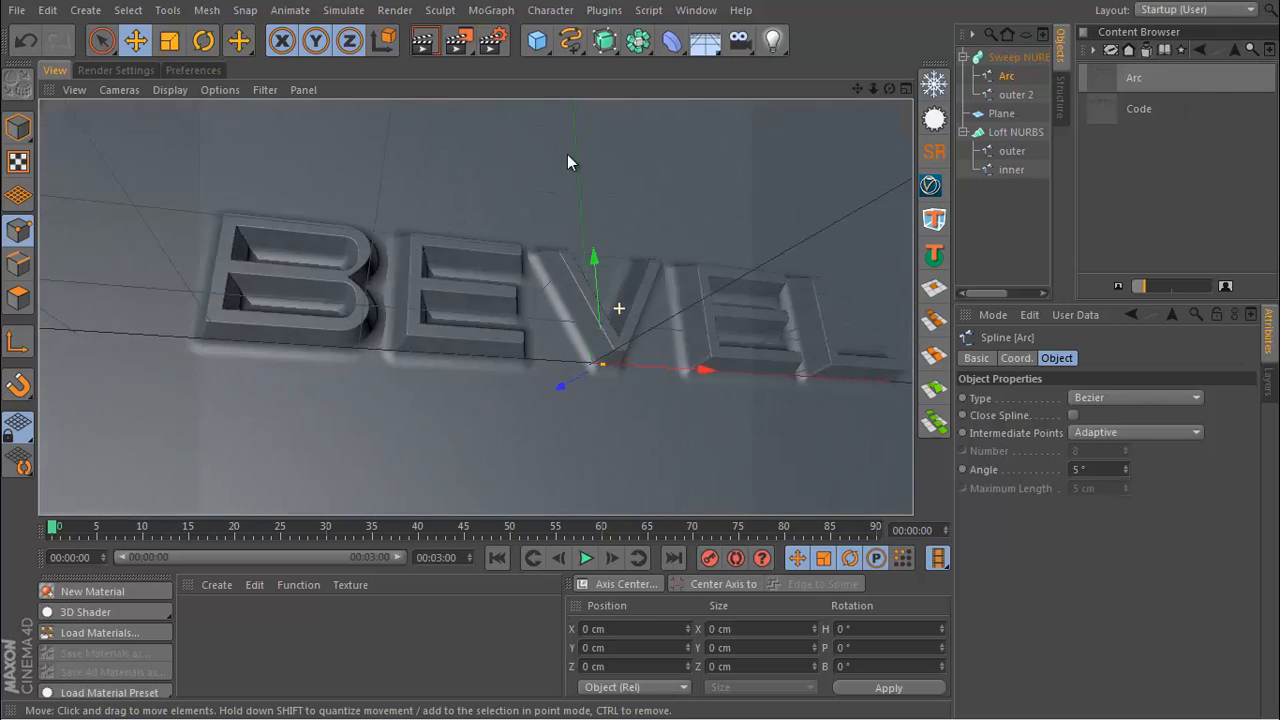
{"action": "left_click_drag", "start_coordinate": [570, 160], "coordinate": [655, 348]}
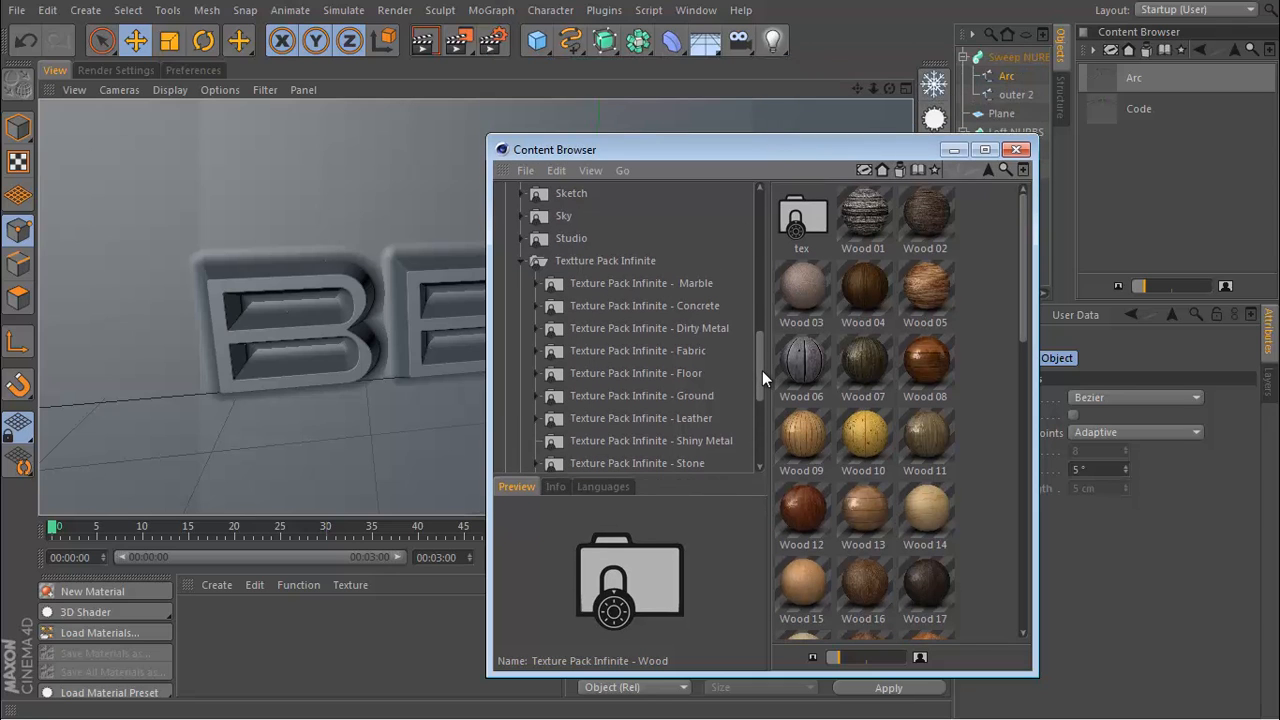
{"action": "mouse_move", "coordinate": [736, 438]}
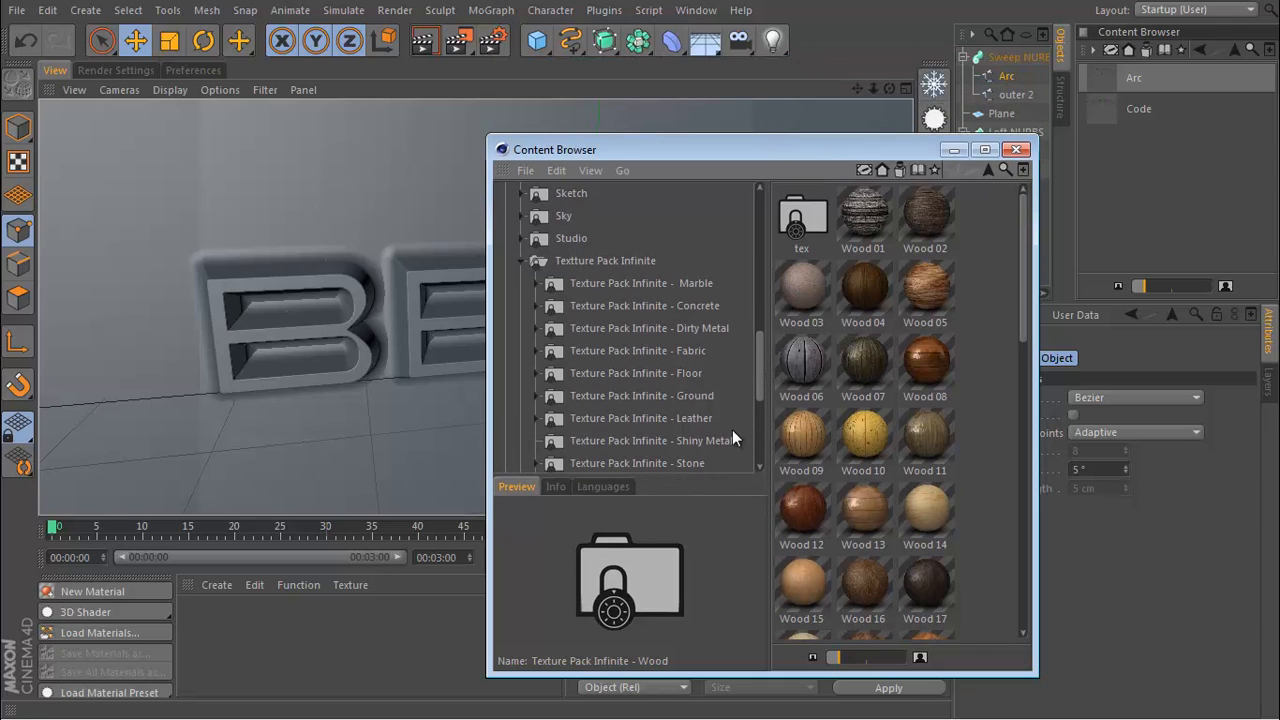
{"action": "mouse_move", "coordinate": [645, 313]}
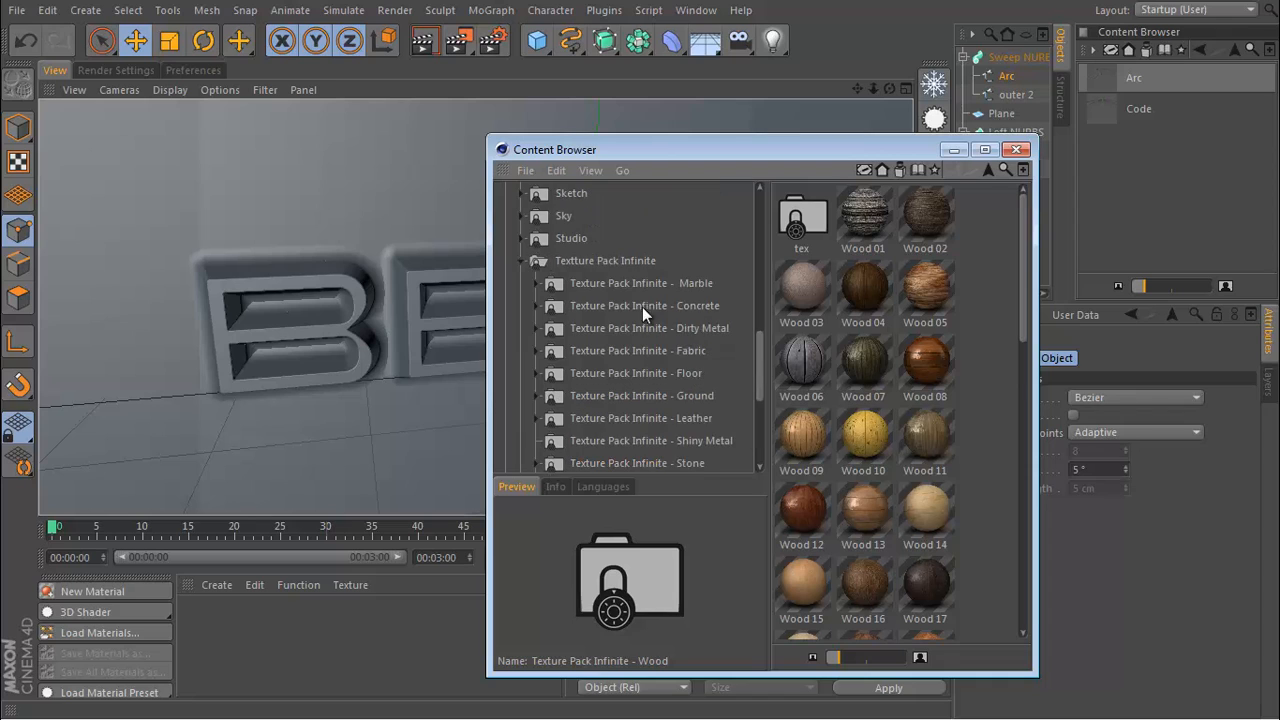
{"action": "mouse_move", "coordinate": [642, 305]}
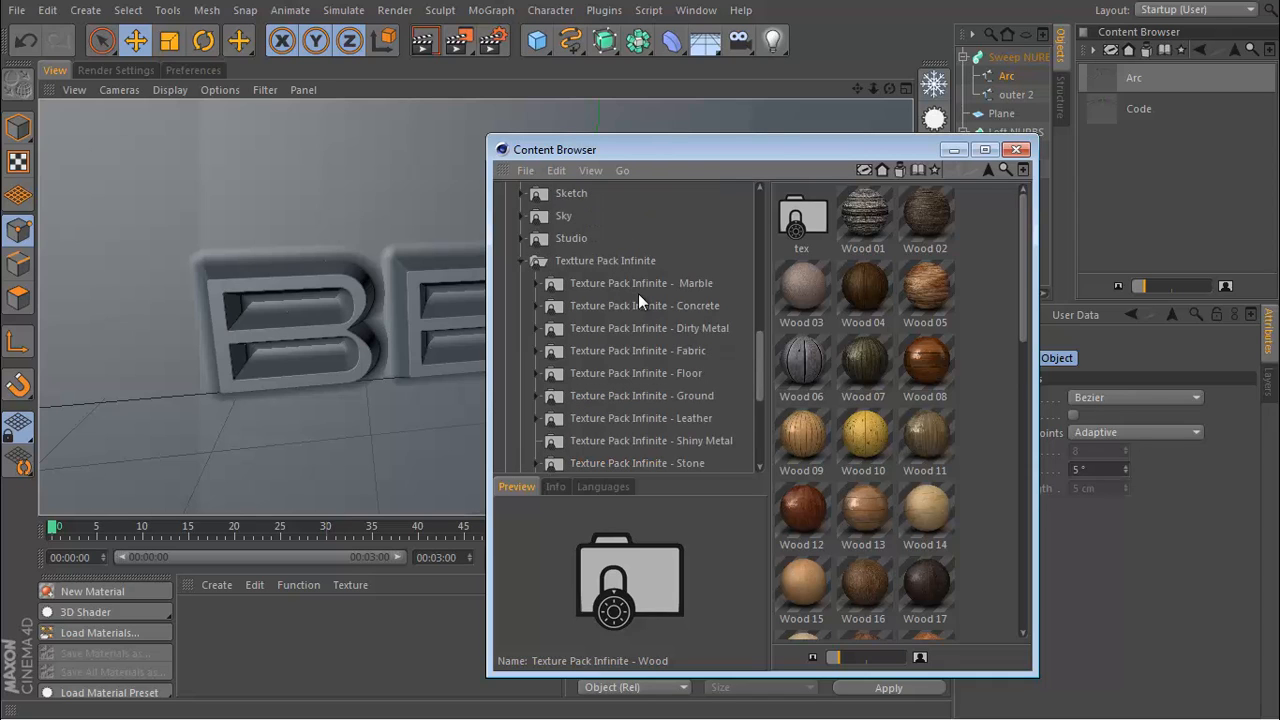
- Load Metal 23 from Texture Pack Infinite - Dirty Metal into the scene materials
{"action": "left_click", "coordinate": [638, 395]}
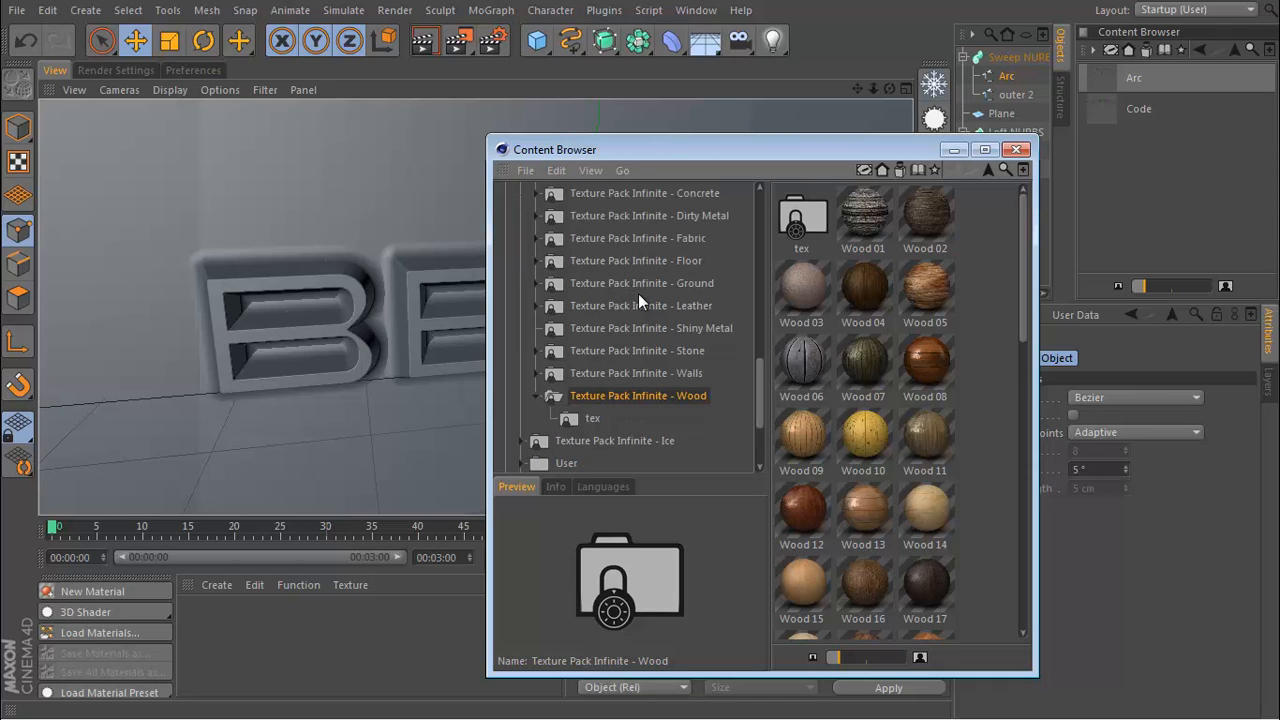
{"action": "mouse_move", "coordinate": [725, 310]}
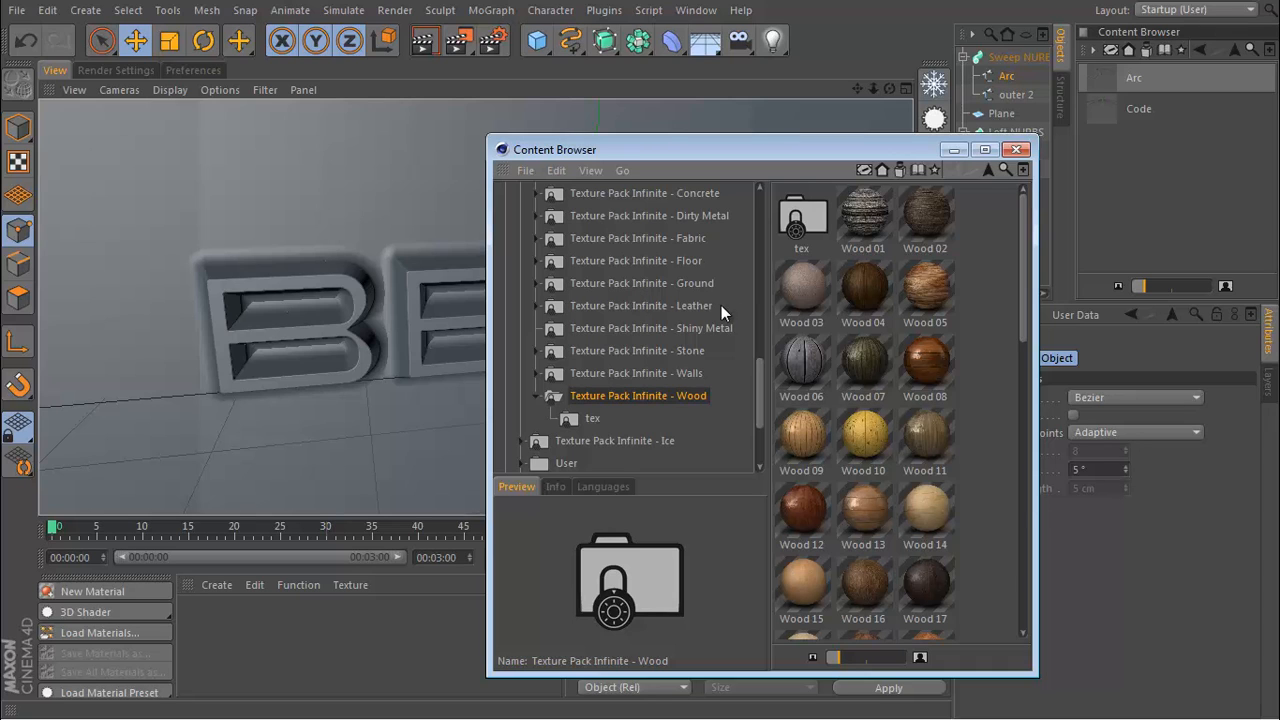
{"action": "mouse_move", "coordinate": [667, 337]}
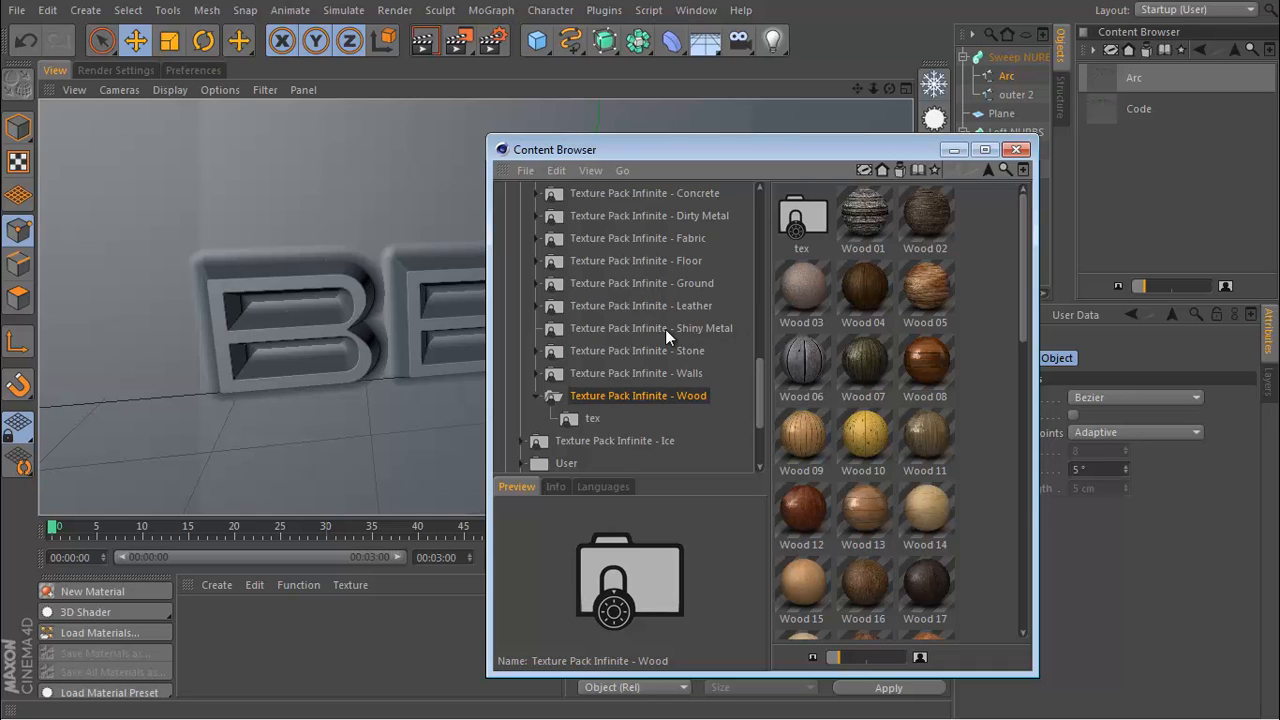
{"action": "mouse_move", "coordinate": [678, 233]}
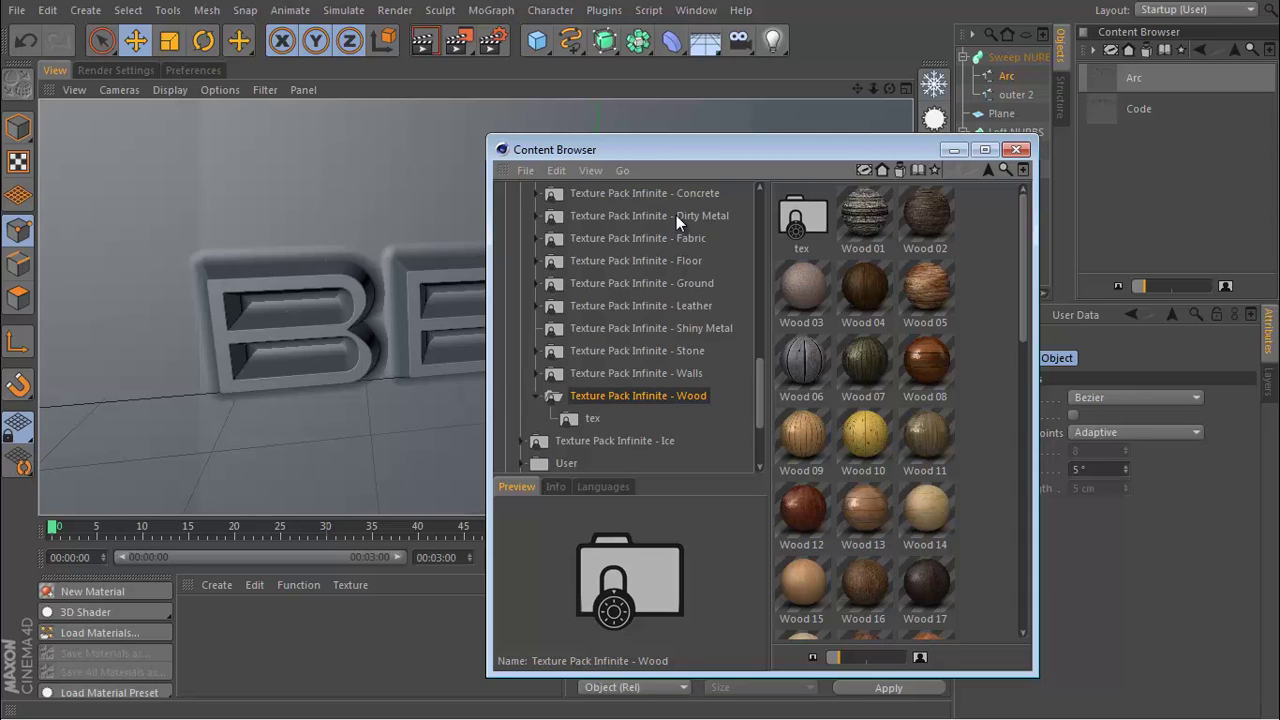
{"action": "left_click", "coordinate": [649, 215]}
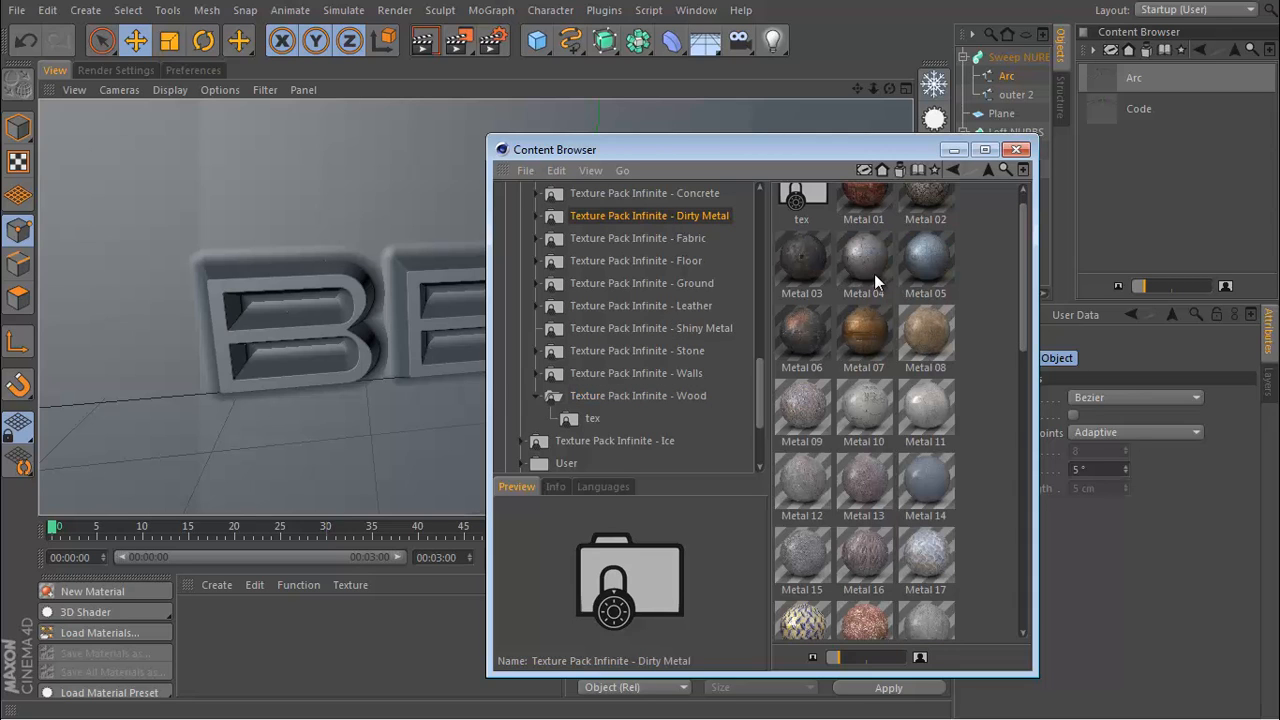
{"action": "scroll", "scroll_direction": "down", "scroll_amount": 3}
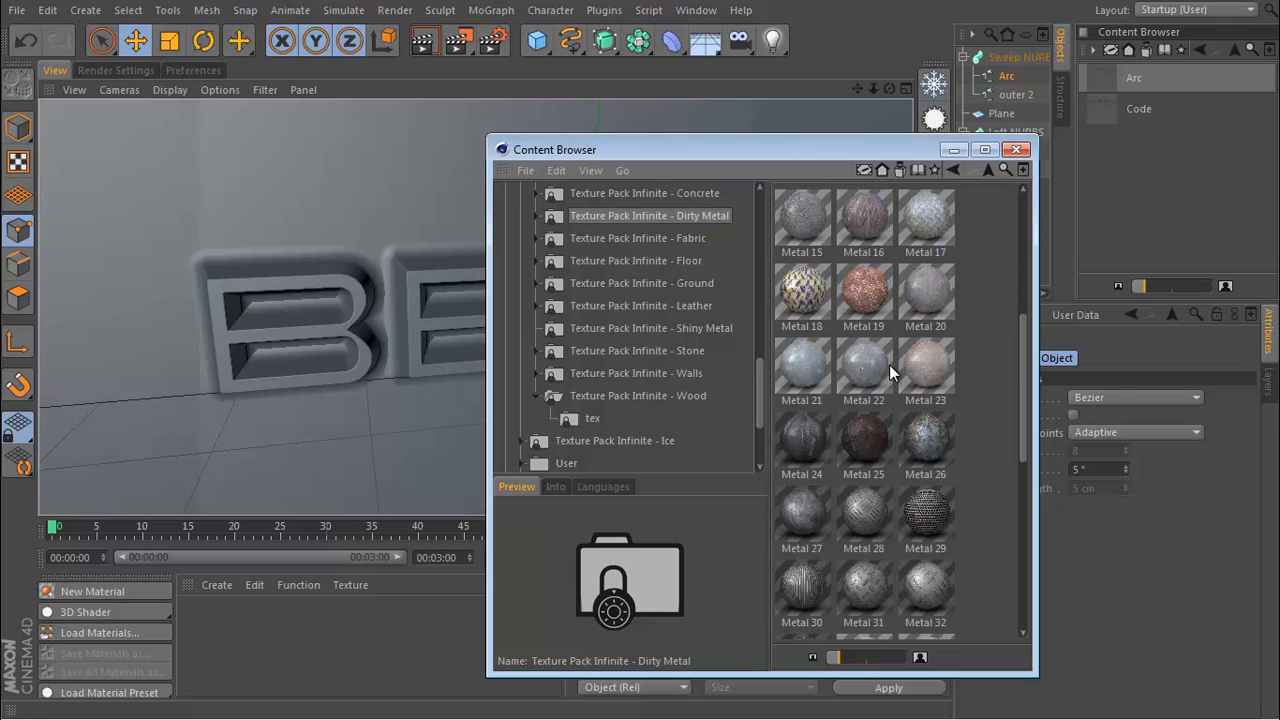
{"action": "left_click", "coordinate": [925, 370]}
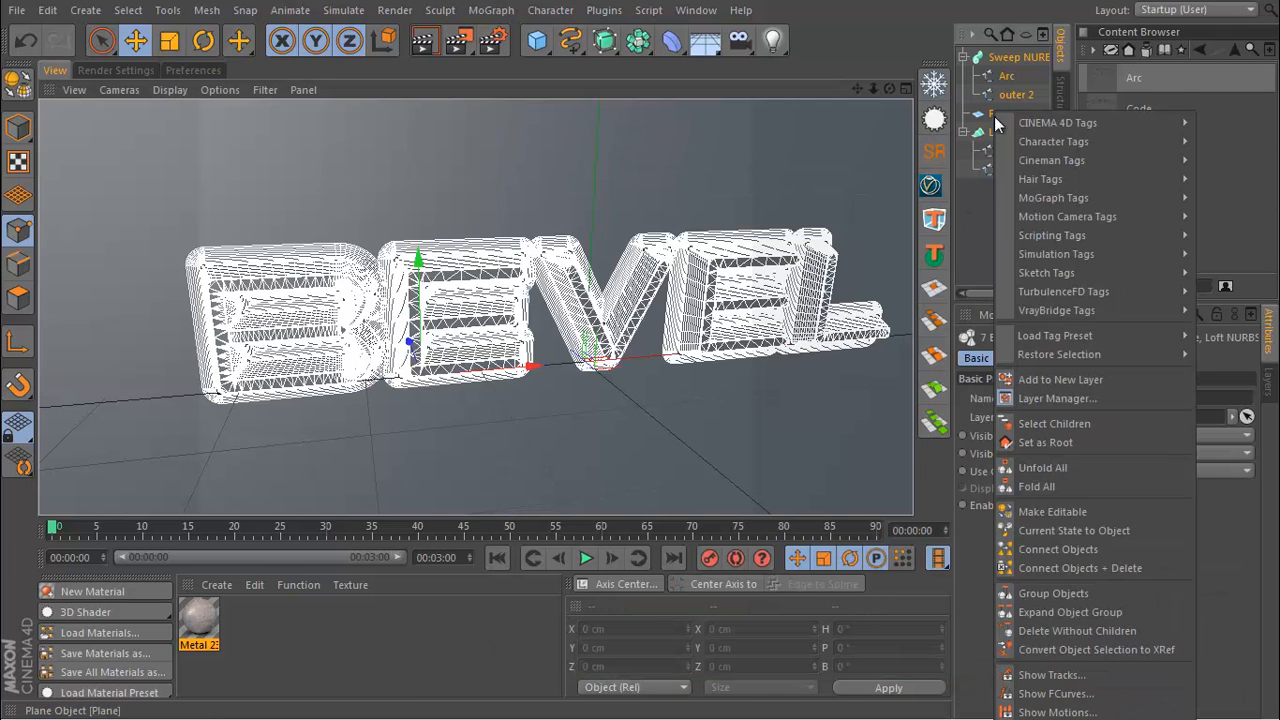
- Group the text and wall under a Null and give Metal 23 cubic projection
{"action": "left_click", "coordinate": [1053, 593]}
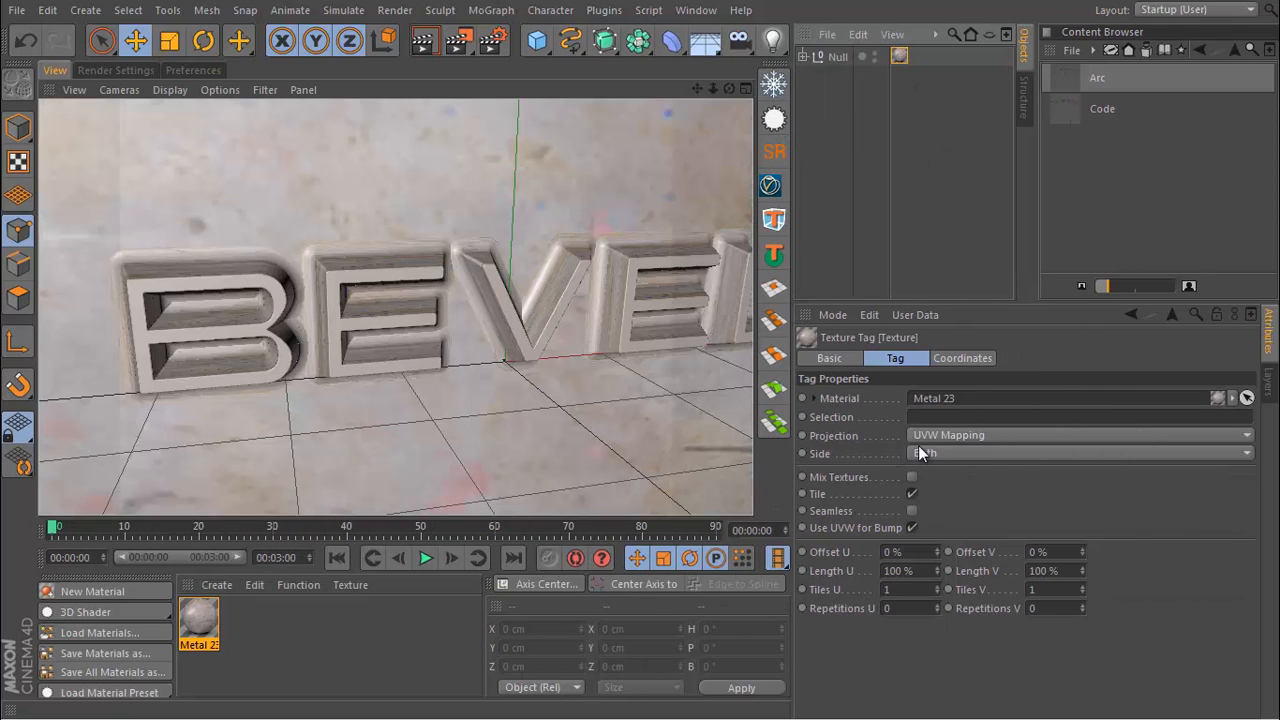
{"action": "left_click", "coordinate": [1080, 434]}
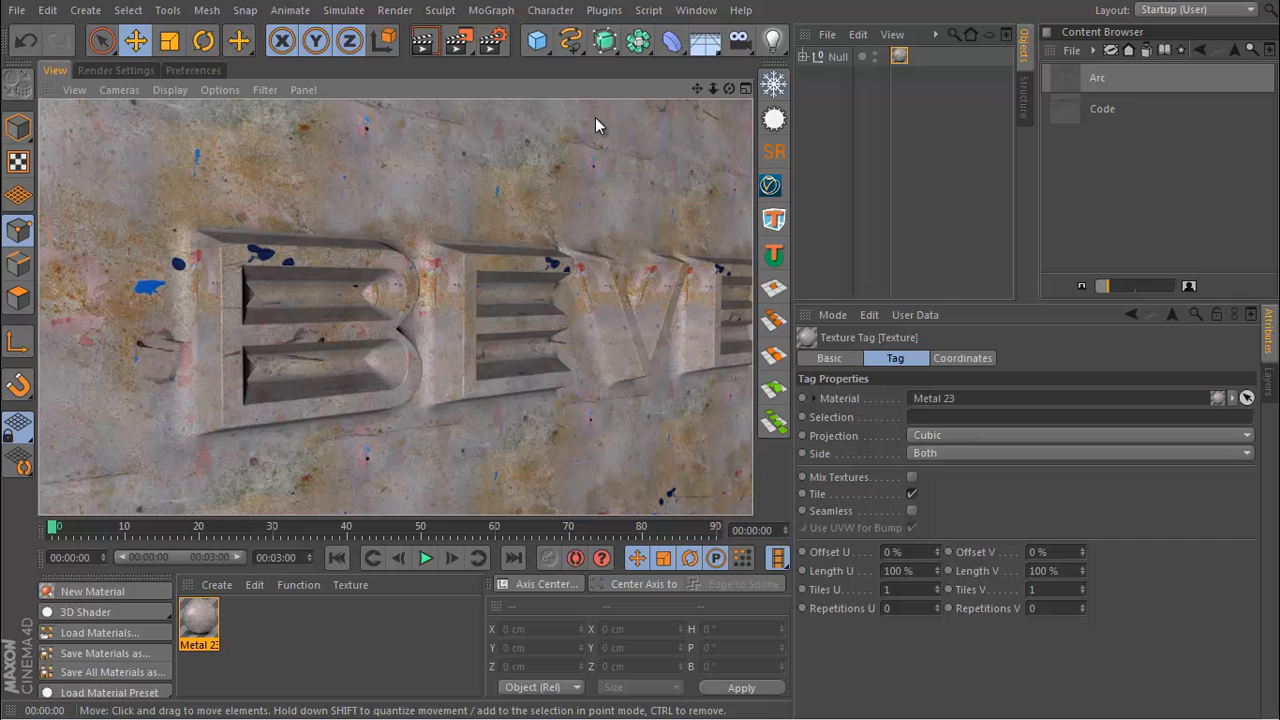
- Add the Overall Softbox light from the dmlightkit3 library to the scene via the Content Browser
{"action": "left_click", "coordinate": [696, 9]}
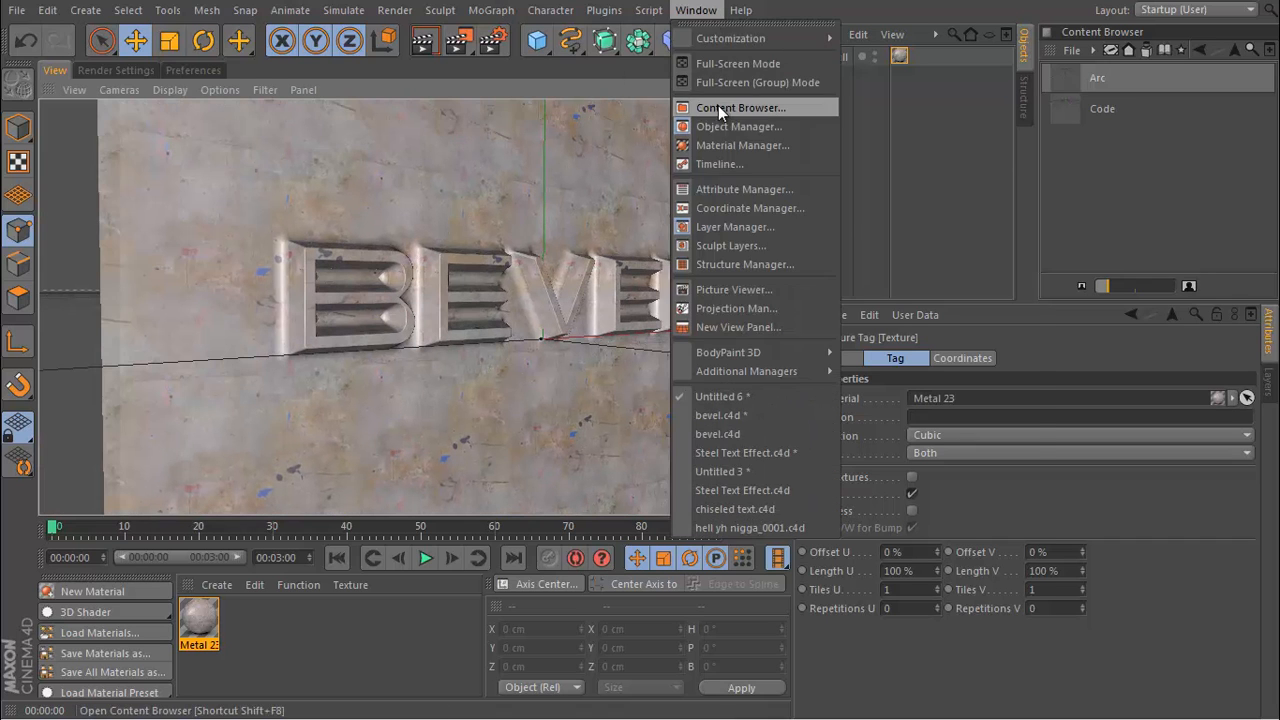
{"action": "left_click", "coordinate": [740, 107]}
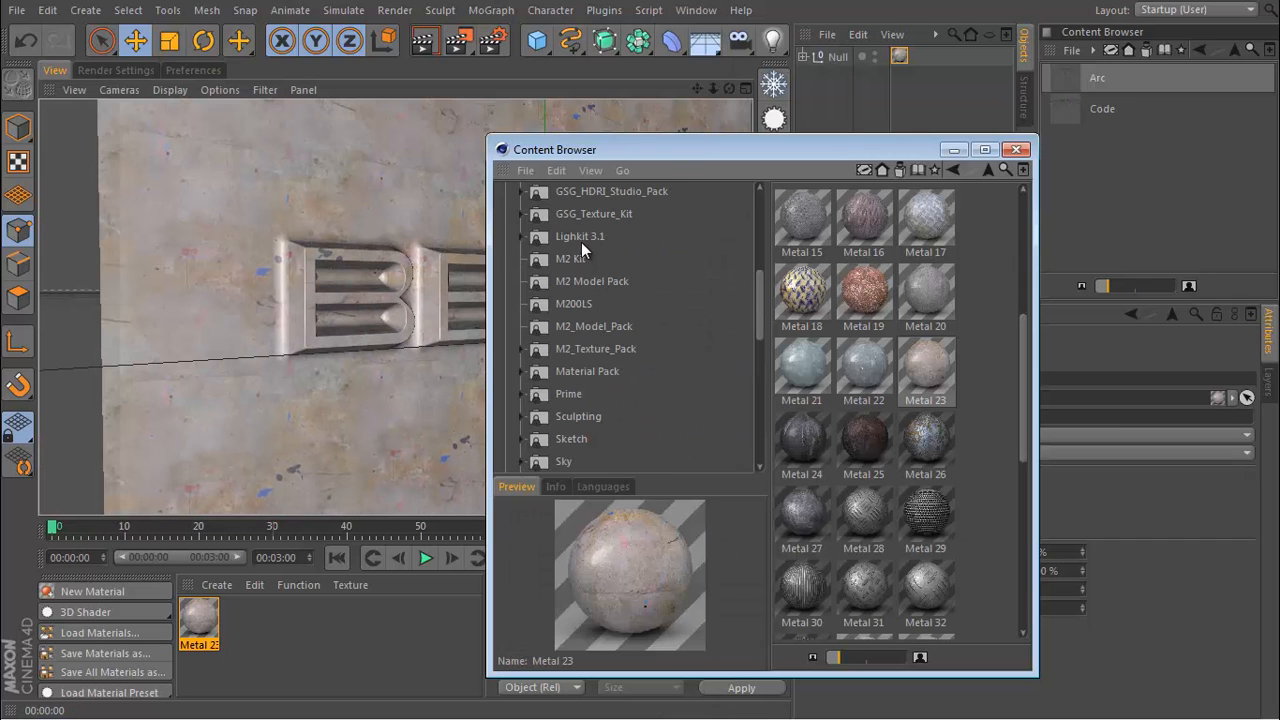
{"action": "left_click", "coordinate": [583, 236]}
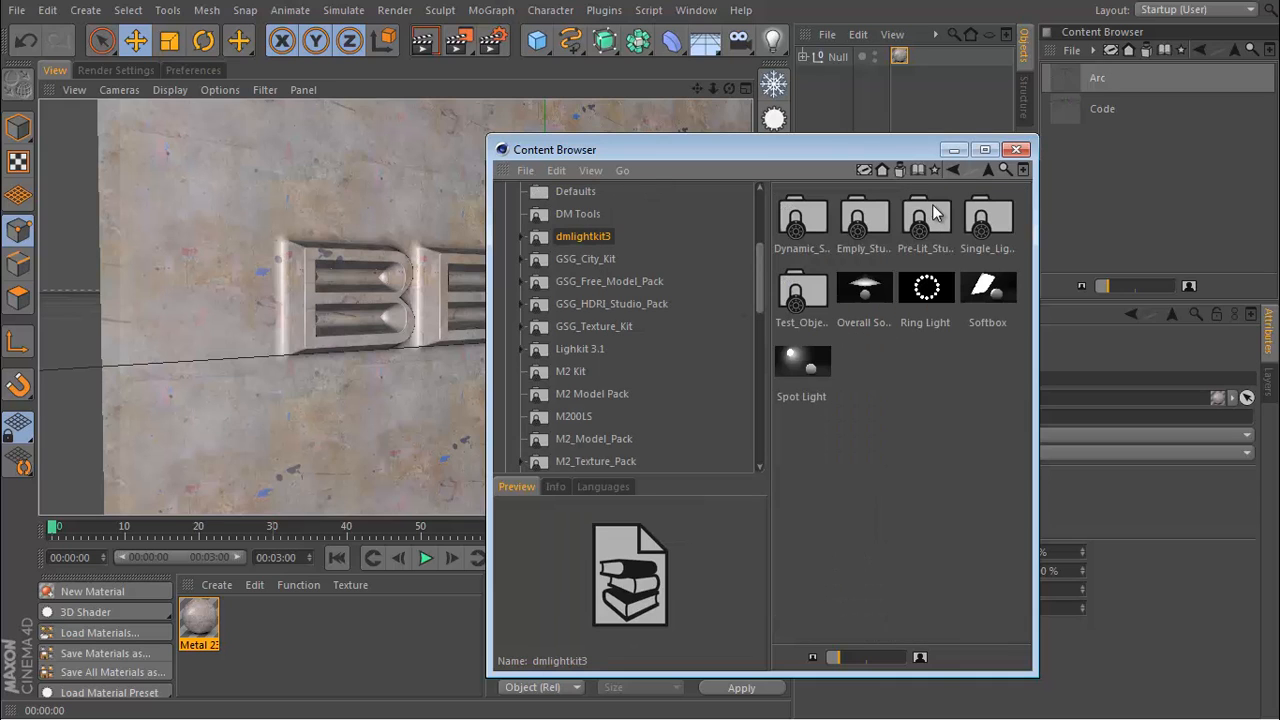
{"action": "mouse_move", "coordinate": [888, 300]}
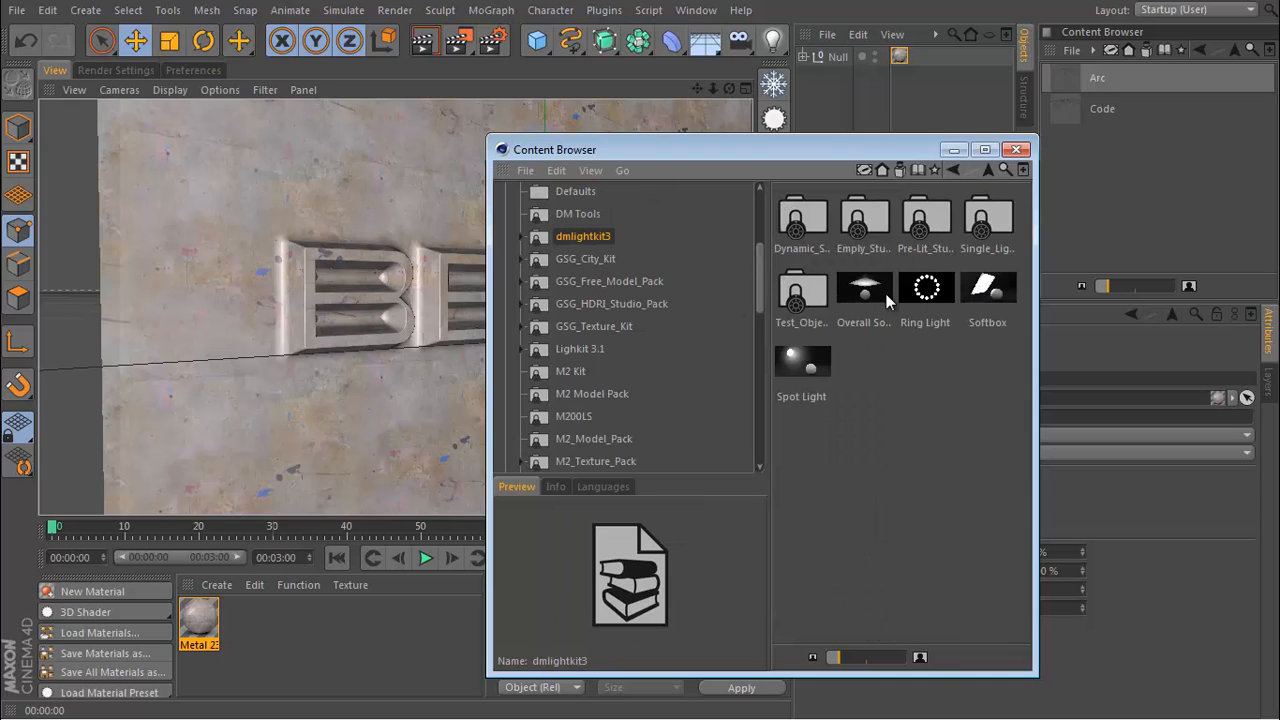
{"action": "double_click", "coordinate": [863, 290]}
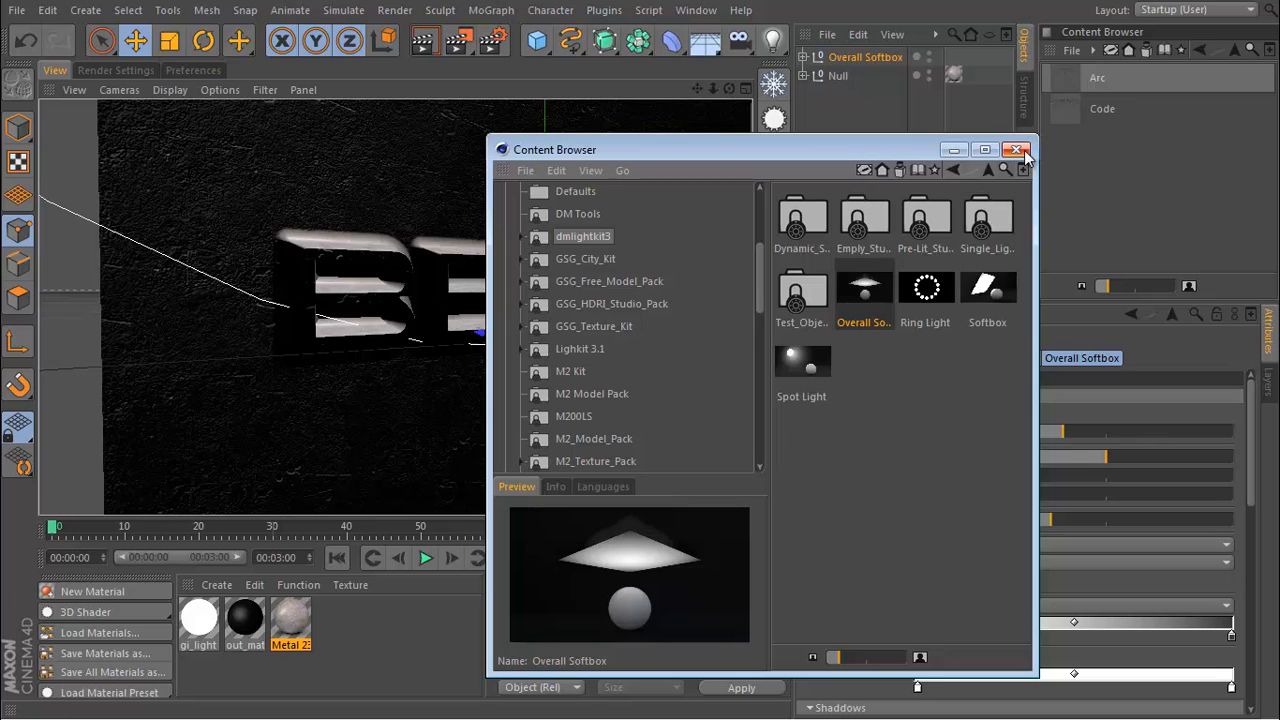
{"action": "left_click", "coordinate": [1015, 149]}
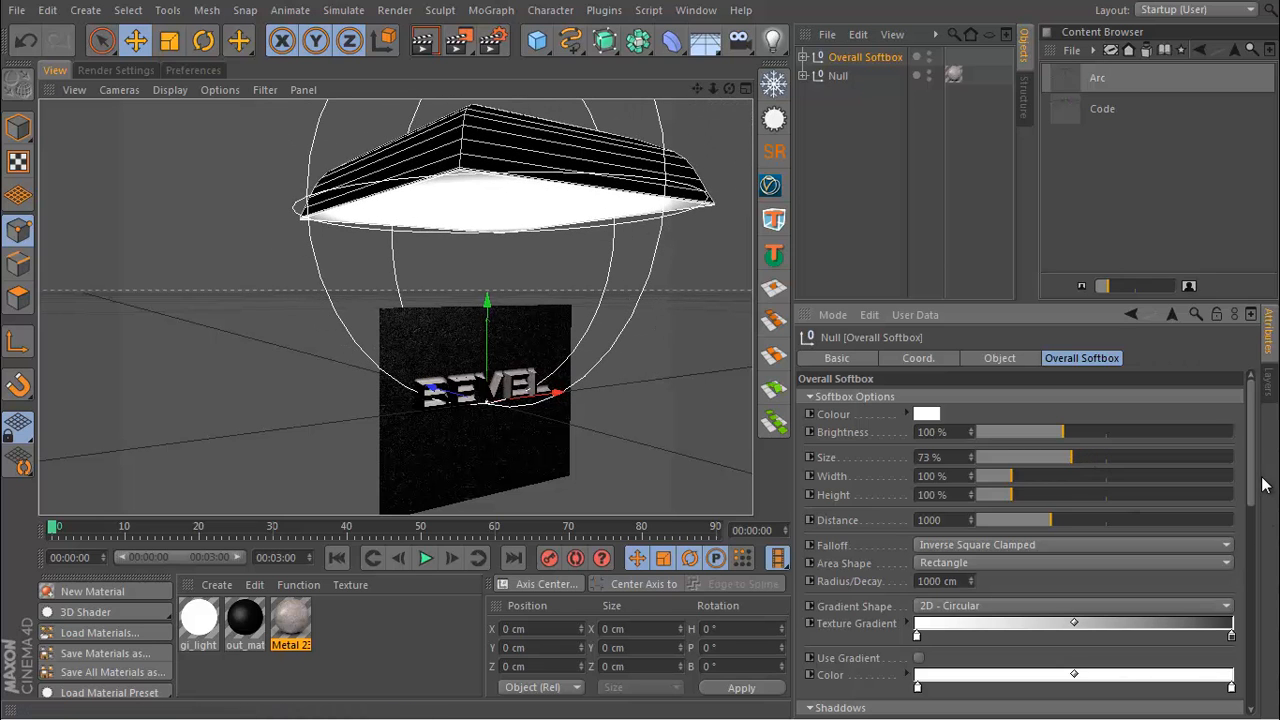
- Set the Overall Softbox brightness slider to 149%
{"action": "scroll", "scroll_direction": "down", "scroll_amount": 3}
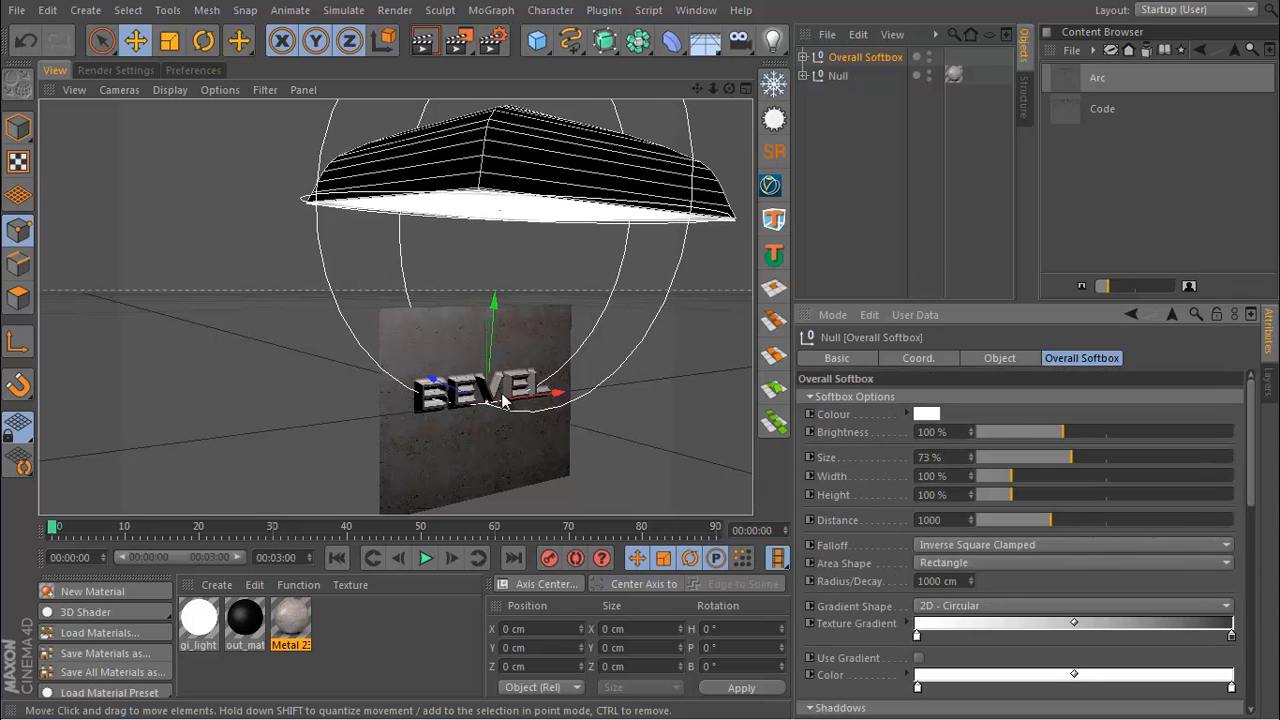
{"action": "left_click_drag", "start_coordinate": [1060, 432], "coordinate": [1113, 432]}
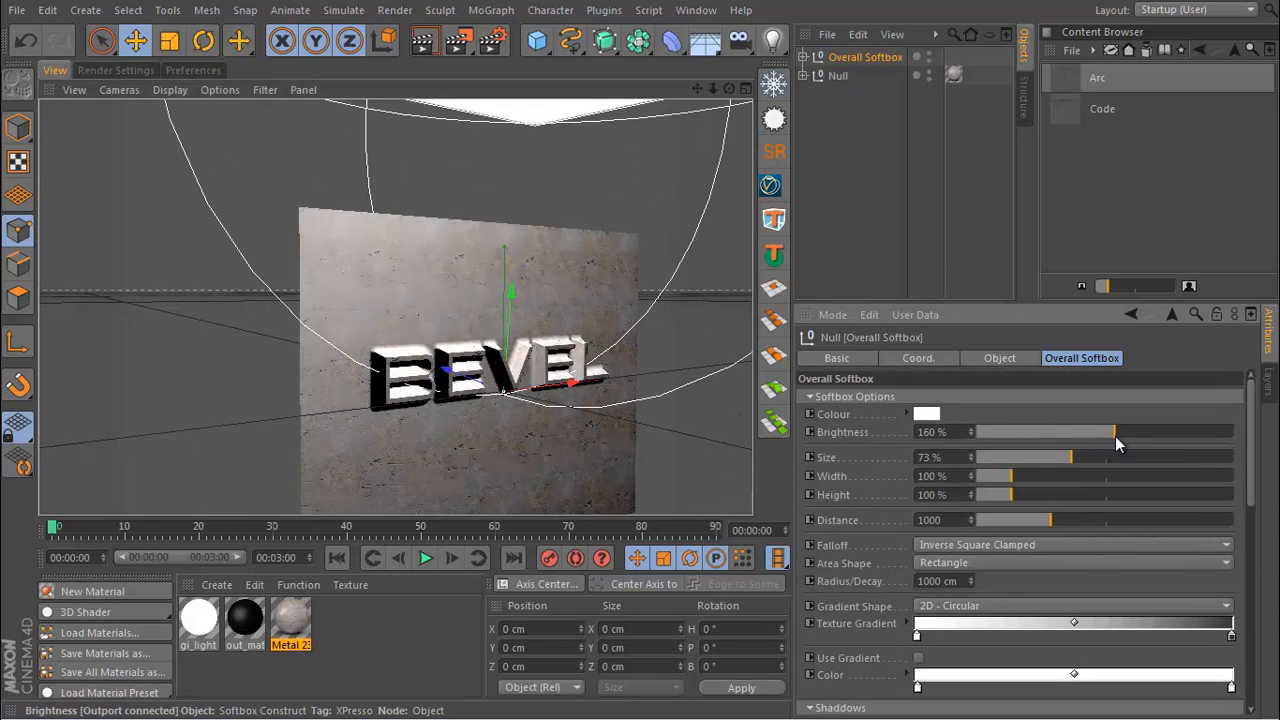
{"action": "left_click_drag", "start_coordinate": [1118, 432], "coordinate": [1108, 432]}
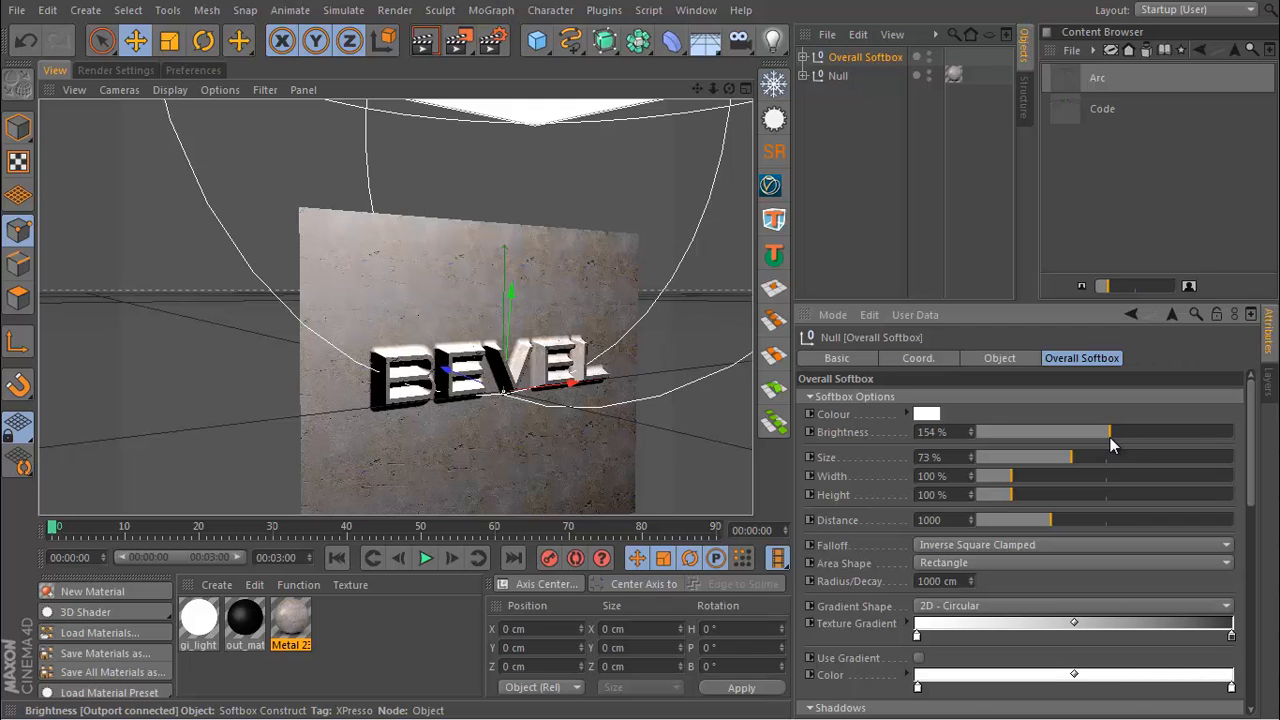
{"action": "left_click_drag", "start_coordinate": [1110, 431], "coordinate": [1100, 431]}
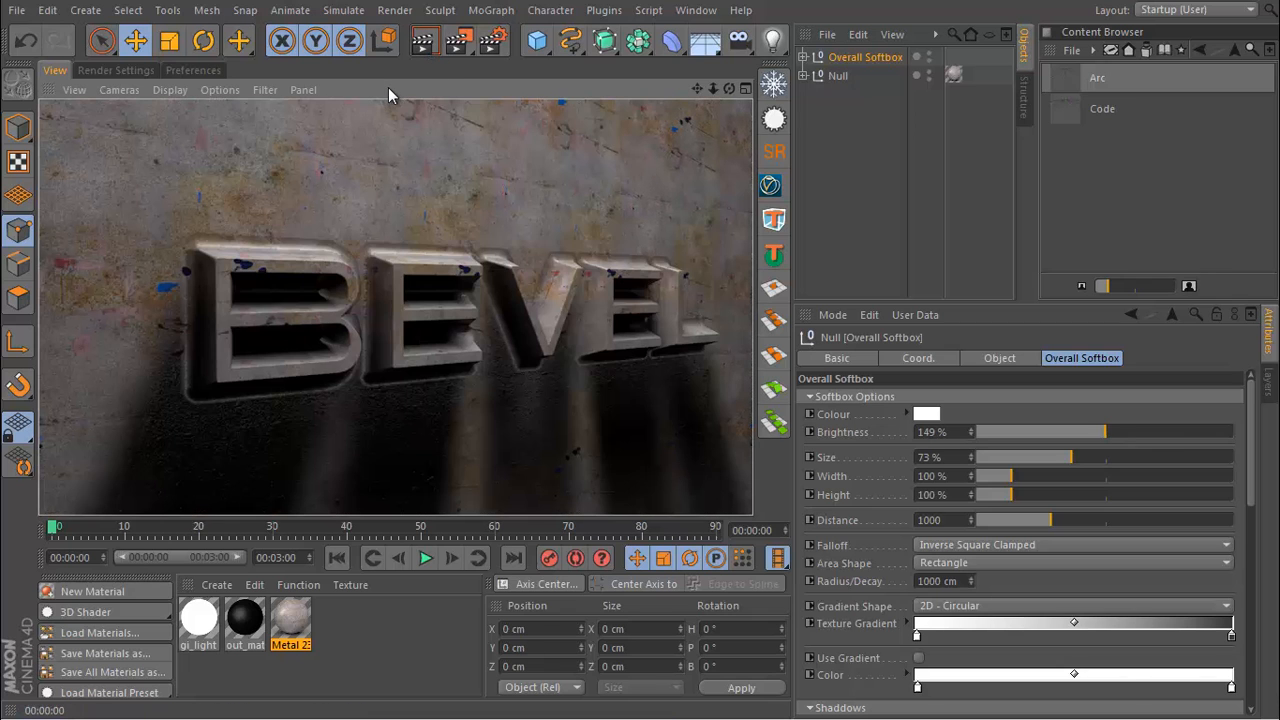
{"action": "mouse_move", "coordinate": [456, 400]}
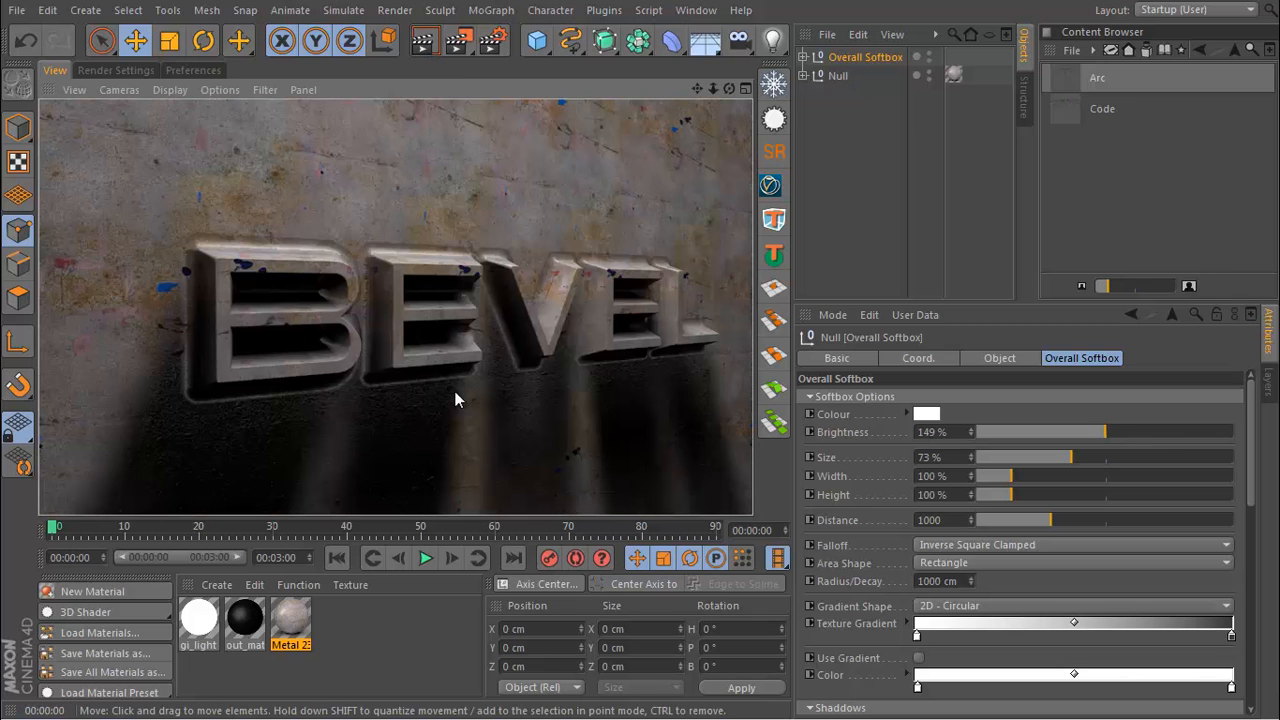
{"action": "mouse_move", "coordinate": [990, 578]}
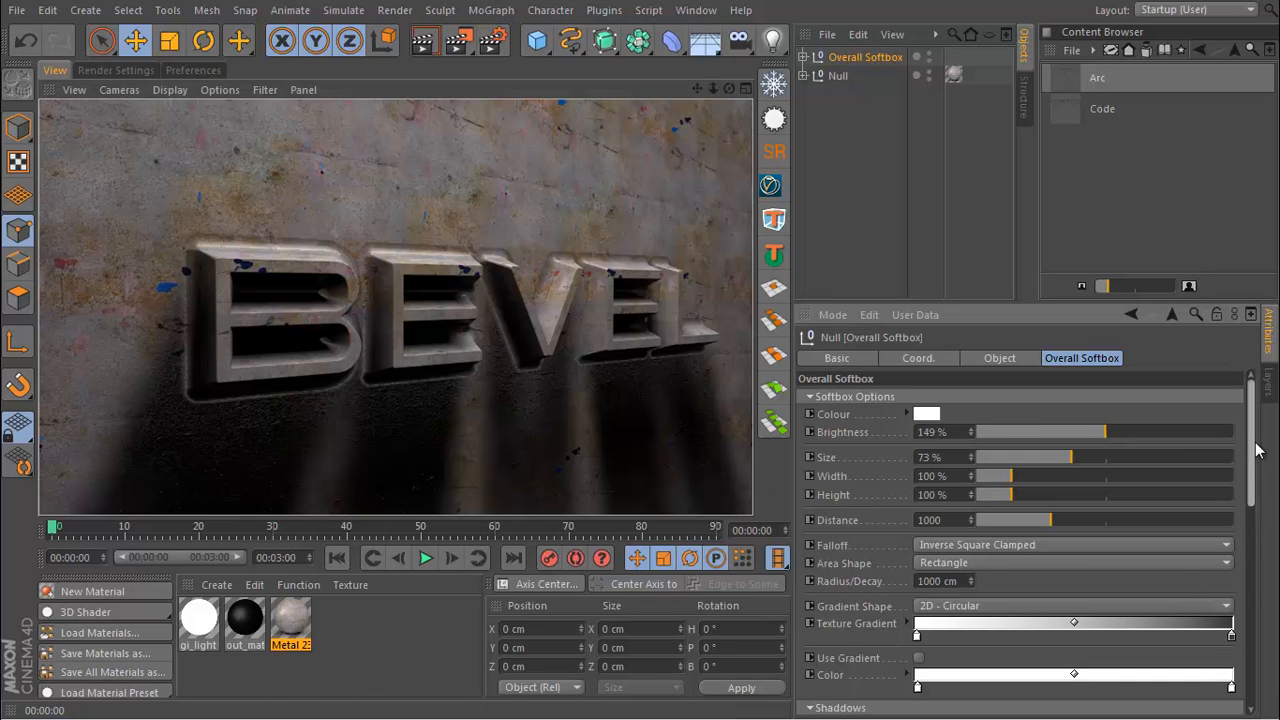
- Set the Overall Softbox Shadow type to None
{"action": "left_click", "coordinate": [1070, 488]}
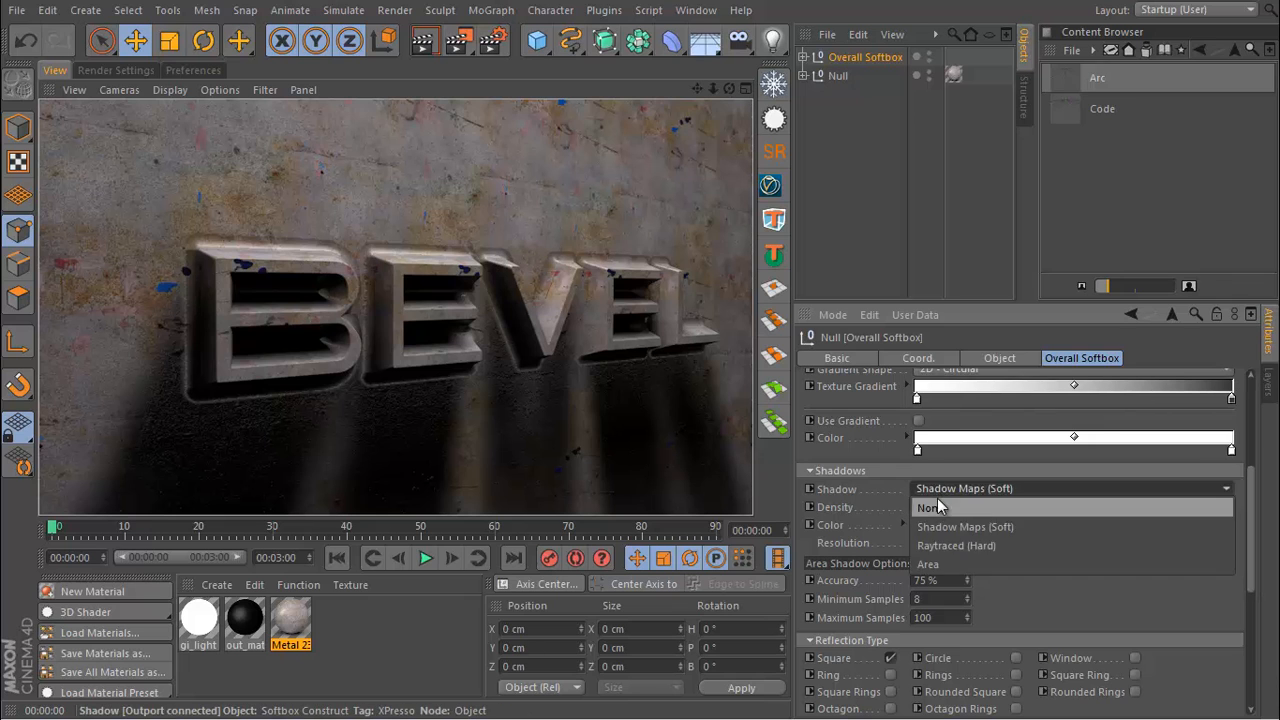
{"action": "left_click", "coordinate": [929, 508]}
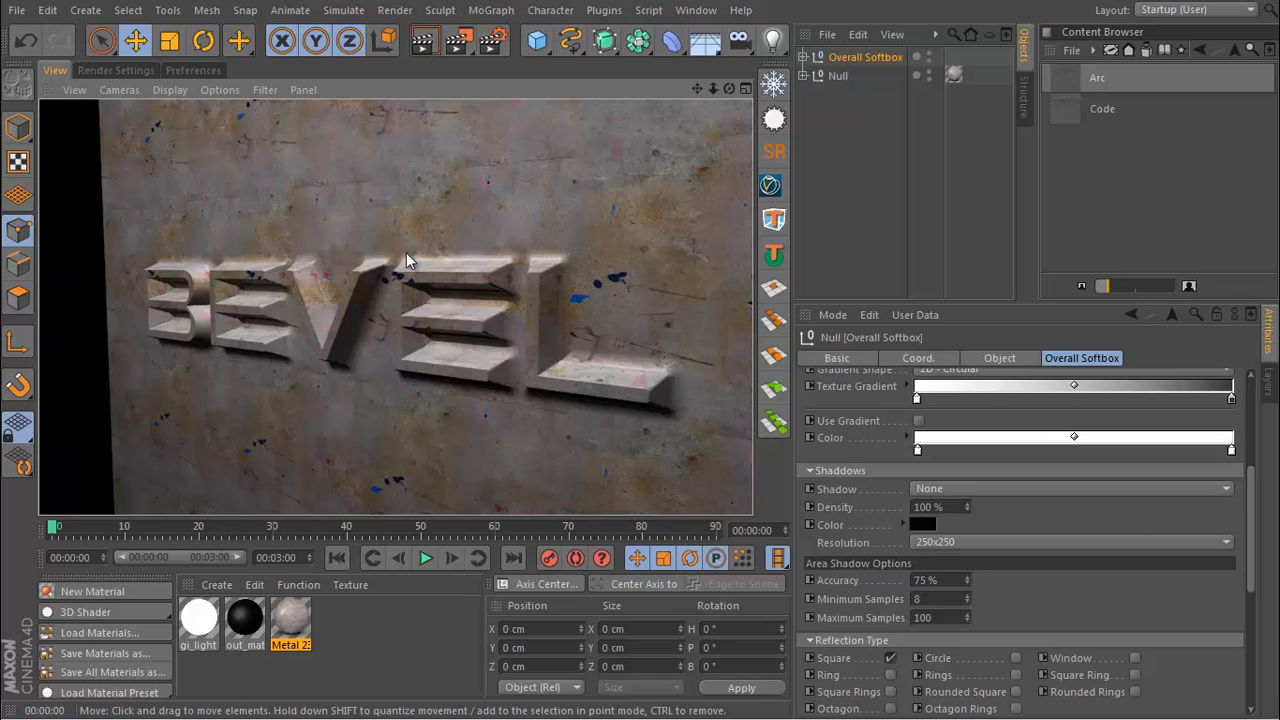
{"action": "mouse_move", "coordinate": [443, 414]}
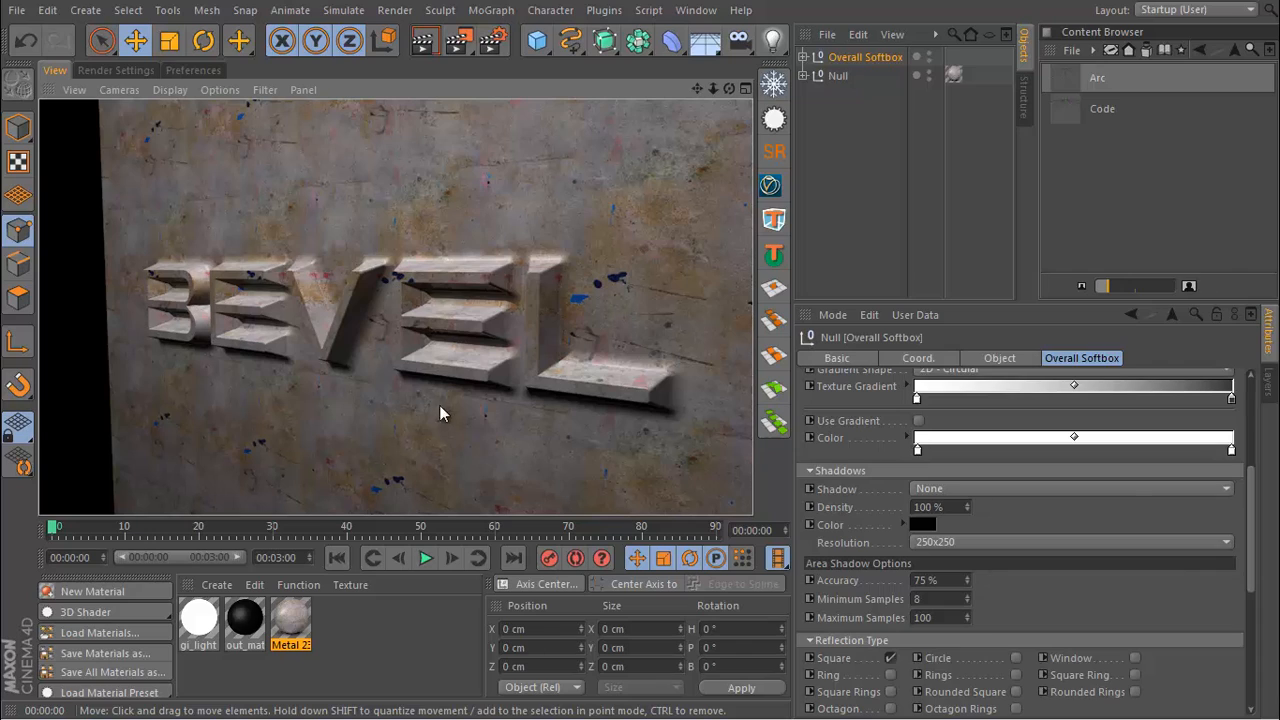
{"action": "mouse_move", "coordinate": [335, 330]}
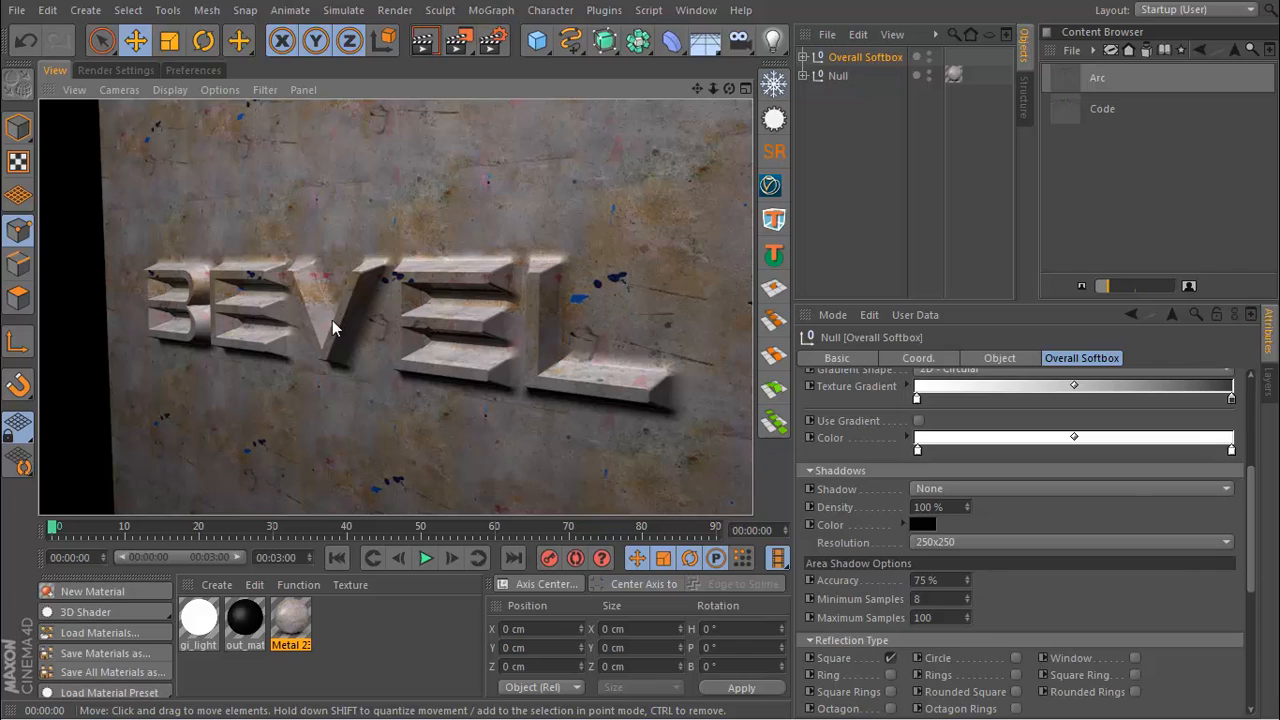